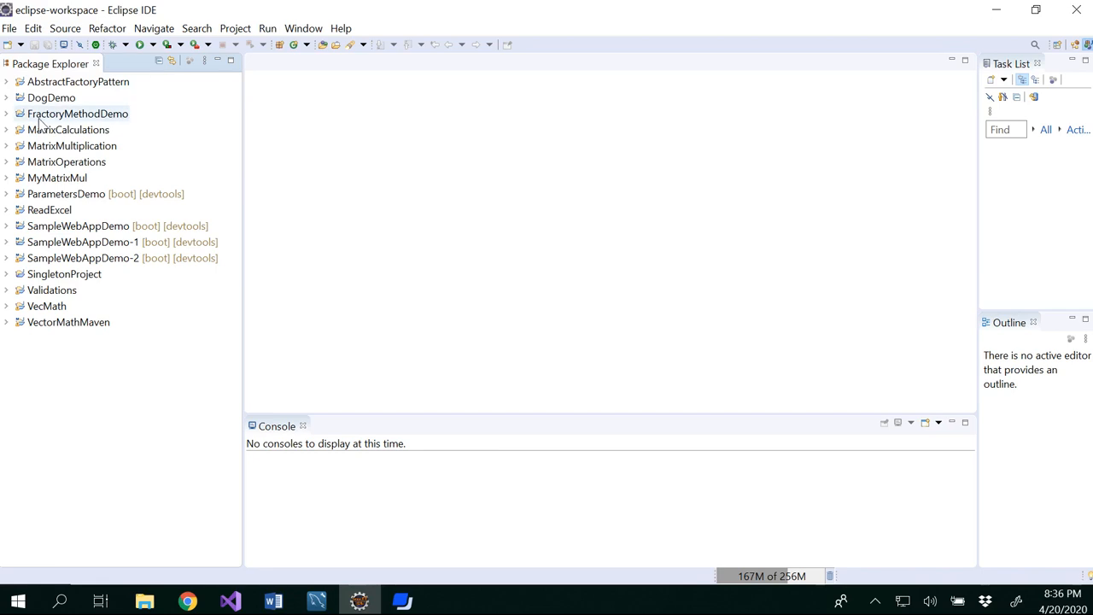
Start a Spring Starter project DogsManagementSystem with package com.bandiClasses.DMS and proceed to dependencies.
click(10, 27)
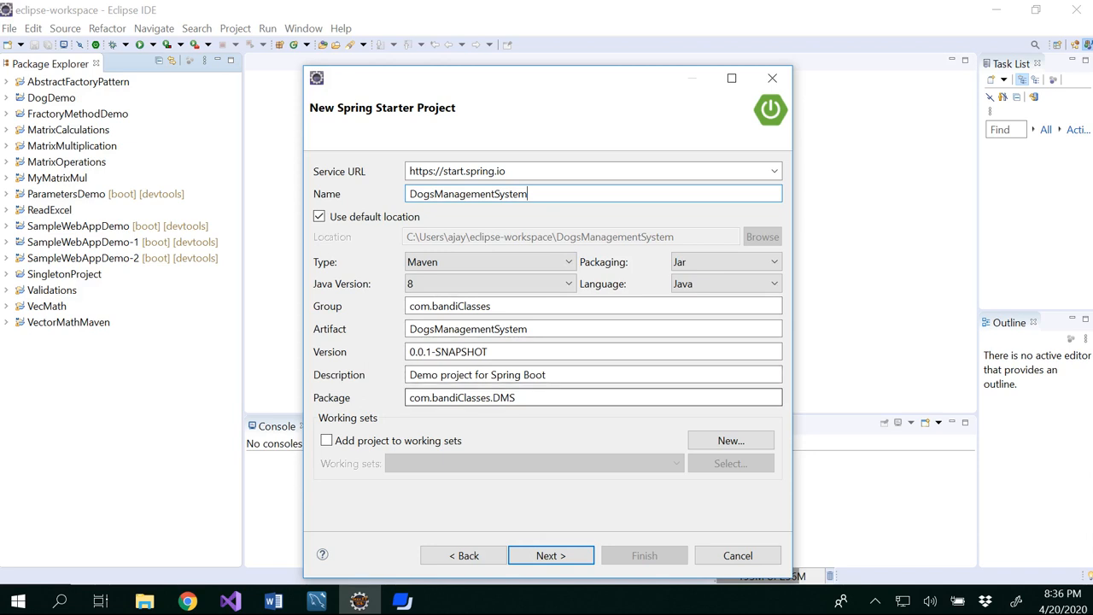
double_click(502, 396)
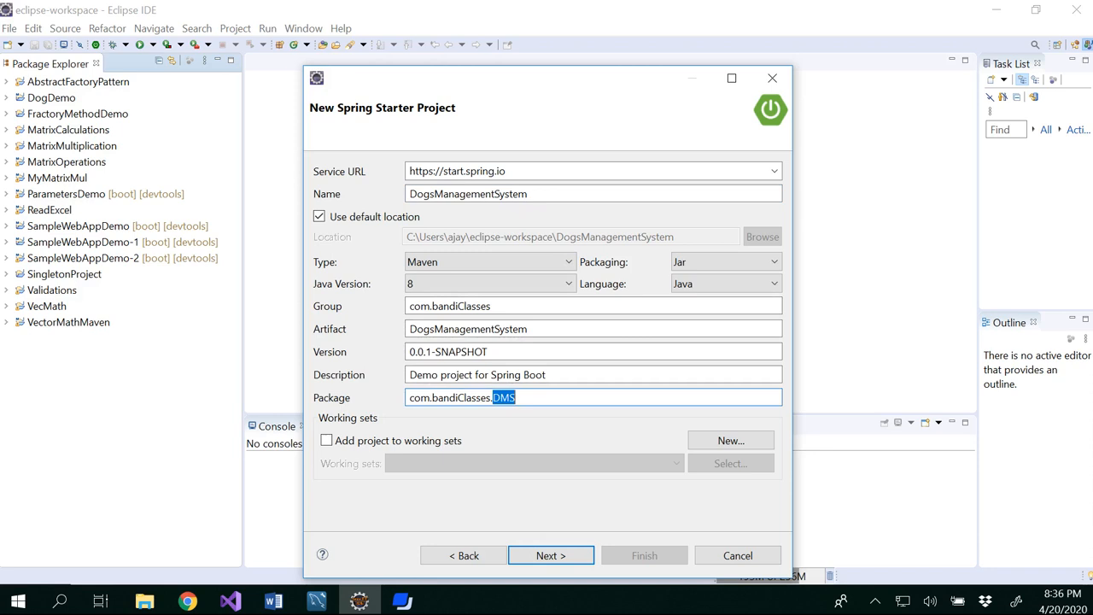
key(ctrl+a)
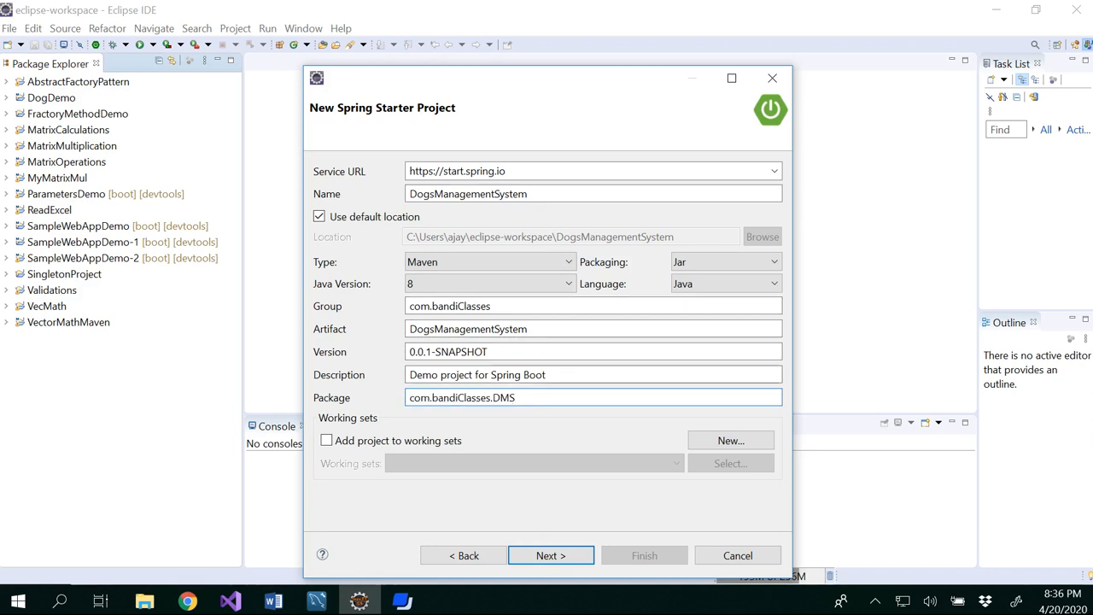
click(550, 555)
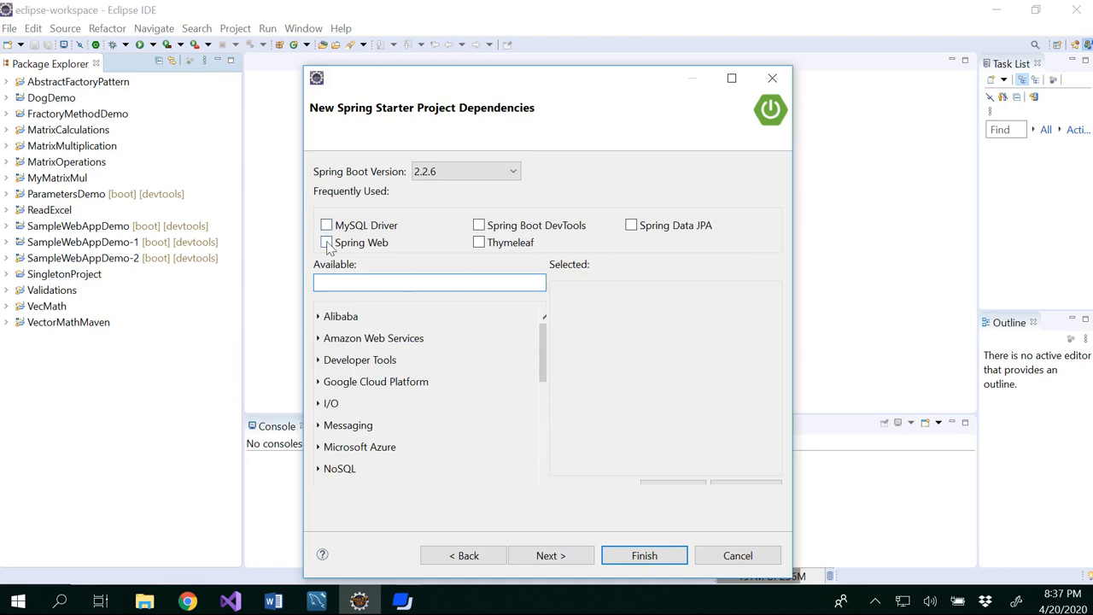
Add Spring Web, Thymeleaf, MySQL Driver and Spring Data JPA dependencies and finish creating the project.
click(478, 226)
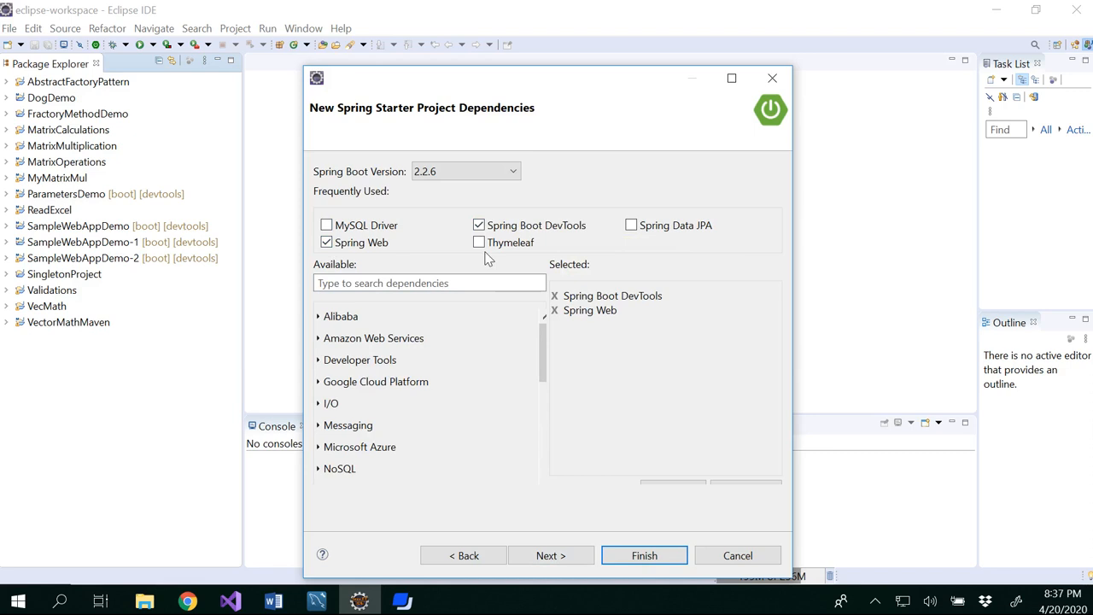
click(479, 243)
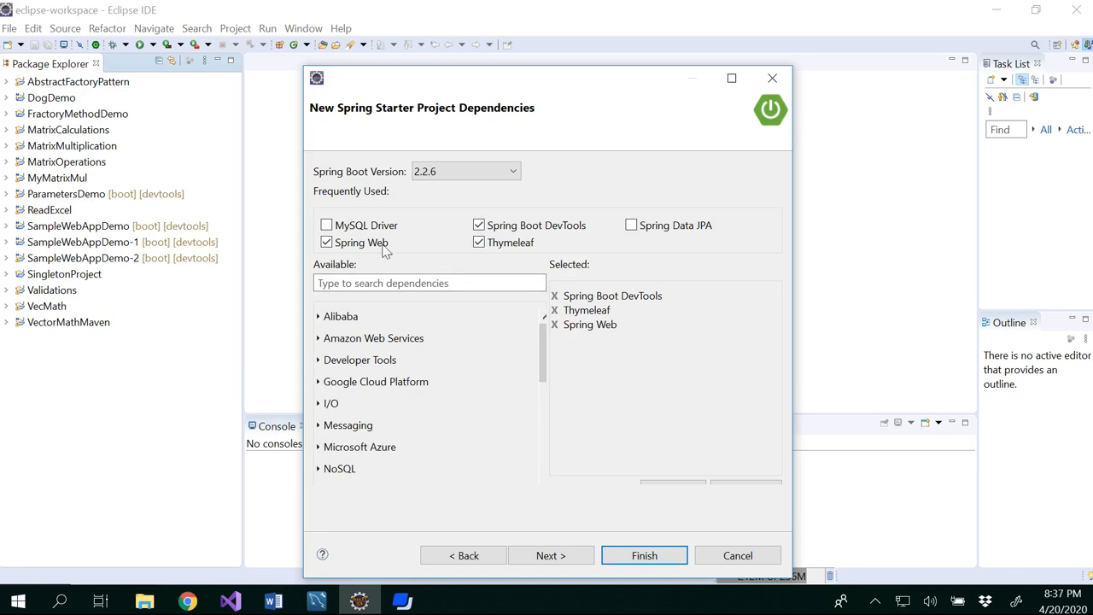
click(324, 225)
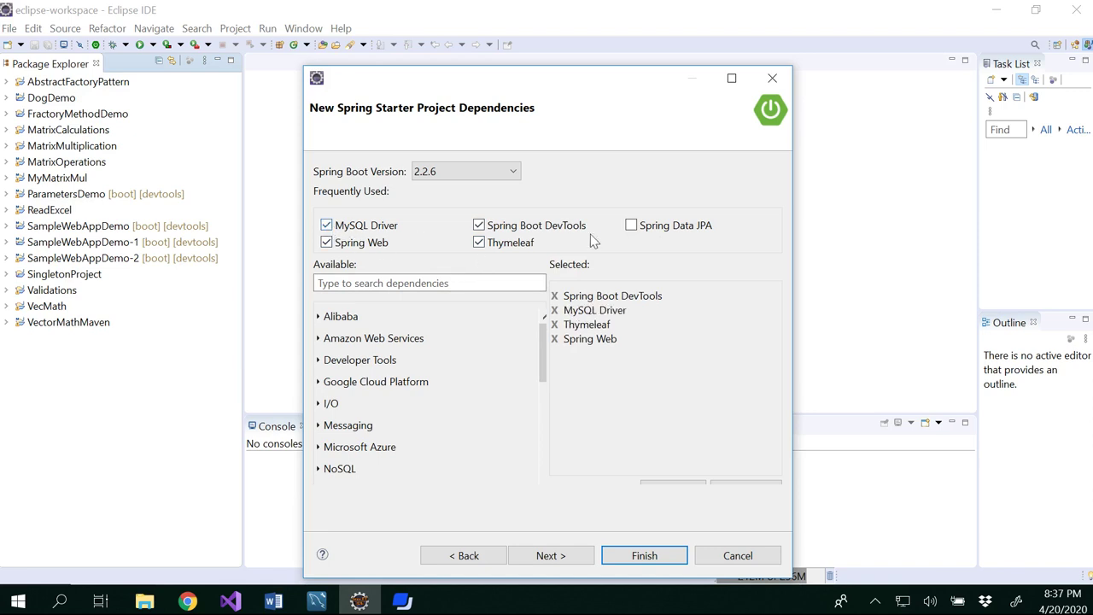
click(630, 225)
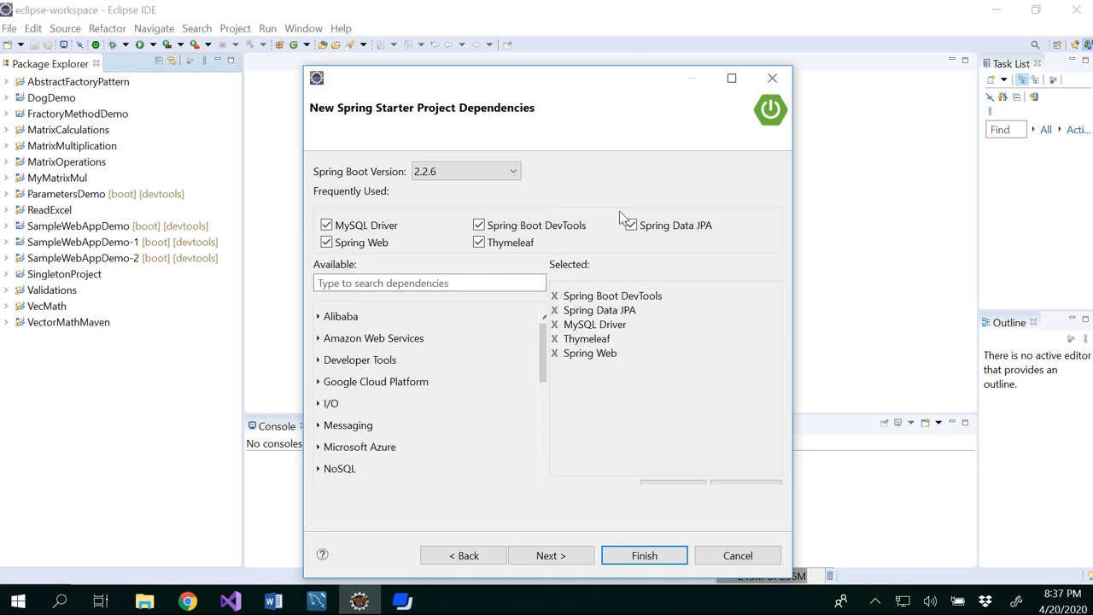
click(632, 225)
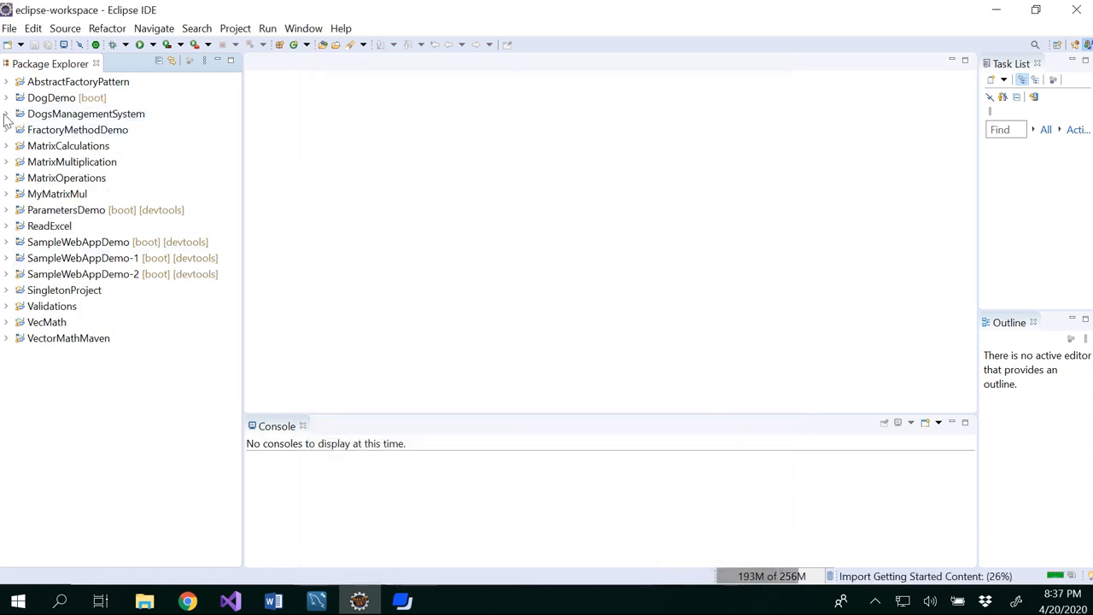
Browse DogsManagementSystem's src/main folders in Package Explorer, then re-expand the project after the build.
click(7, 113)
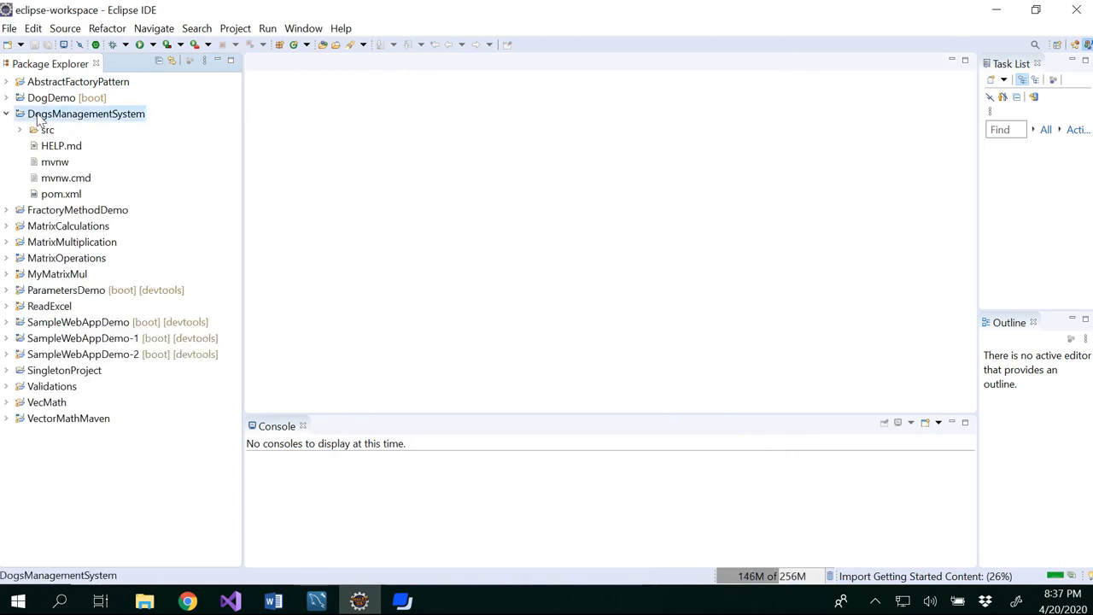
click(47, 130)
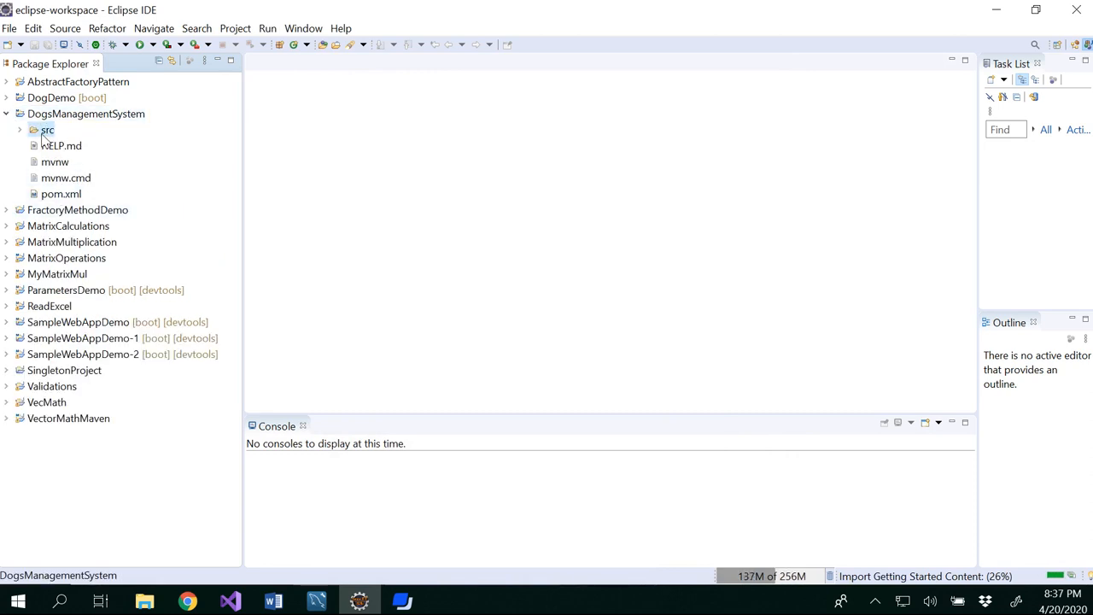
click(21, 130)
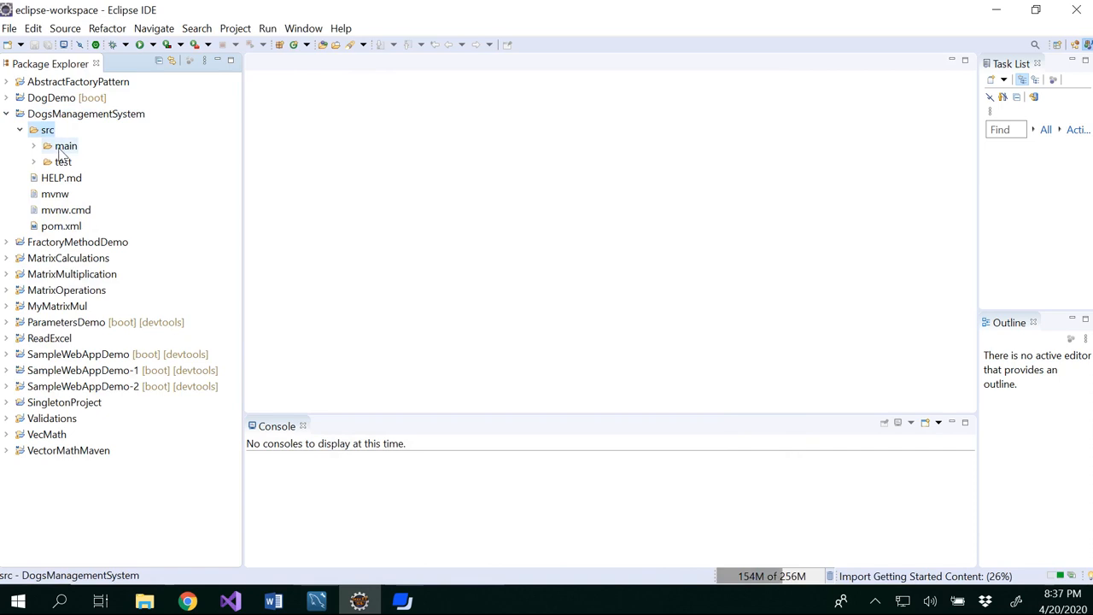
click(34, 145)
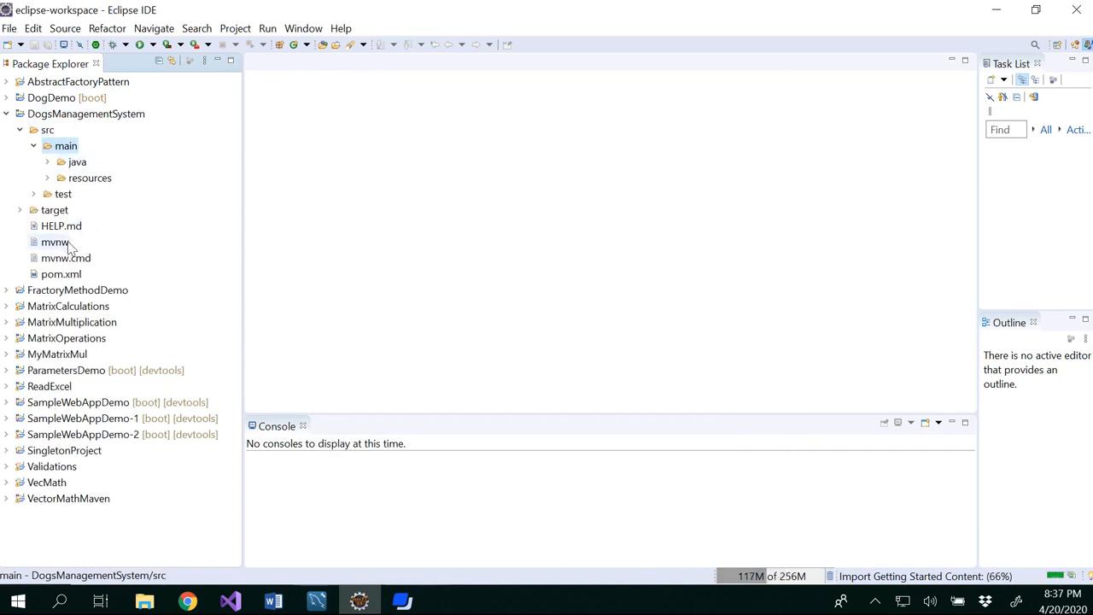
click(7, 113)
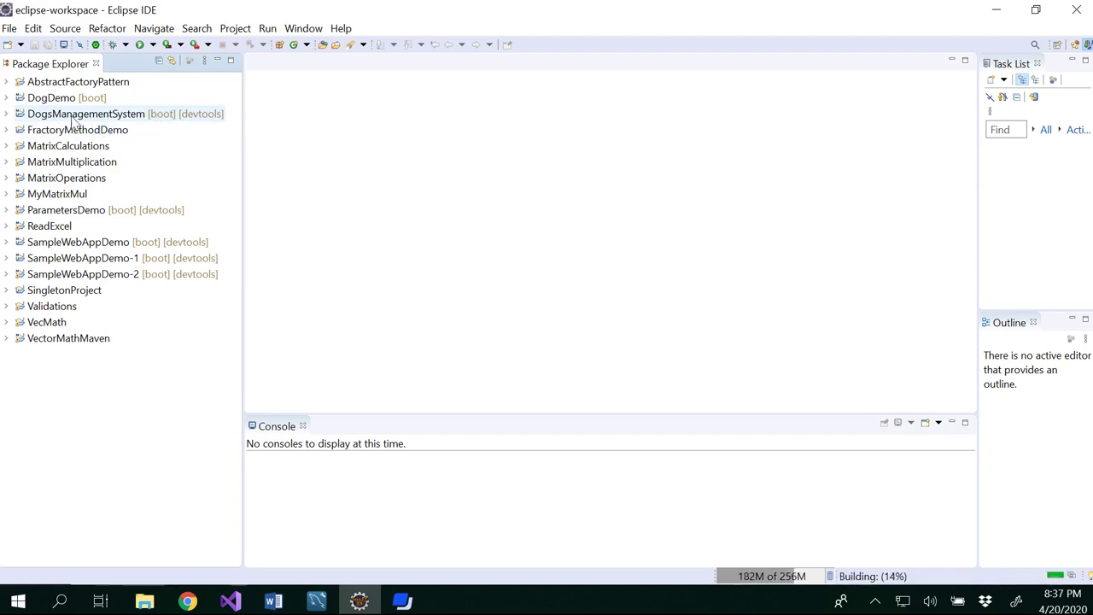
click(86, 113)
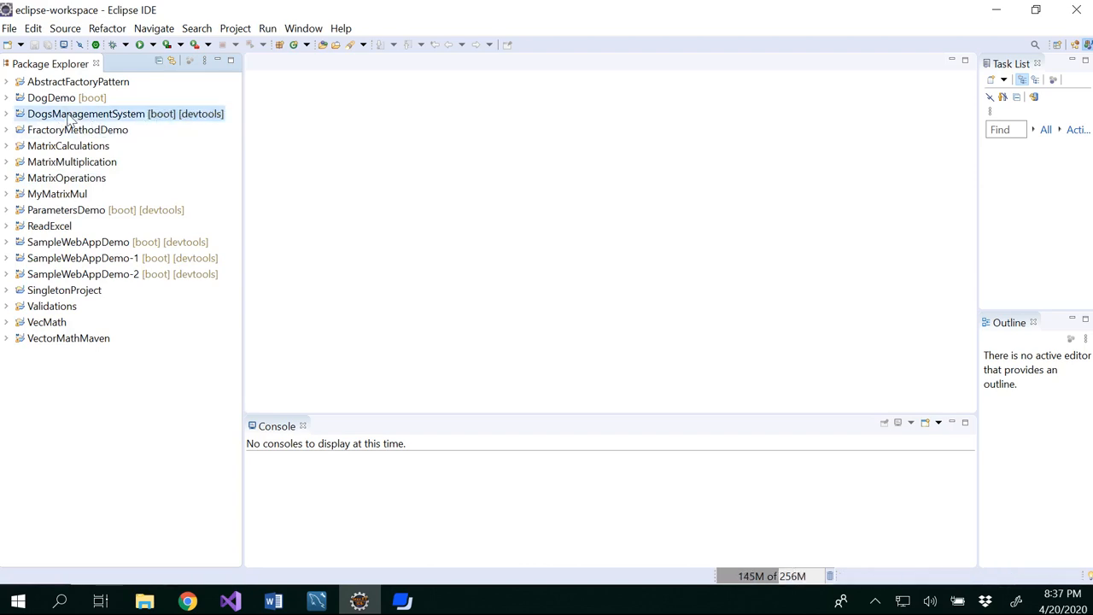
click(7, 113)
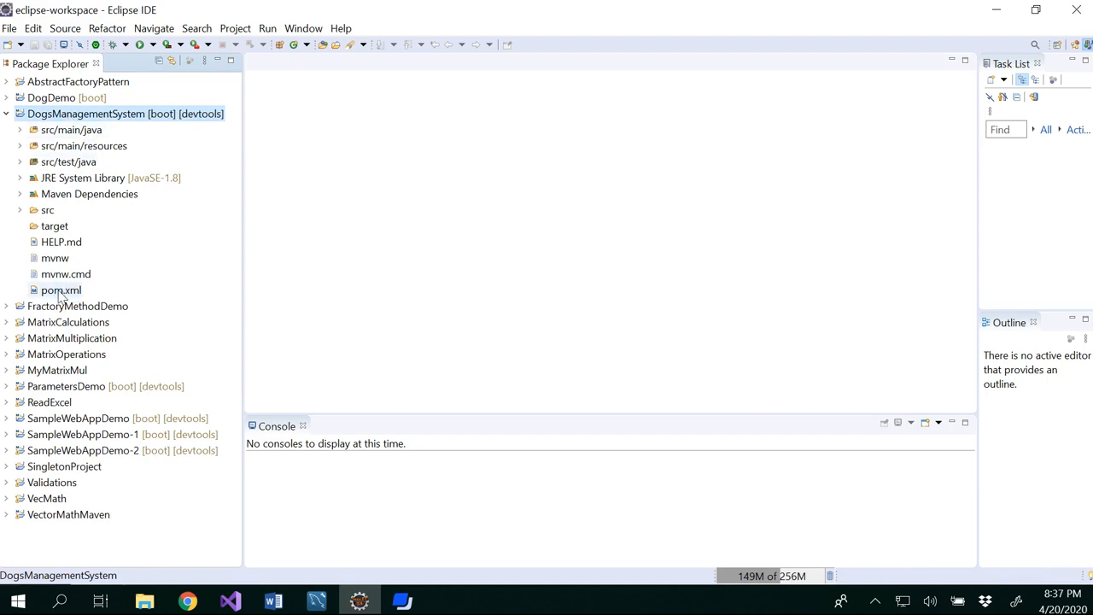
Review pom.xml's Spring Boot parent, Java 1.8 setting and starter, DevTools, MySQL and test dependencies.
double_click(62, 290)
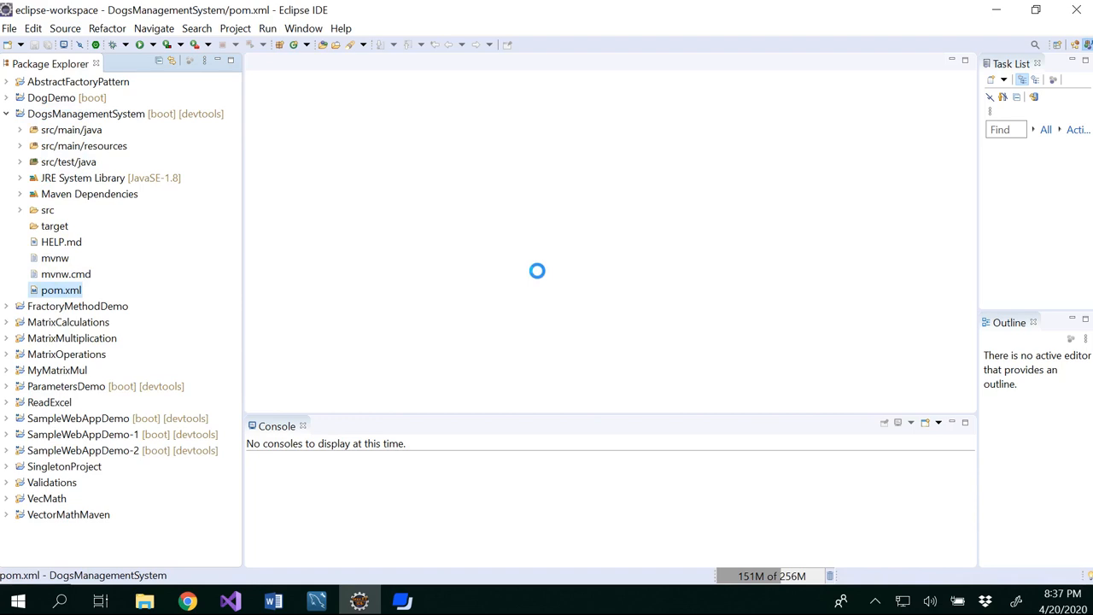
double_click(62, 290)
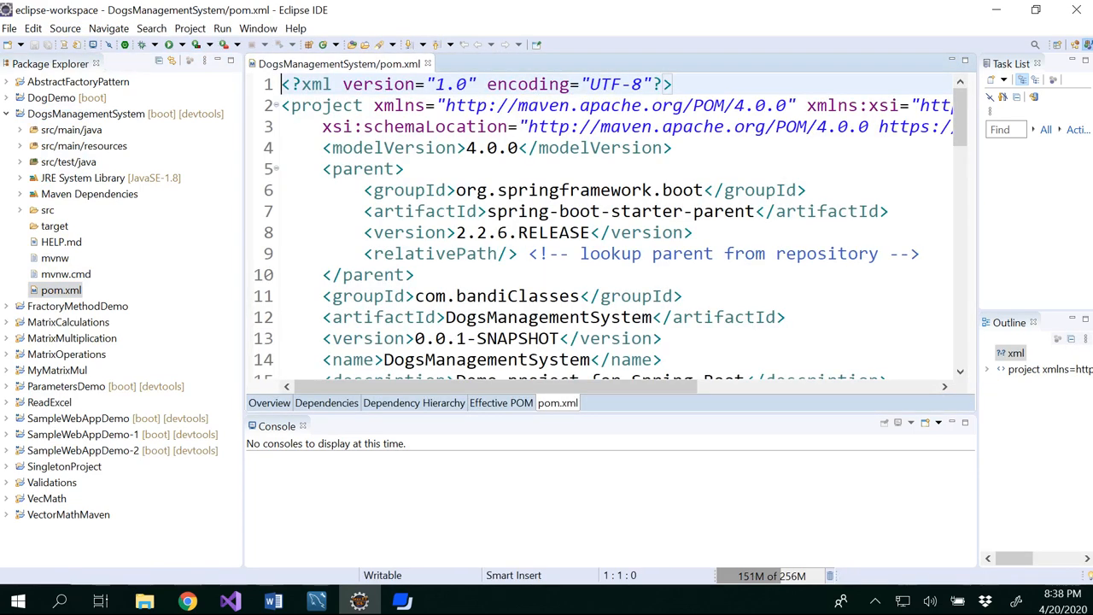
scroll(down, 3)
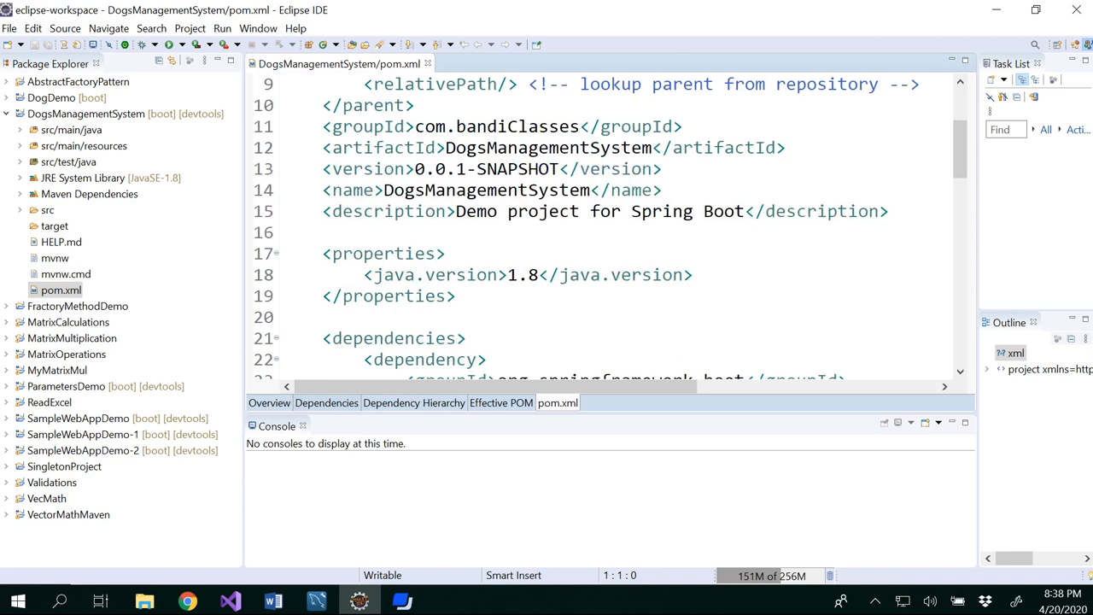
scroll(down, 3)
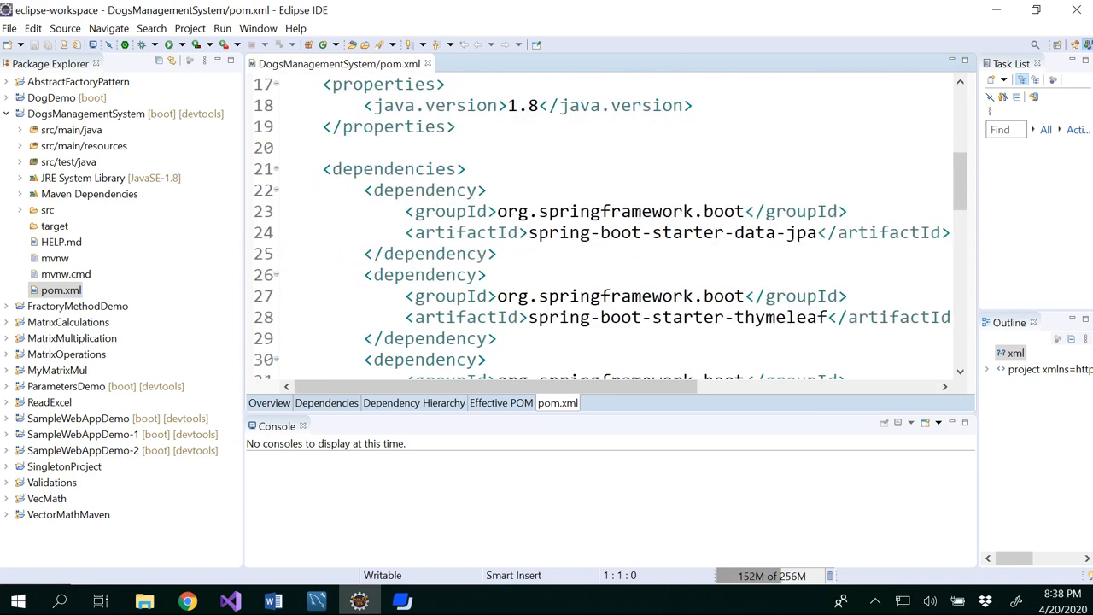
scroll(down, 3)
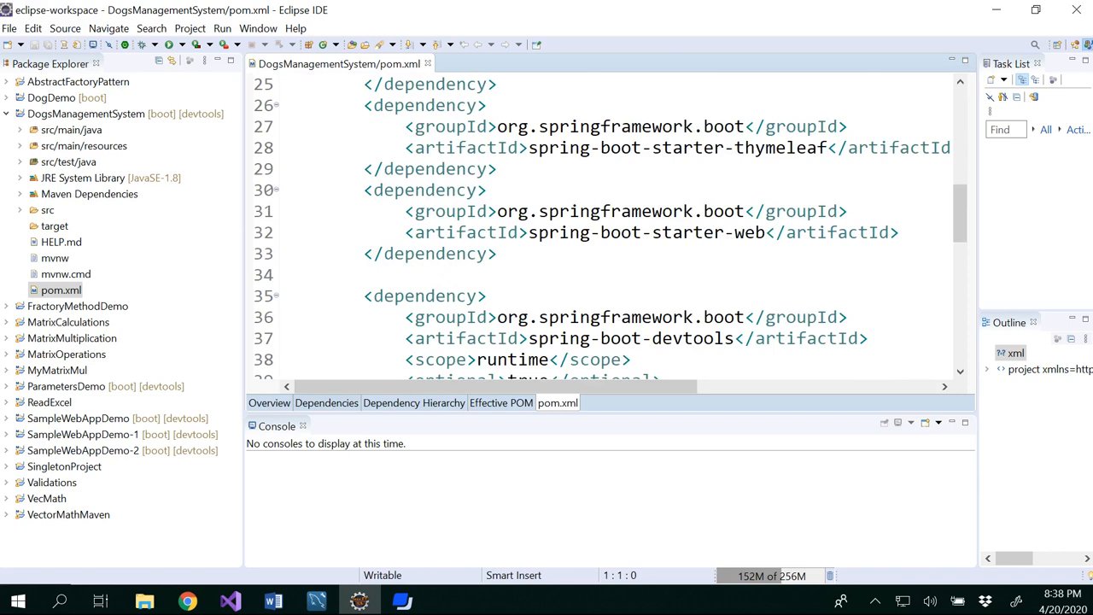
scroll(down, 3)
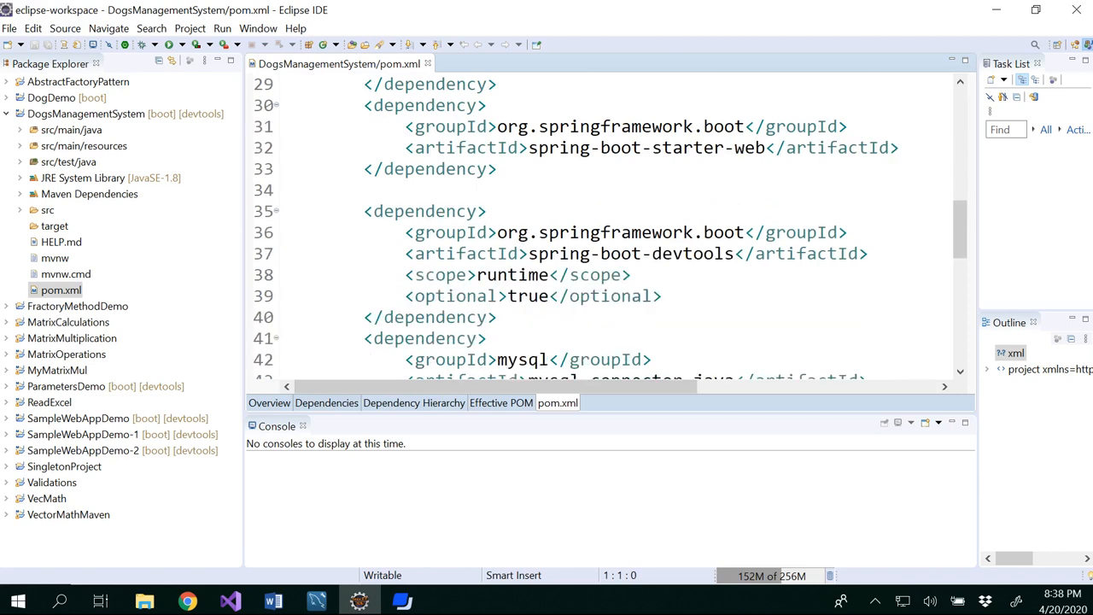
scroll(down, 3)
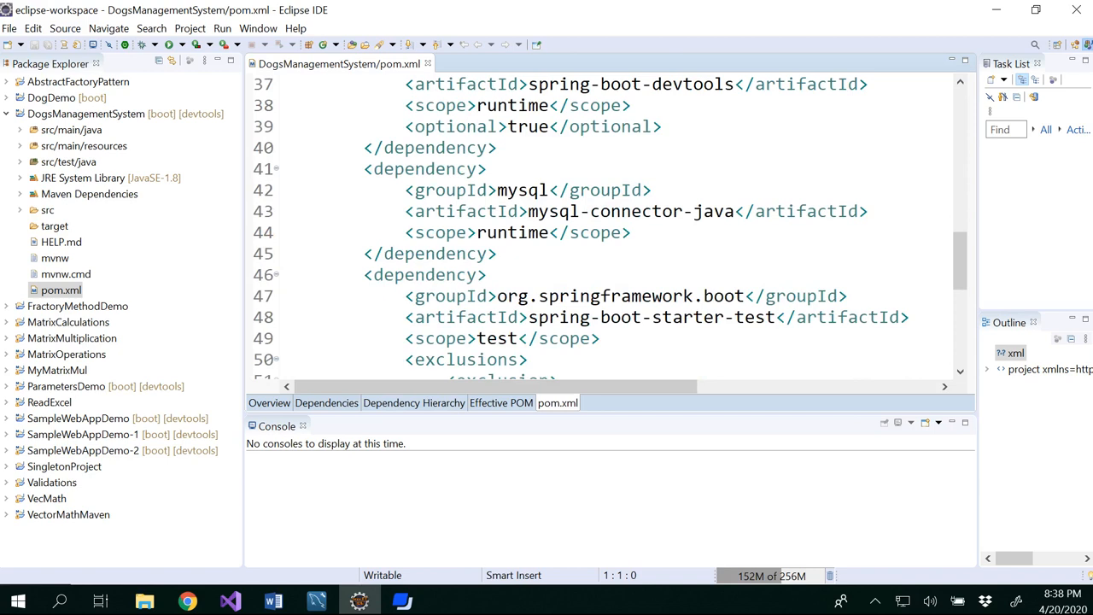
scroll(down, 3)
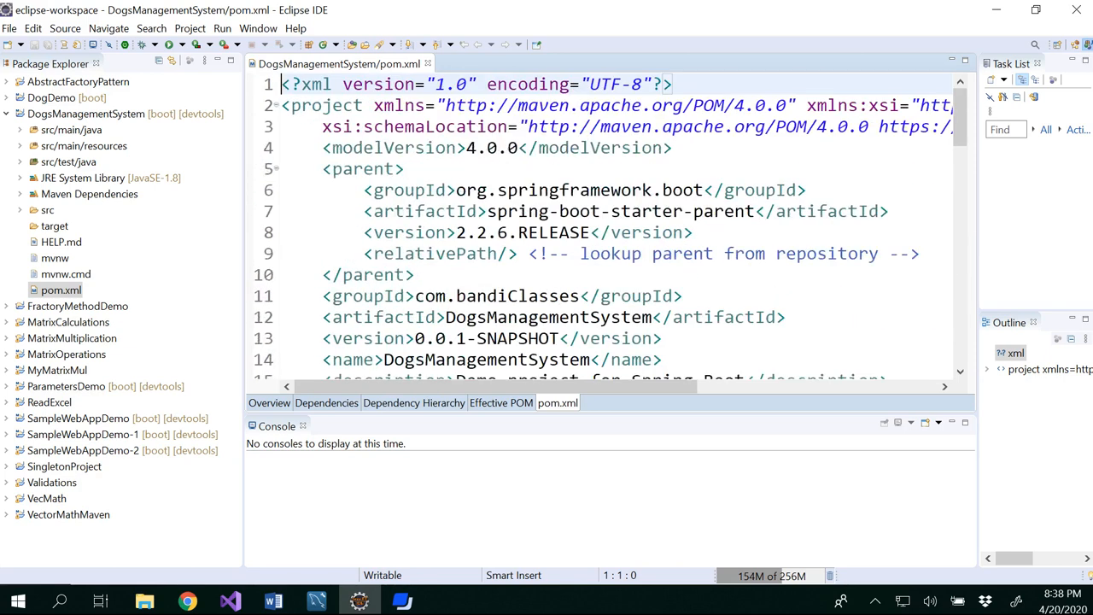
Close pom.xml and bring up the New Class action on the src/main/java folder.
click(427, 61)
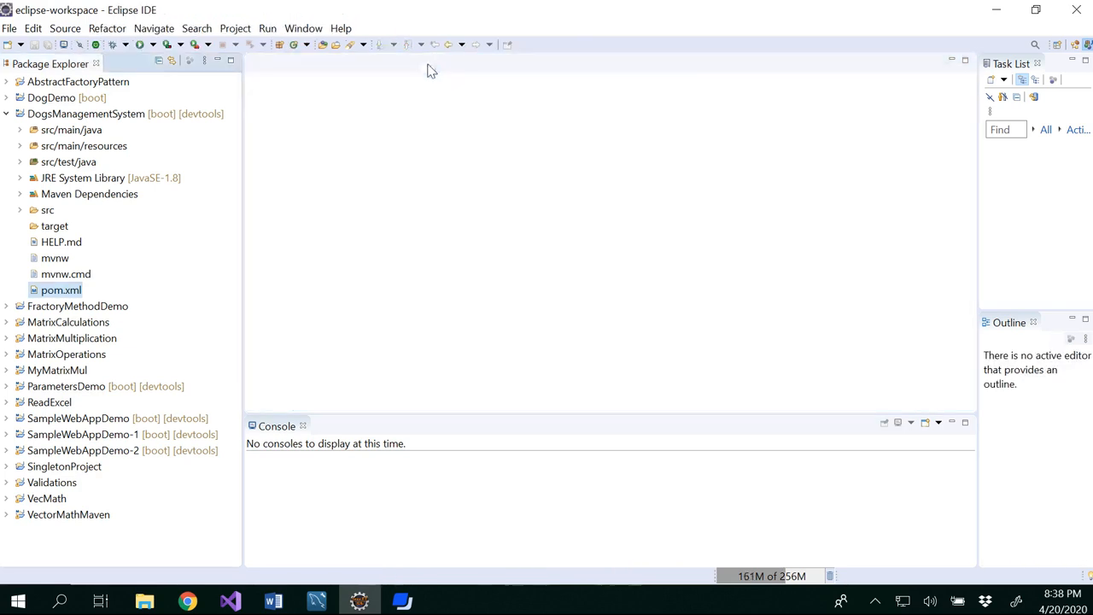
mouse_move(102, 283)
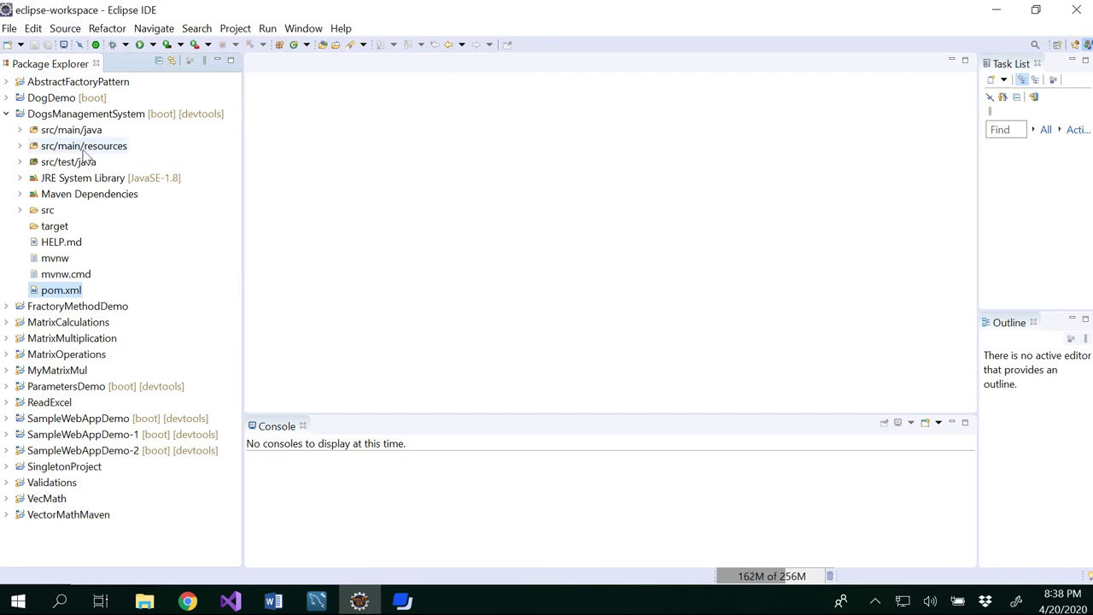
click(71, 130)
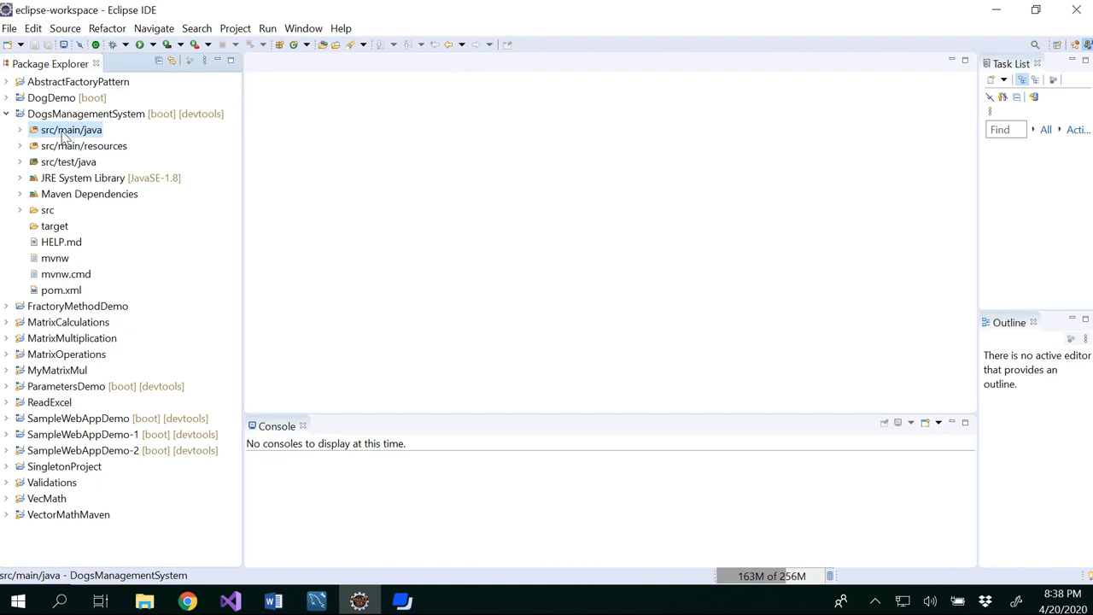
click(21, 130)
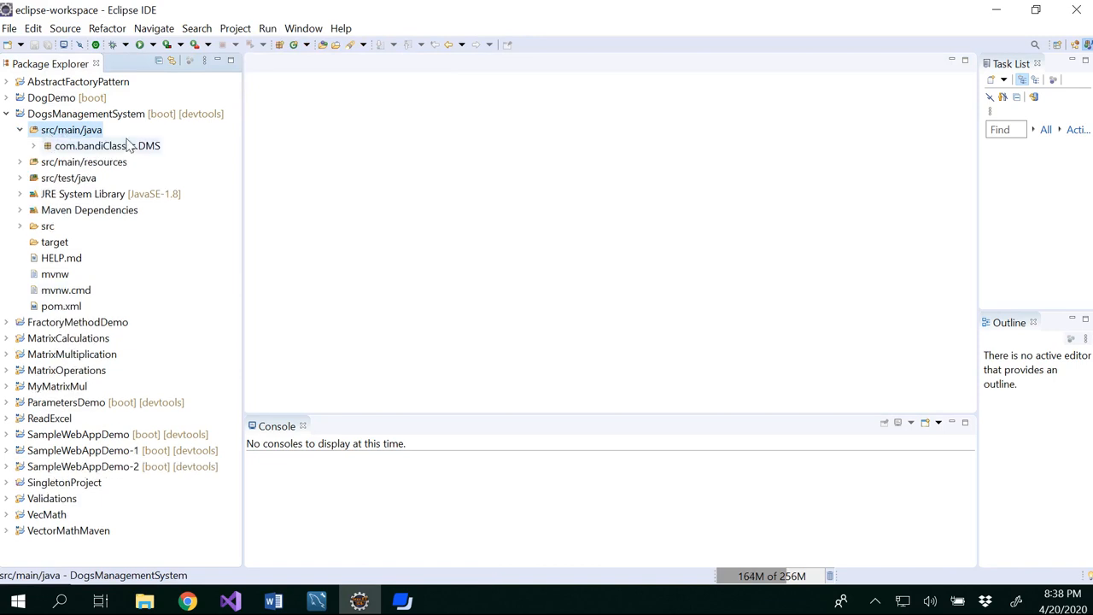
click(72, 130)
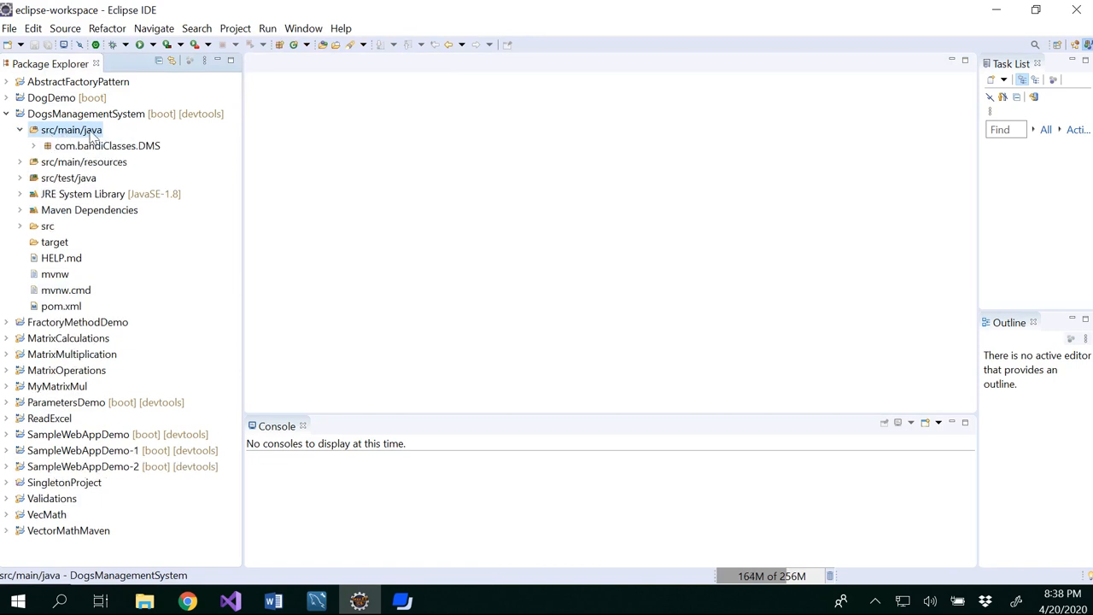
right_click(72, 130)
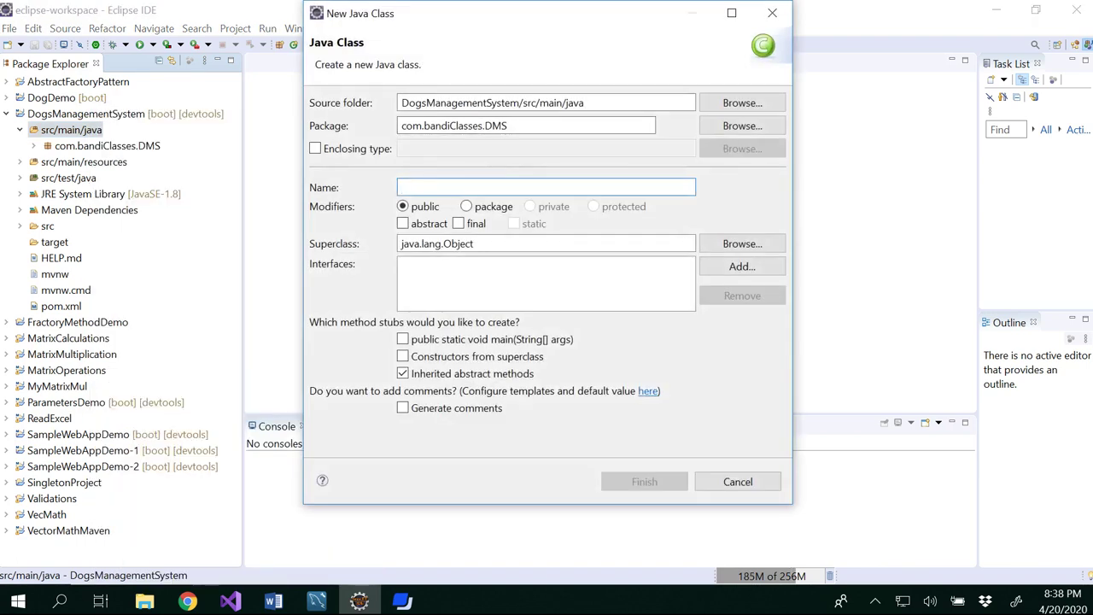
Create class DogController in a new com.bandiClasses.DMS.Controllers package.
text(DogC)
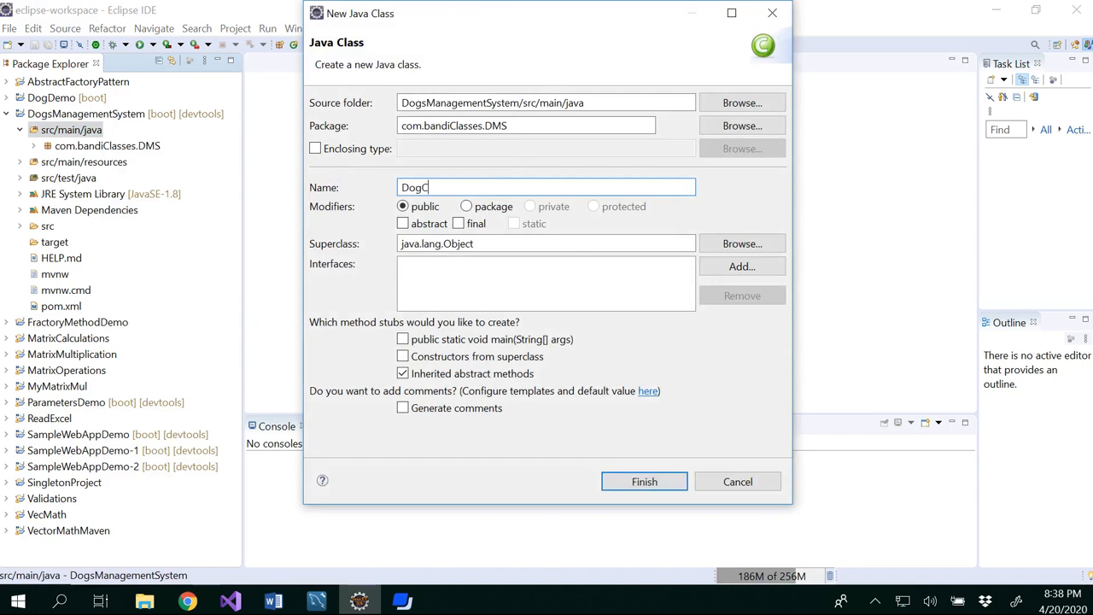
text(ontroller)
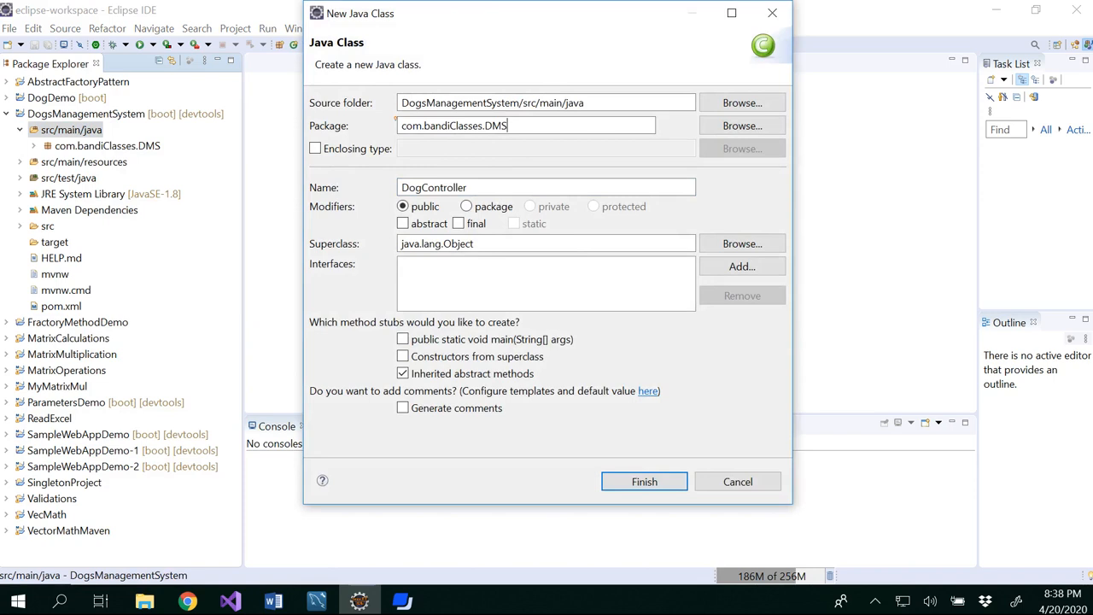
text(.Cont)
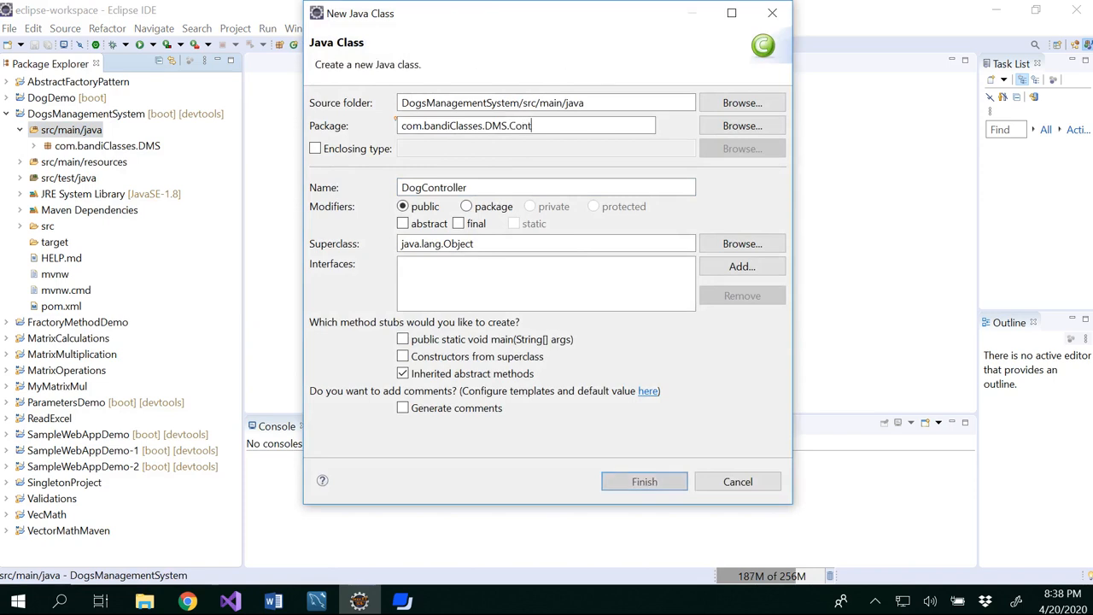
text(rollers)
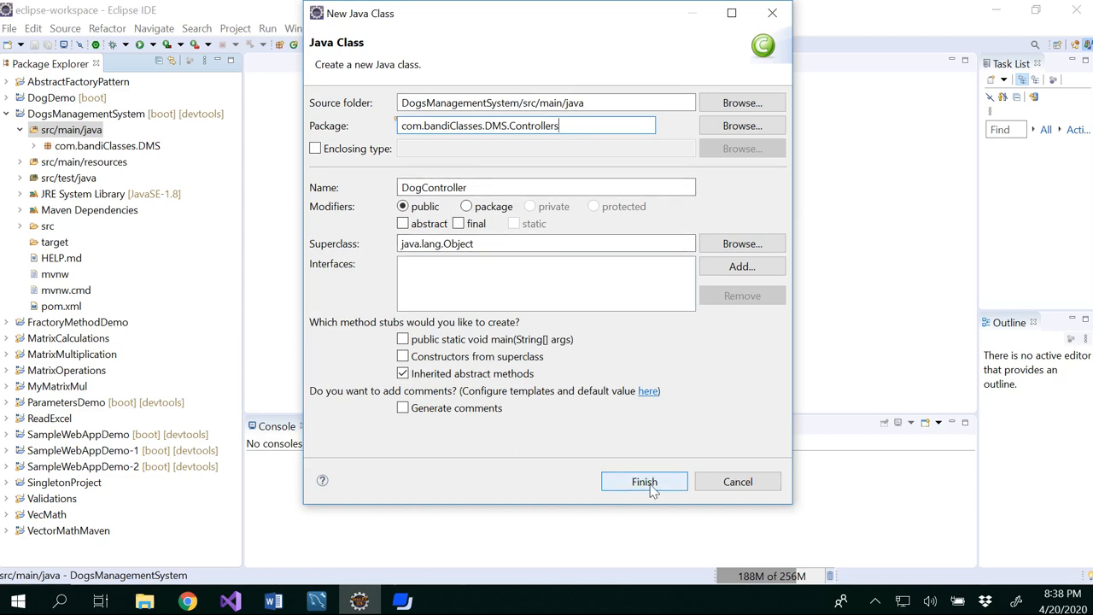
click(644, 481)
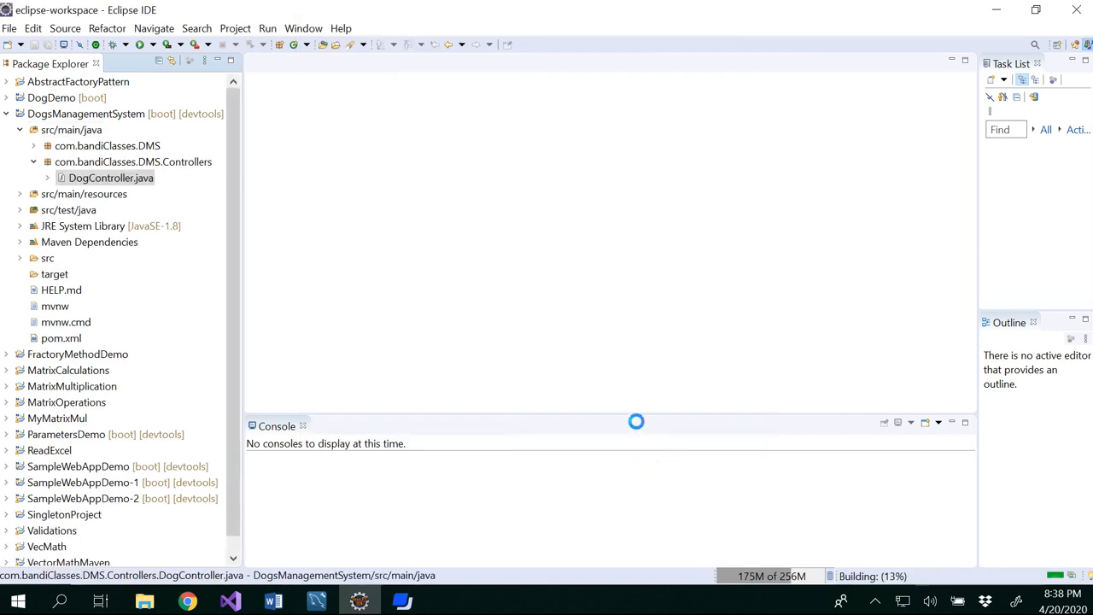
Open DogController.java in the editor and reveal the contents of the com.bandiClasses.DMS package.
double_click(111, 178)
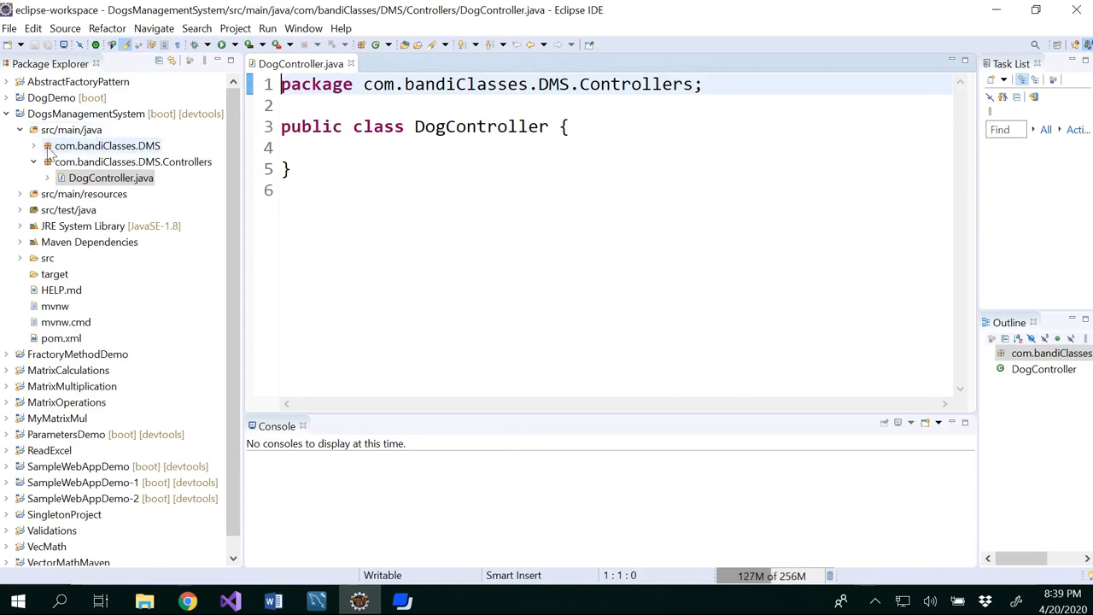
click(48, 146)
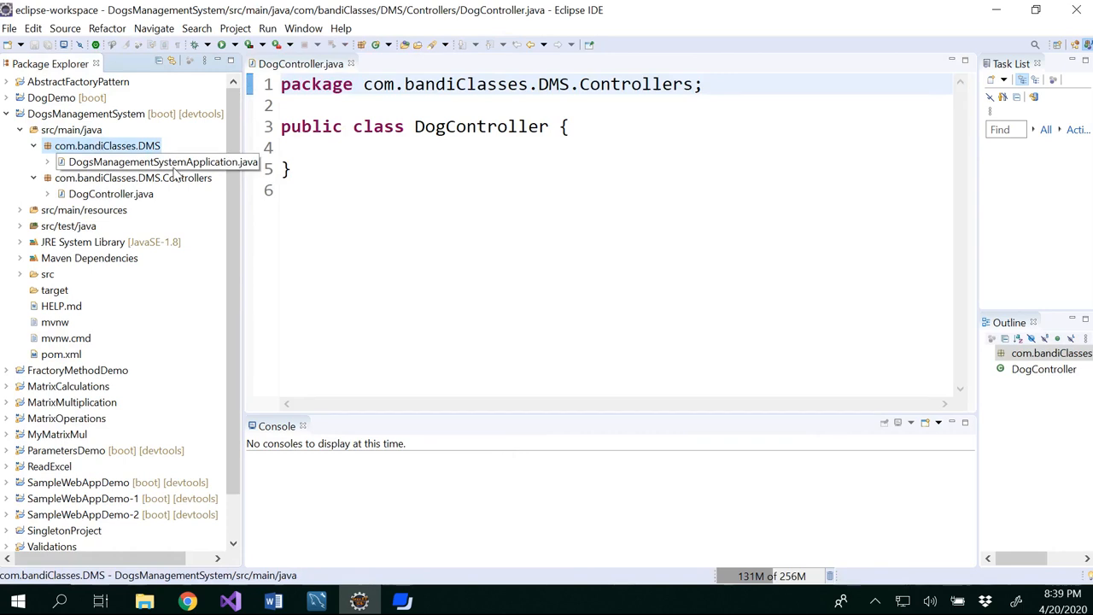
mouse_move(215, 168)
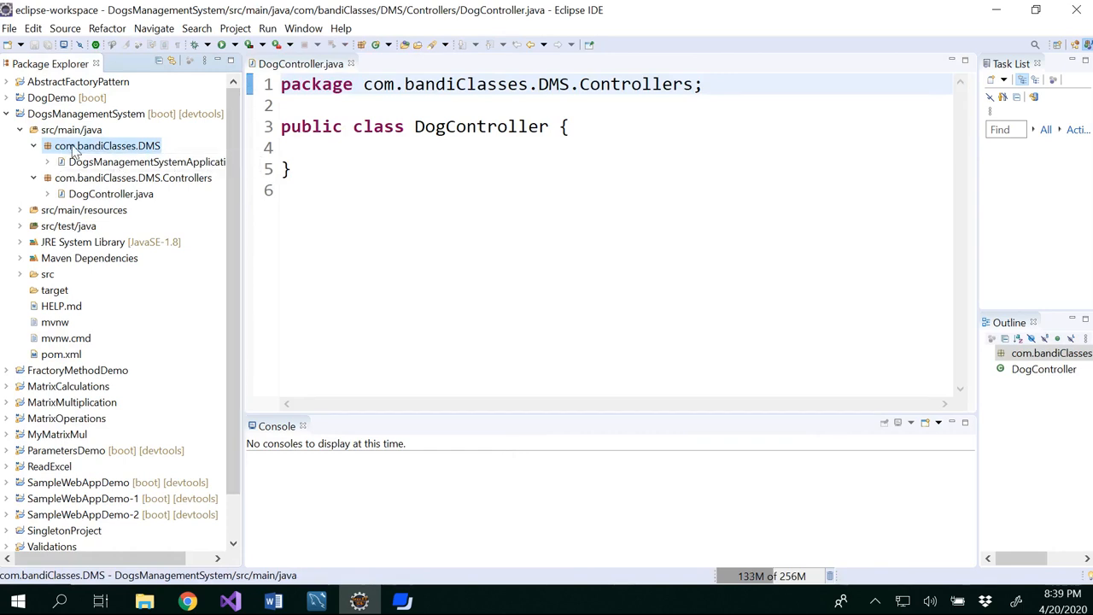
right_click(72, 130)
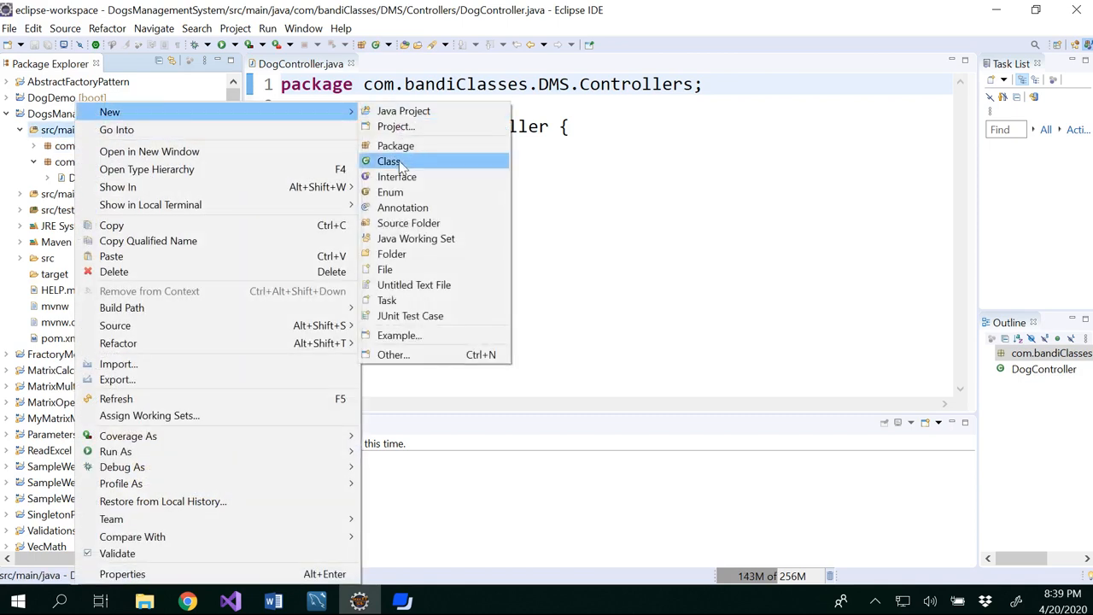
click(390, 160)
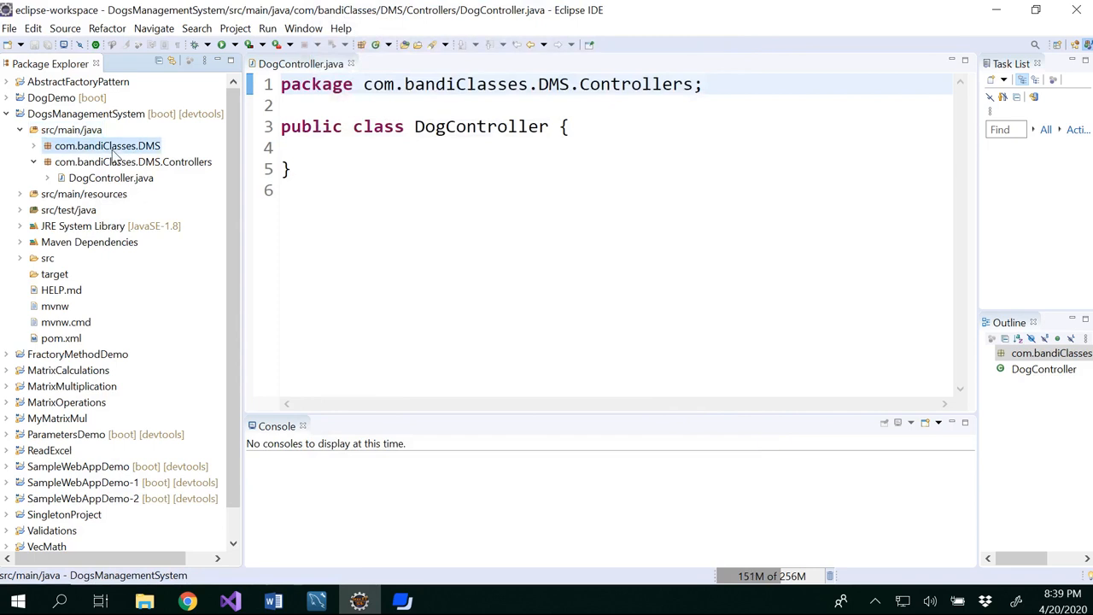
click(106, 145)
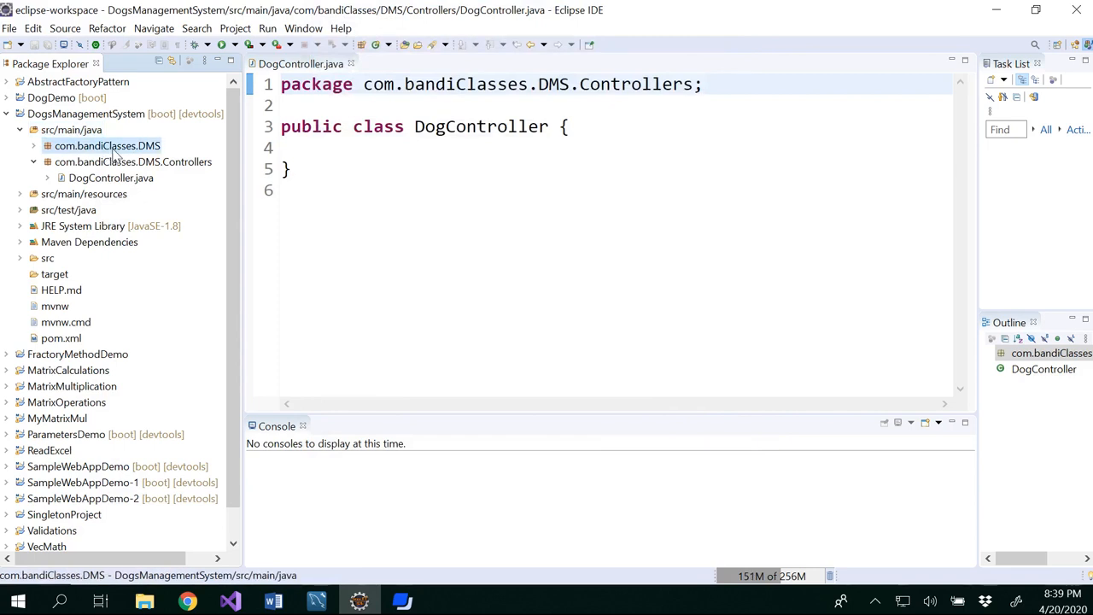
Create class Dog in a new com.bandiClasses.DMS.Models package and open Dog.java.
right_click(108, 145)
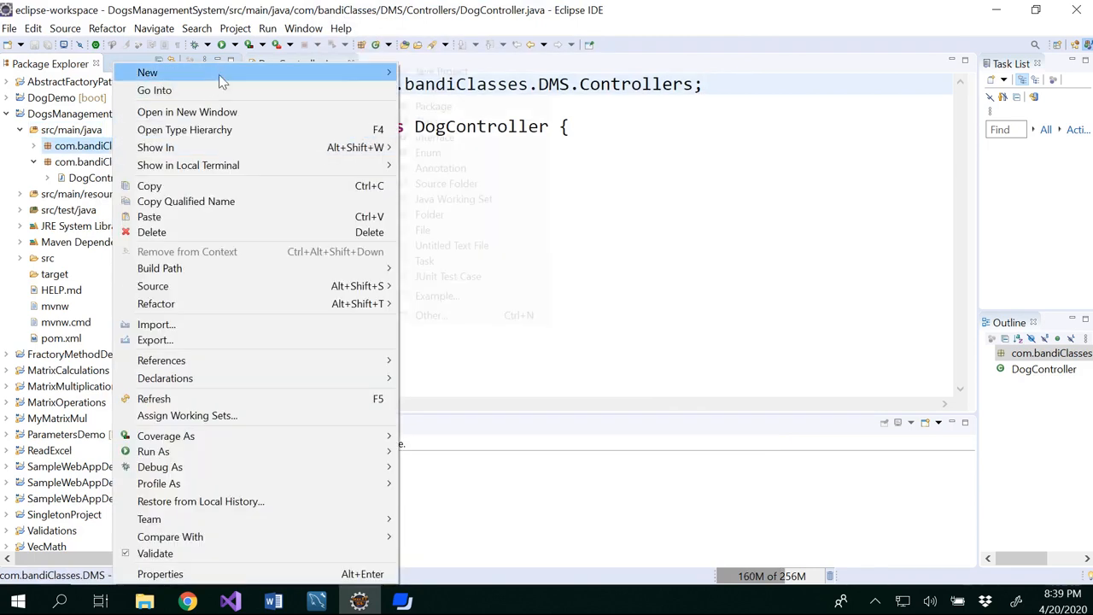
mouse_move(147, 72)
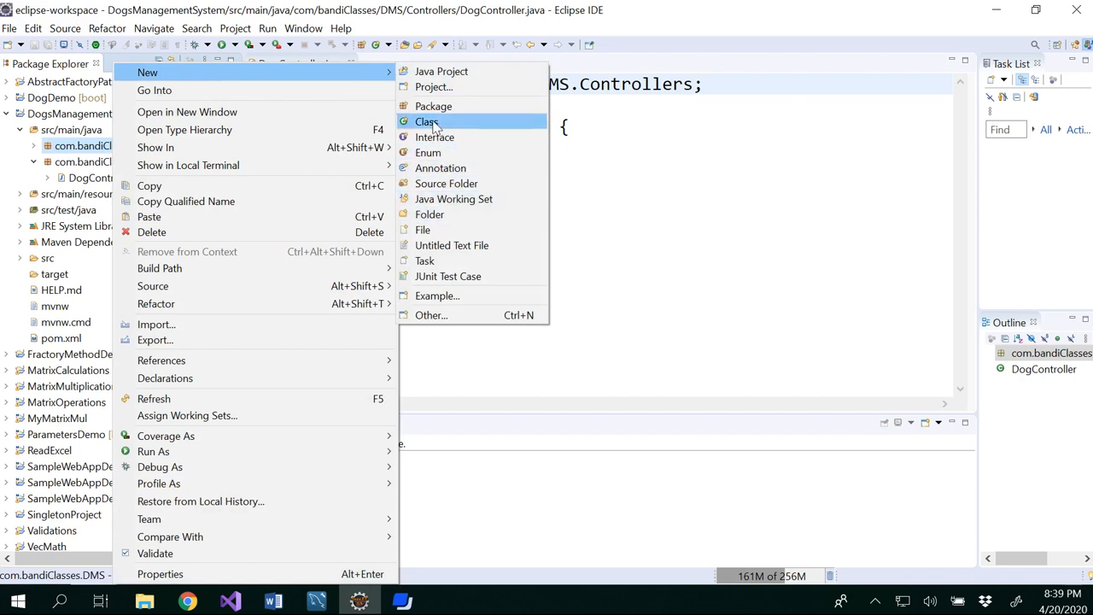
click(427, 122)
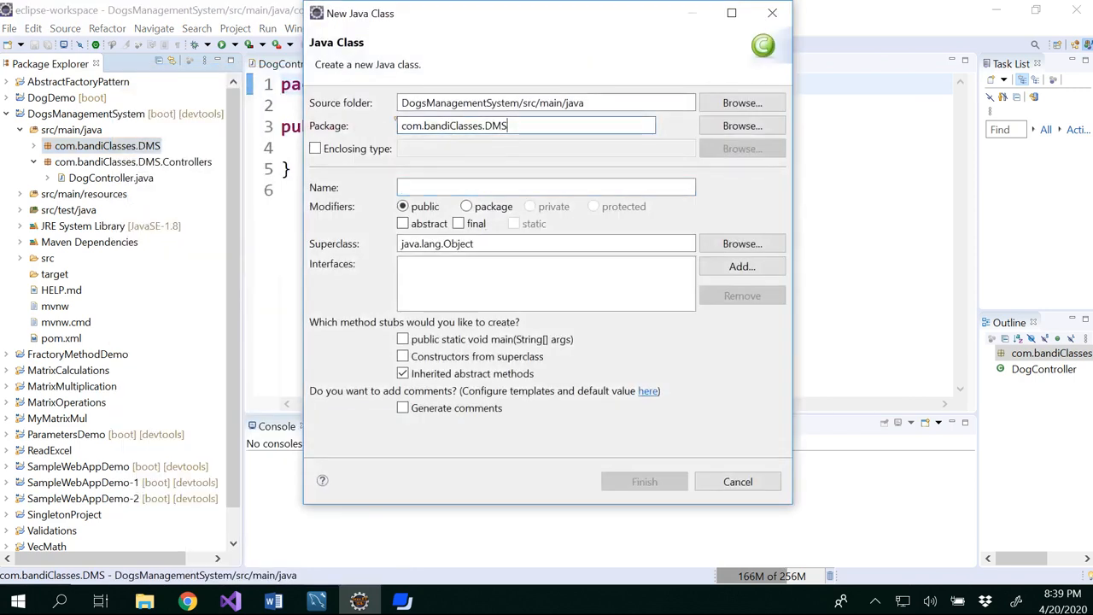
text(.Models)
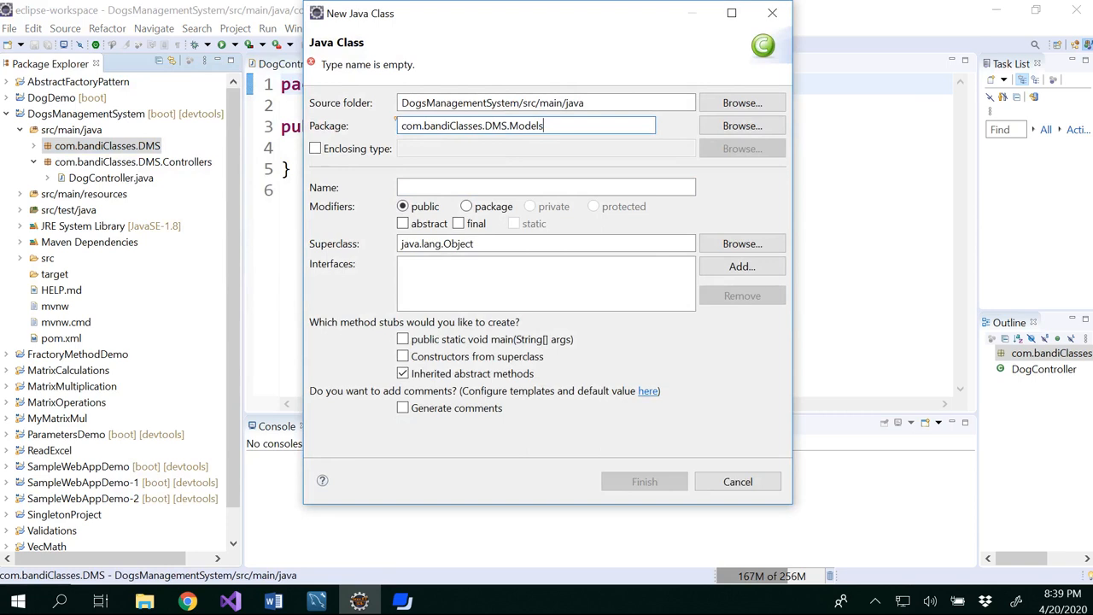
click(545, 187)
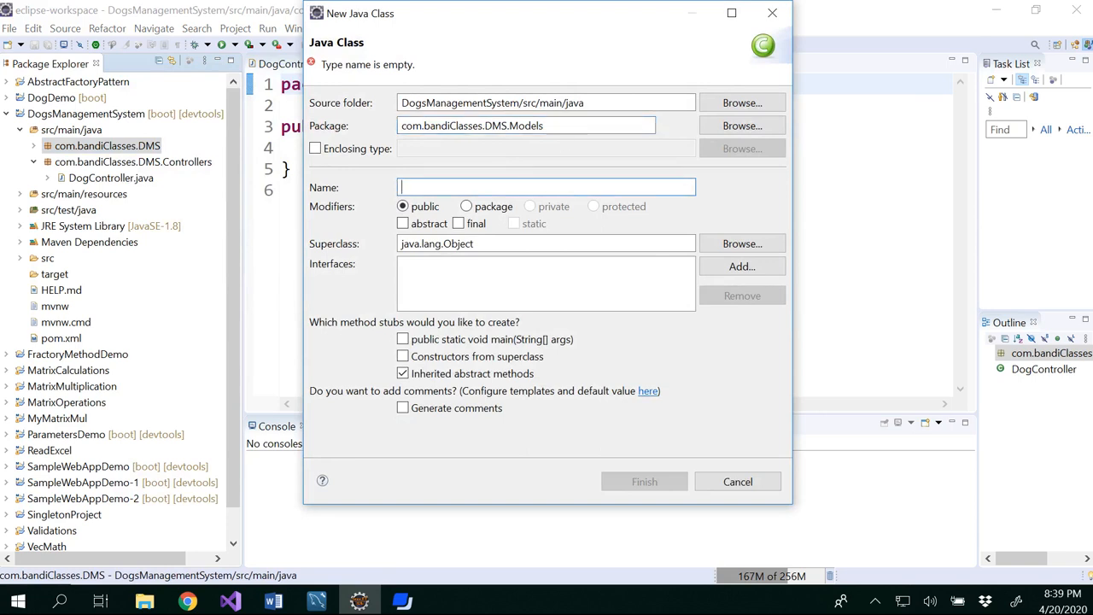
text(Dog)
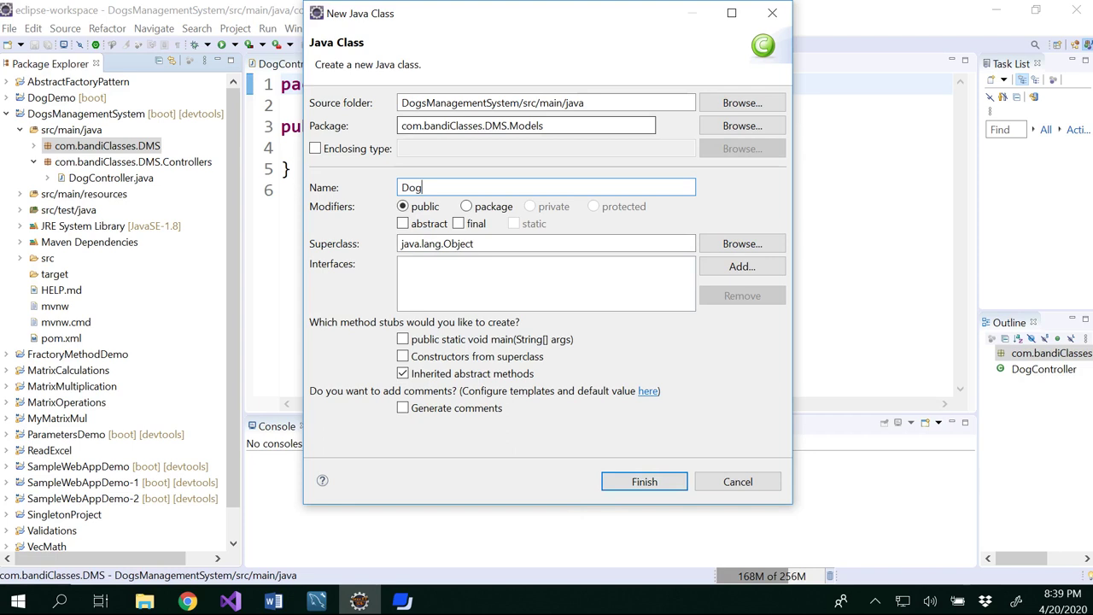
click(644, 482)
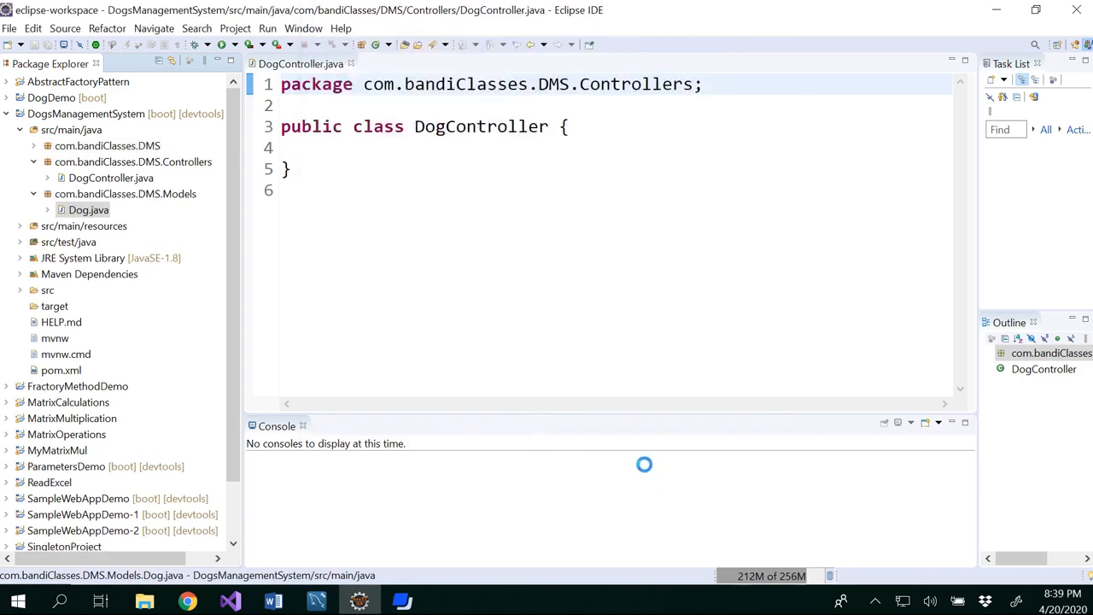
double_click(89, 208)
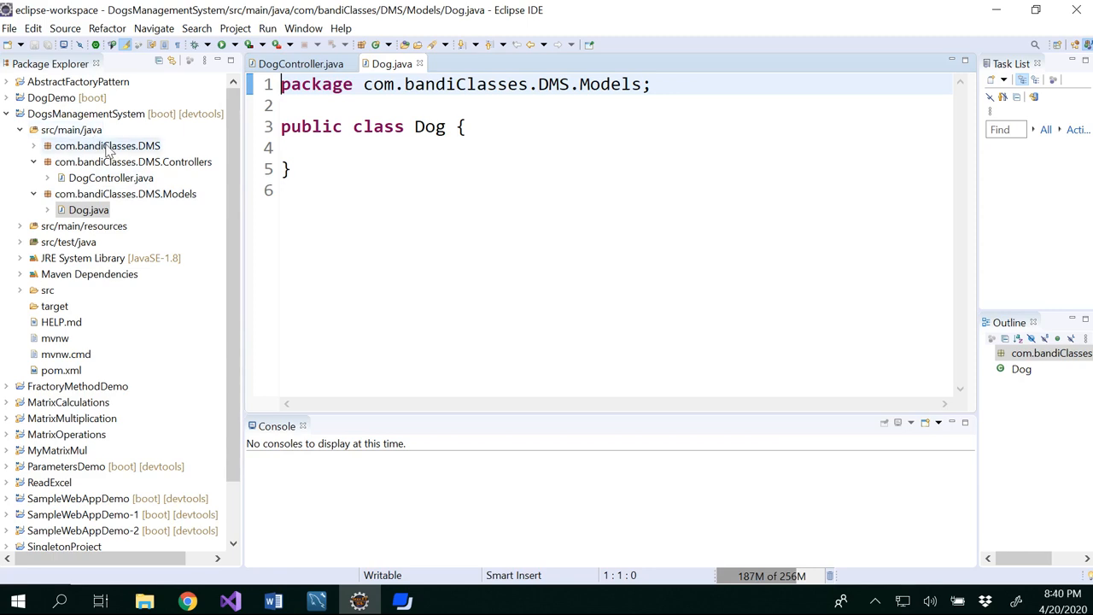
Create interface DogRepository in a new com.bandiClasses.DMS.repository package.
right_click(106, 146)
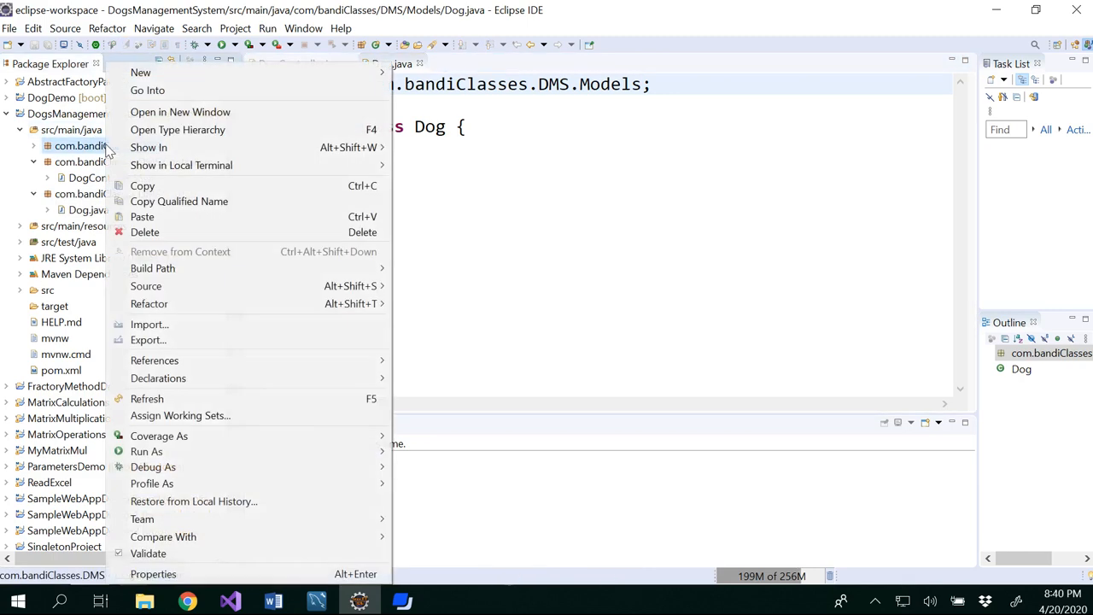
mouse_move(140, 71)
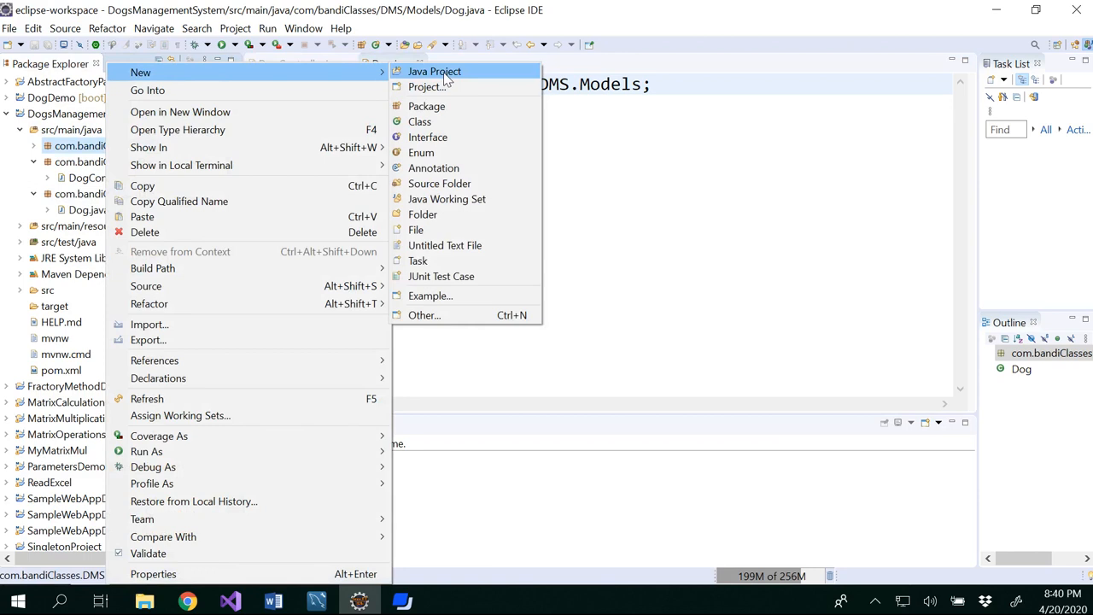
mouse_move(444, 121)
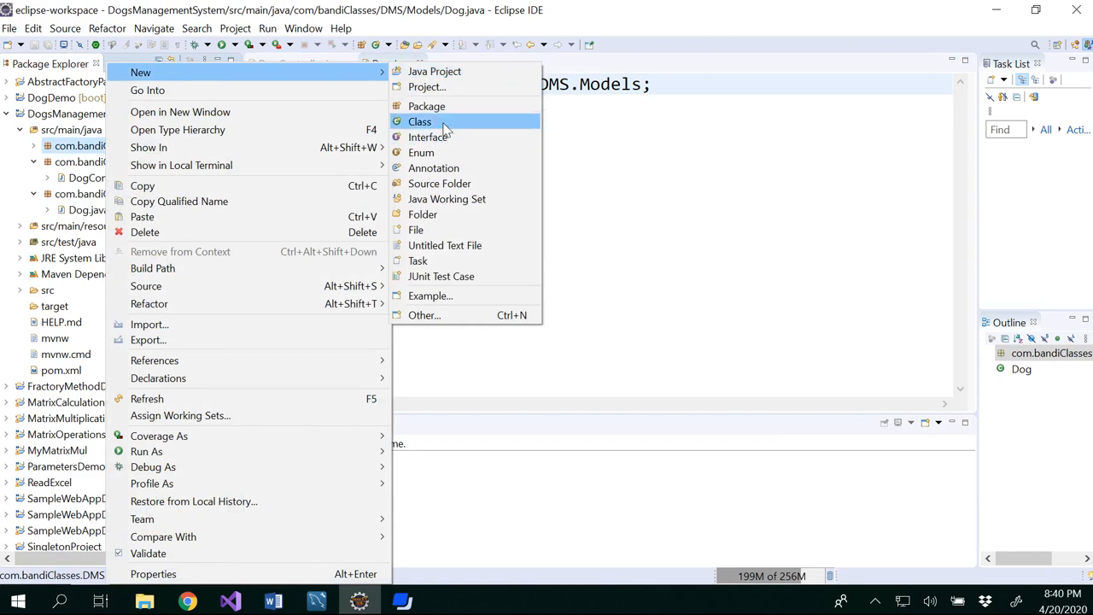
mouse_move(444, 136)
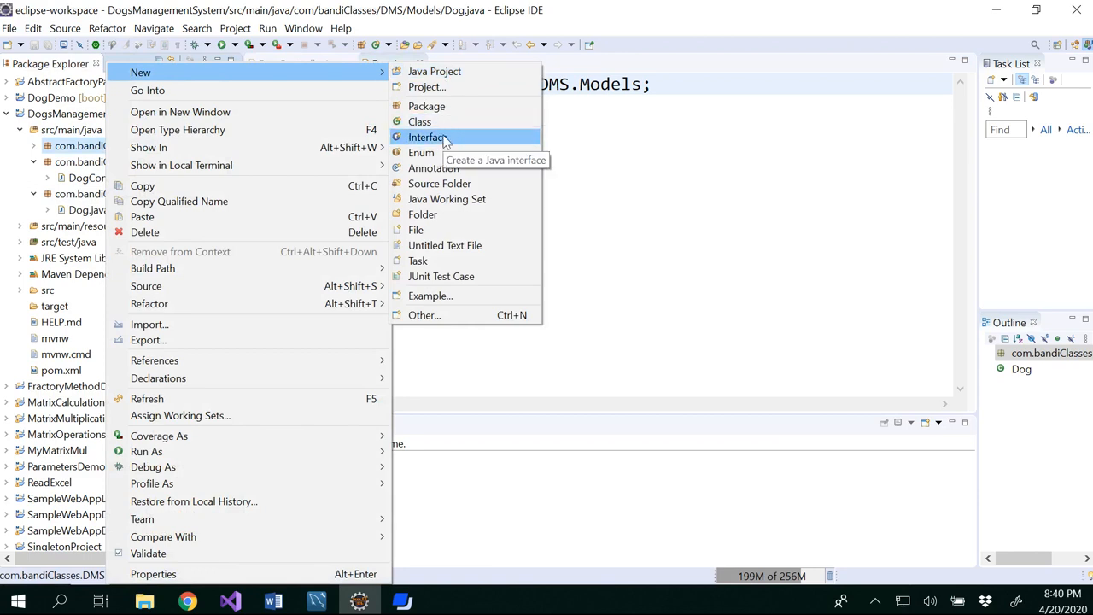
click(427, 137)
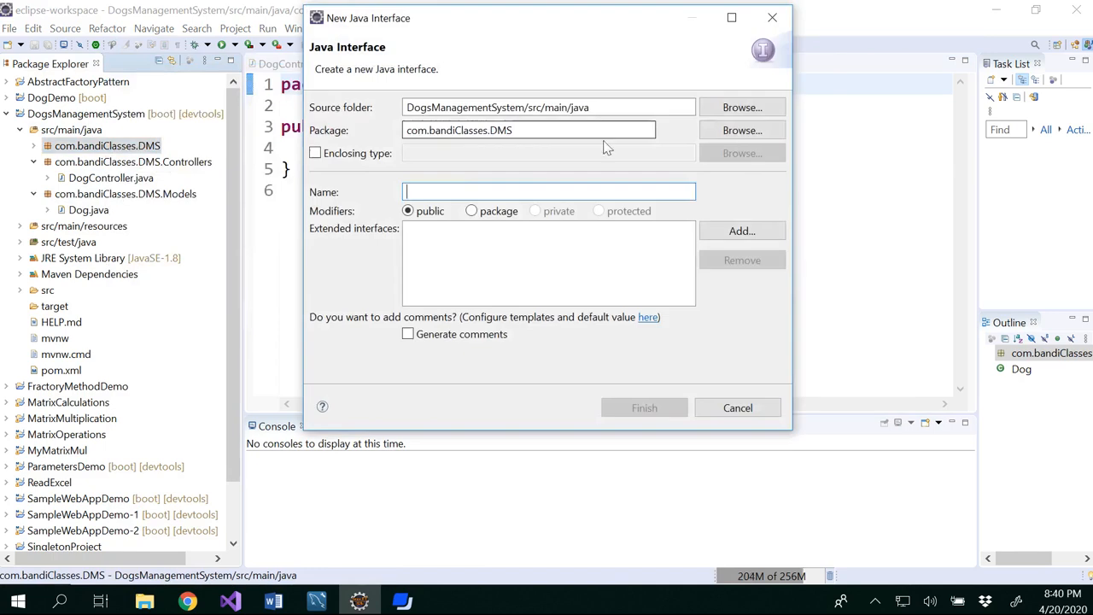
text(D)
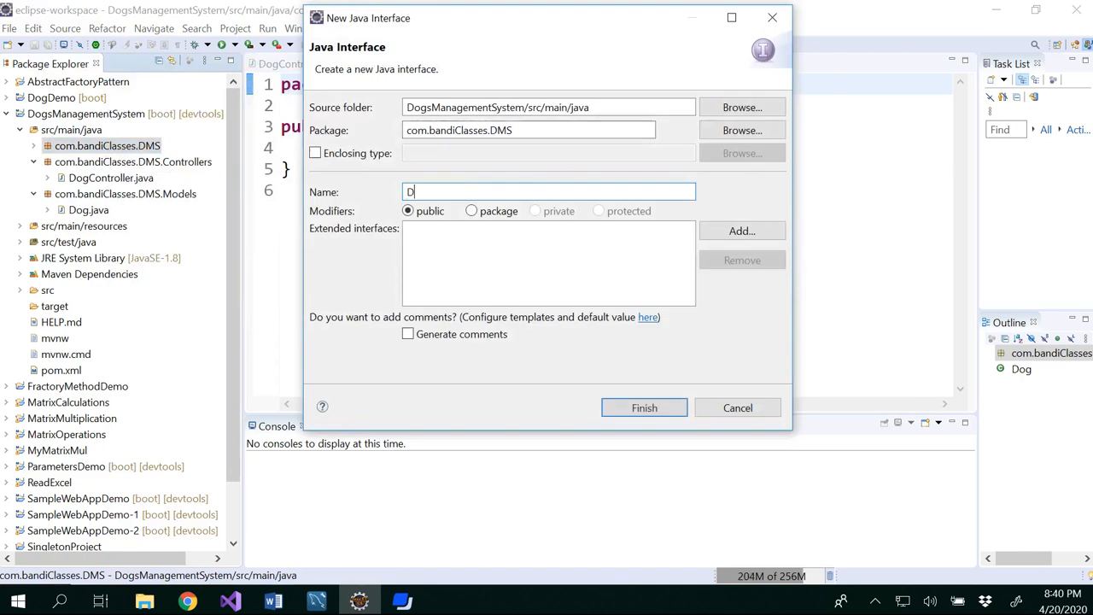
text(ogRepo)
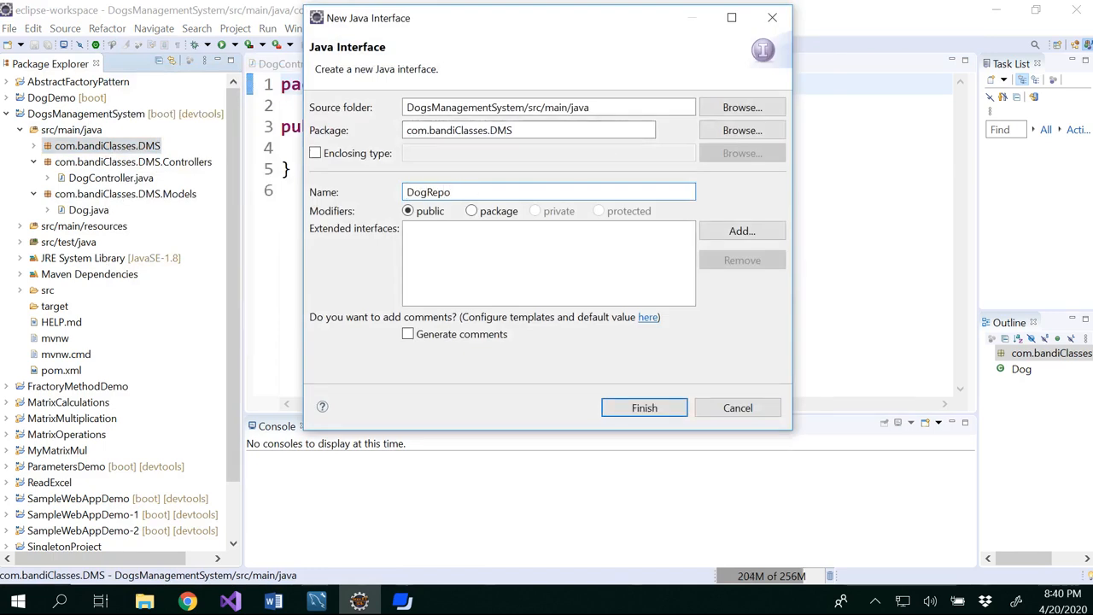
text(sitory)
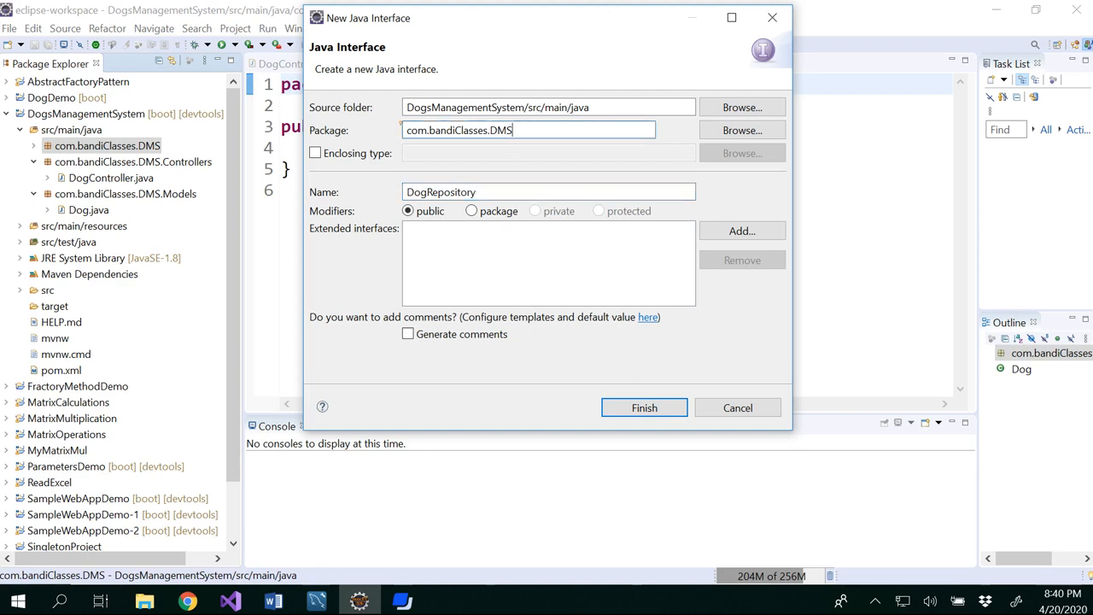
text(.reposi)
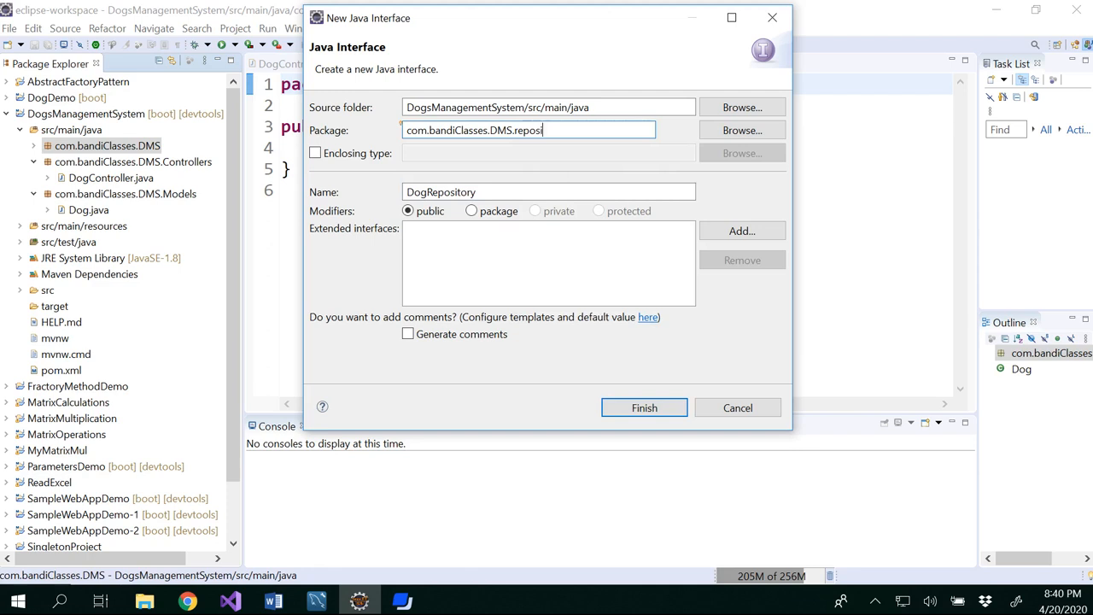
text(tory)
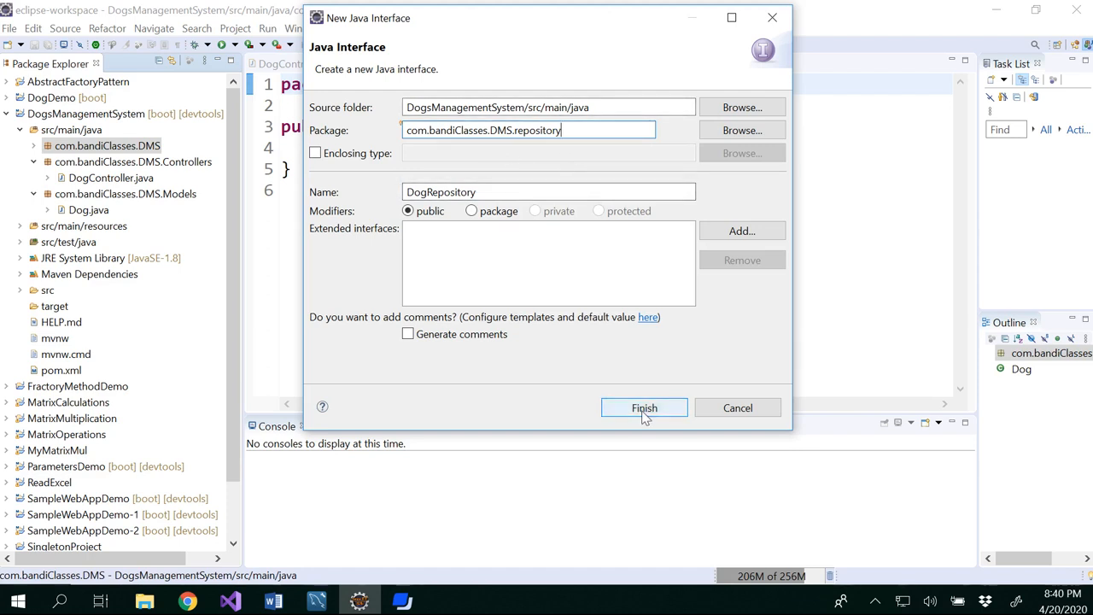
click(644, 406)
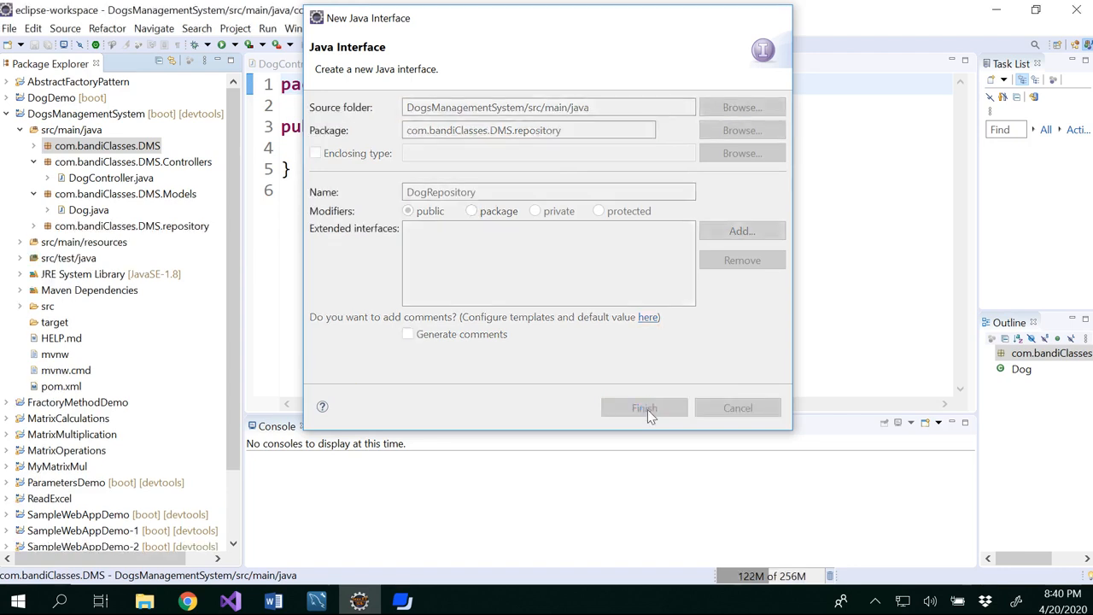
click(644, 407)
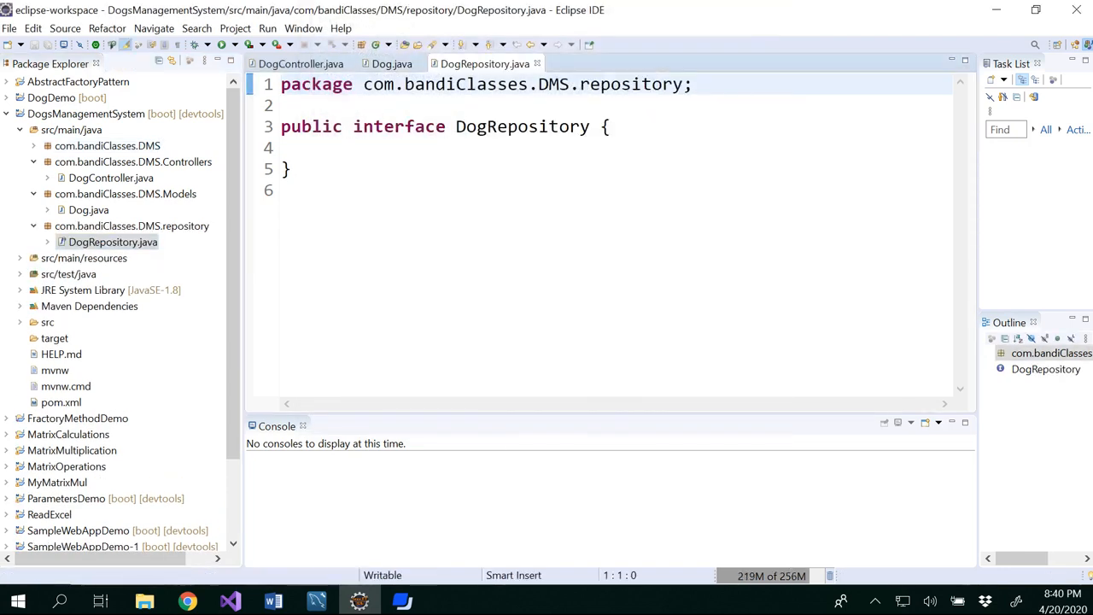
Declare DogRepository extends CrudRepository<Dog> and bring up quick fixes for the unresolved Dog type.
double_click(521, 126)
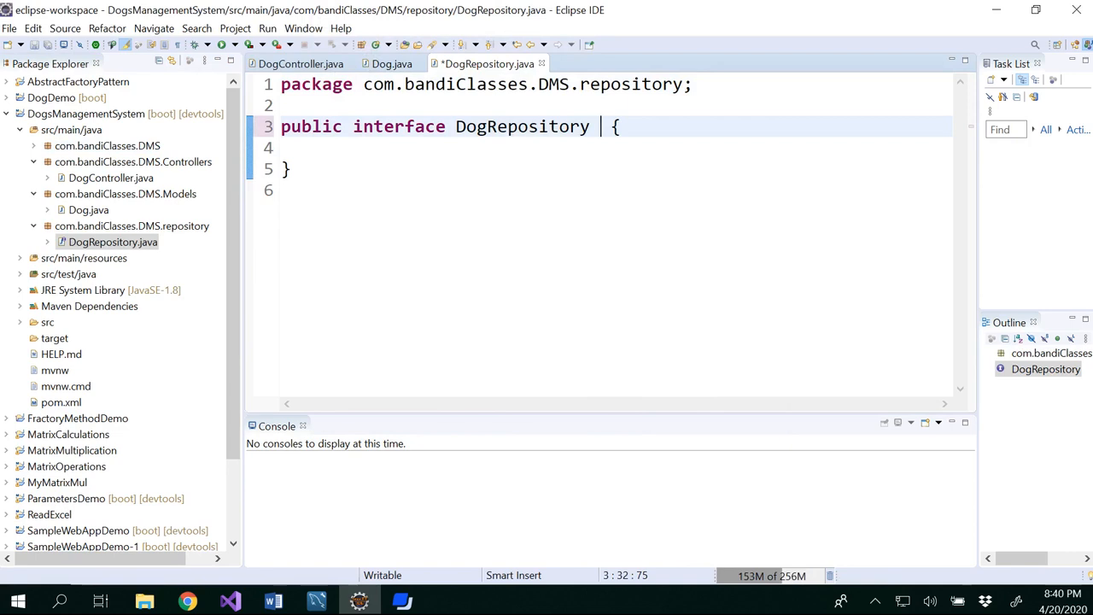
text(ex)
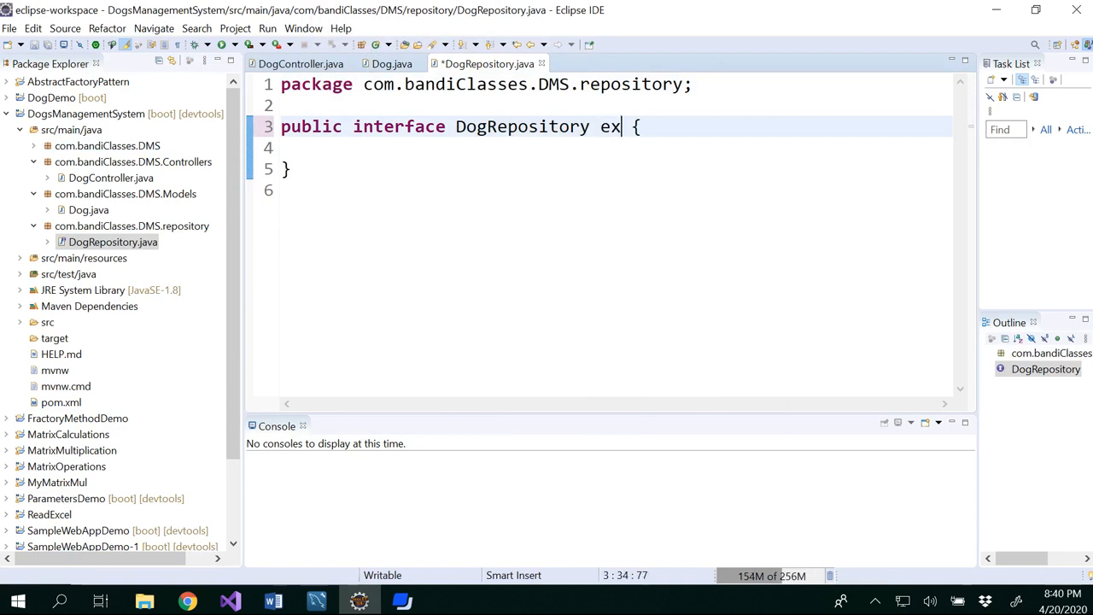
text(tends)
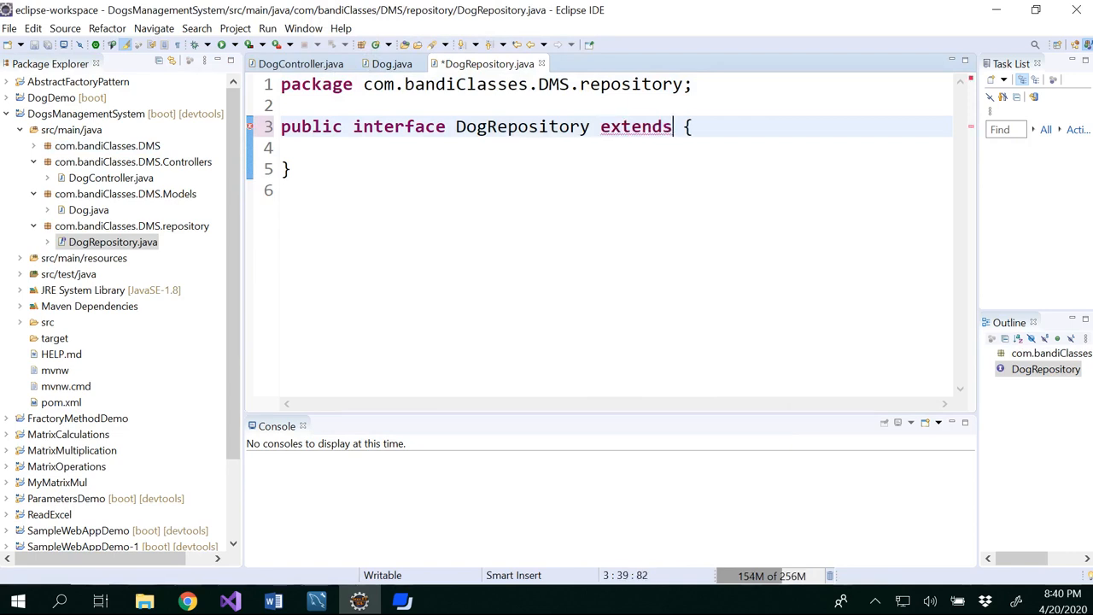
text(" ")
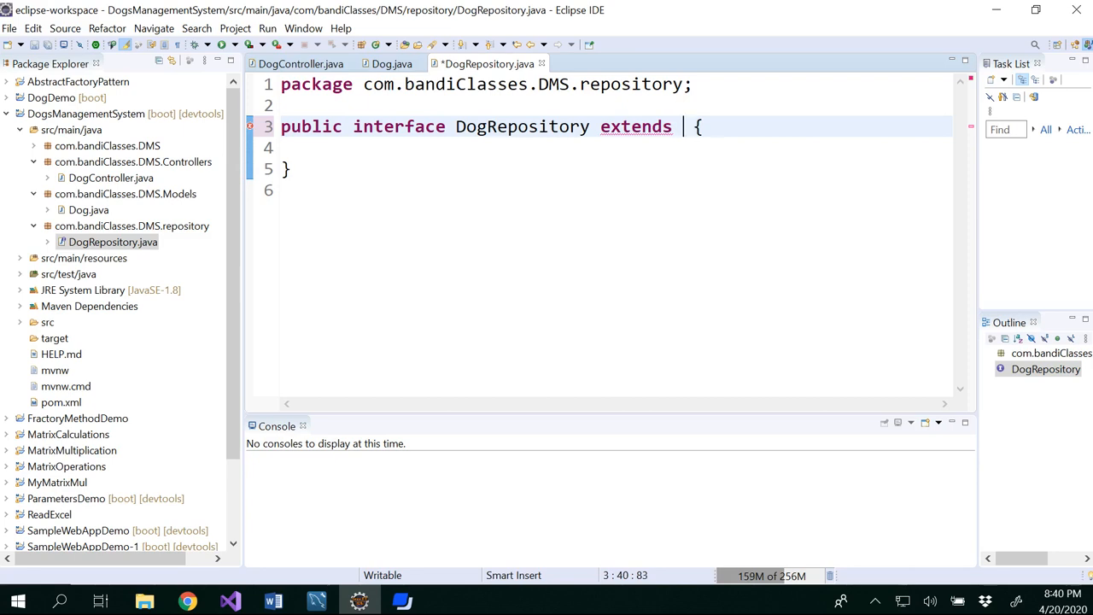
text(Crud)
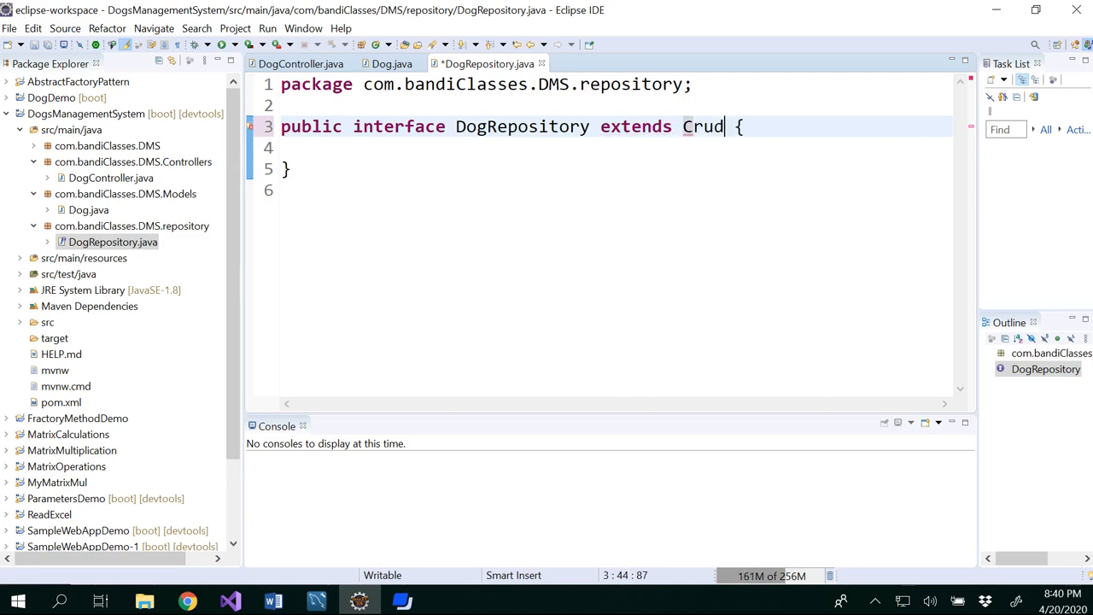
text(Re)
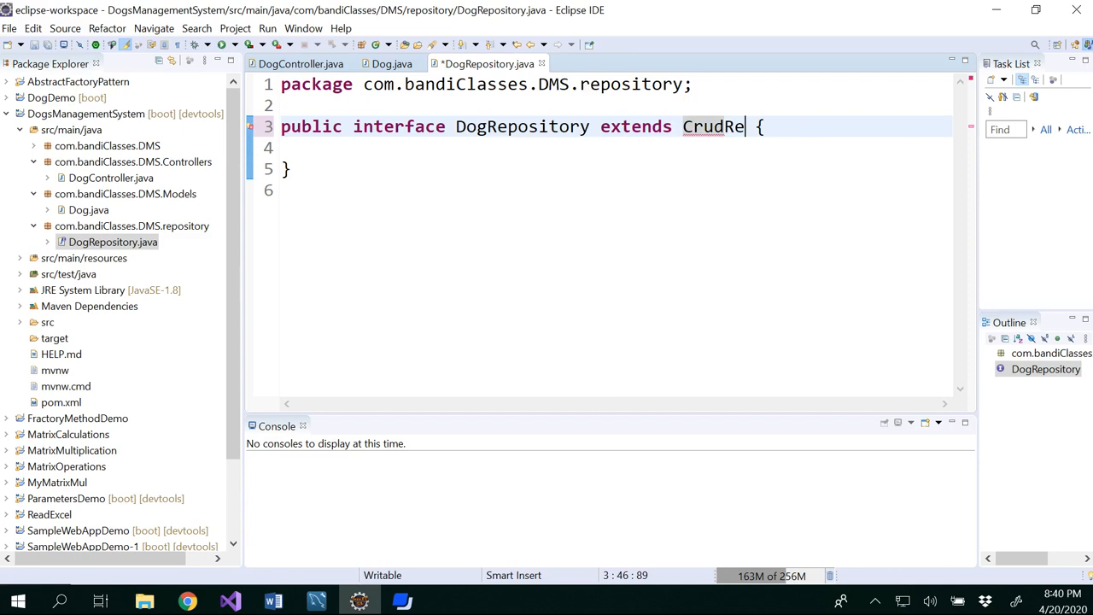
text(pository)
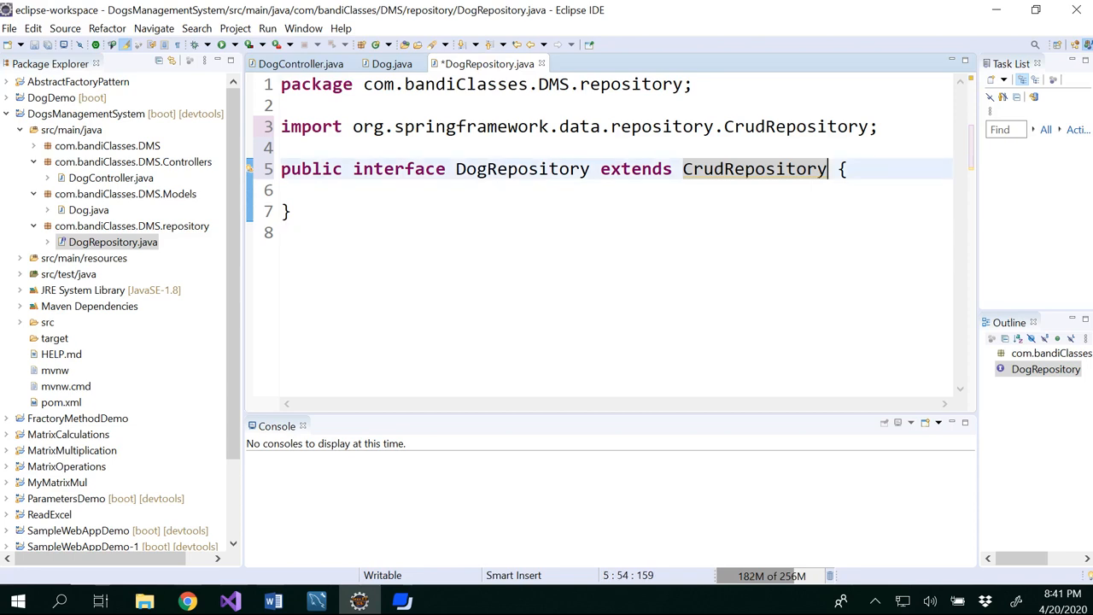
text(<>)
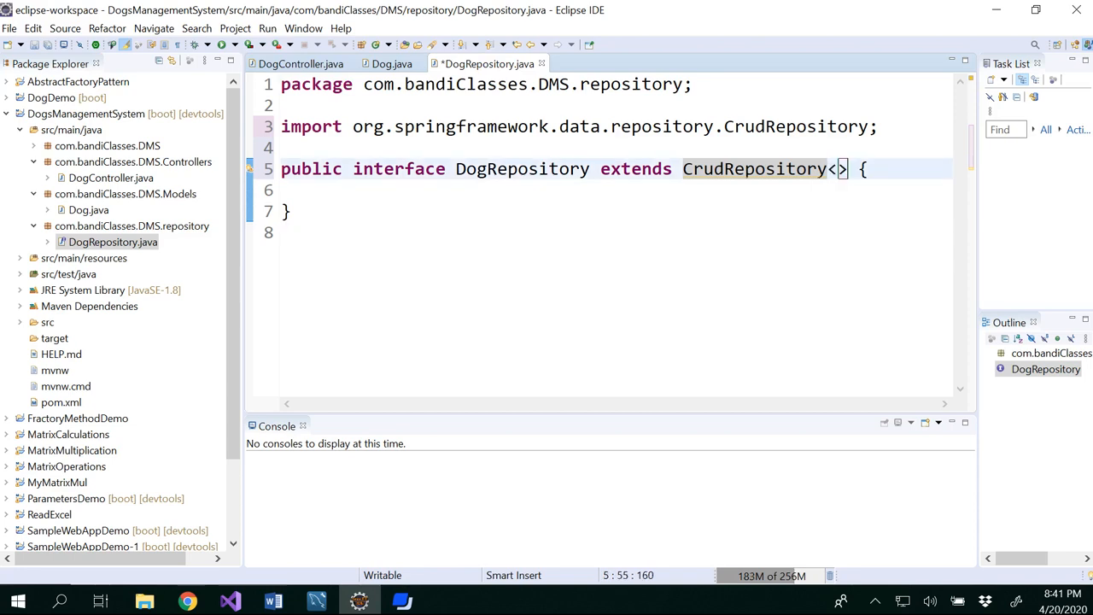
text(Dog)
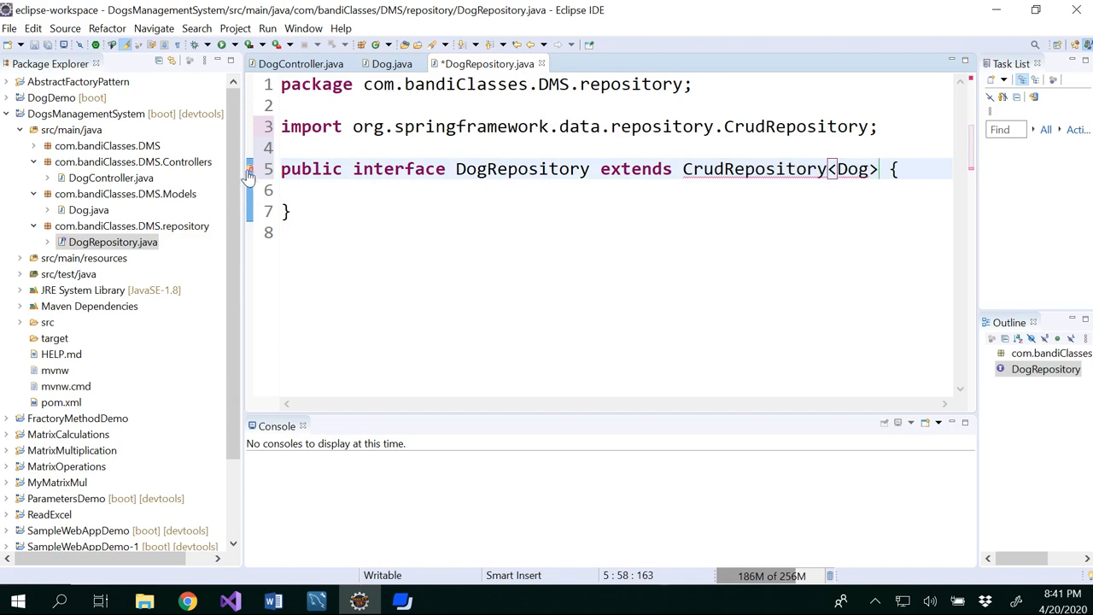
click(851, 169)
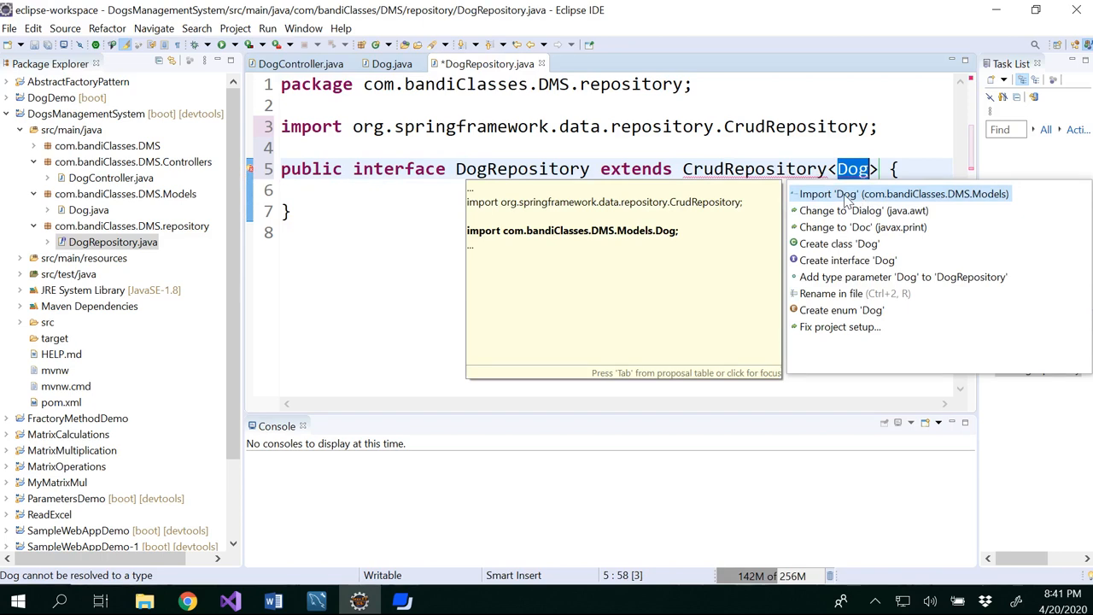
Import Dog from the Models package, add Integer as the ID type argument, and save DogRepository.
click(902, 194)
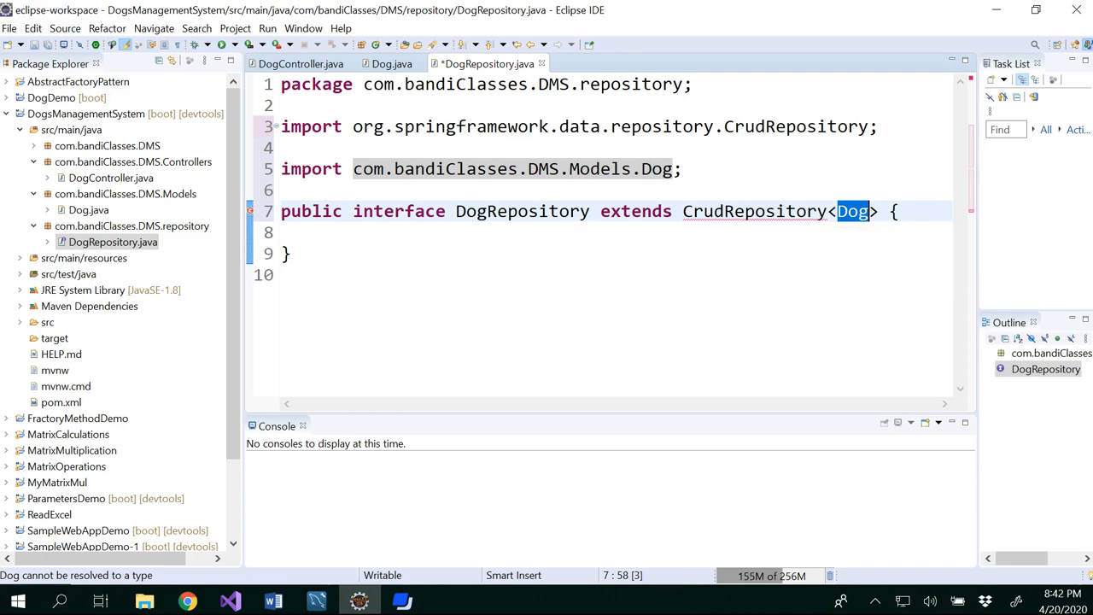
mouse_move(854, 212)
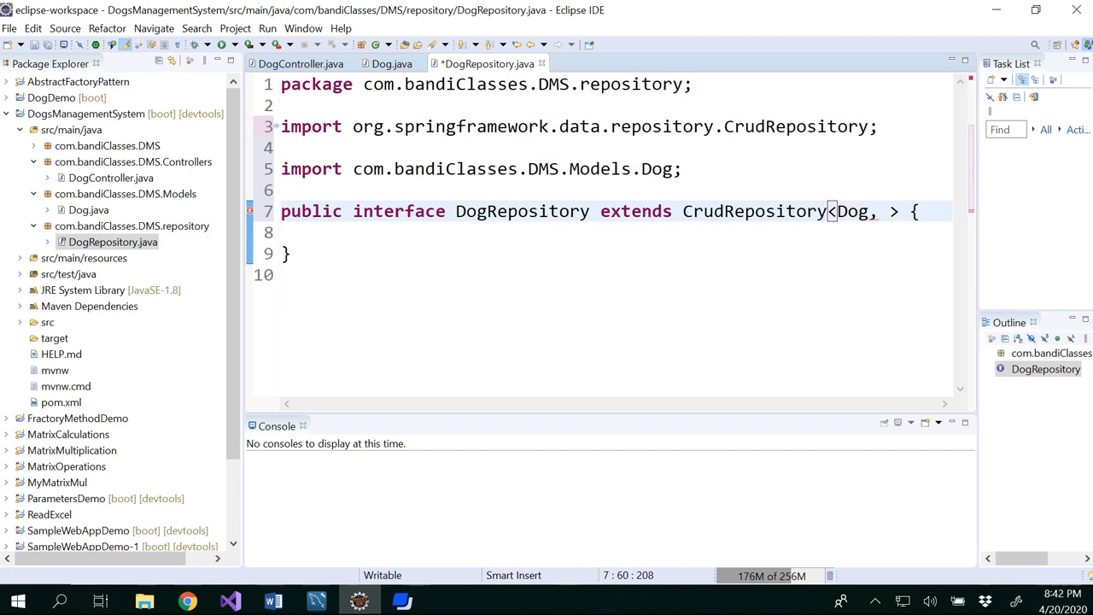
text(Ine)
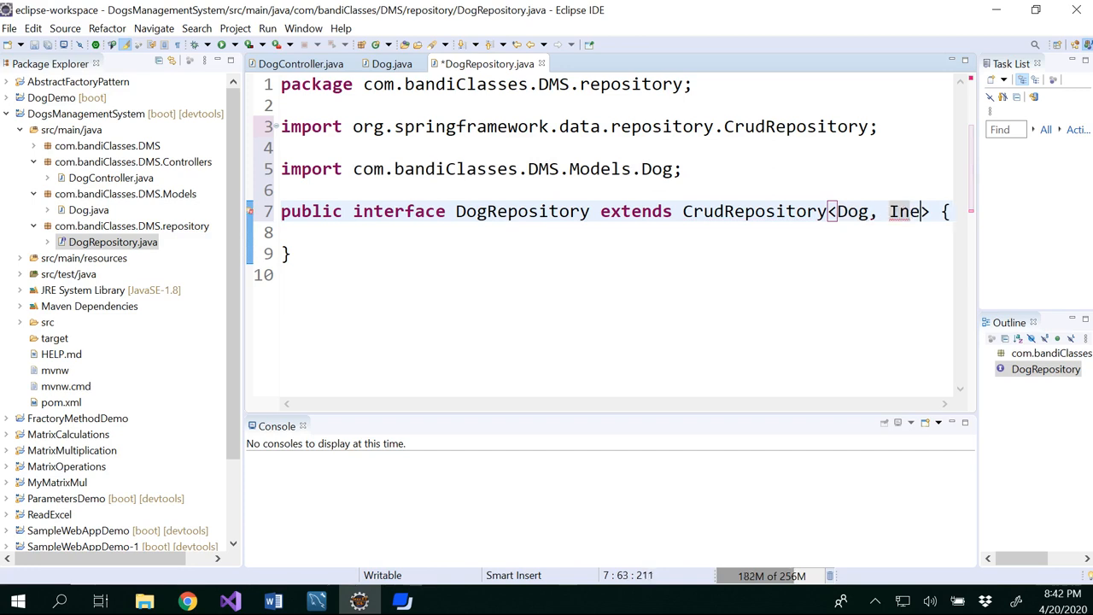
text(tger)
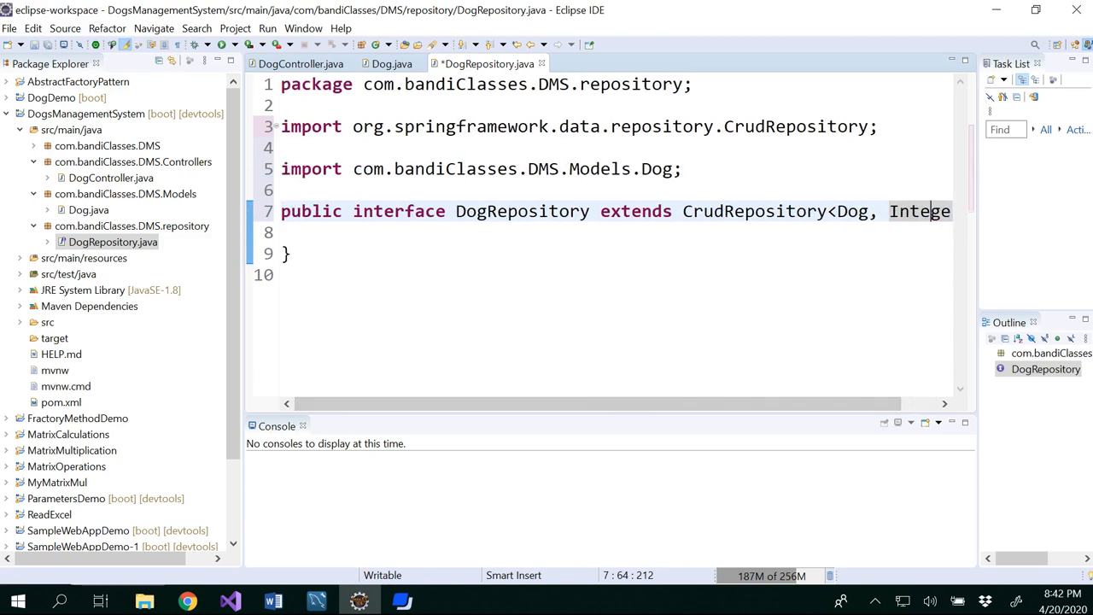
double_click(523, 212)
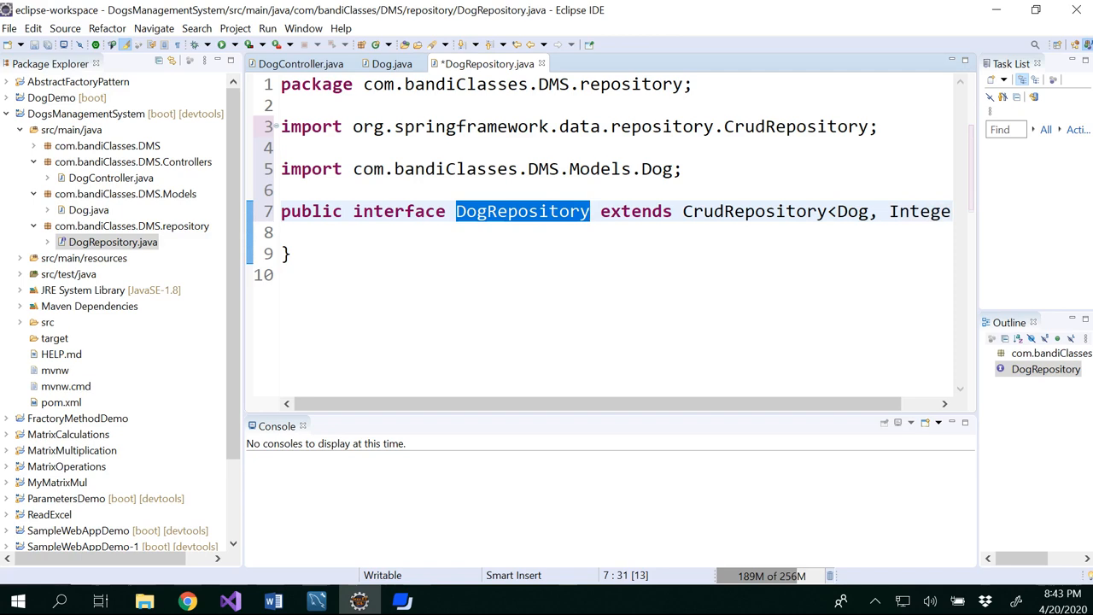
double_click(754, 212)
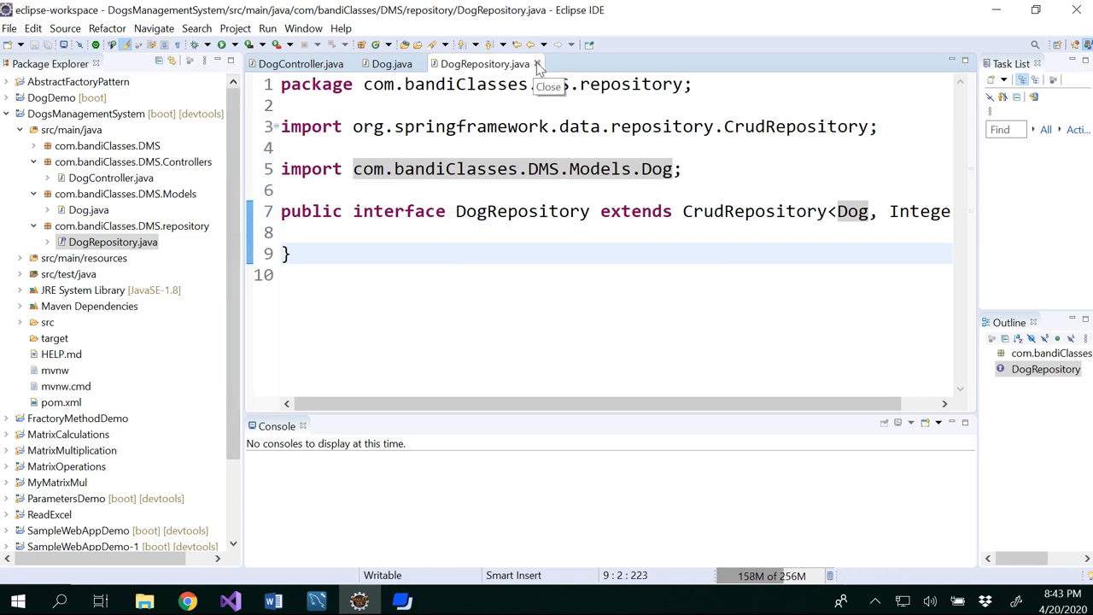
click(369, 63)
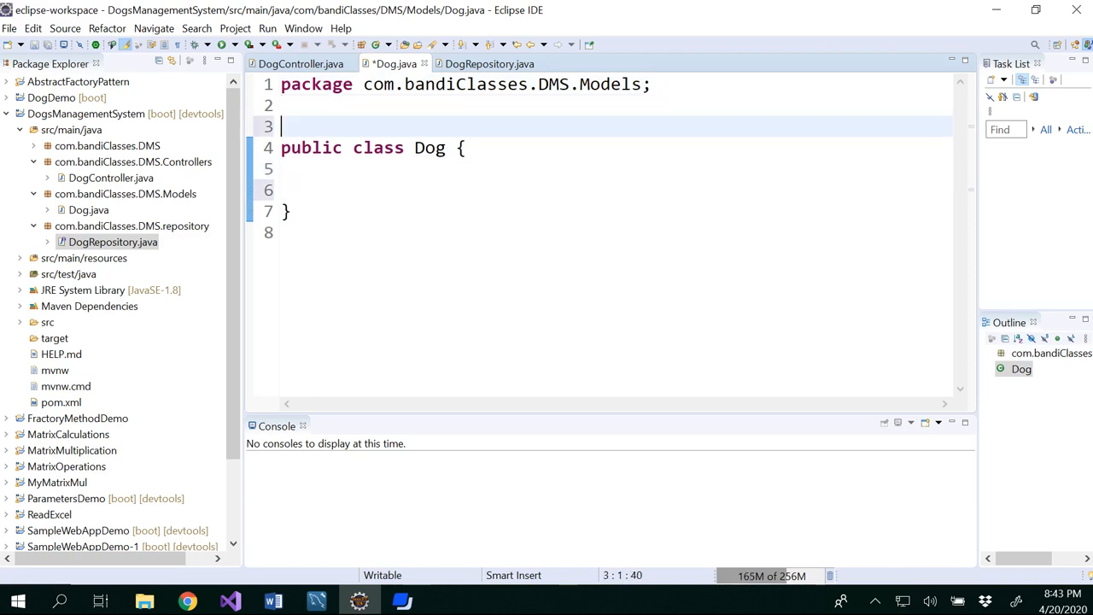
text(@Enti)
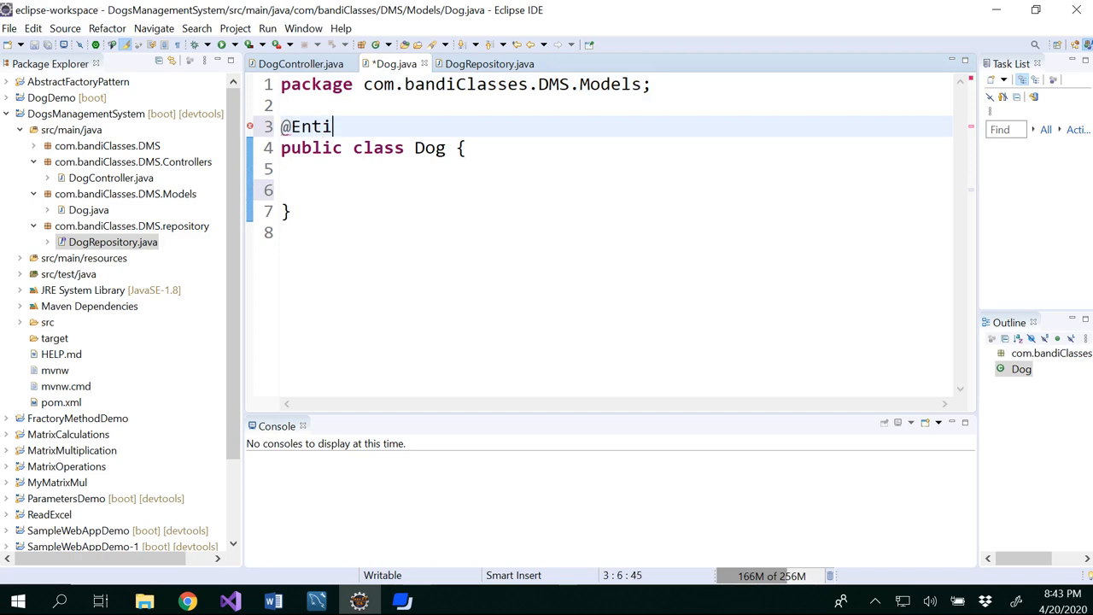
text(ty)
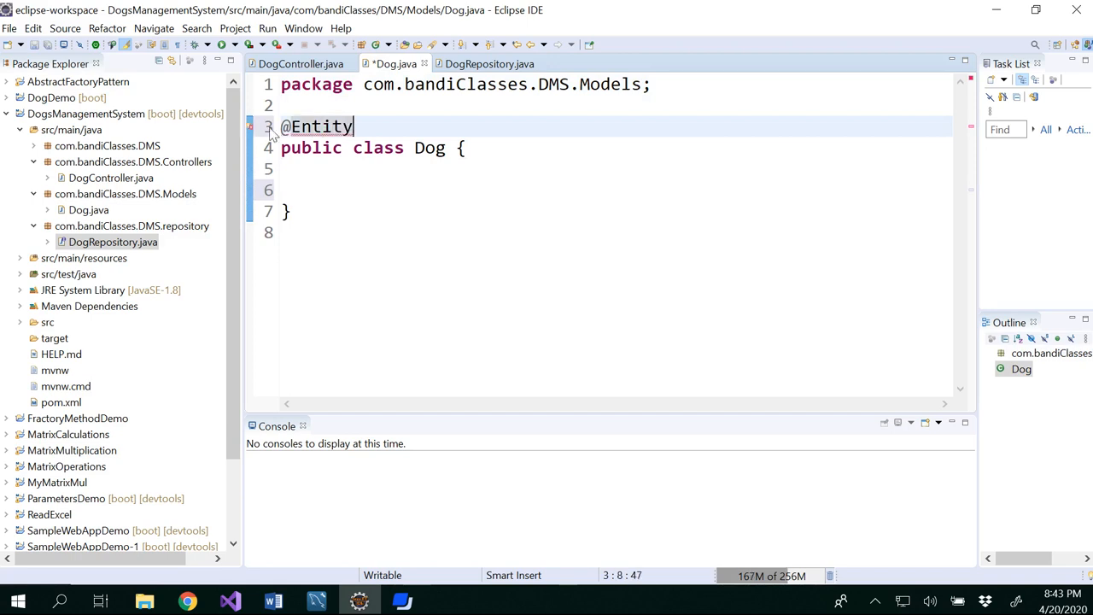
key(Ctrl+1)
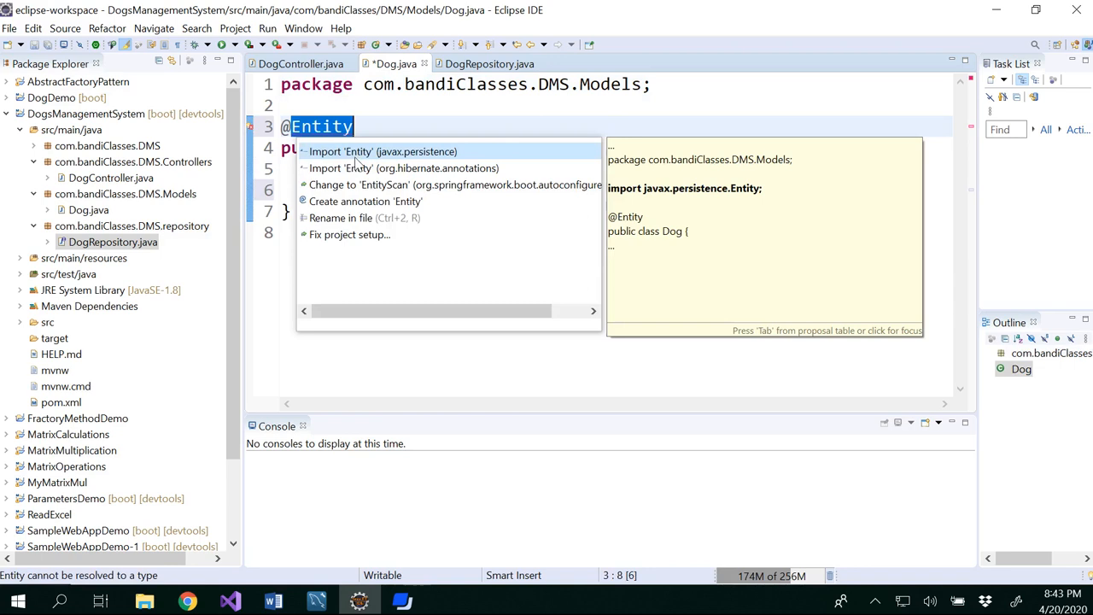
click(380, 151)
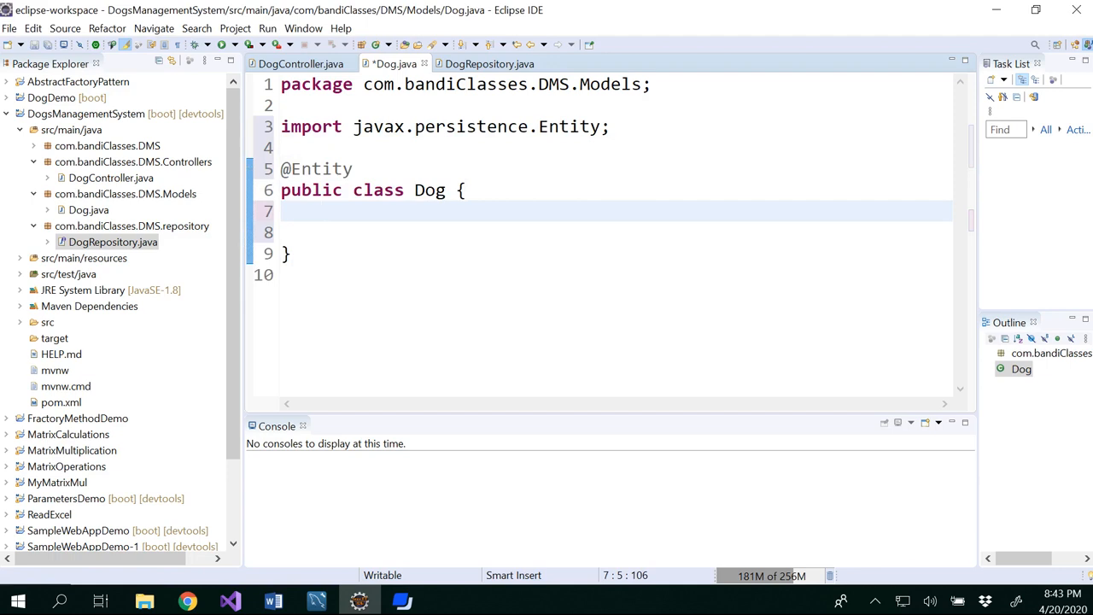
Declare private fields int id, String name and String breed in the Dog class.
text(private int)
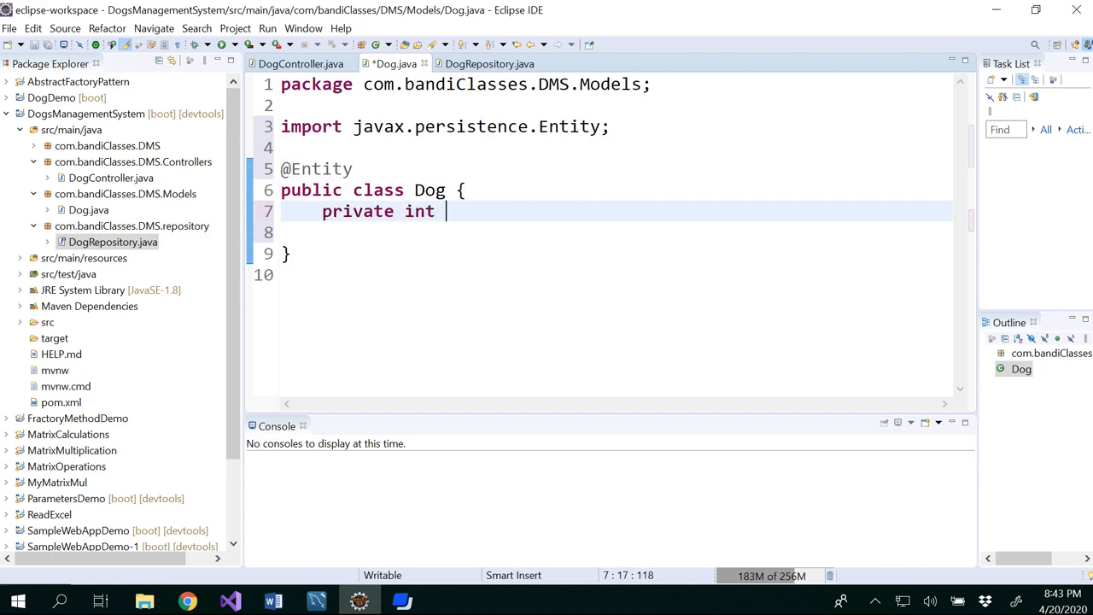
text(id;)
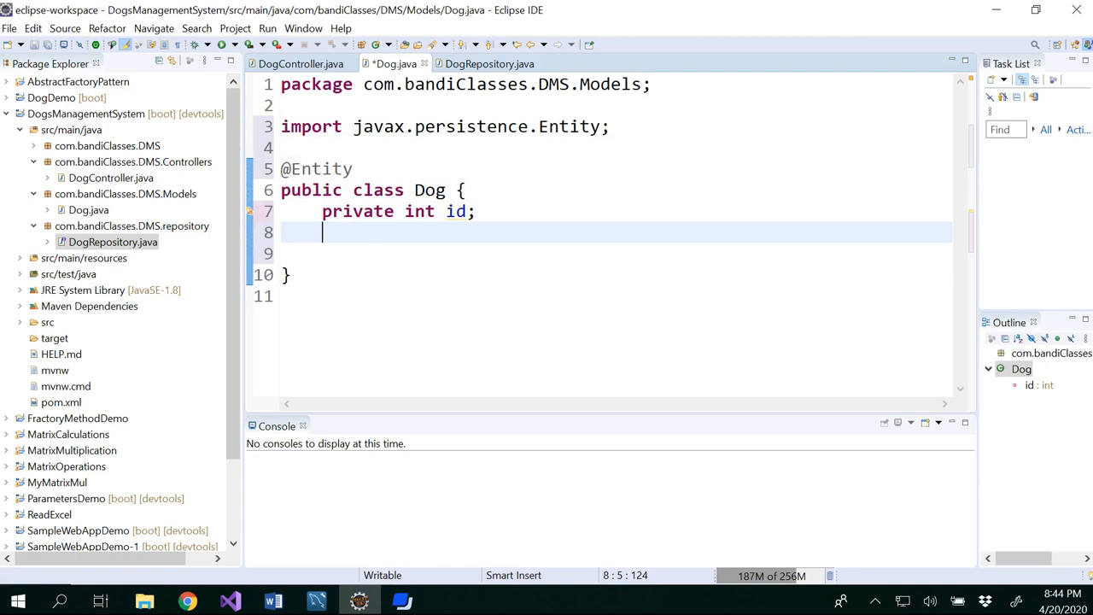
text(priavte)
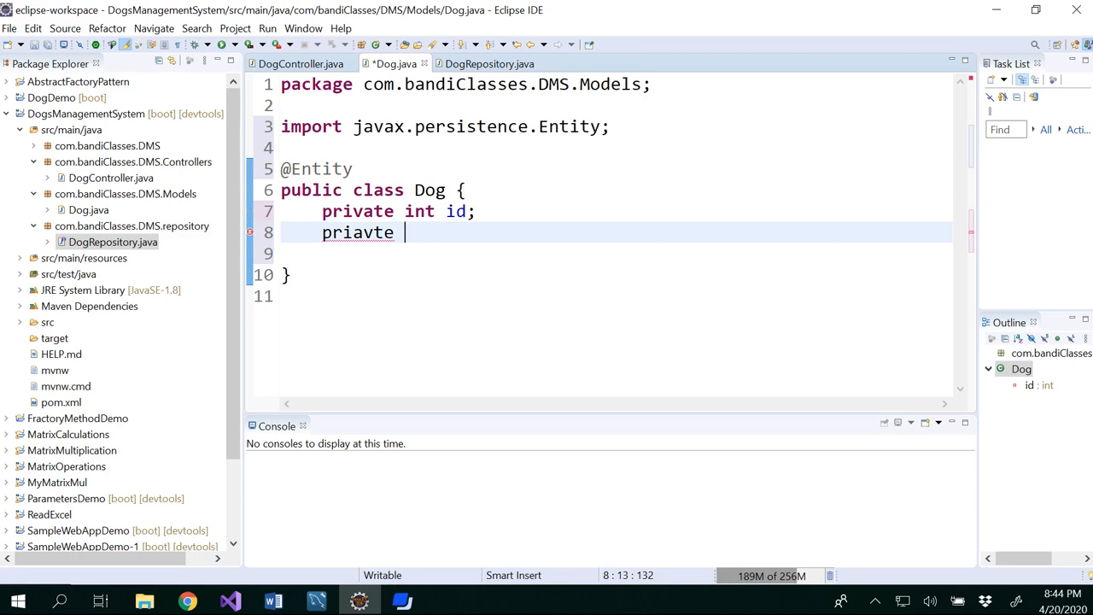
text(String name)
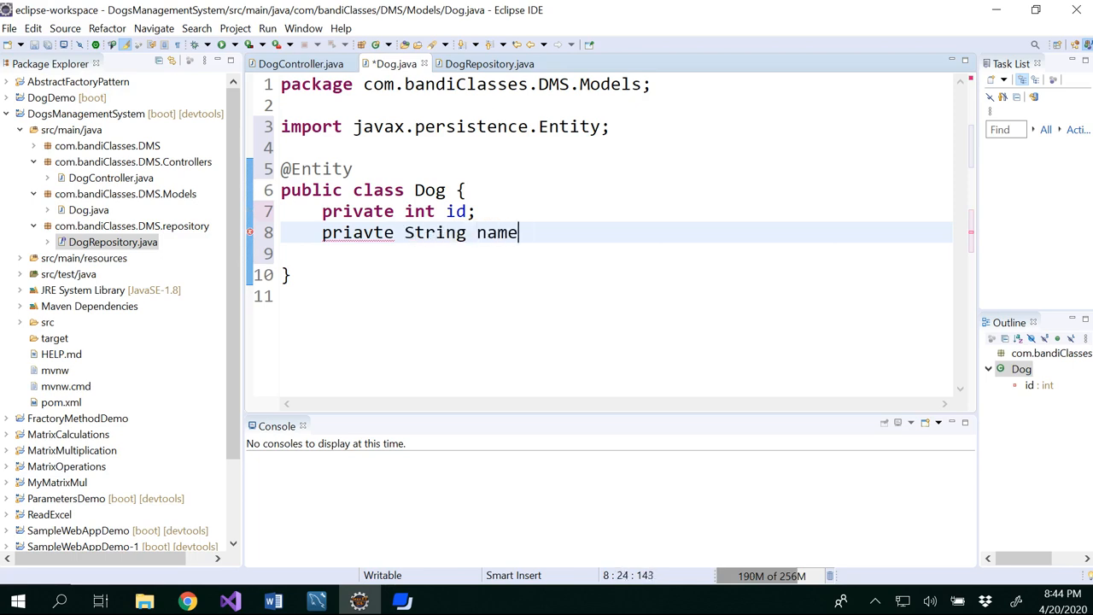
text(;)
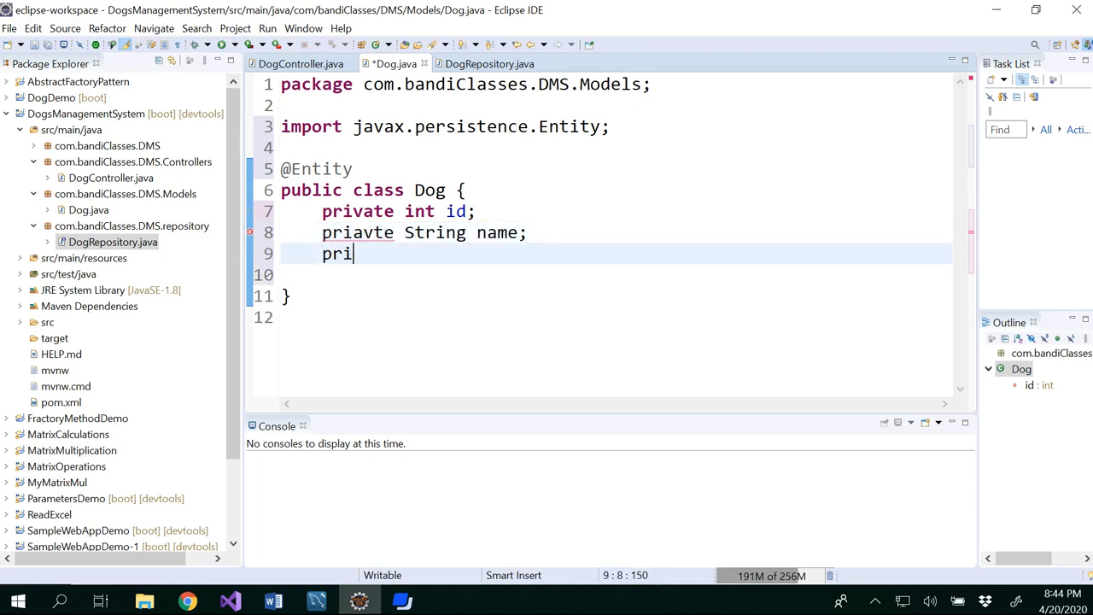
text(vate Str)
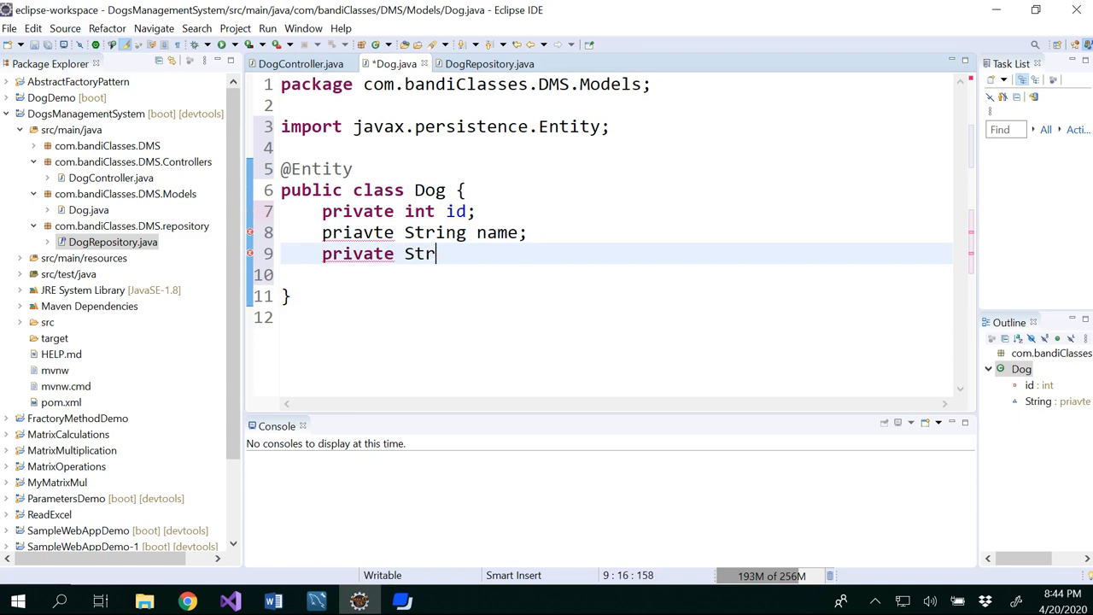
text(ing)
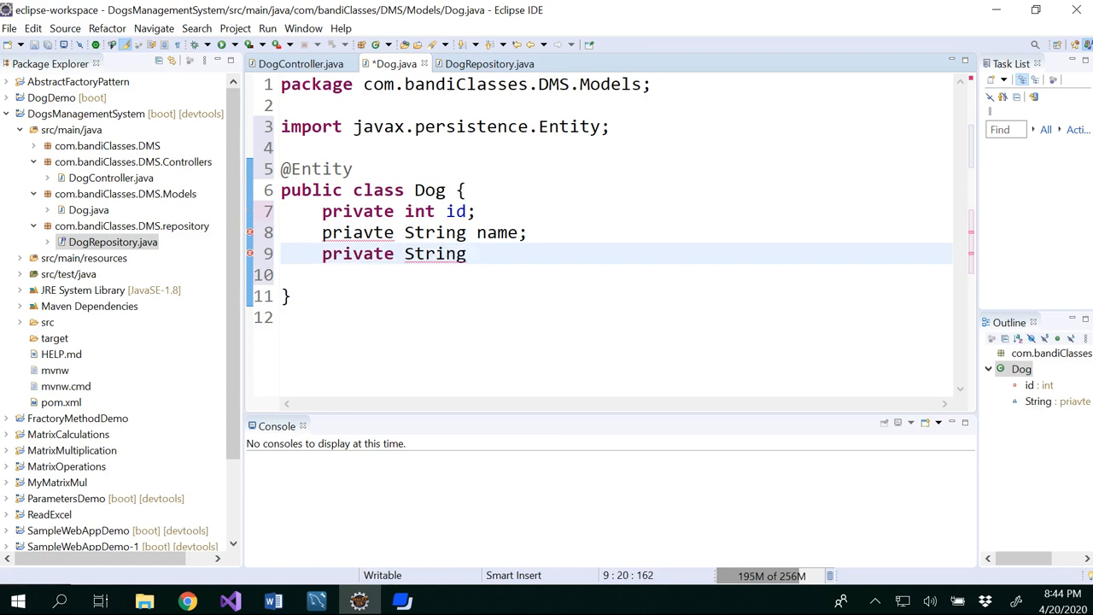
text(breed;)
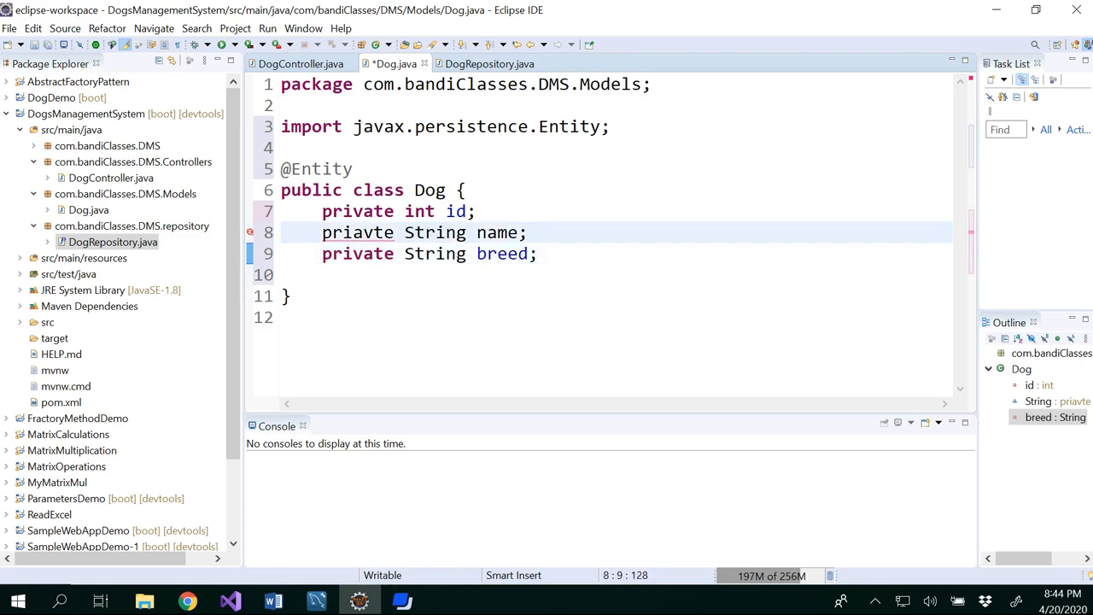
text(private)
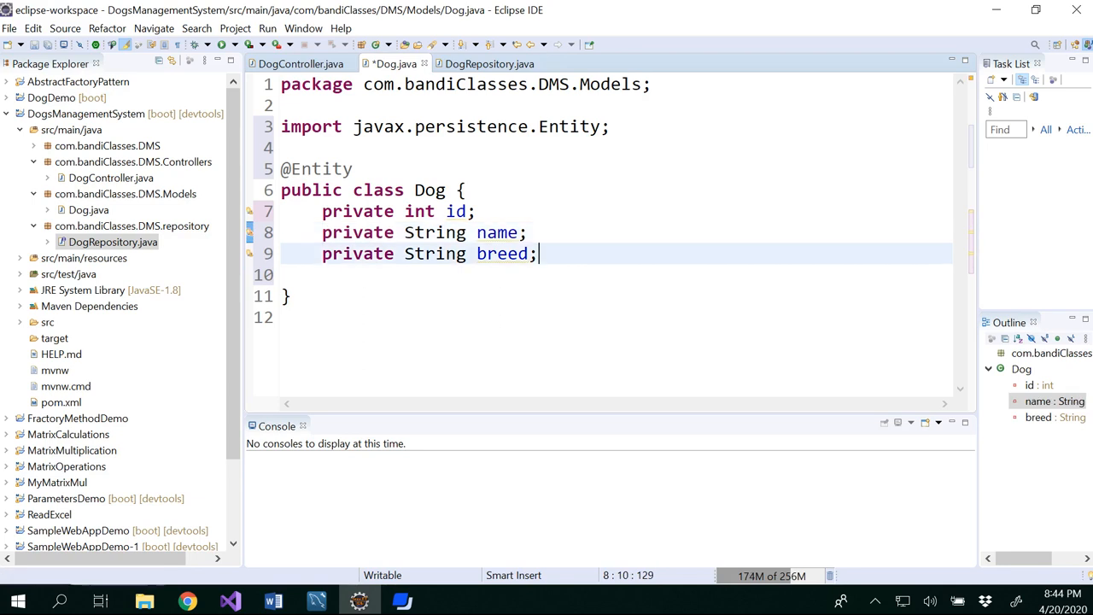
key(Enter)
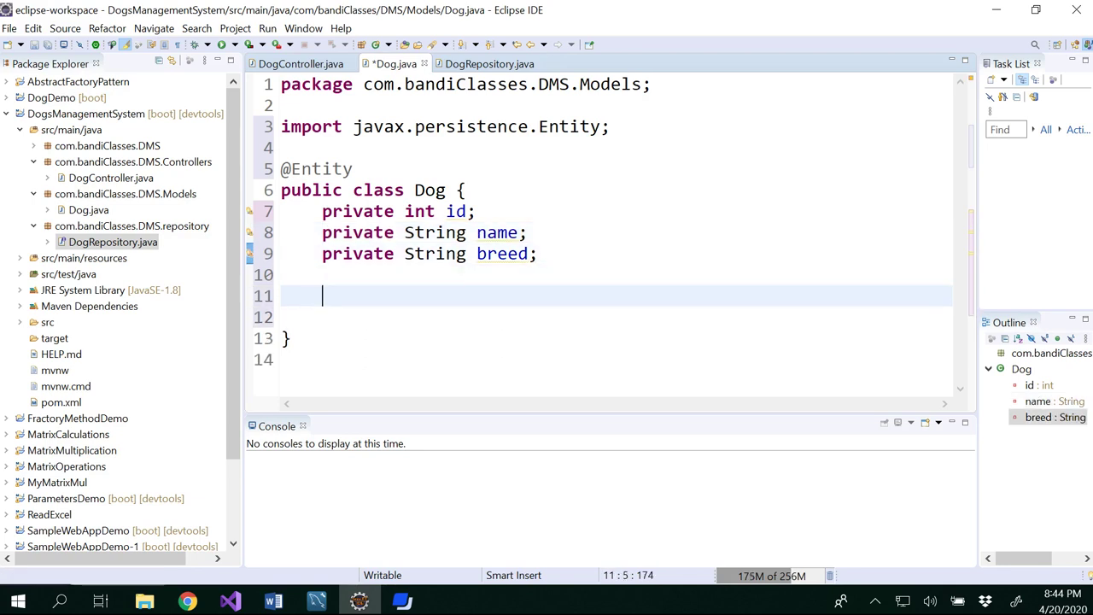
Generate getters, setters and toString() for id, name and breed via the Source menu.
right_click(323, 294)
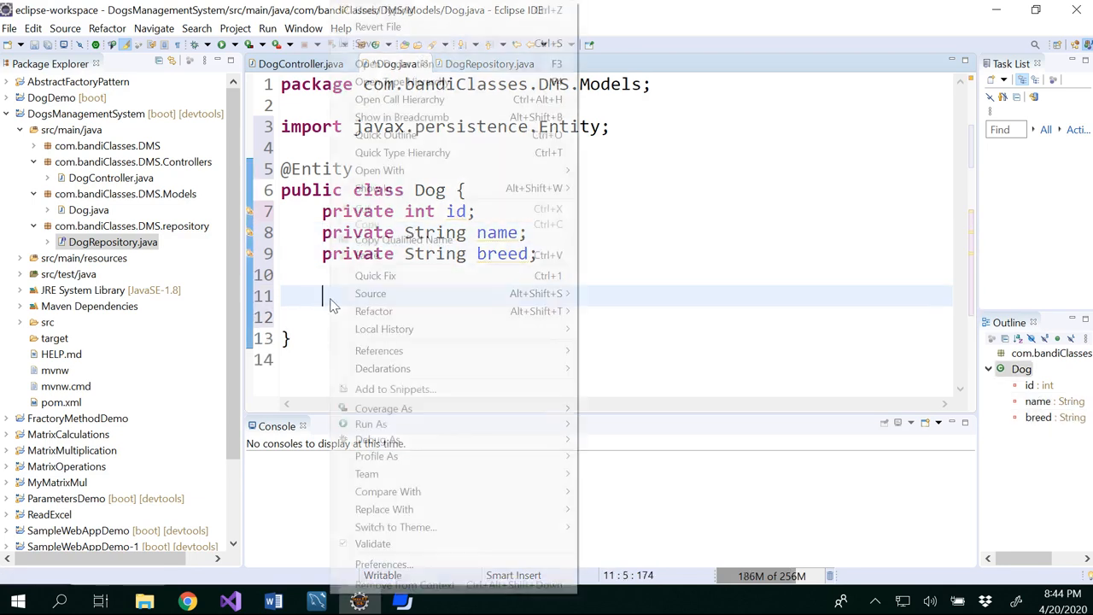
mouse_move(373, 424)
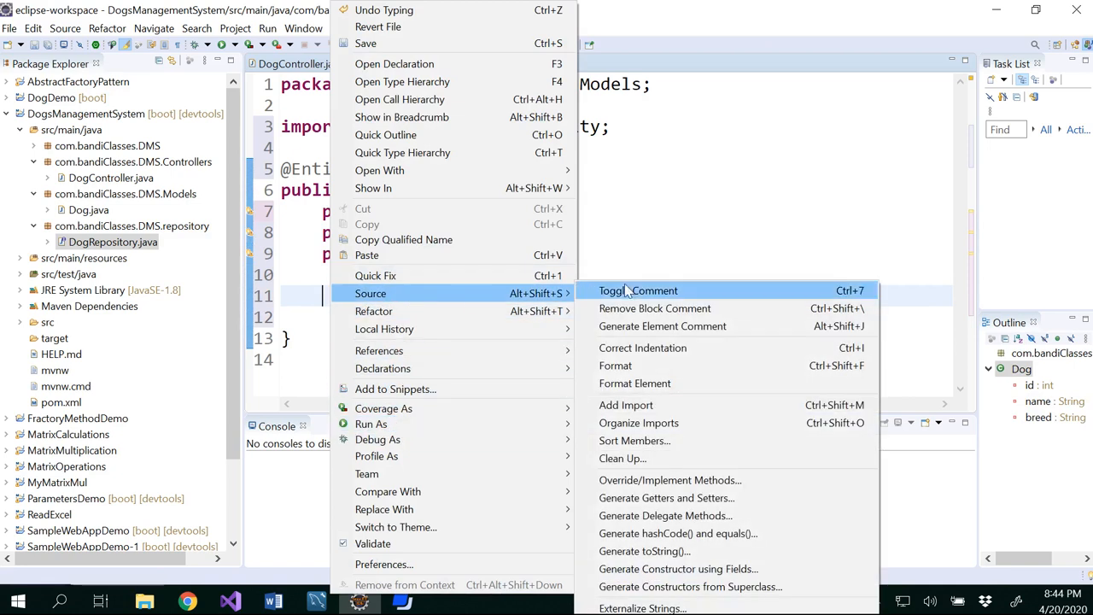
mouse_move(661, 480)
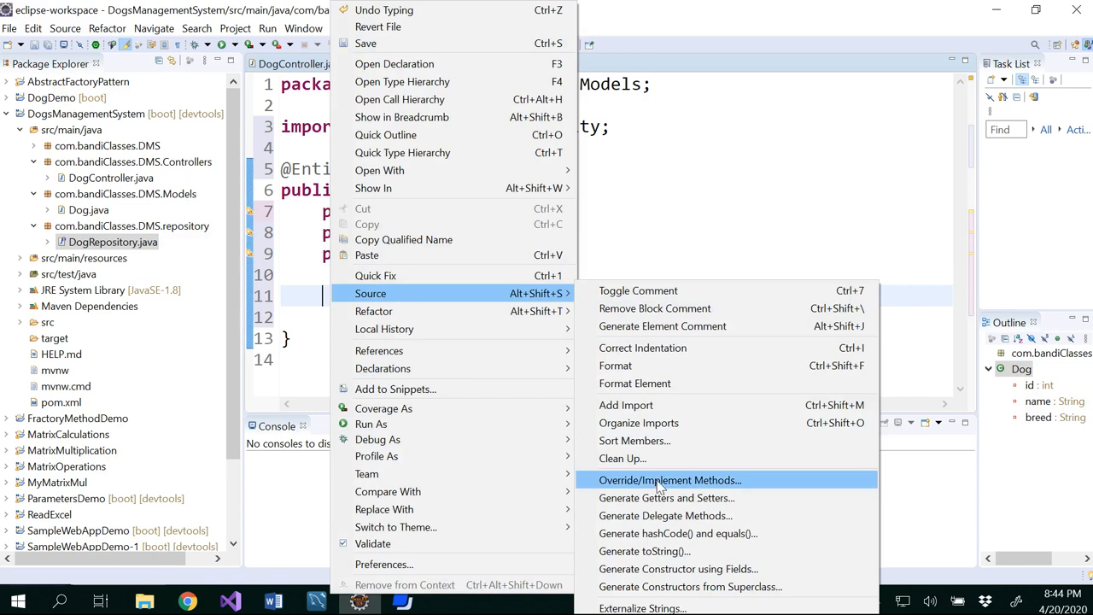
click(666, 498)
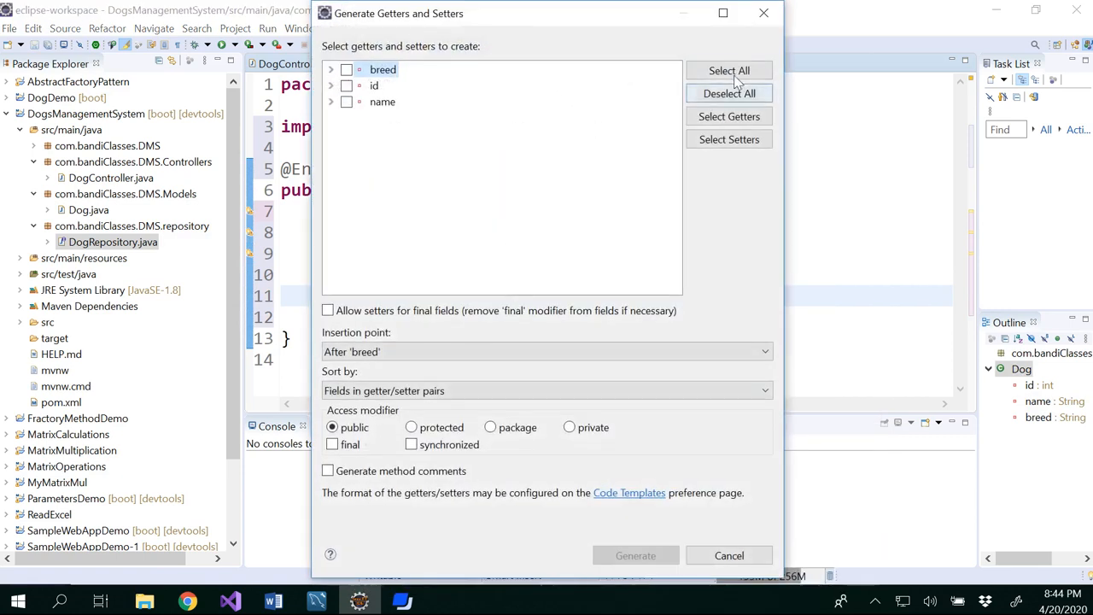
click(635, 555)
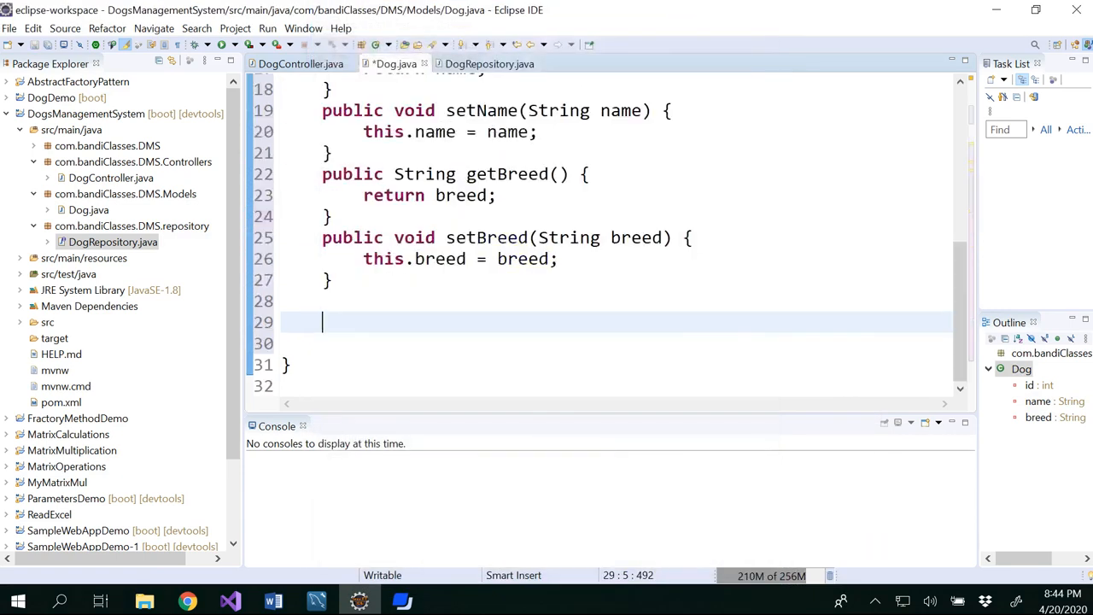
right_click(324, 321)
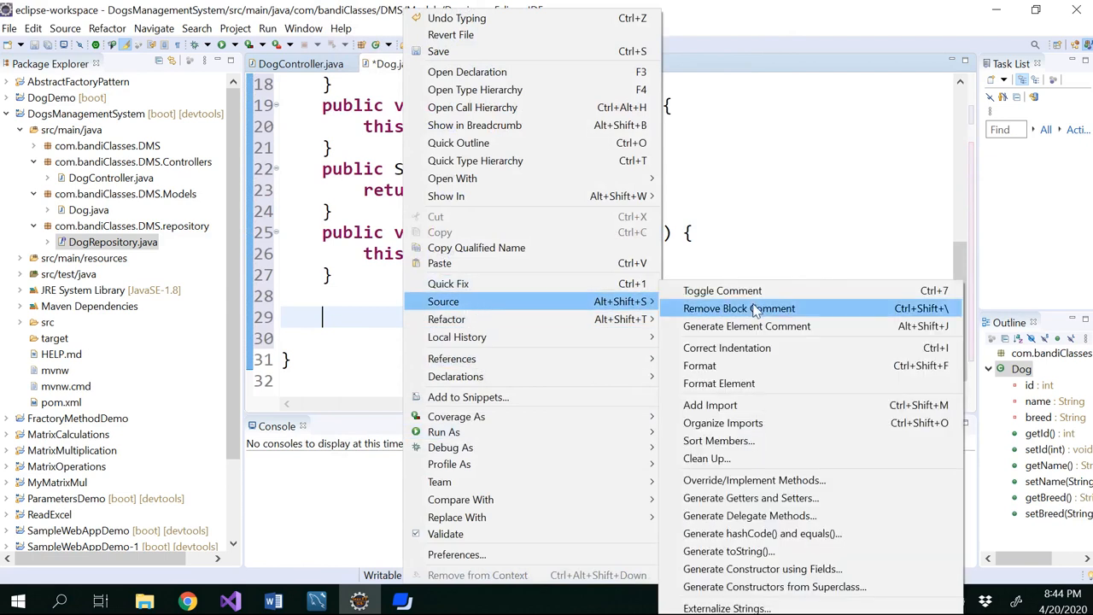
mouse_move(765, 480)
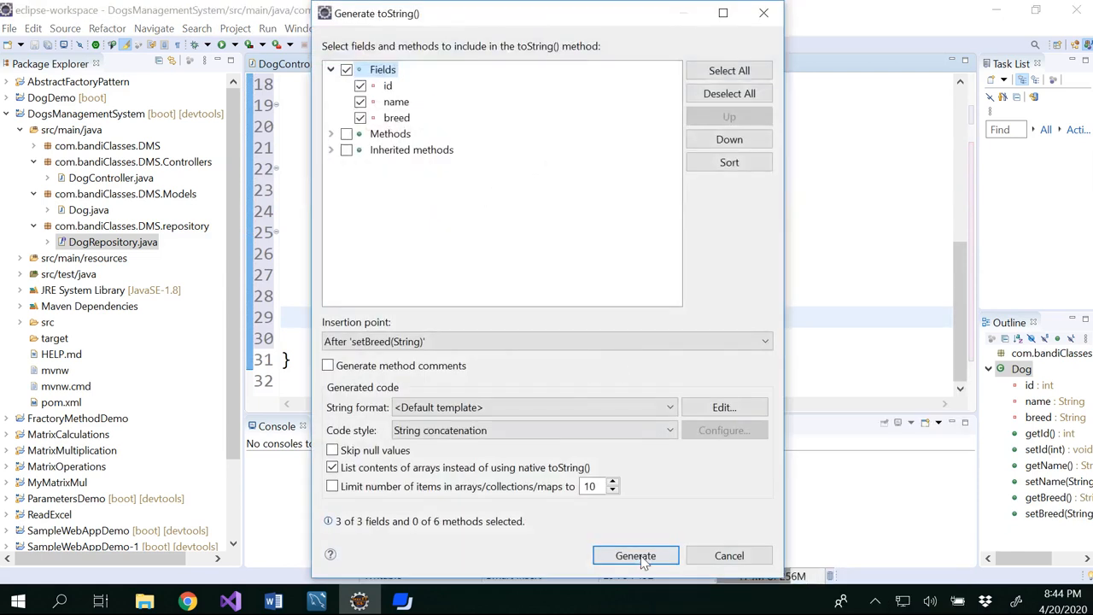
click(635, 555)
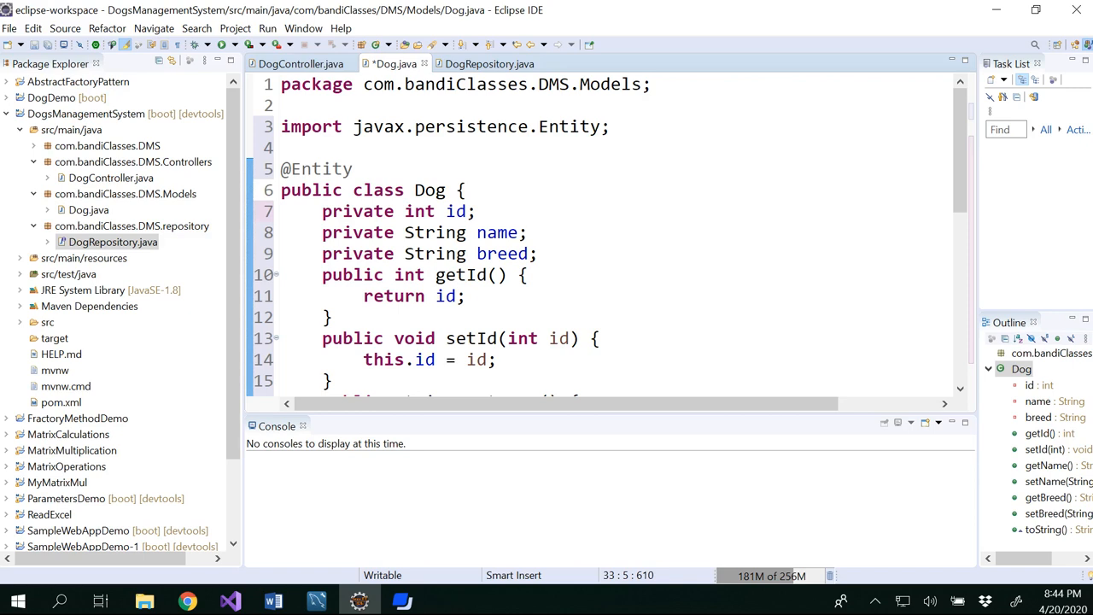
click(460, 190)
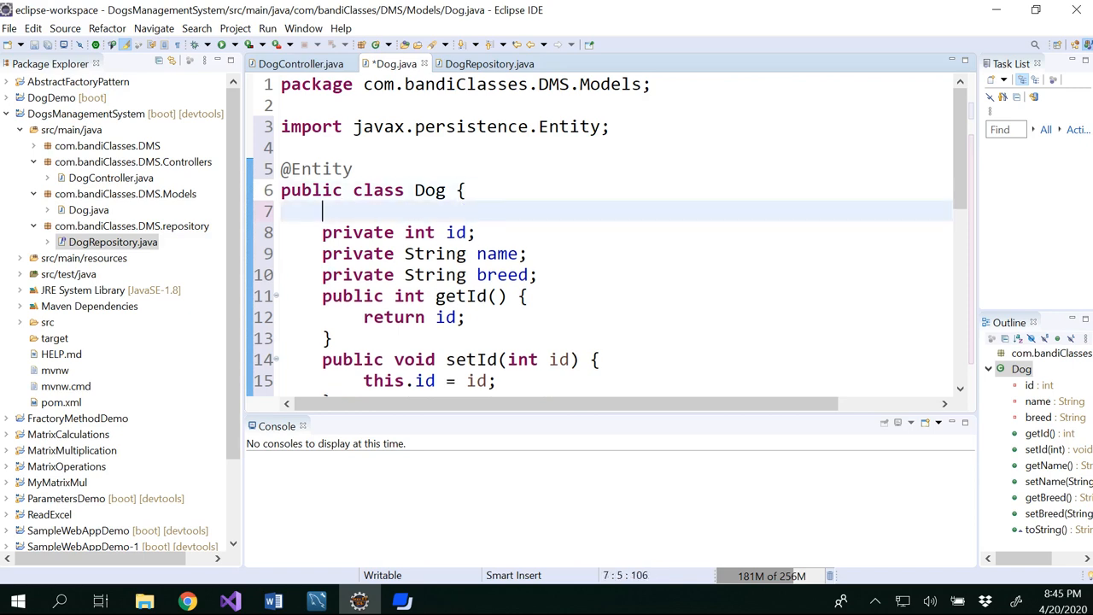
text(@ID)
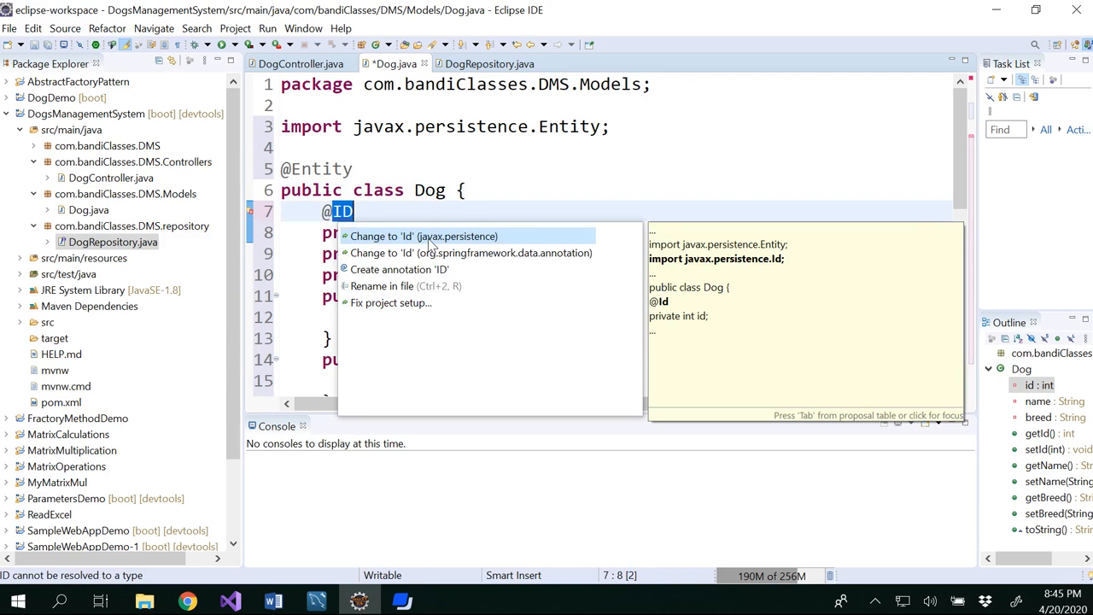
click(436, 236)
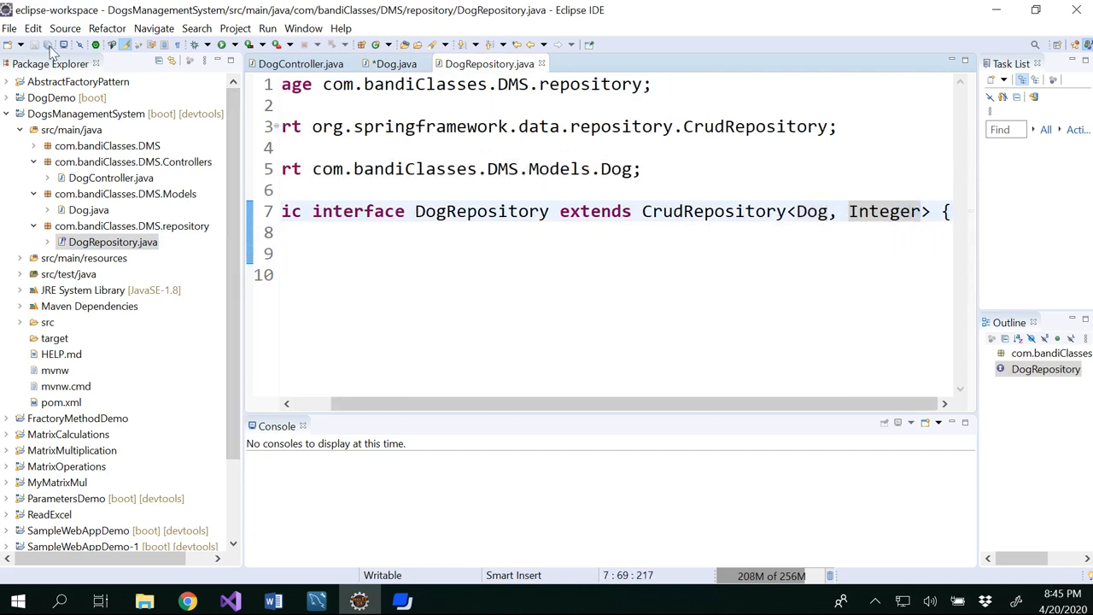
click(410, 64)
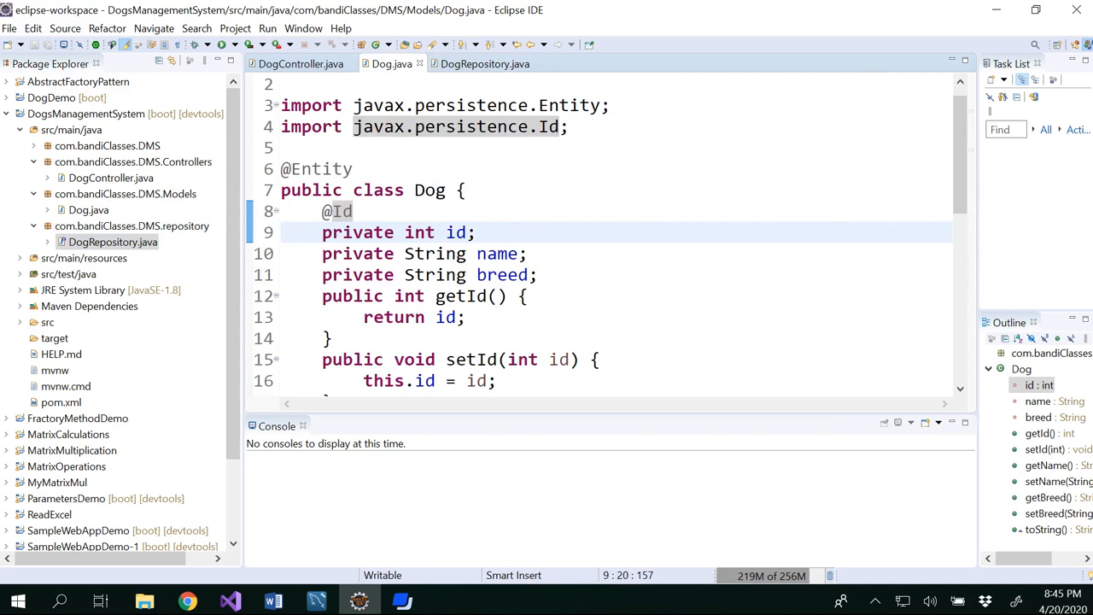
scroll(down, 3)
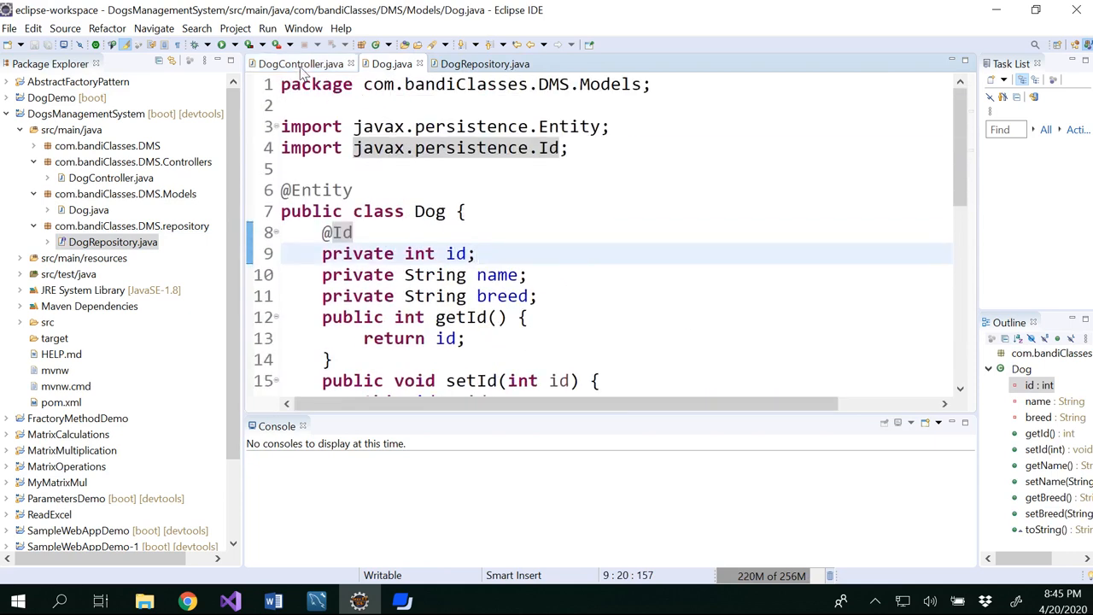
Write a public String home() method in DogController returning "home".
click(300, 64)
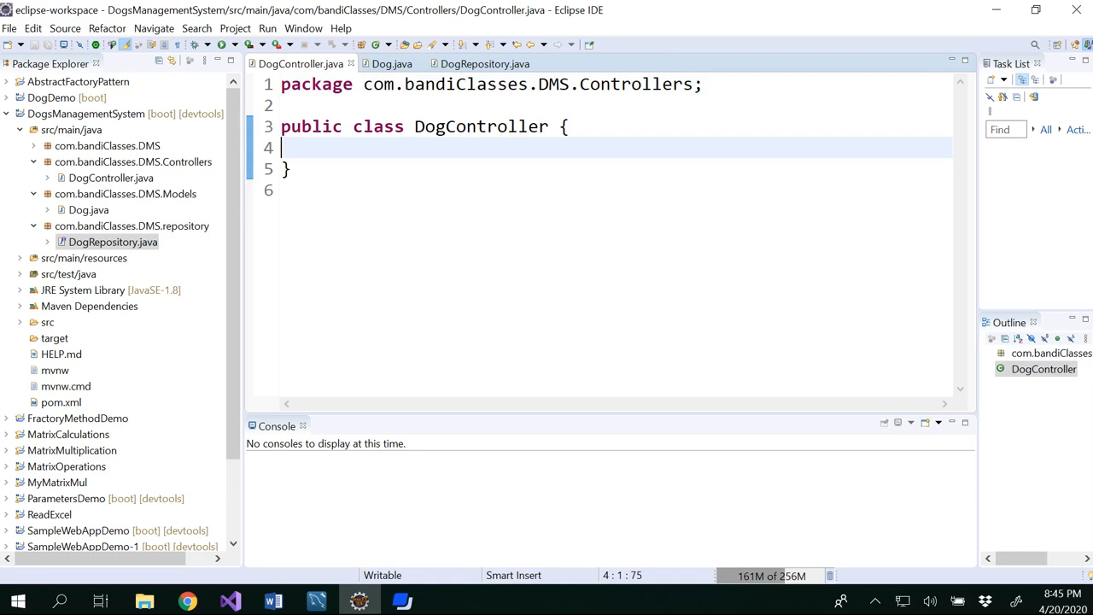
key(Enter)
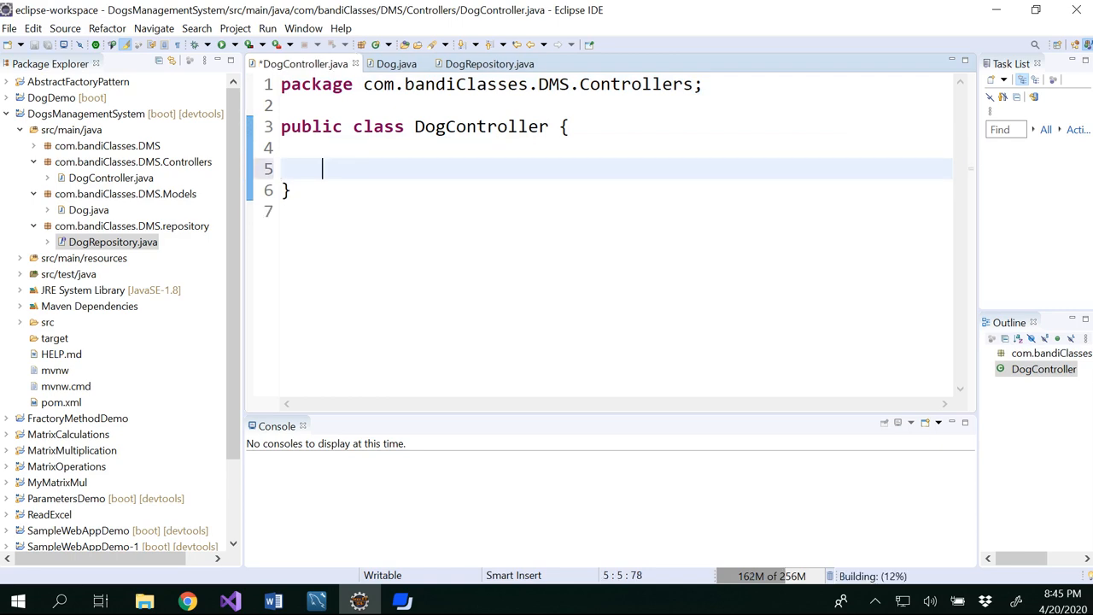
text(public)
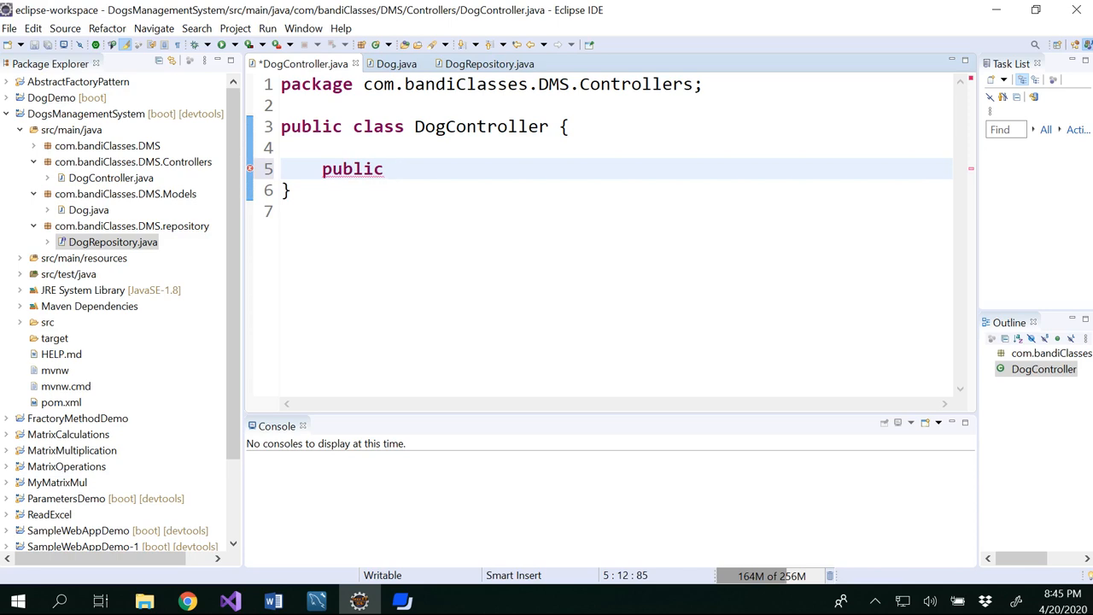
text(String)
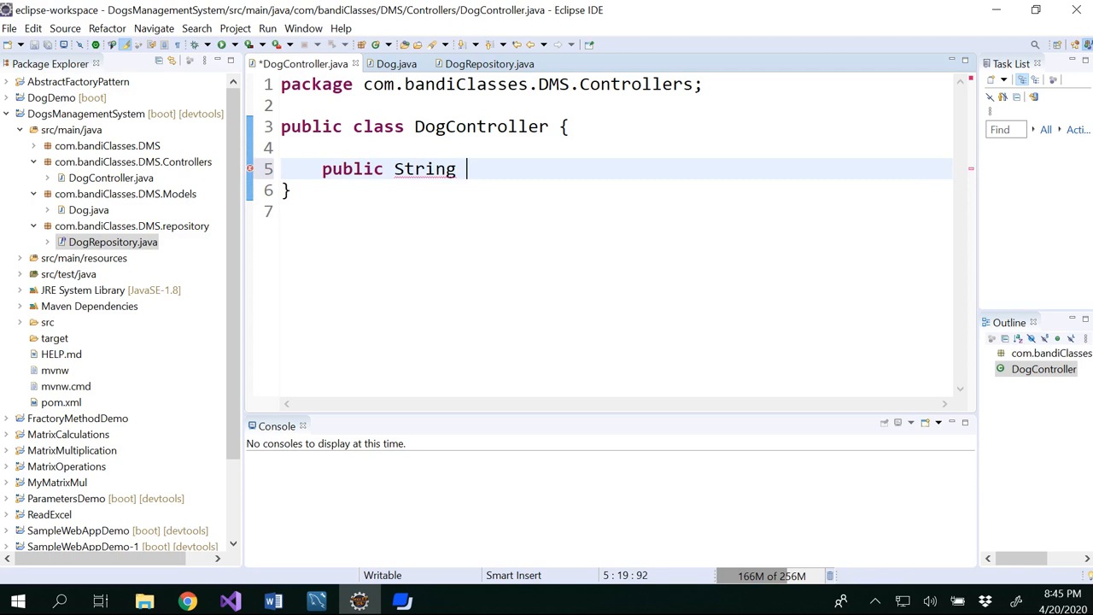
text(home() {)
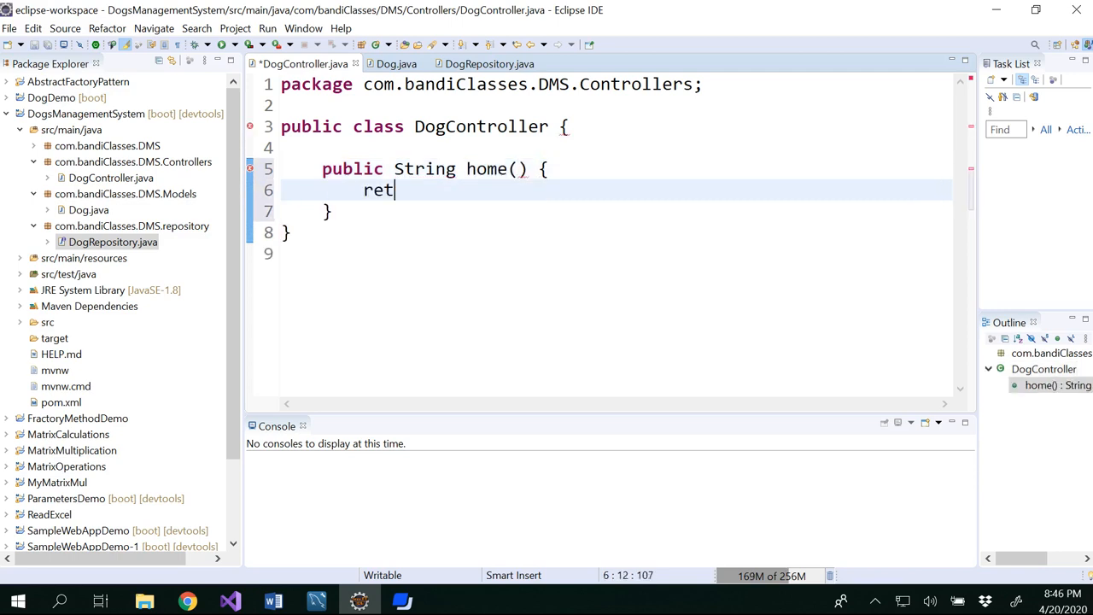
text(u)
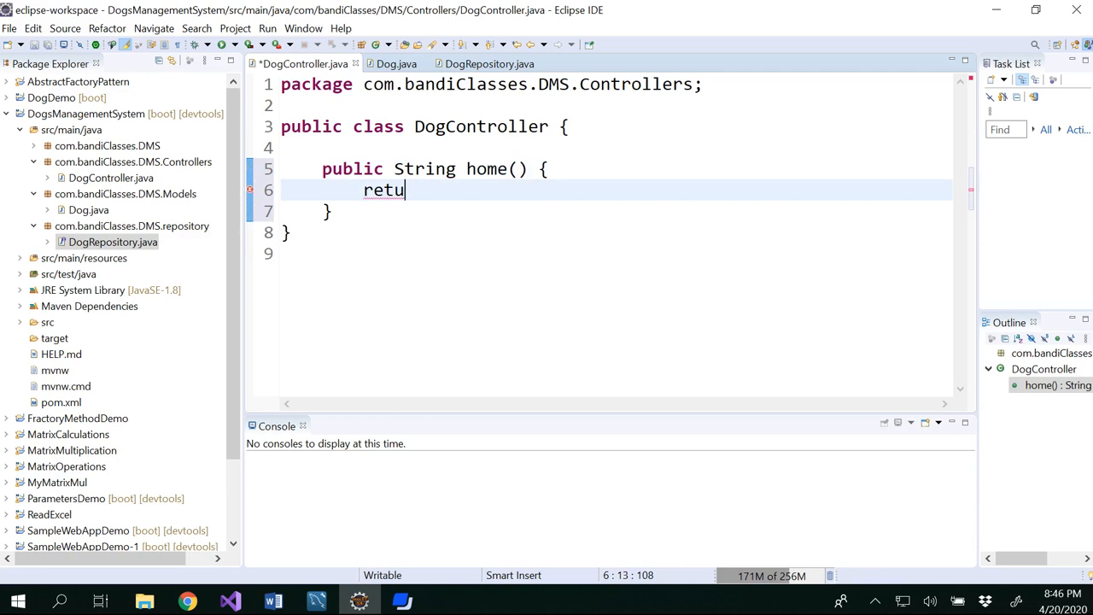
text(rn ")
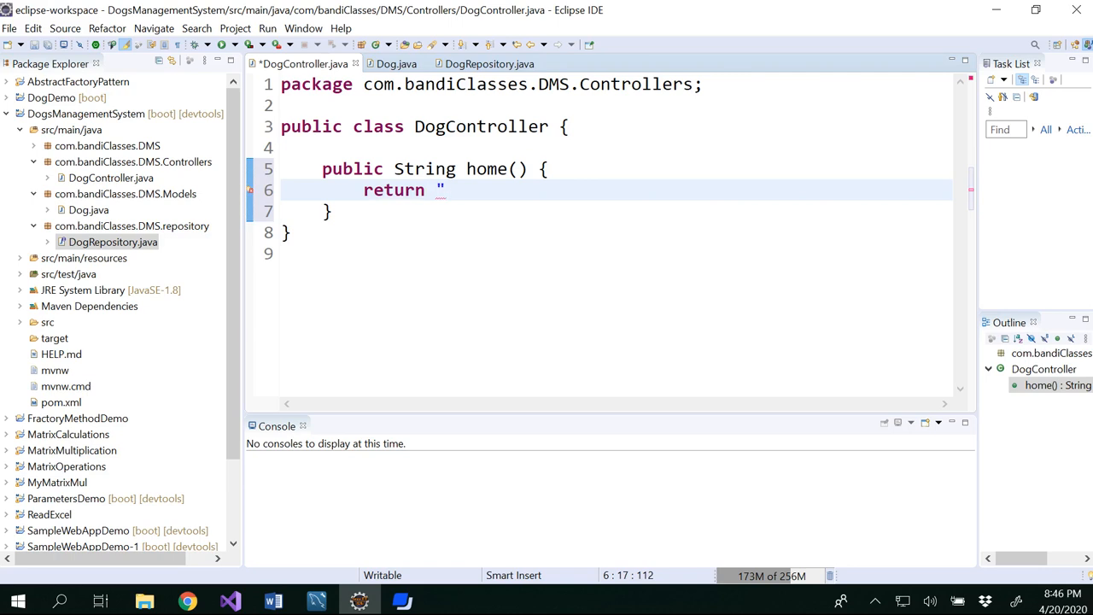
text(hom)
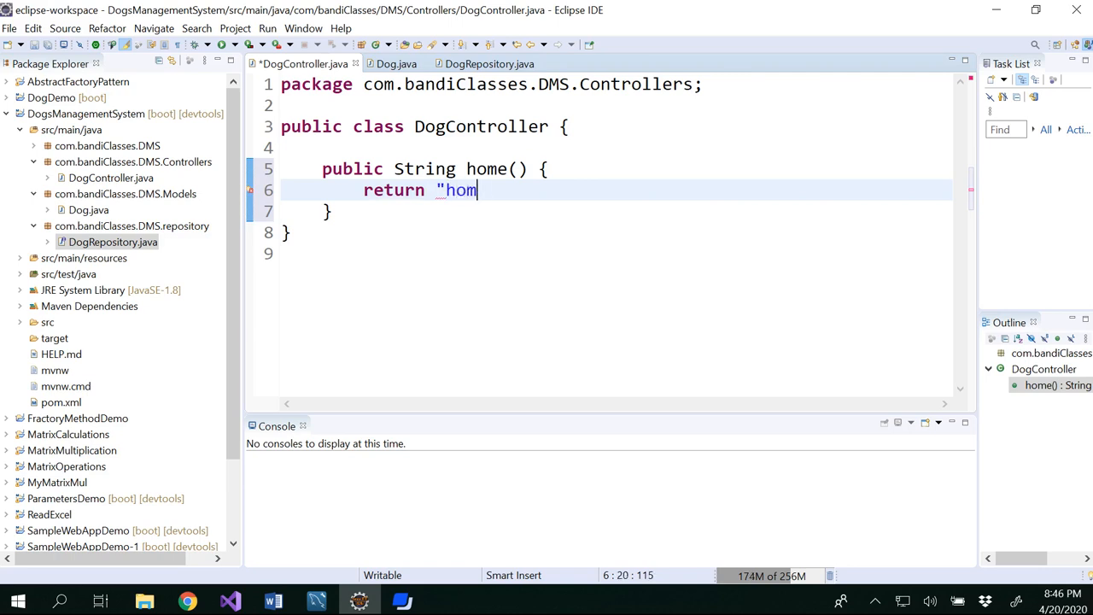
text(e")
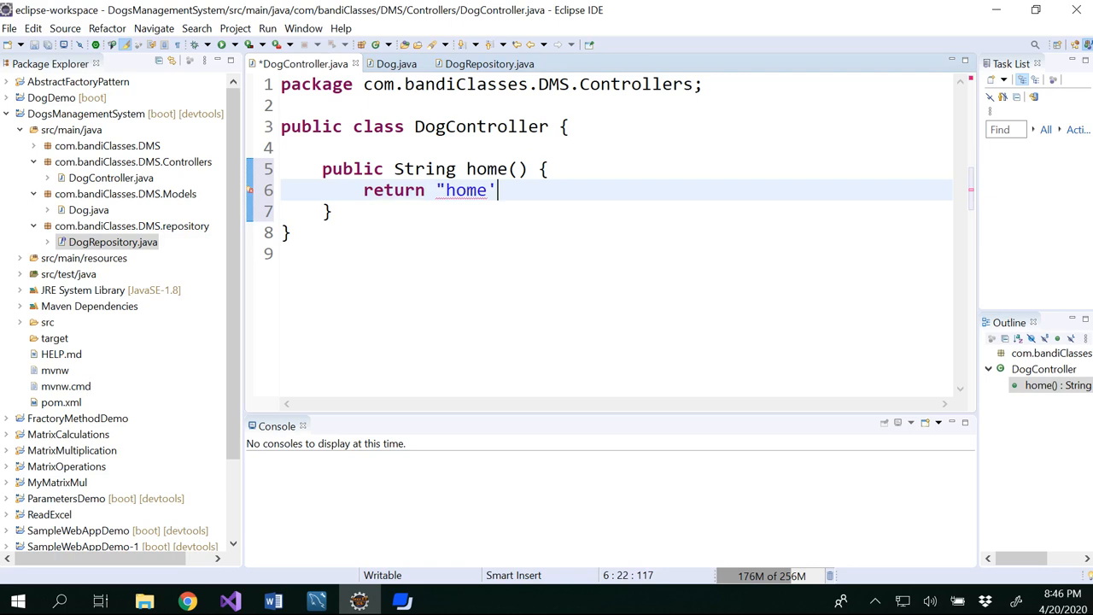
text(;)
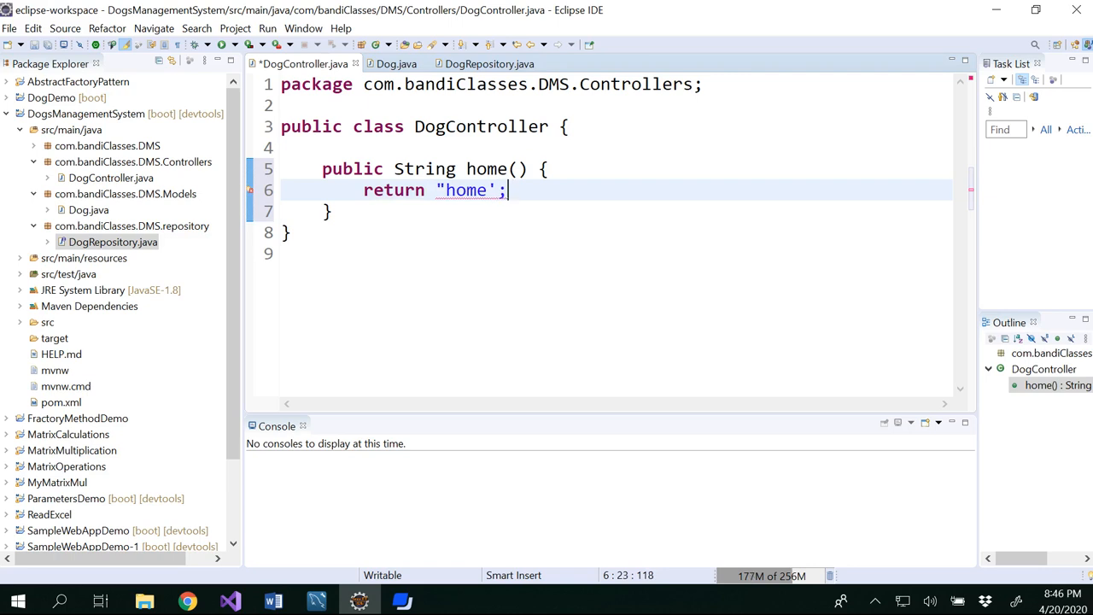
key(BackSpace)
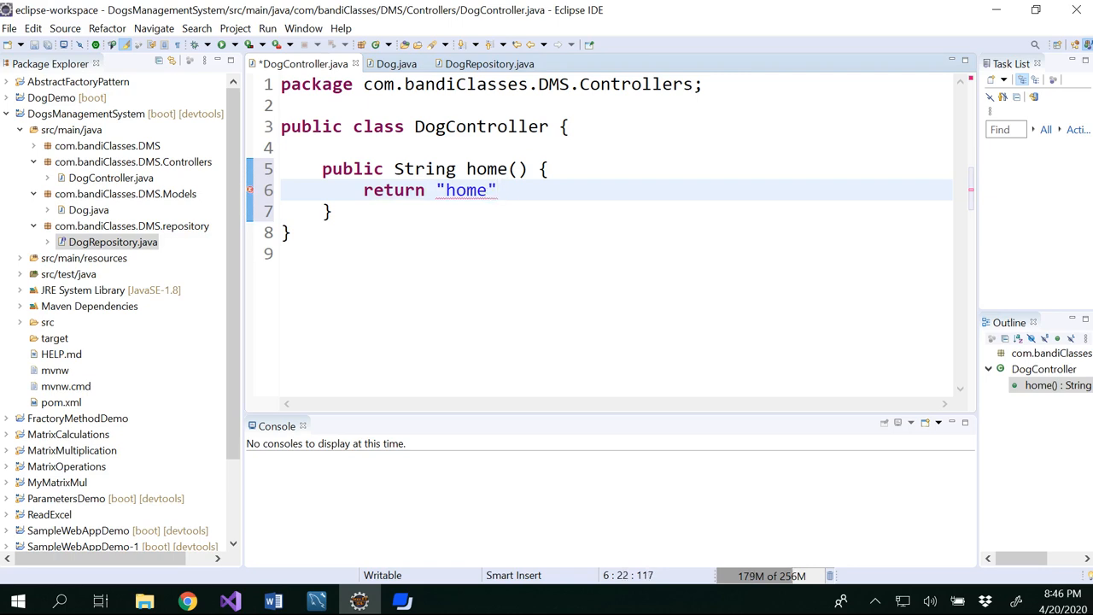
text(;)
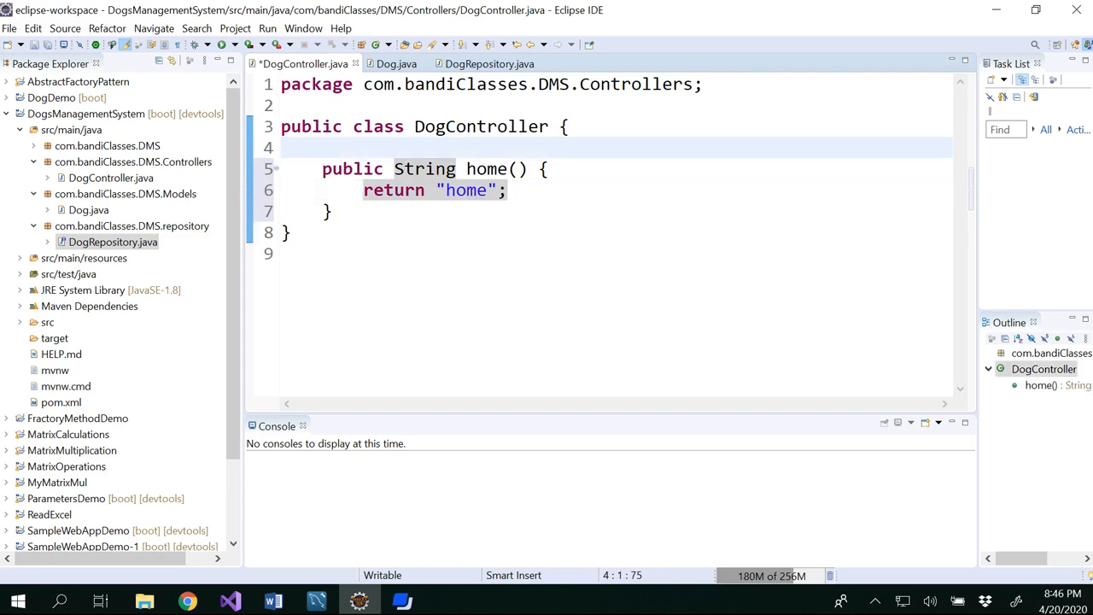
click(288, 105)
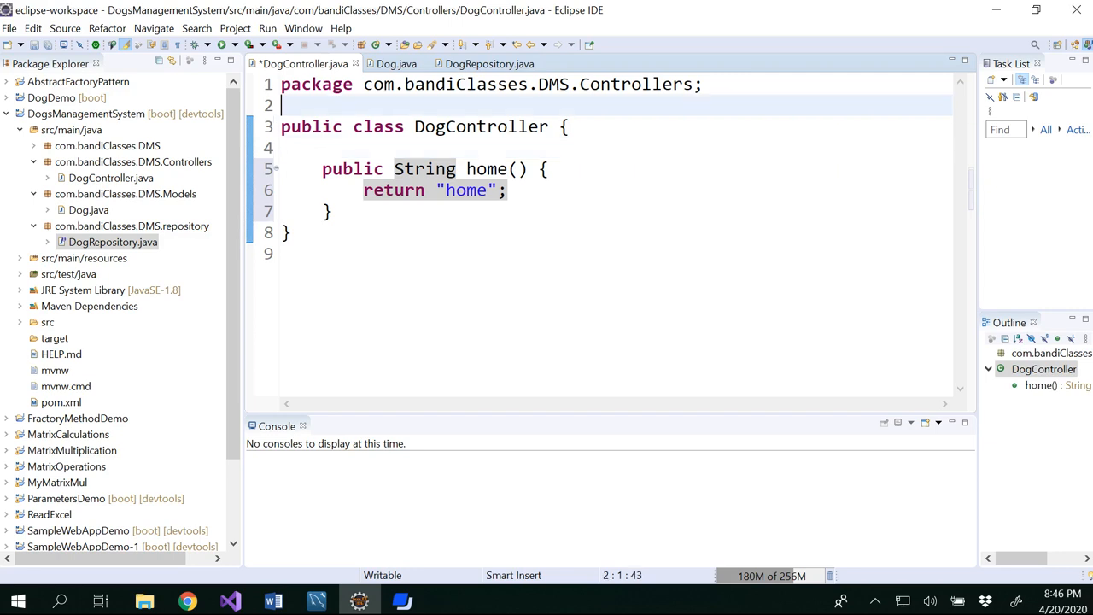
text(@Cont)
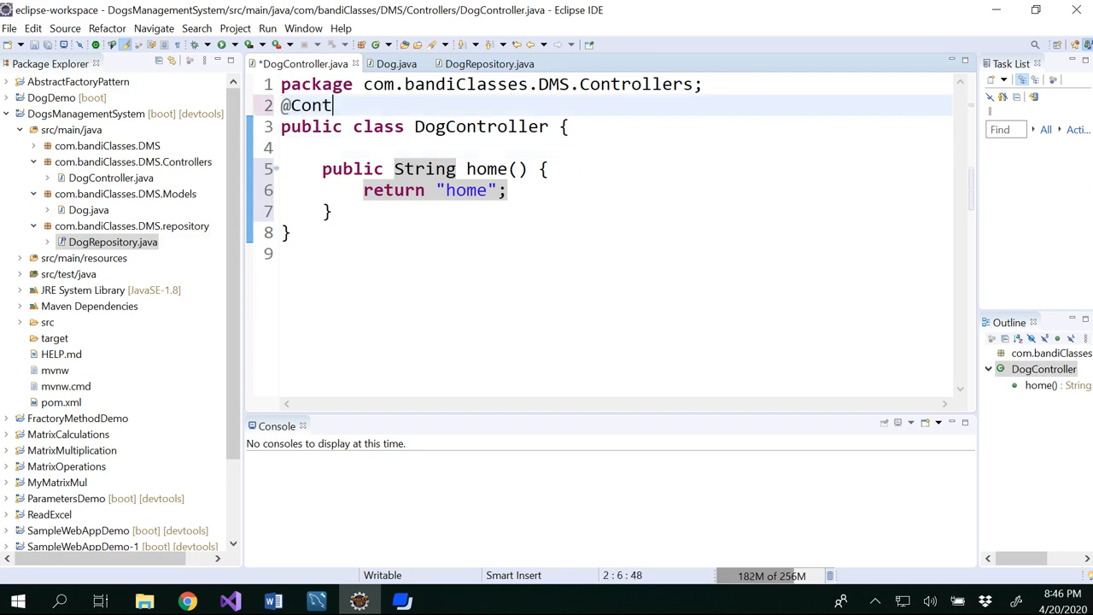
text(roller)
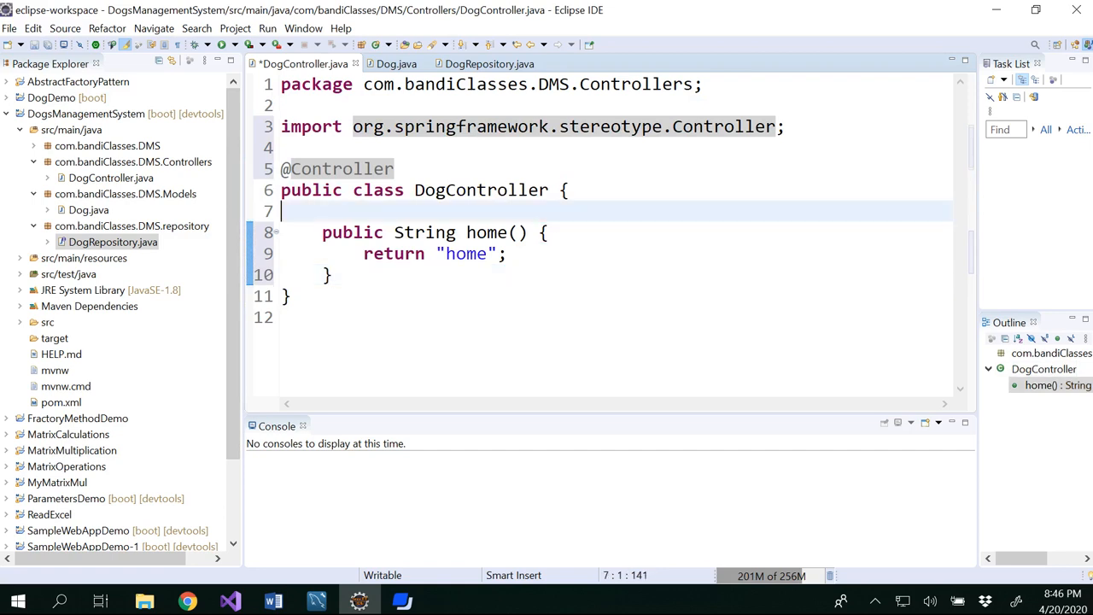
key(Enter)
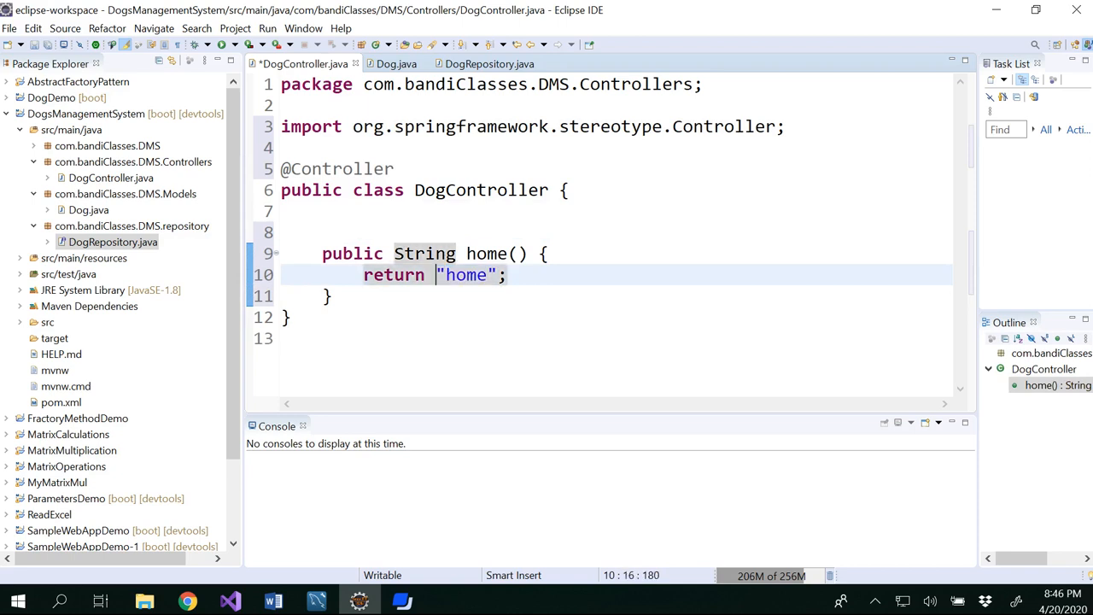
click(510, 273)
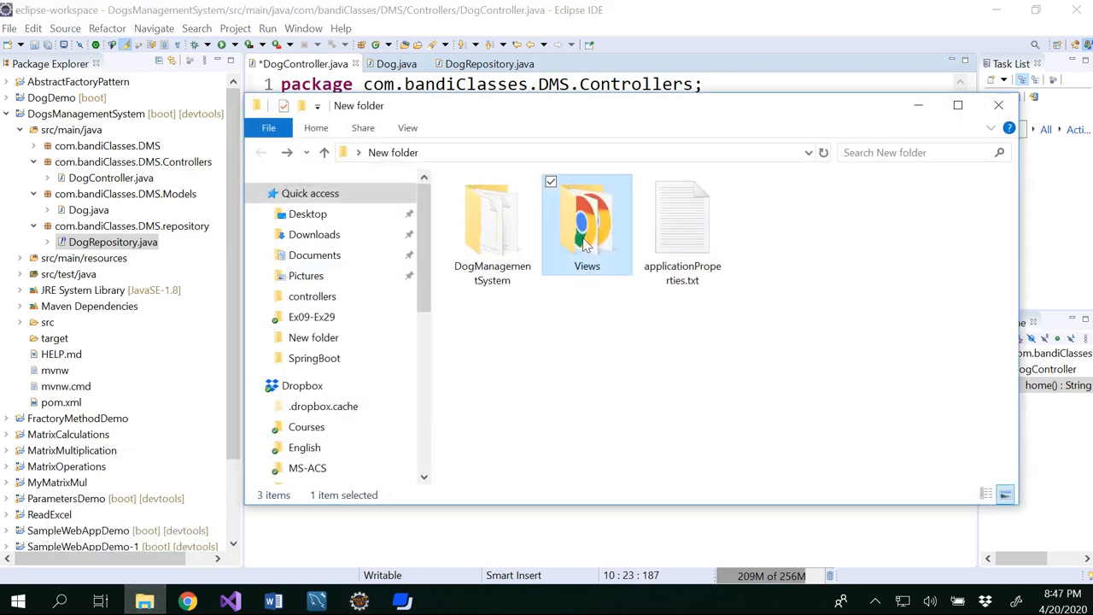
Open the Views folder holding the five dog HTML pages.
double_click(587, 220)
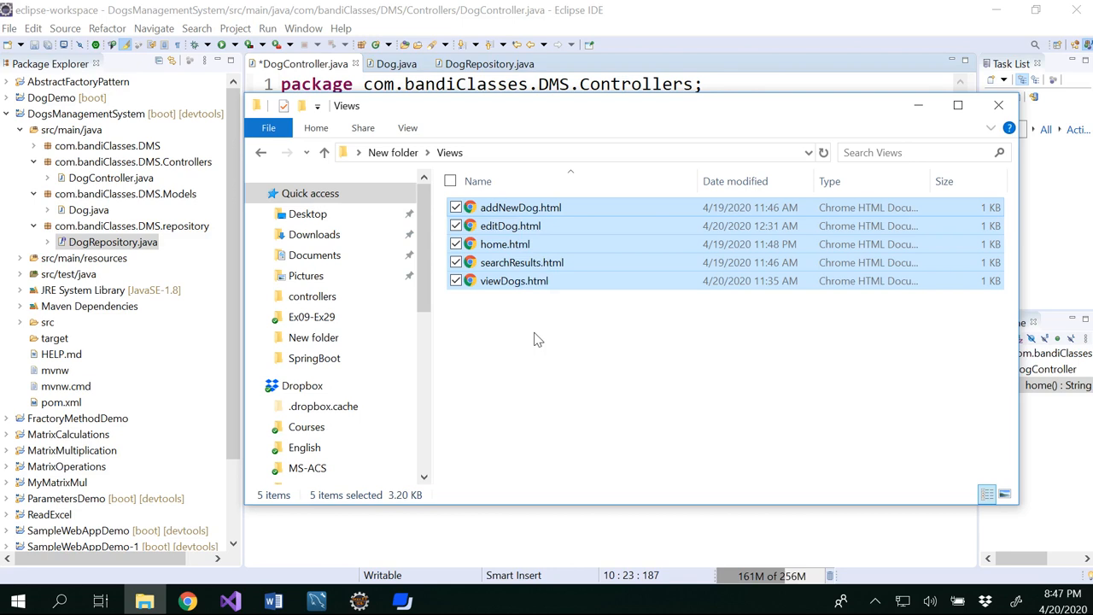
mouse_move(174, 329)
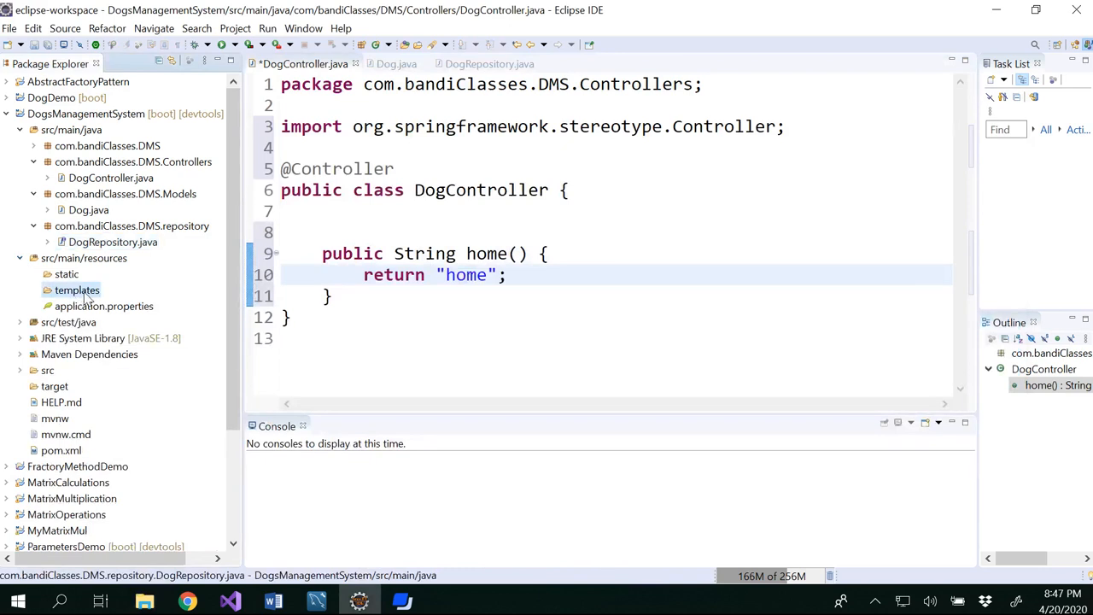
Paste the five copied HTML pages into the templates resource folder.
click(77, 290)
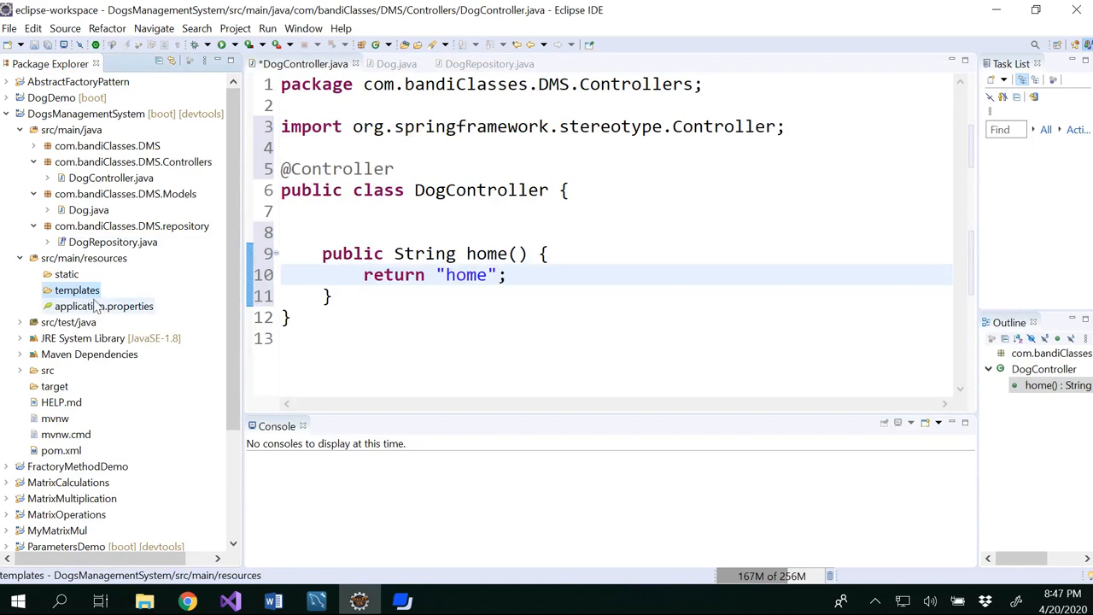
right_click(77, 291)
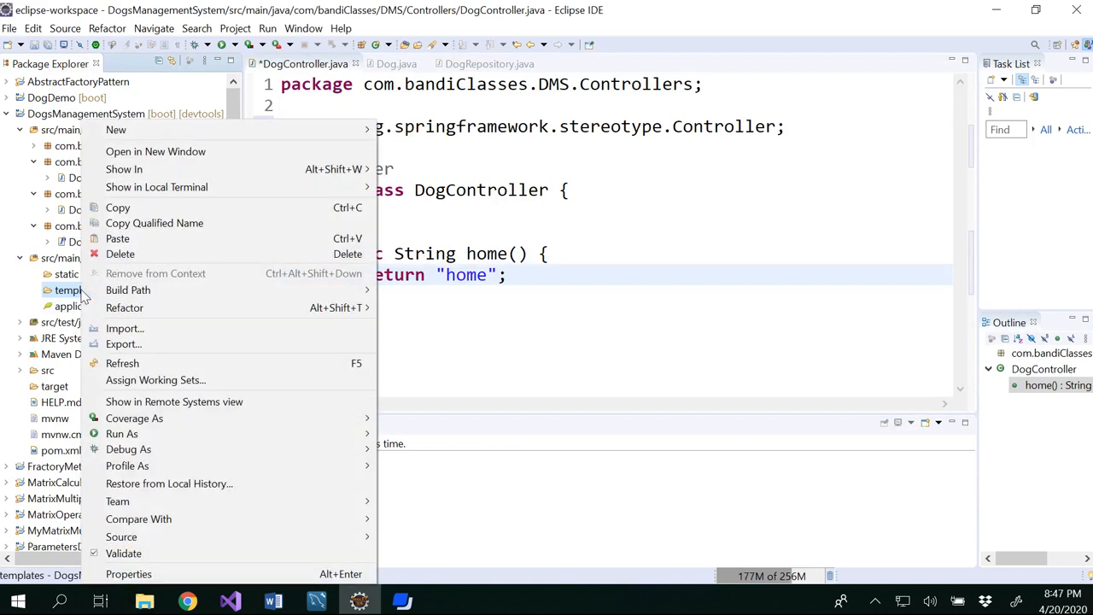
mouse_move(146, 255)
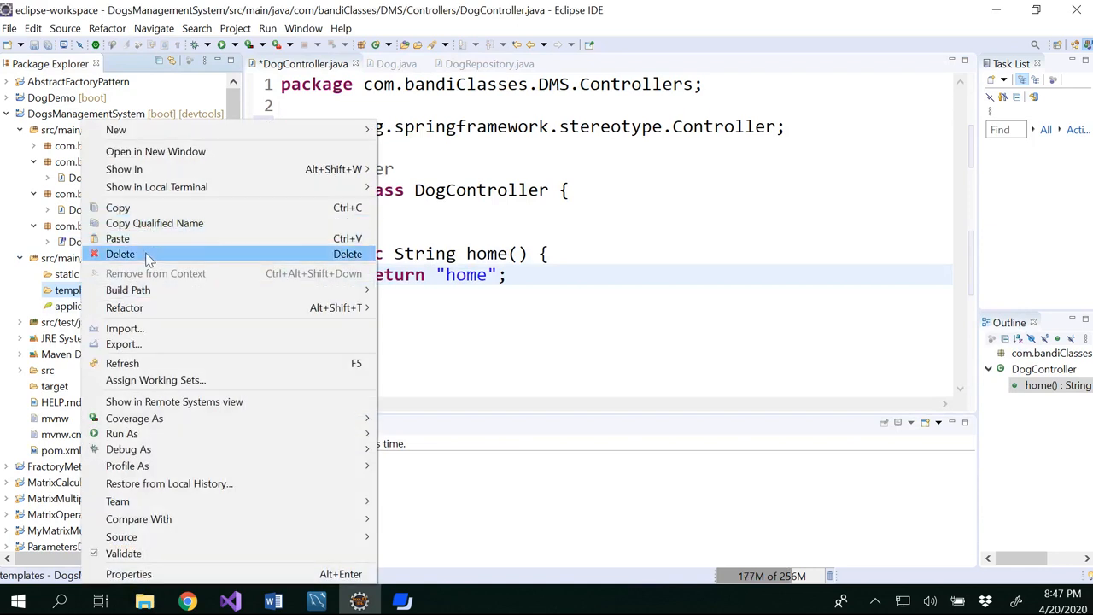
mouse_move(174, 401)
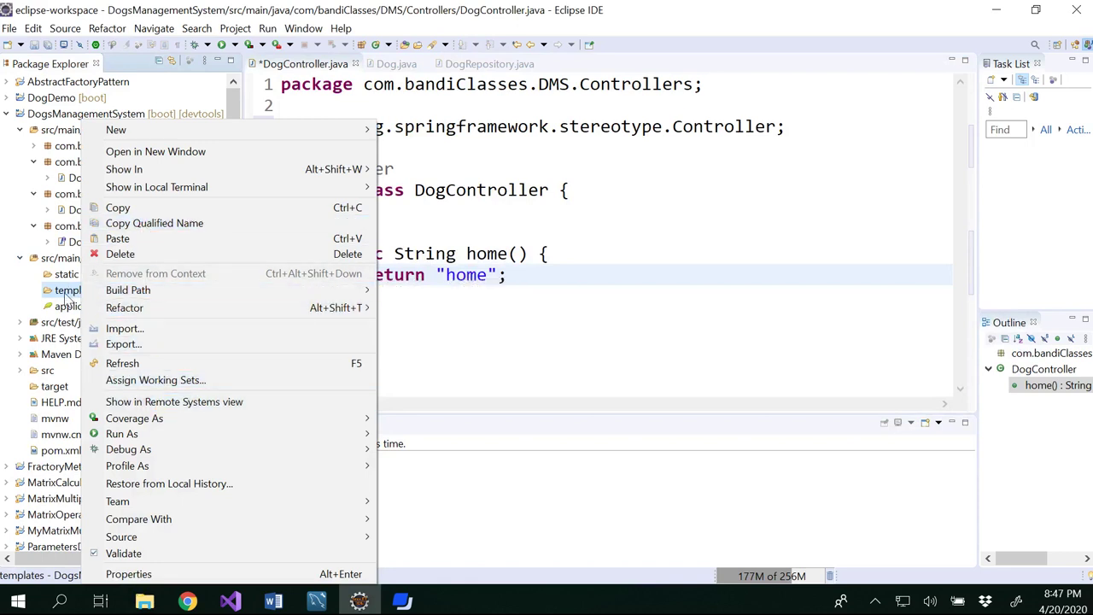
click(77, 291)
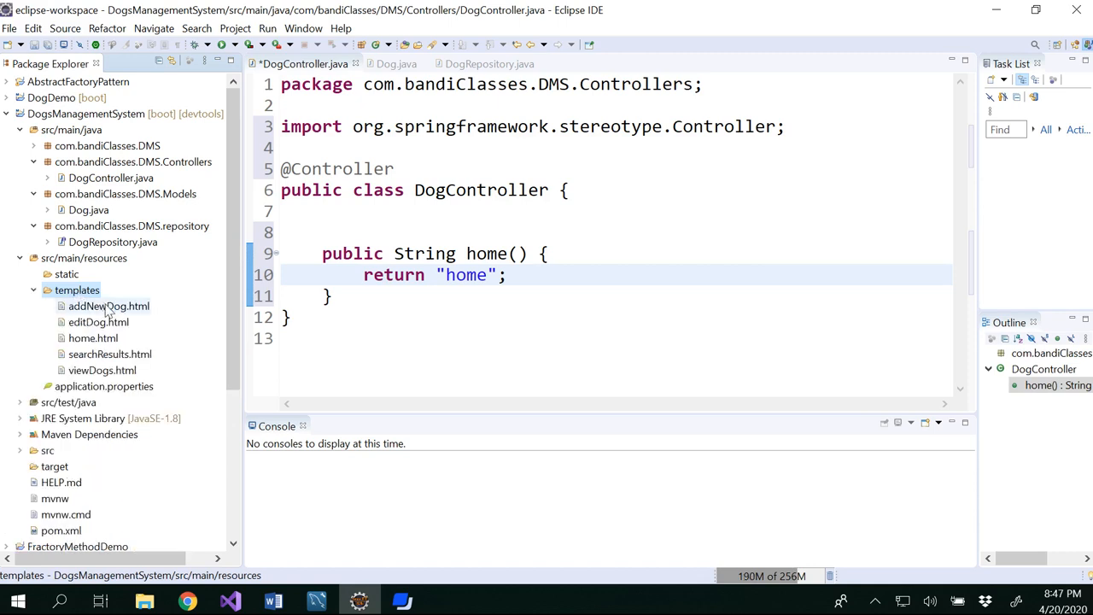
mouse_move(113, 321)
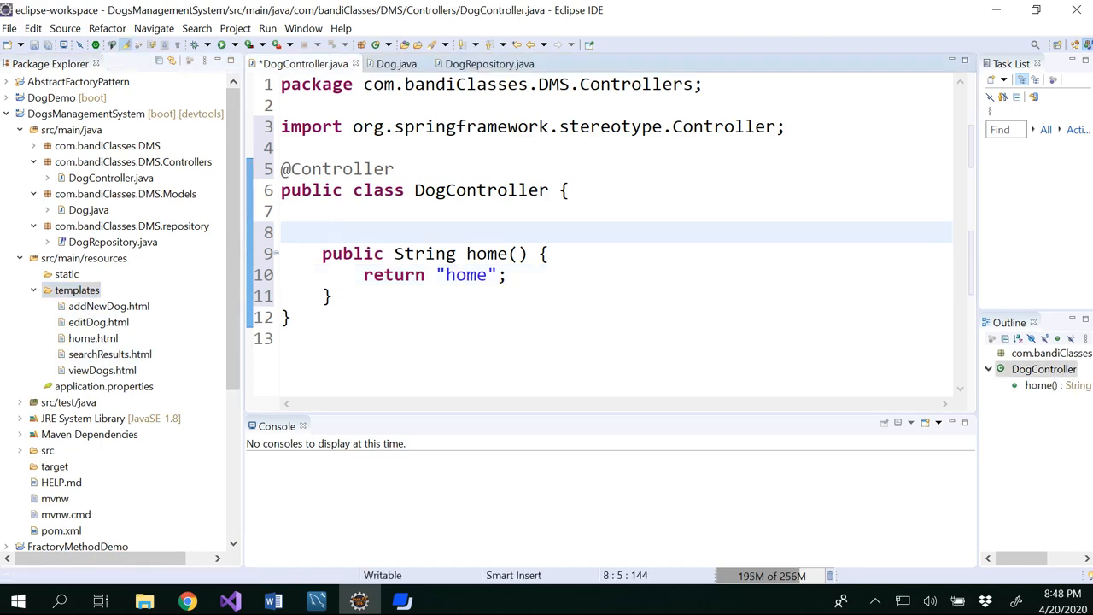
text(@Req)
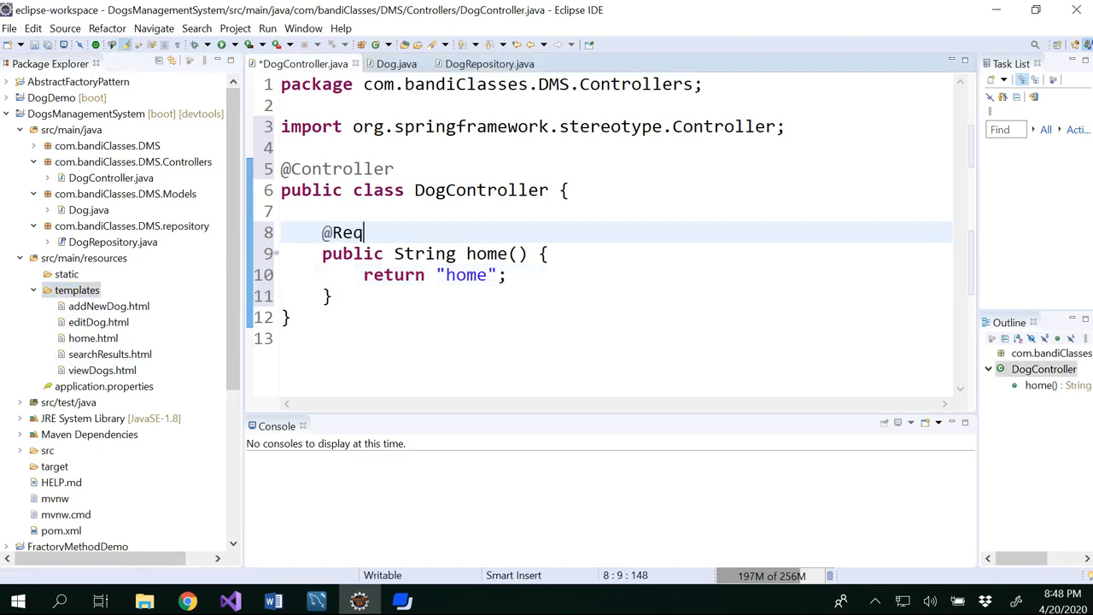
text(uest)
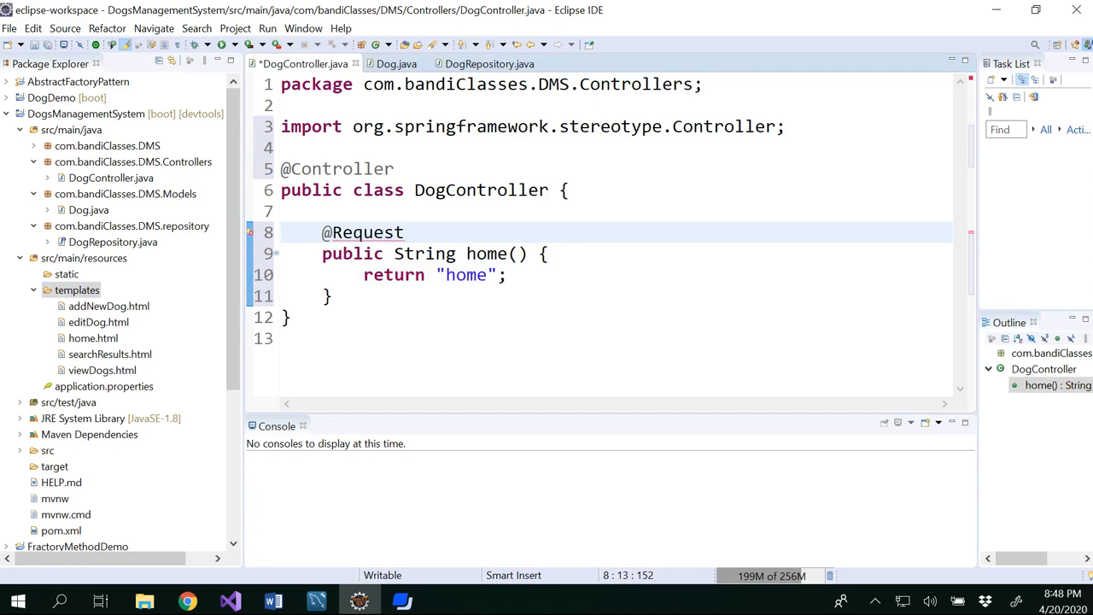
text(Mapping())
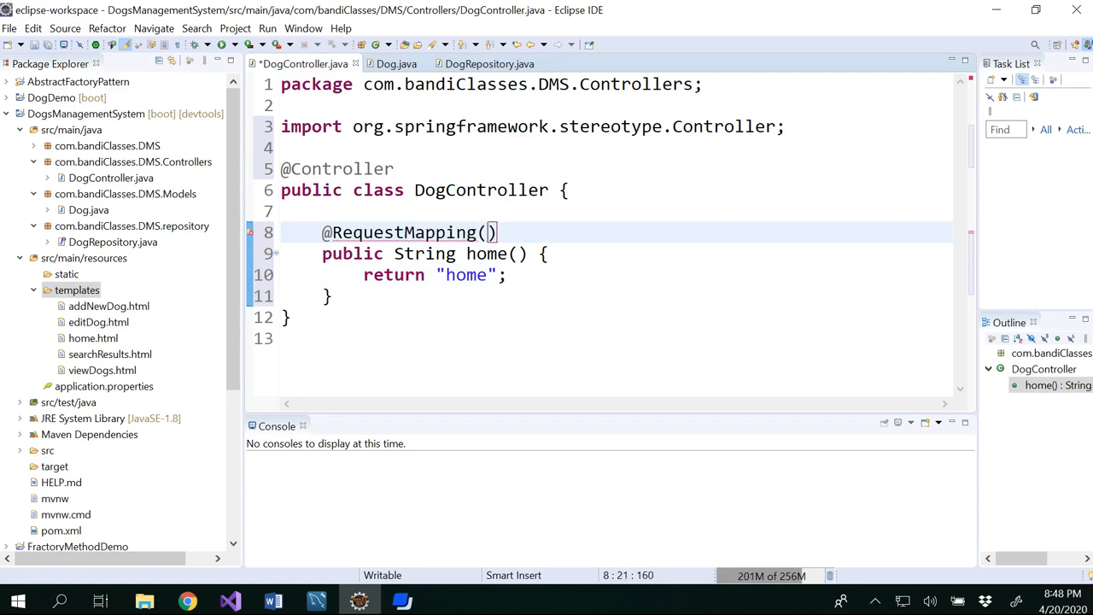
text("")
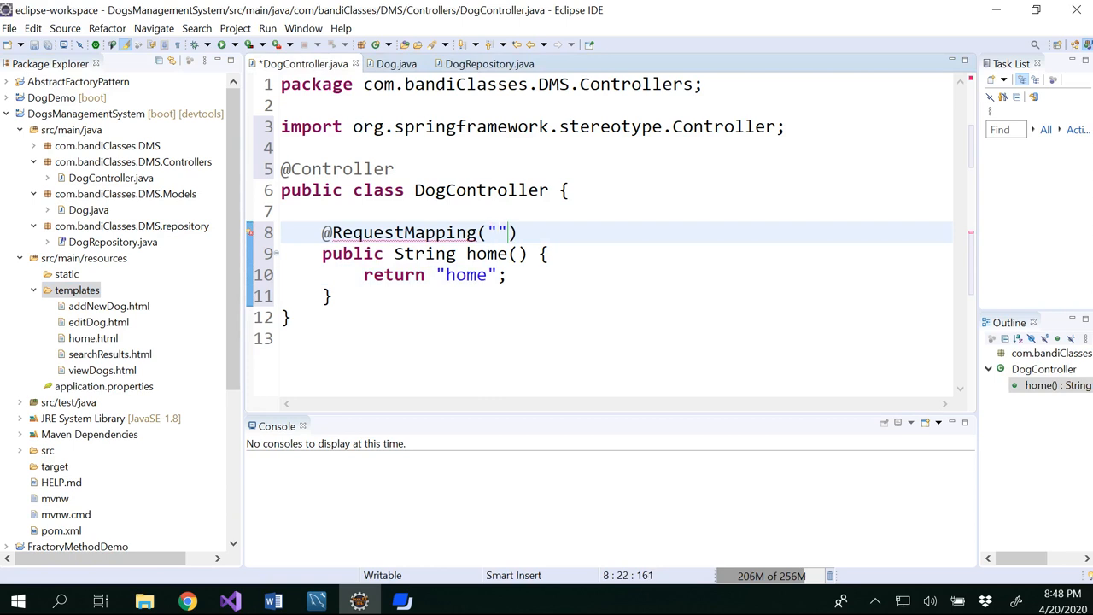
text(ho)
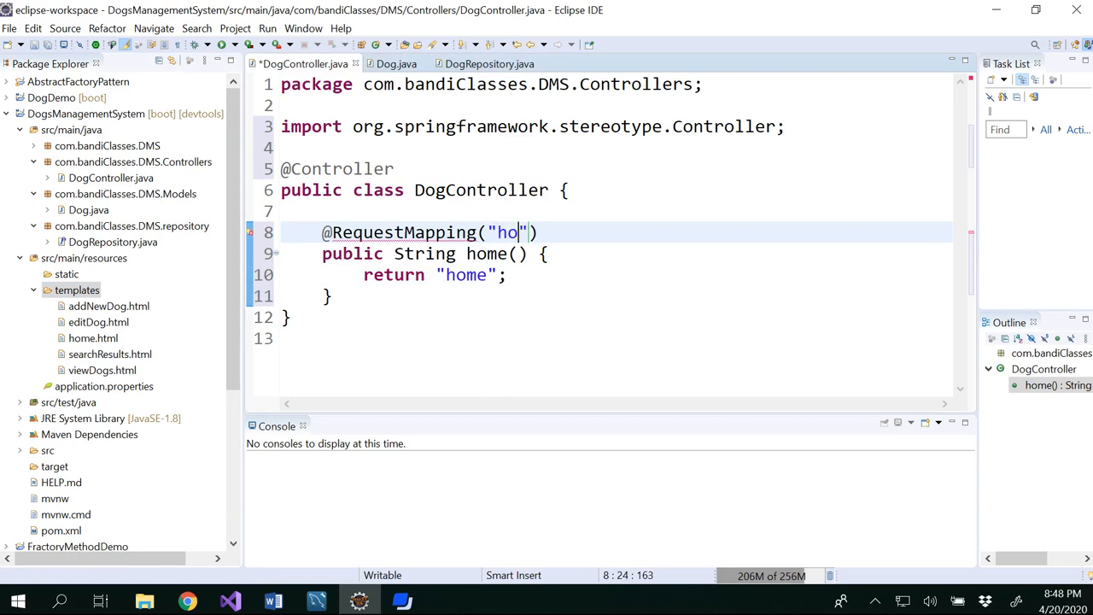
text(dog)
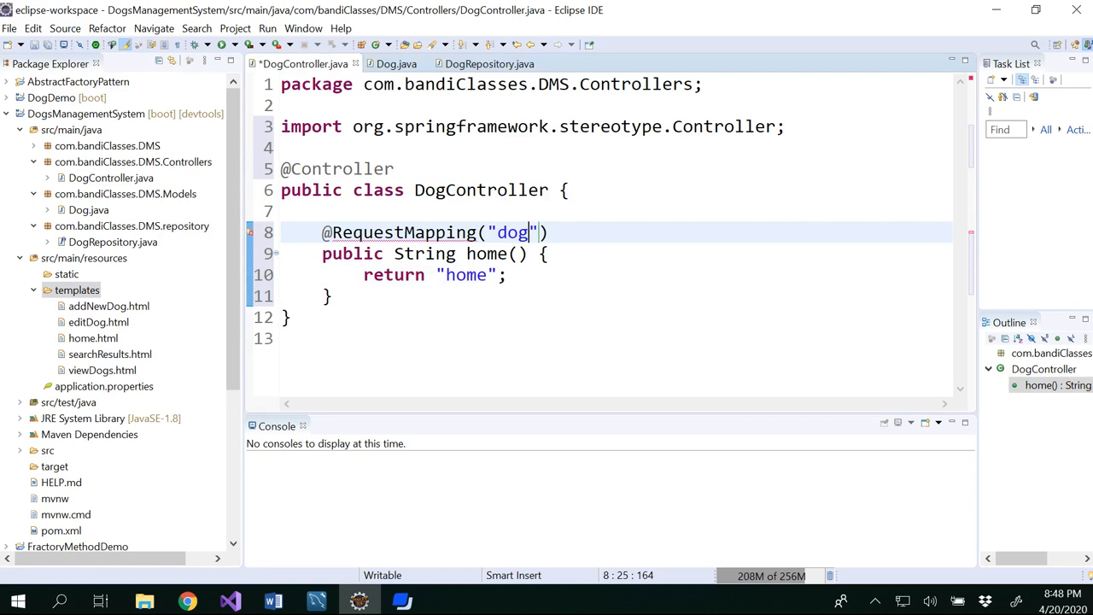
text(Home)
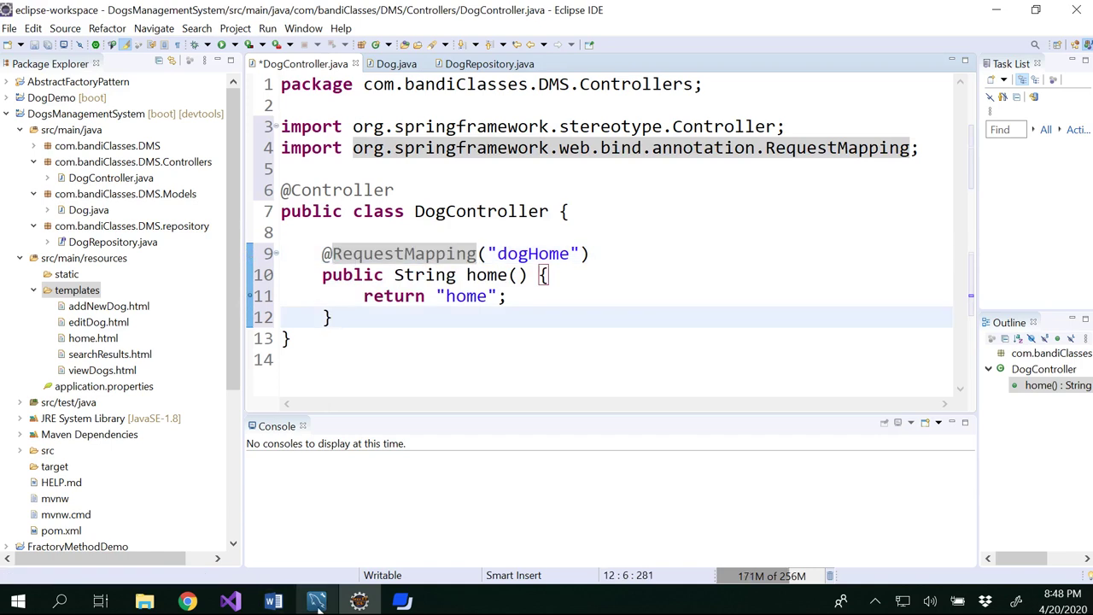
click(314, 601)
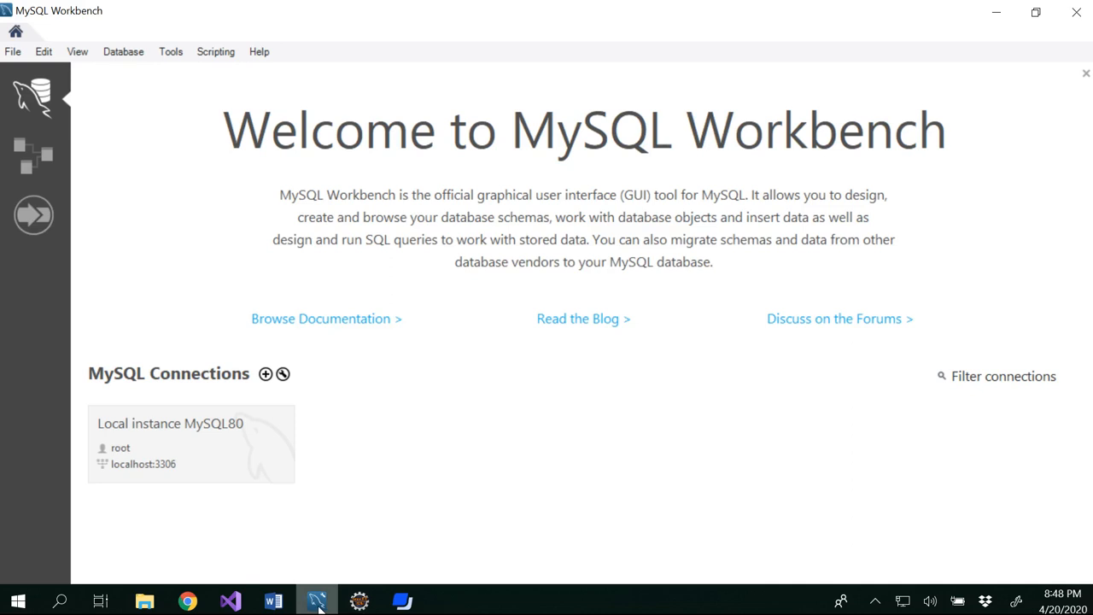
Connect to the Local instance MySQL80 as root with its password.
click(358, 598)
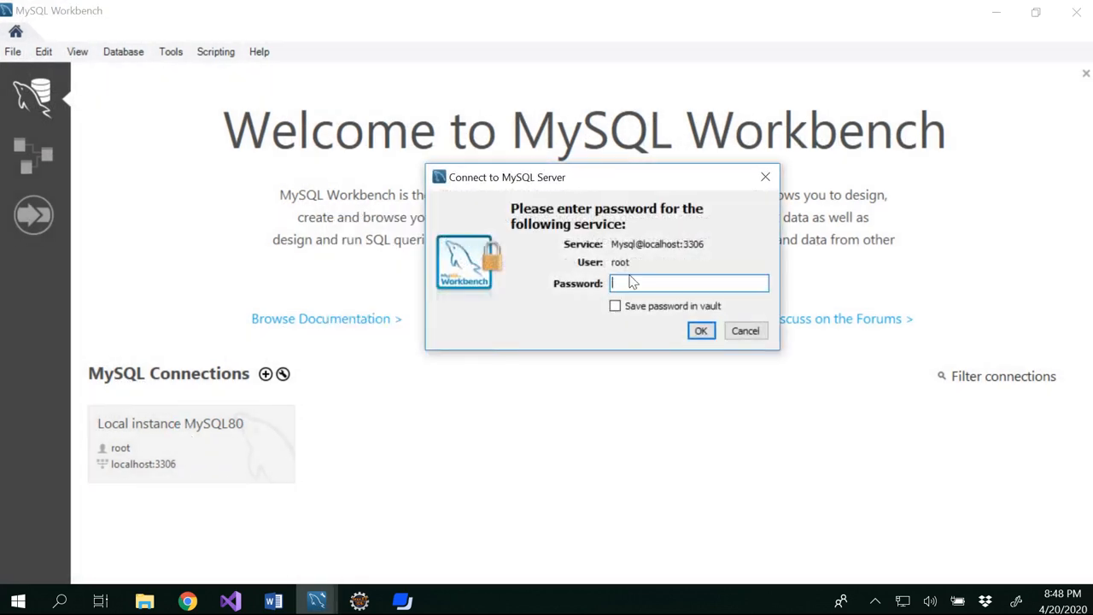
text(********)
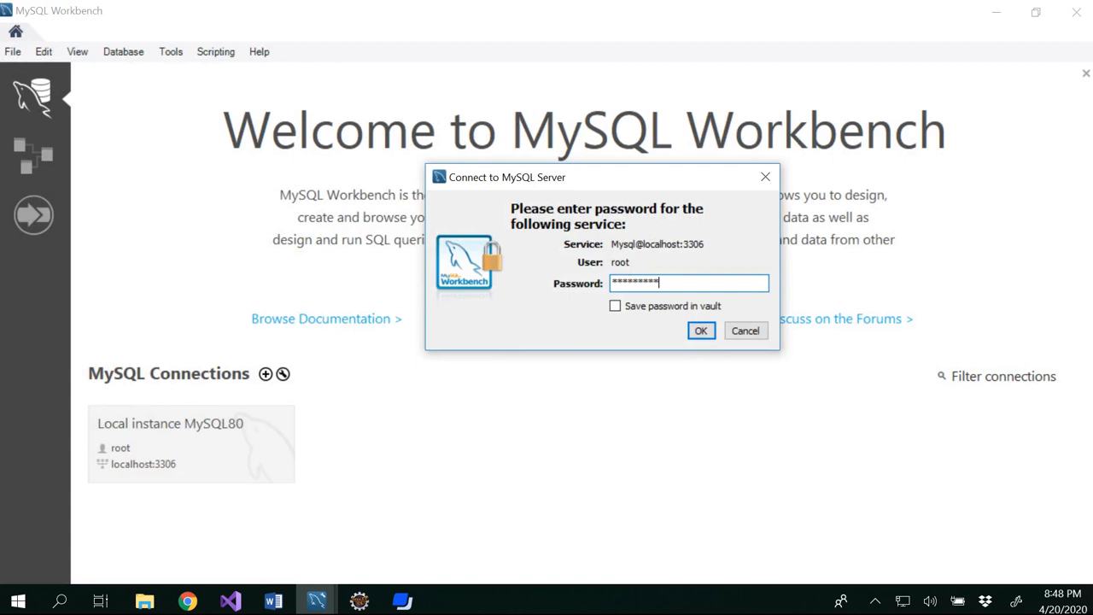
click(700, 331)
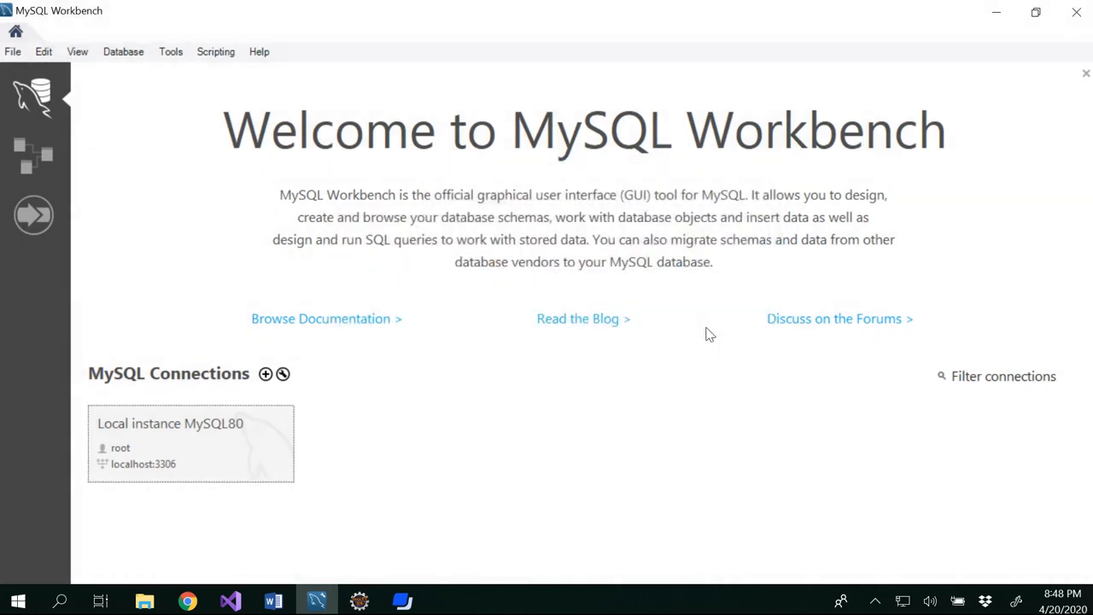
double_click(191, 444)
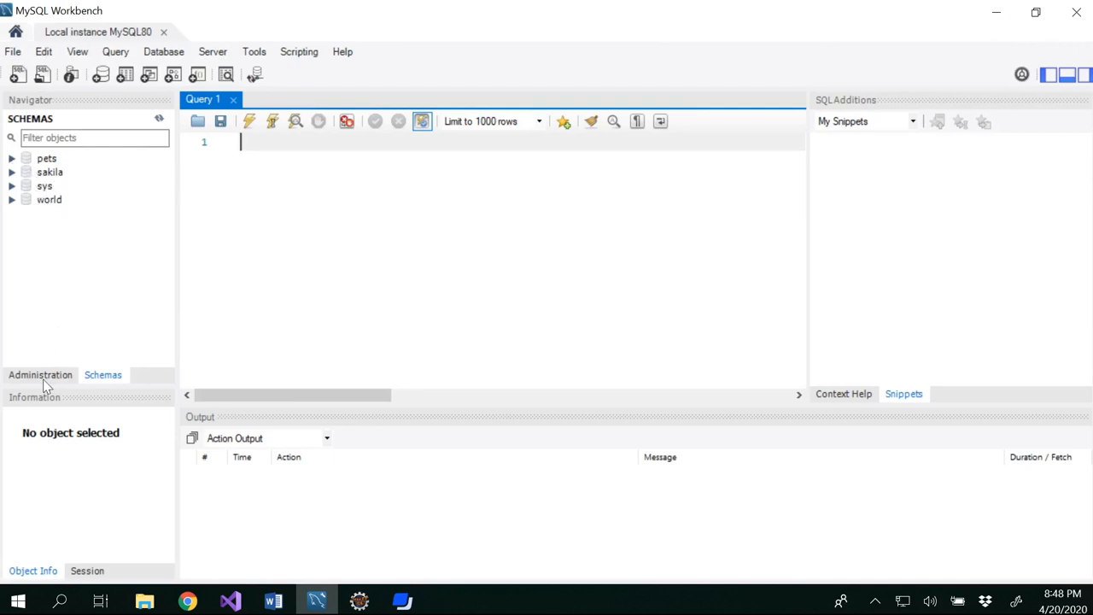
Open Users and Privileges and select the demo account.
click(41, 374)
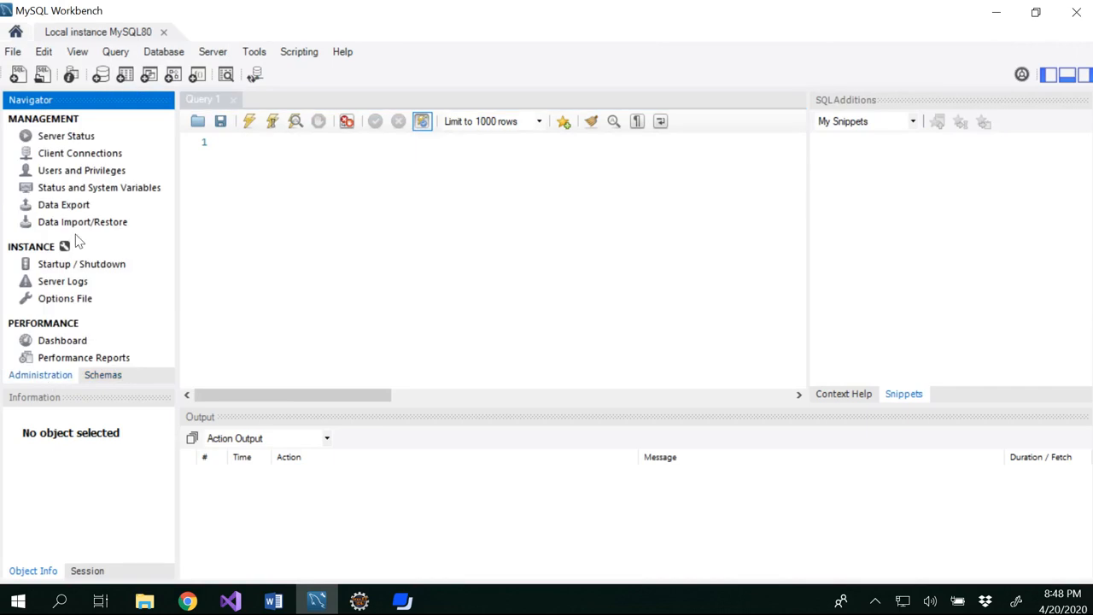
click(82, 171)
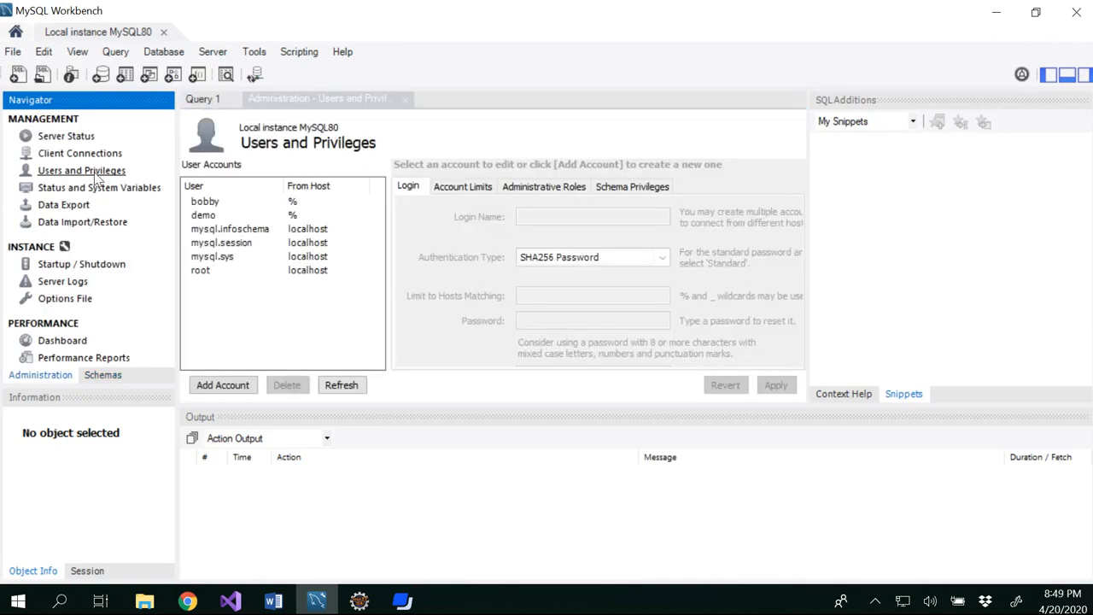
mouse_move(209, 218)
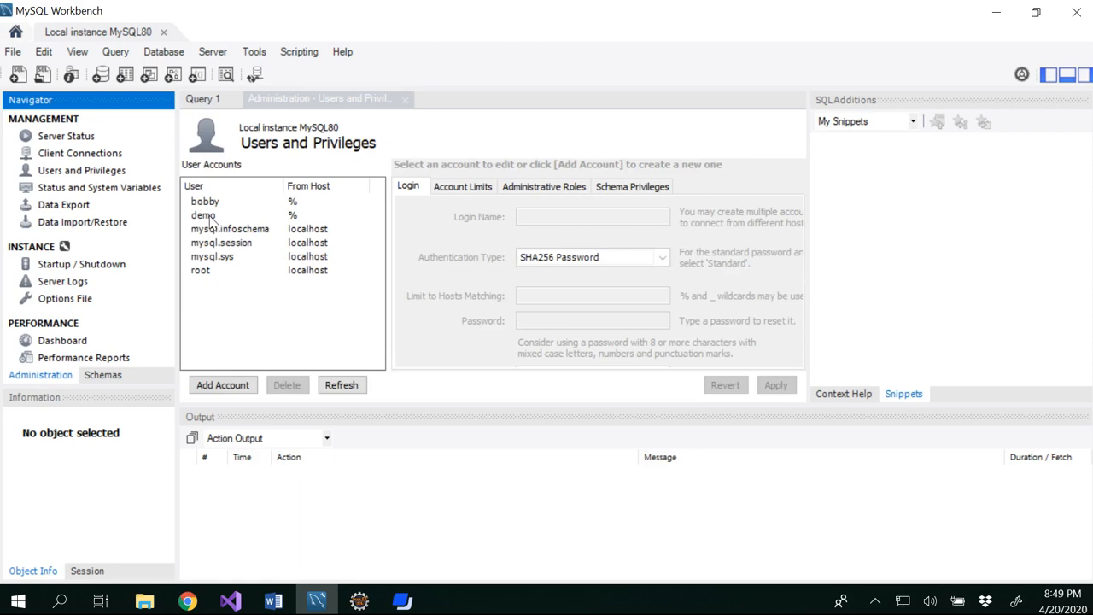
click(205, 215)
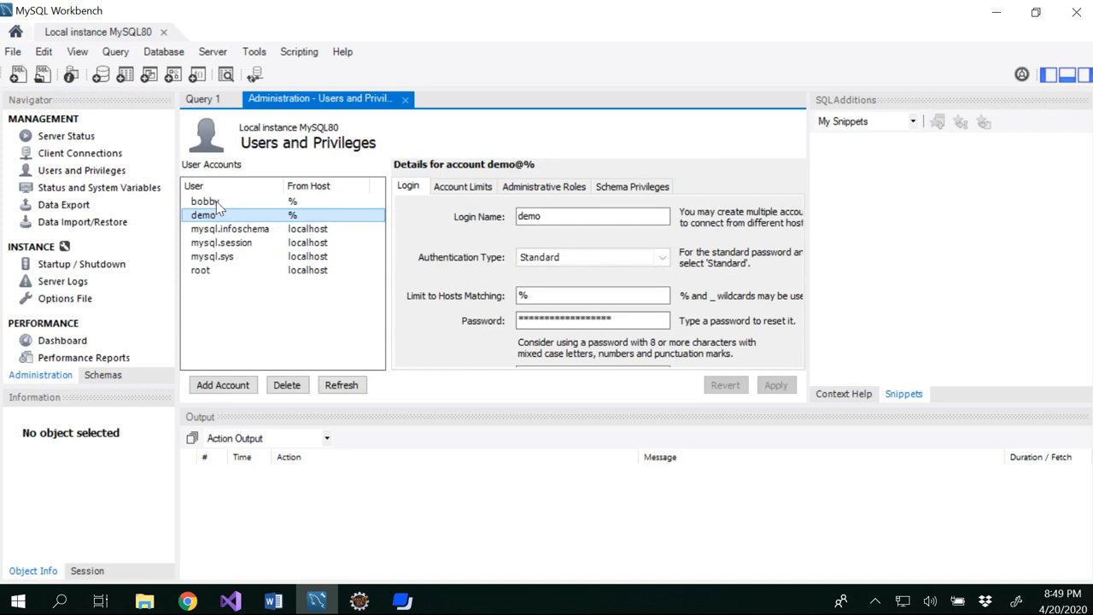
mouse_move(213, 219)
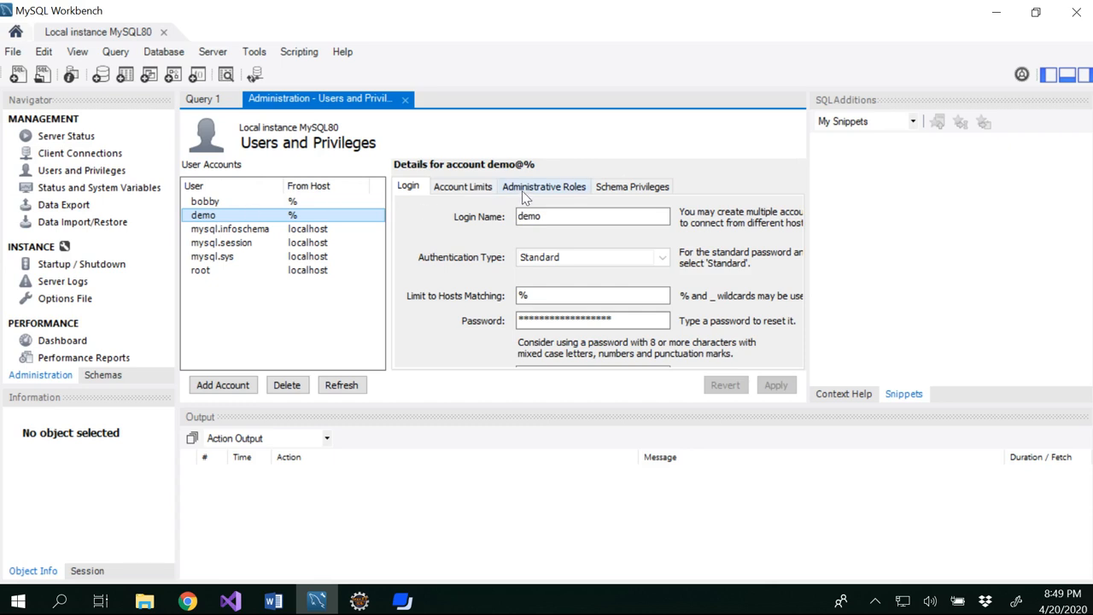
Grant the demo account the DBA administrative role and apply the changes.
click(543, 186)
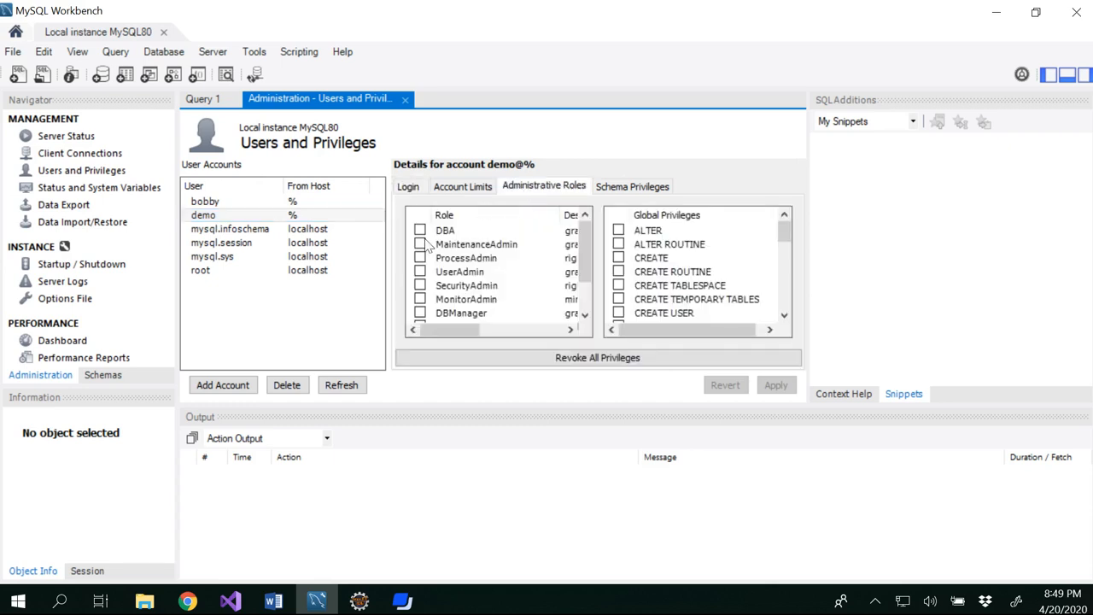
click(420, 229)
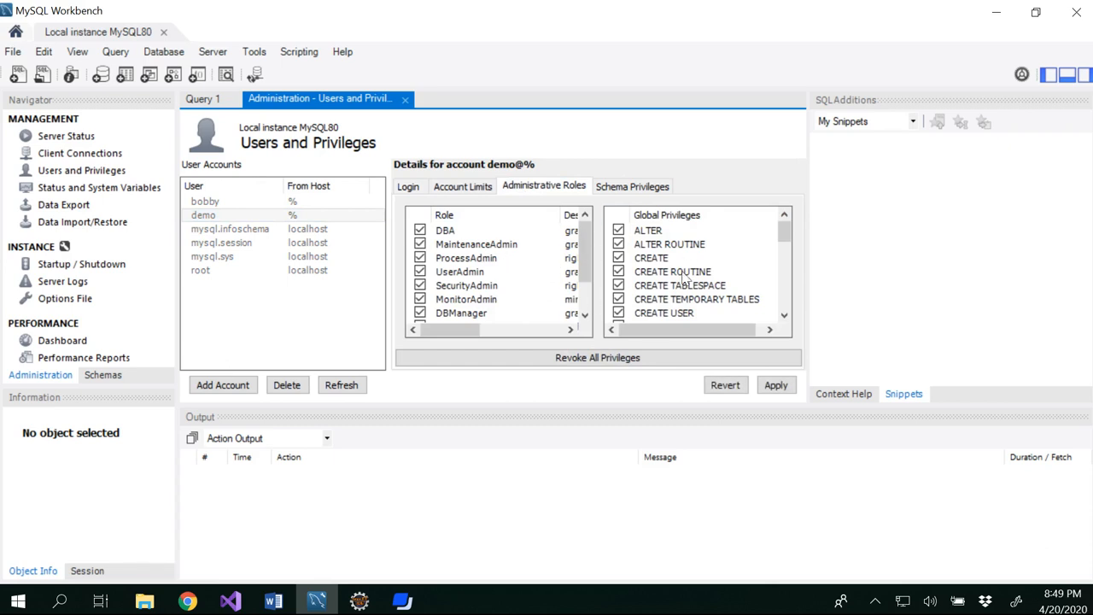
click(776, 384)
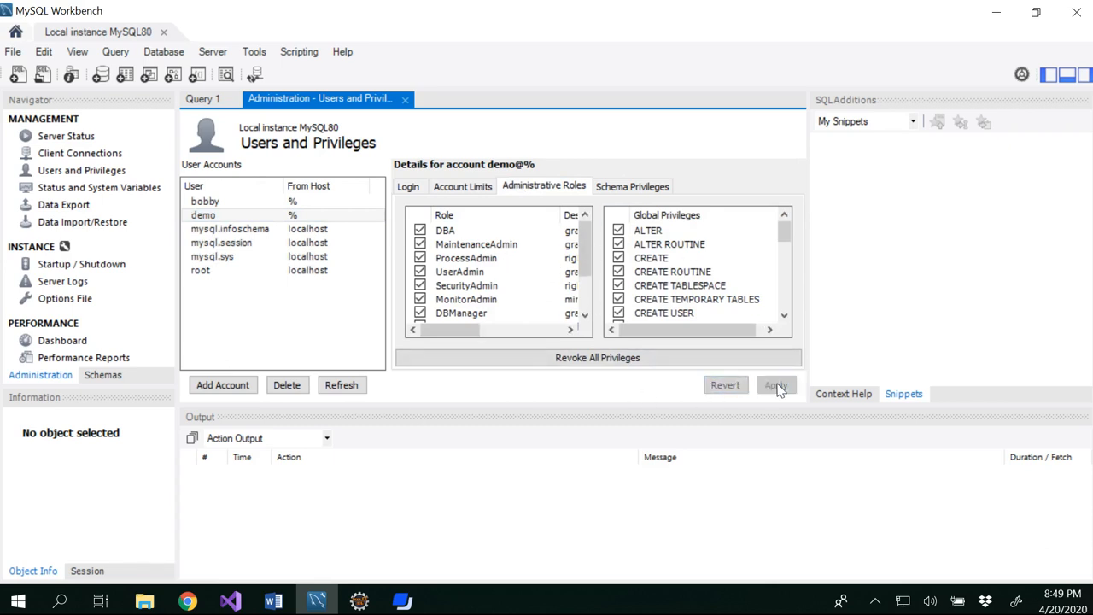
click(775, 385)
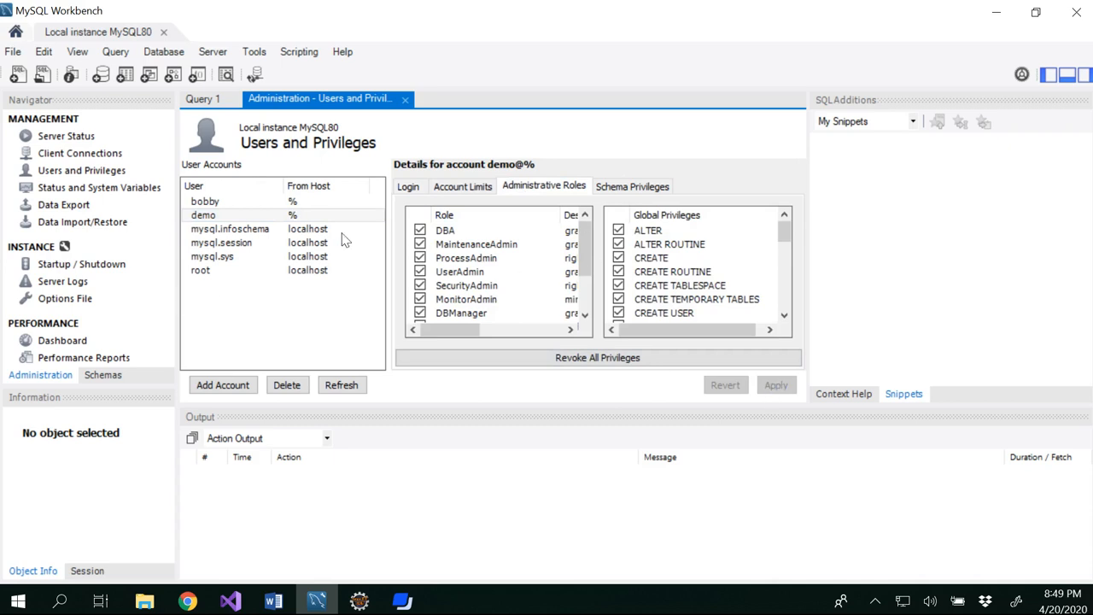
click(204, 215)
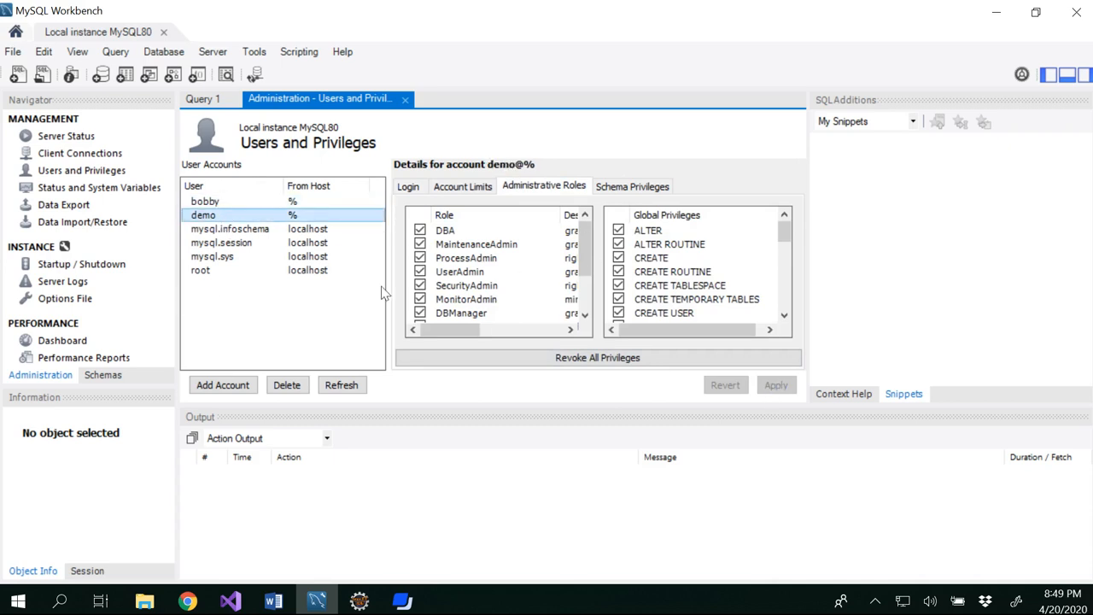
click(342, 385)
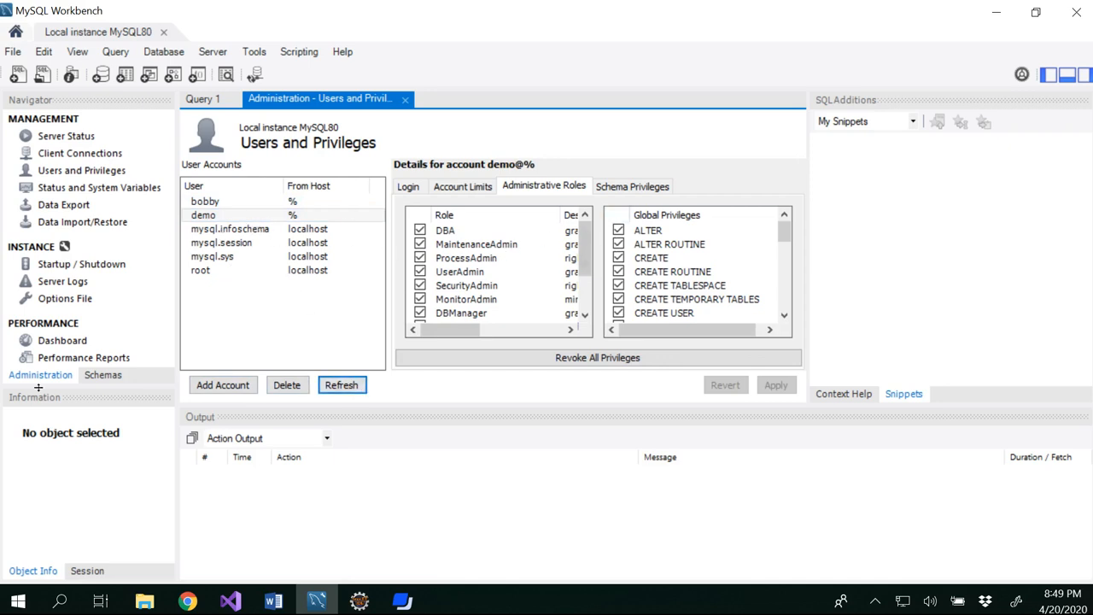
Expand the pets schema and its Tables node in the Navigator's Schemas list.
click(103, 375)
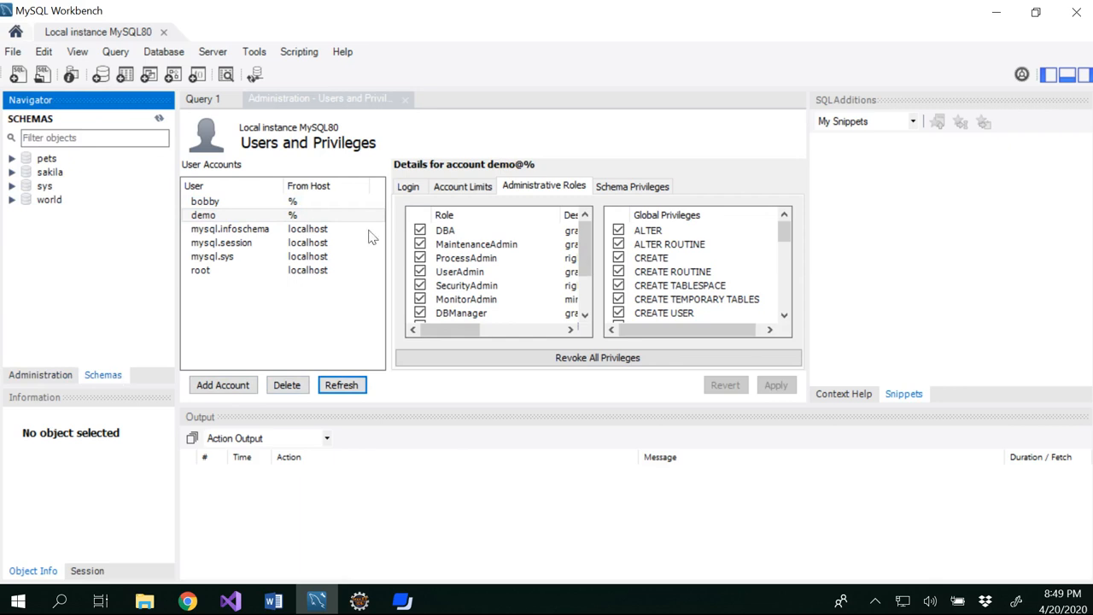
click(14, 158)
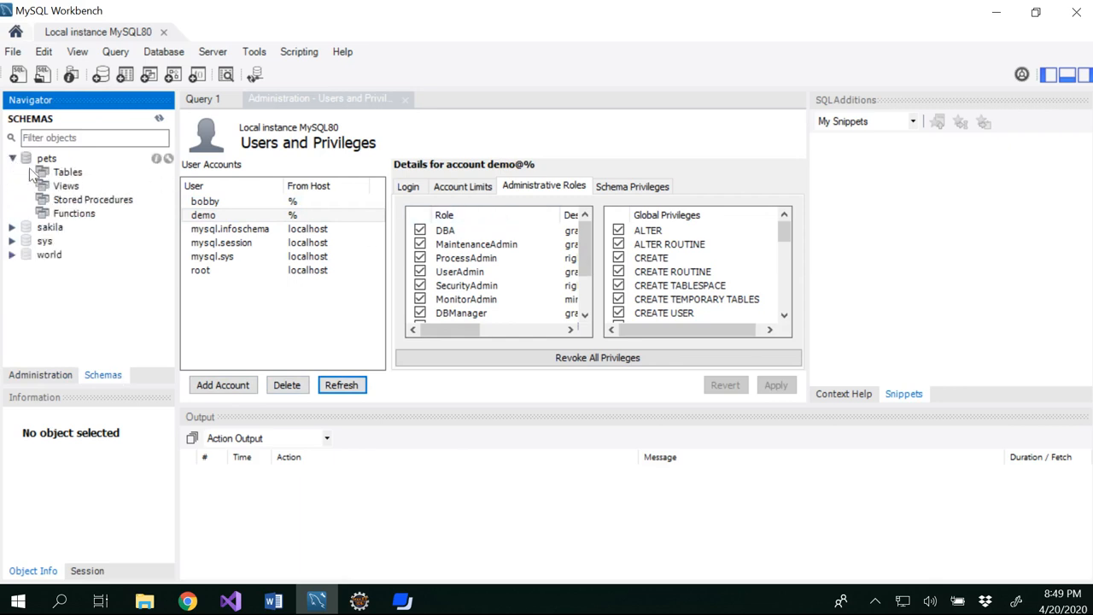
click(65, 171)
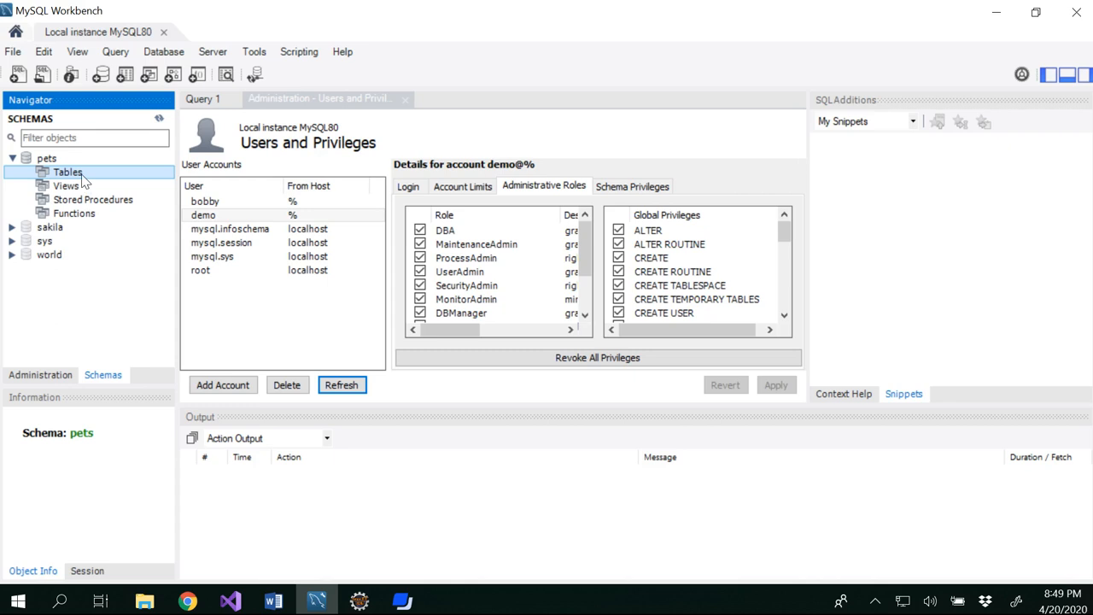
click(201, 97)
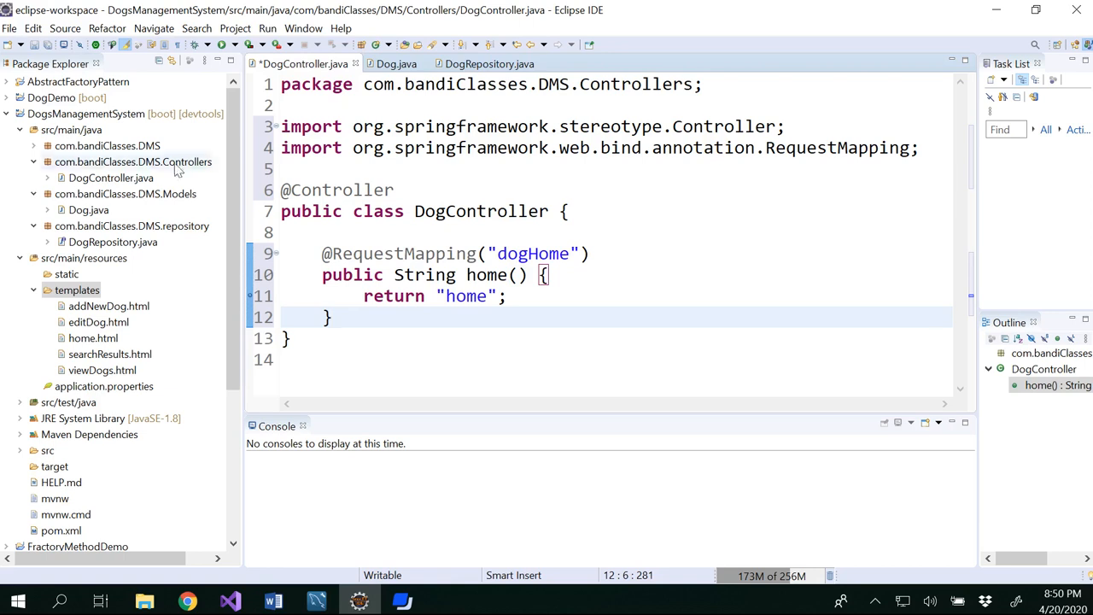
Save, then run DogsManagementSystem via Run As > Spring Boot App and get the DataSource error.
key(ctrl+s)
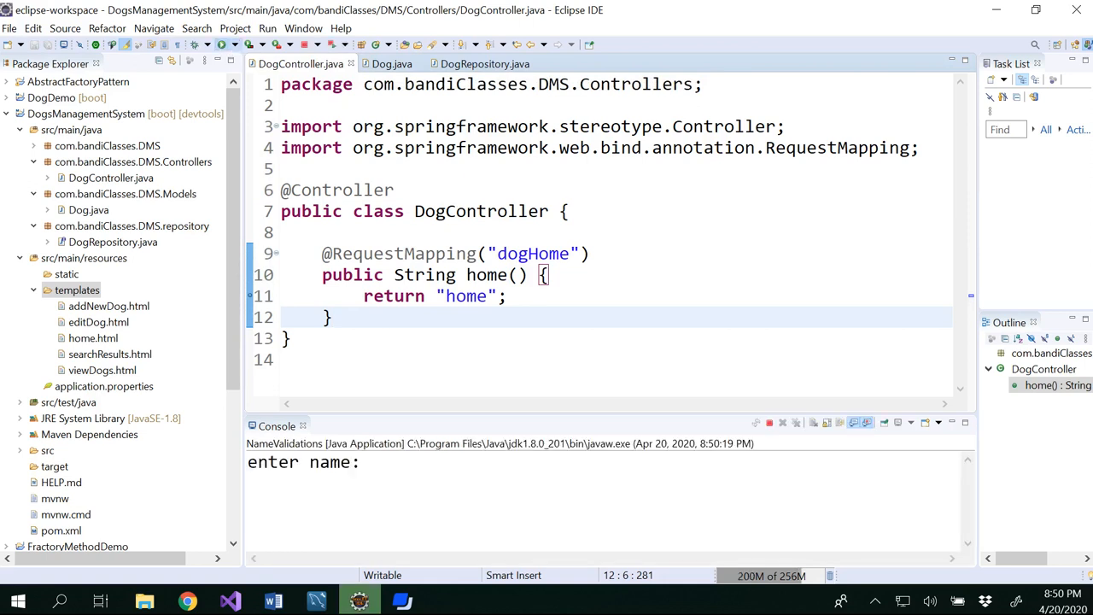
click(94, 113)
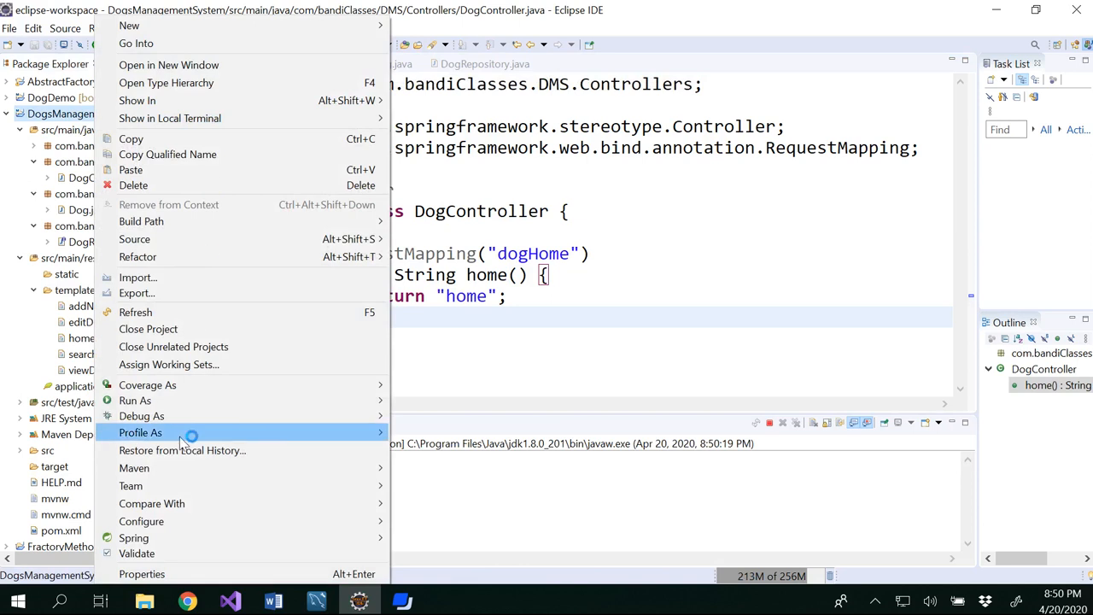
mouse_move(135, 400)
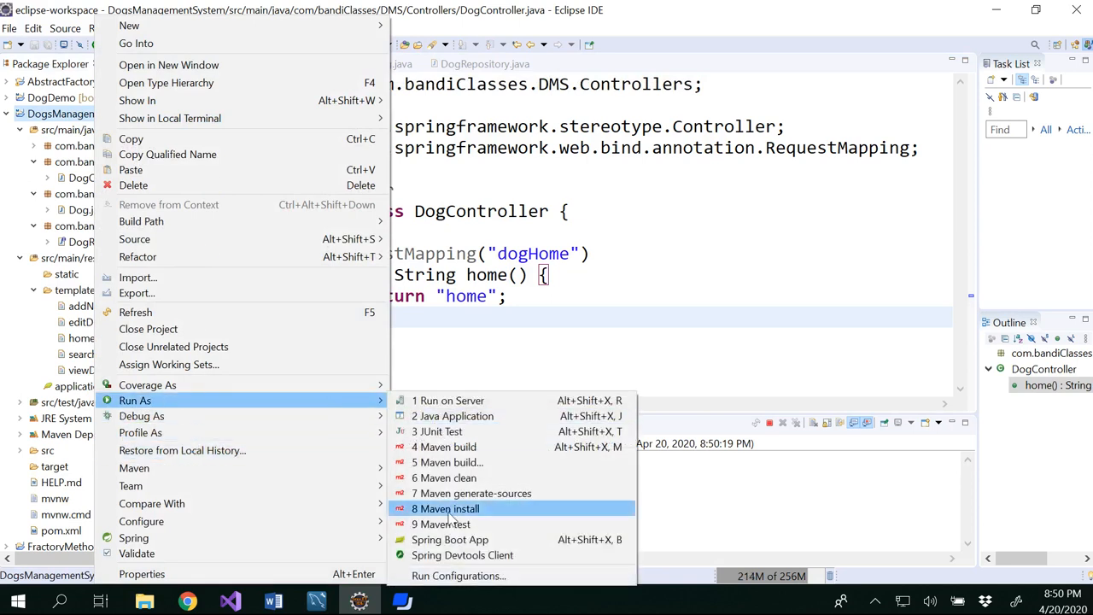
click(453, 417)
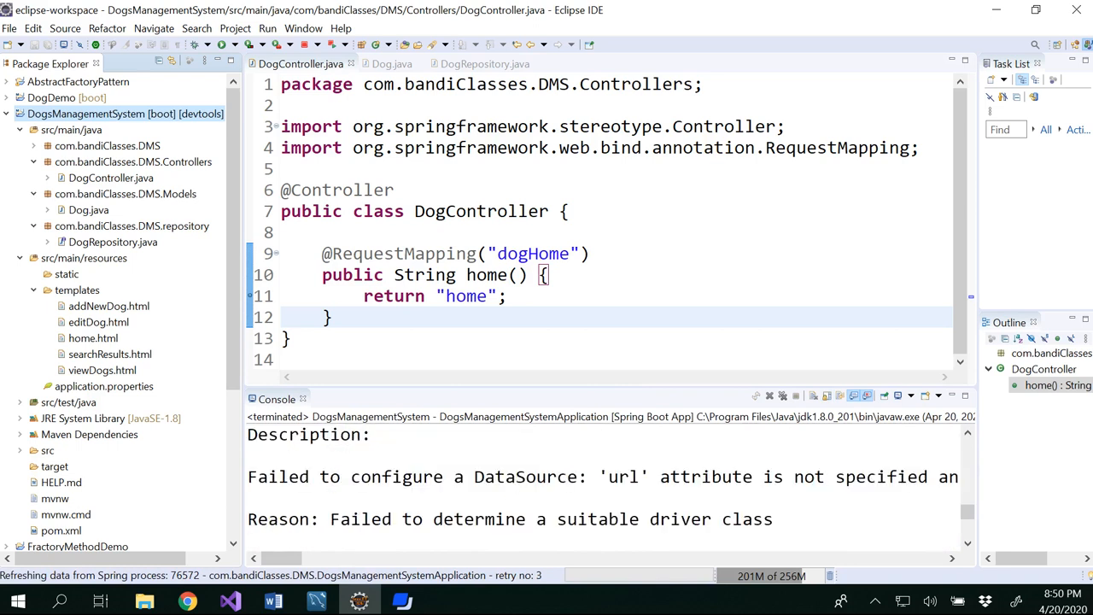
drag(390, 477, 928, 476)
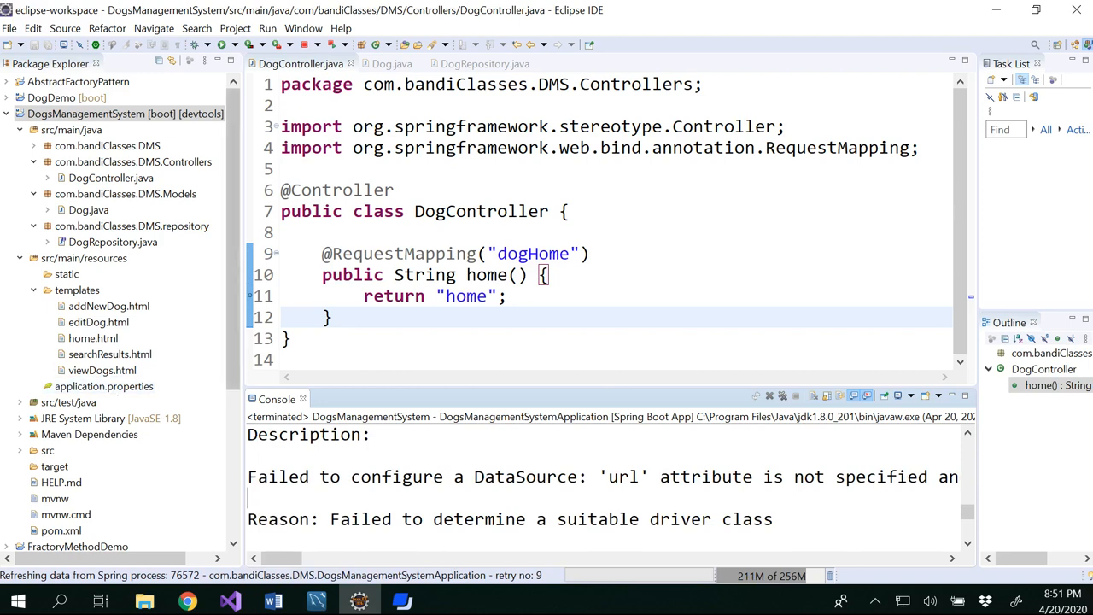
click(143, 600)
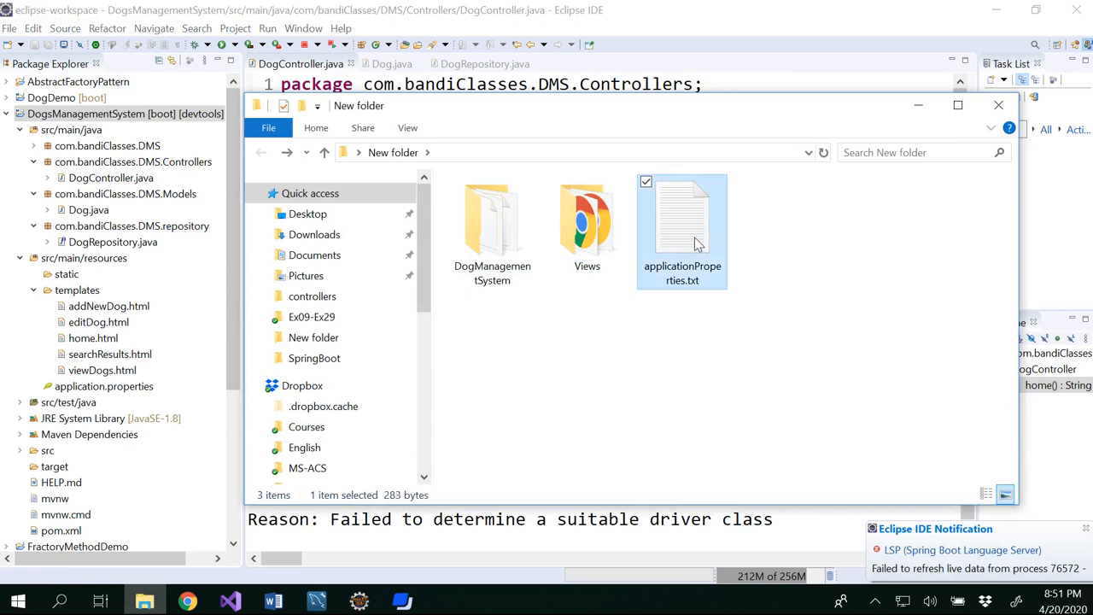
double_click(682, 223)
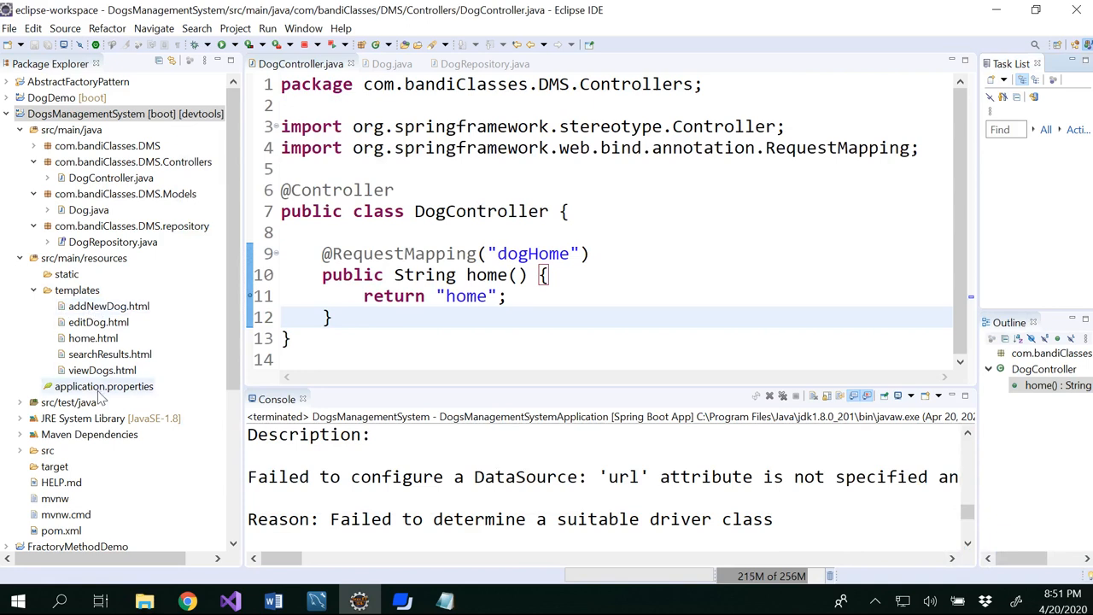
double_click(104, 386)
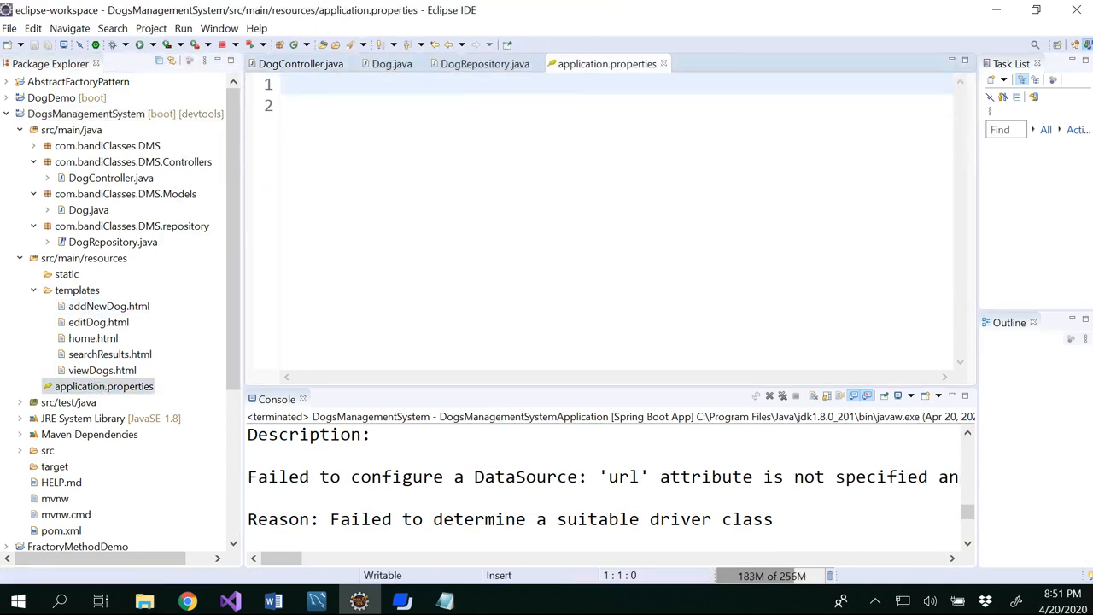
text(spring.datasource.url=jdbc:mysql://localhost:3306/pets?useSSL=false)
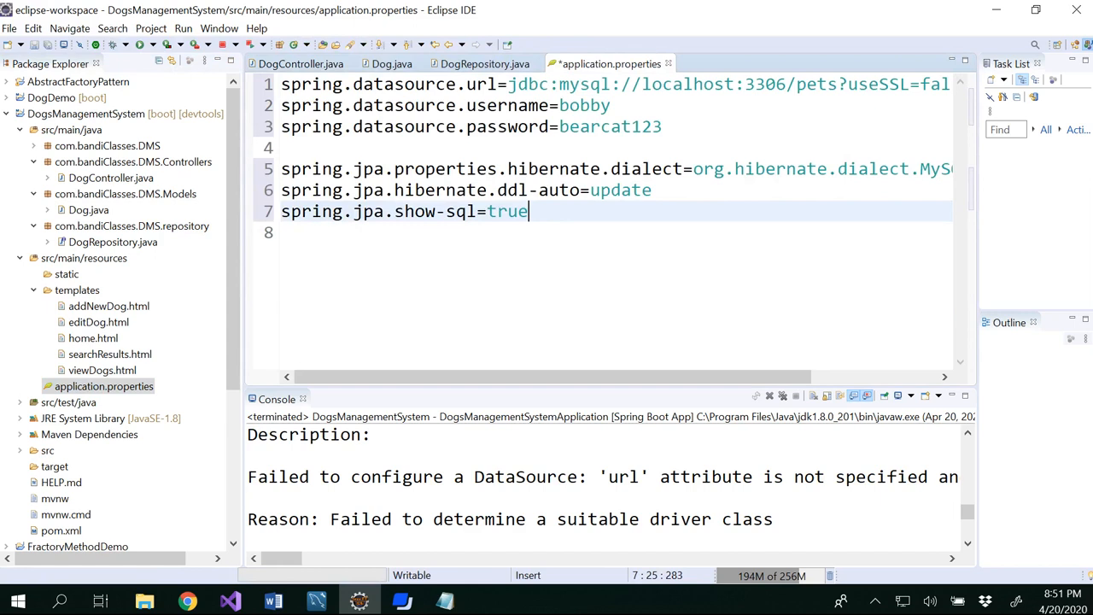
double_click(584, 106)
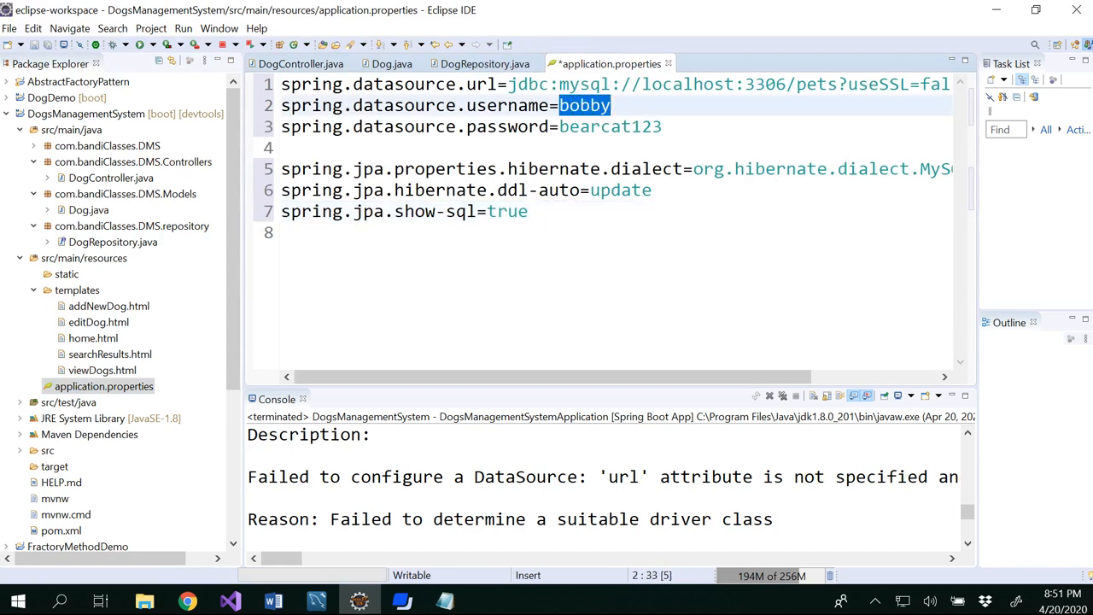
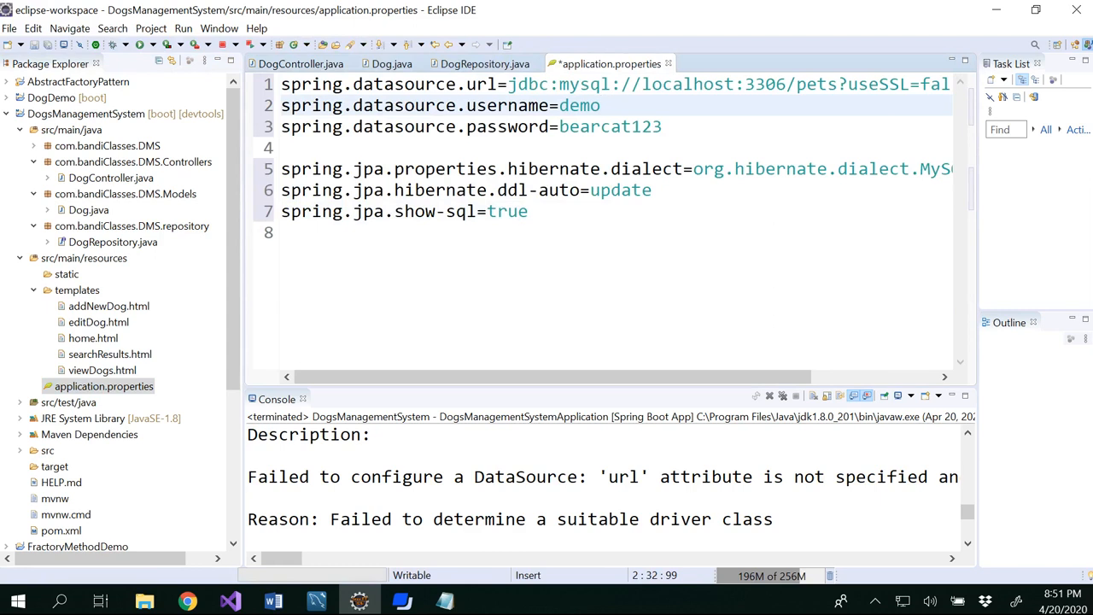
double_click(608, 126)
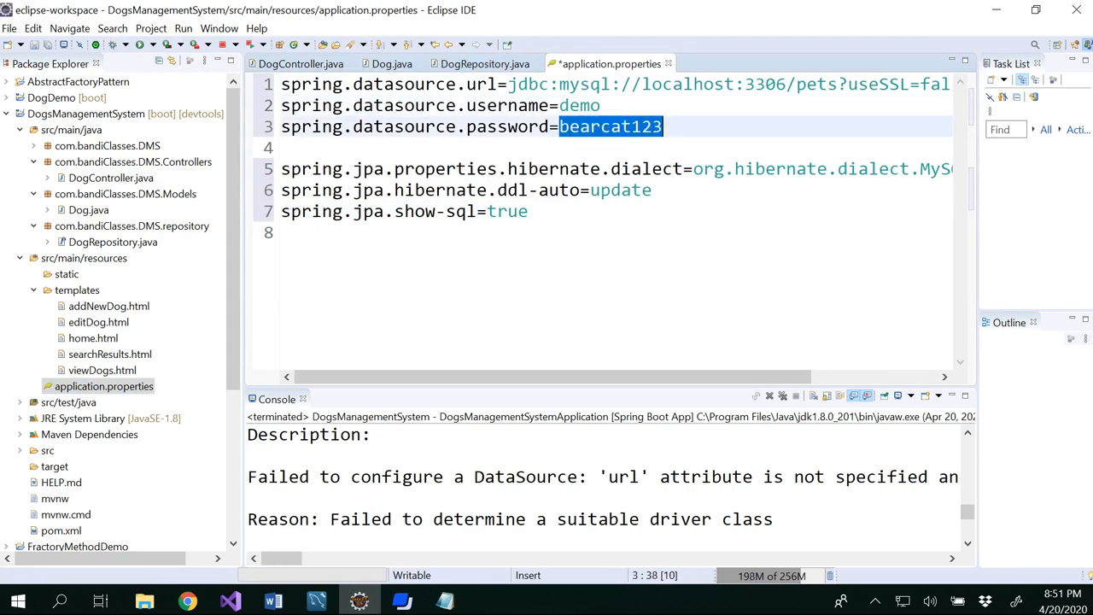
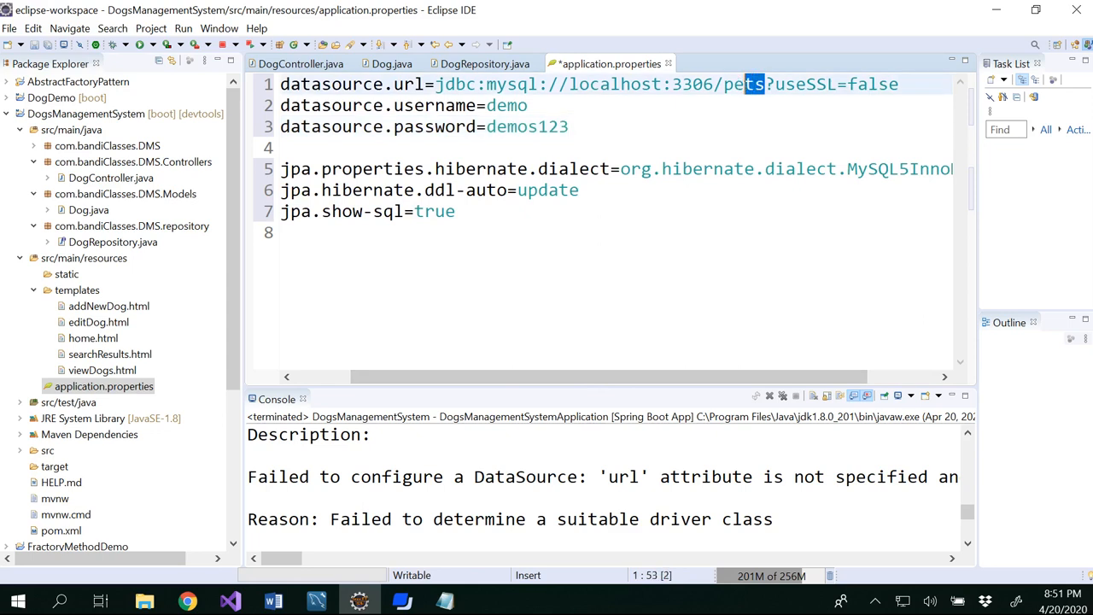
double_click(742, 83)
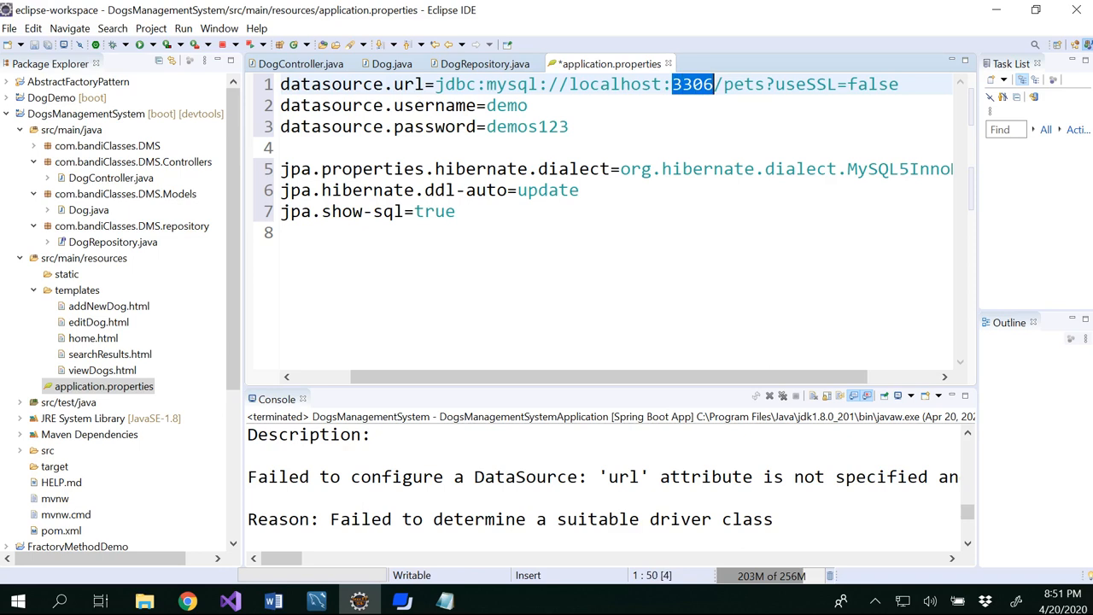
click(704, 84)
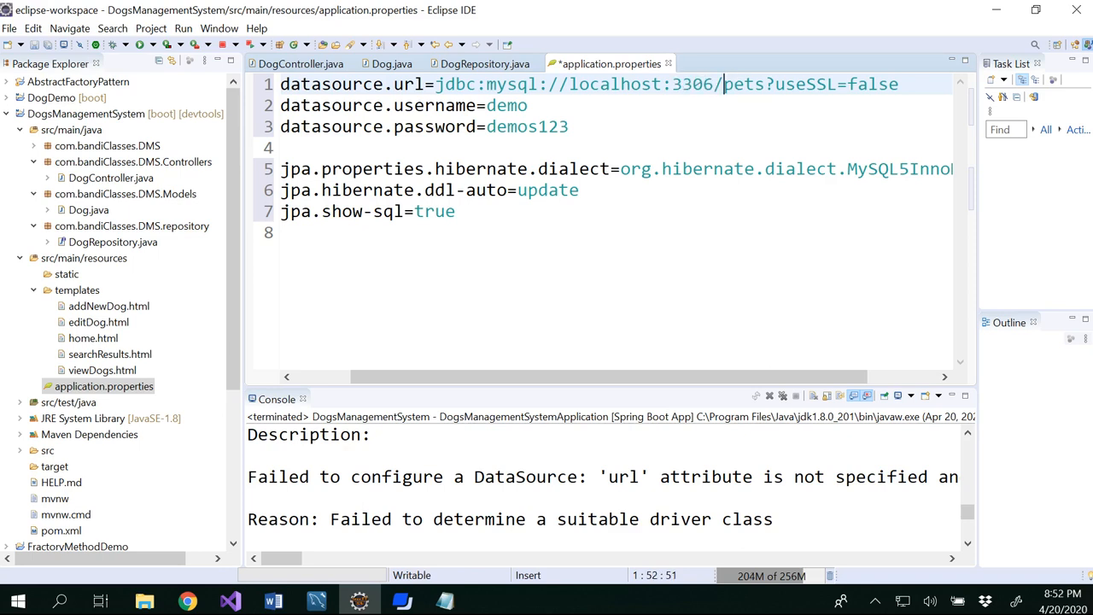
double_click(745, 84)
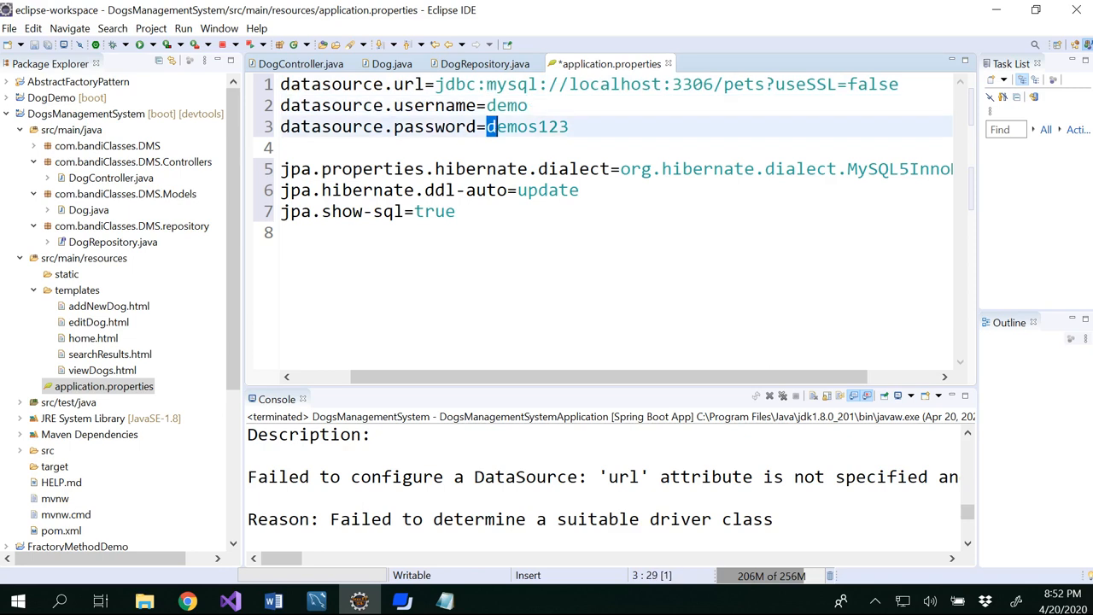
double_click(526, 127)
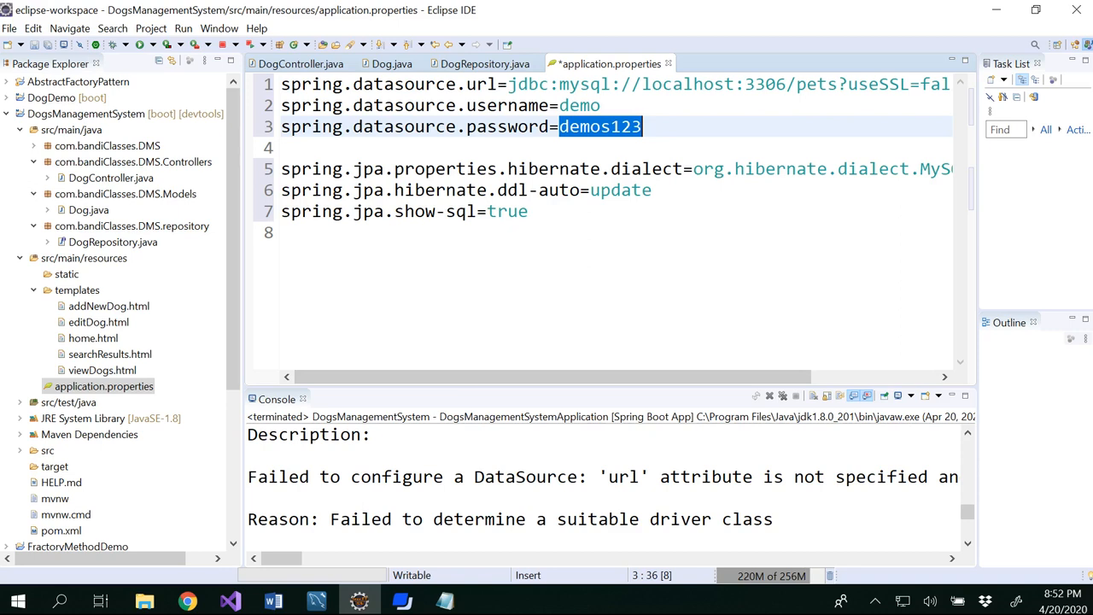
mouse_move(540, 375)
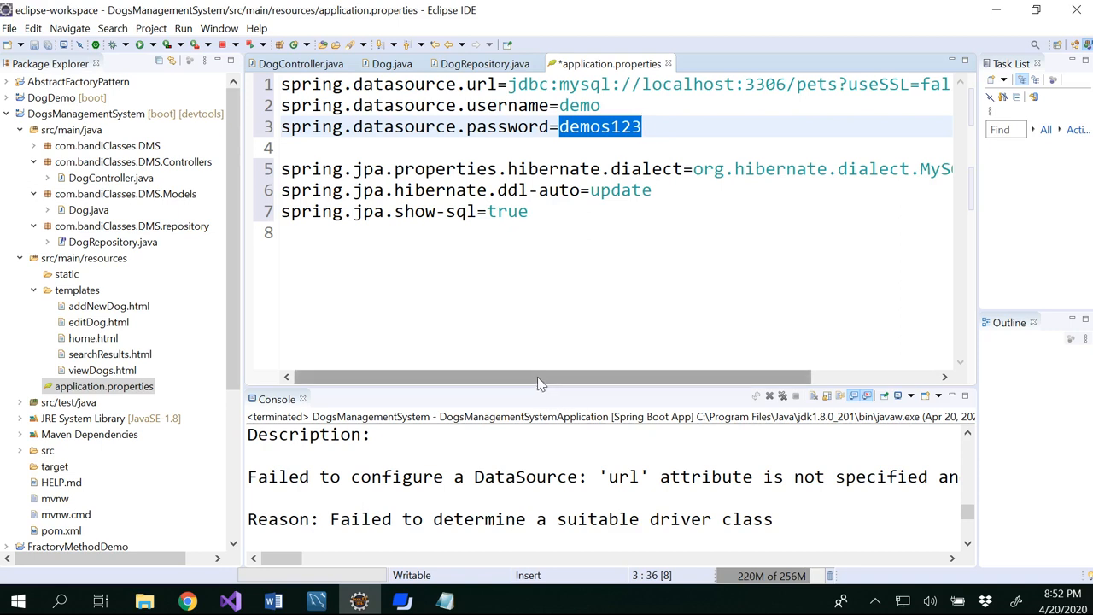
scroll(right, 3)
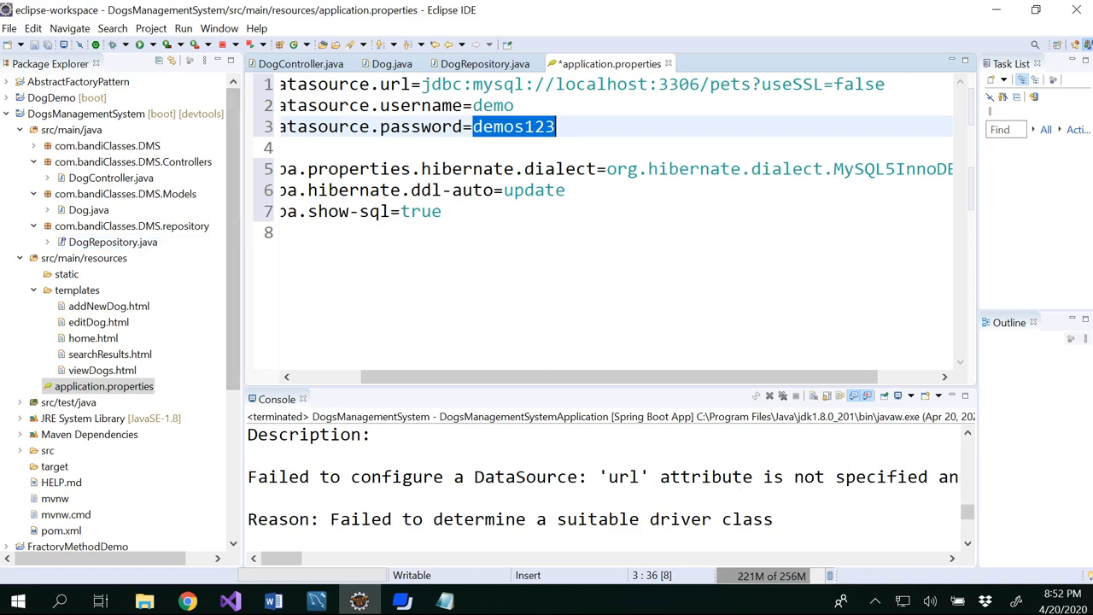
scroll(left, 3)
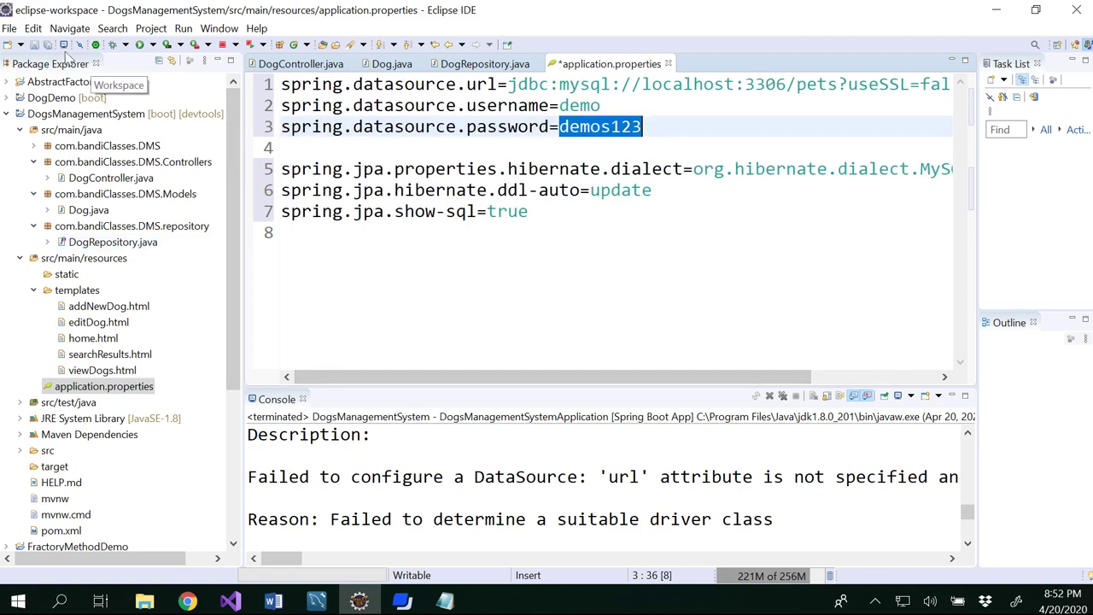
key(ctrl+s)
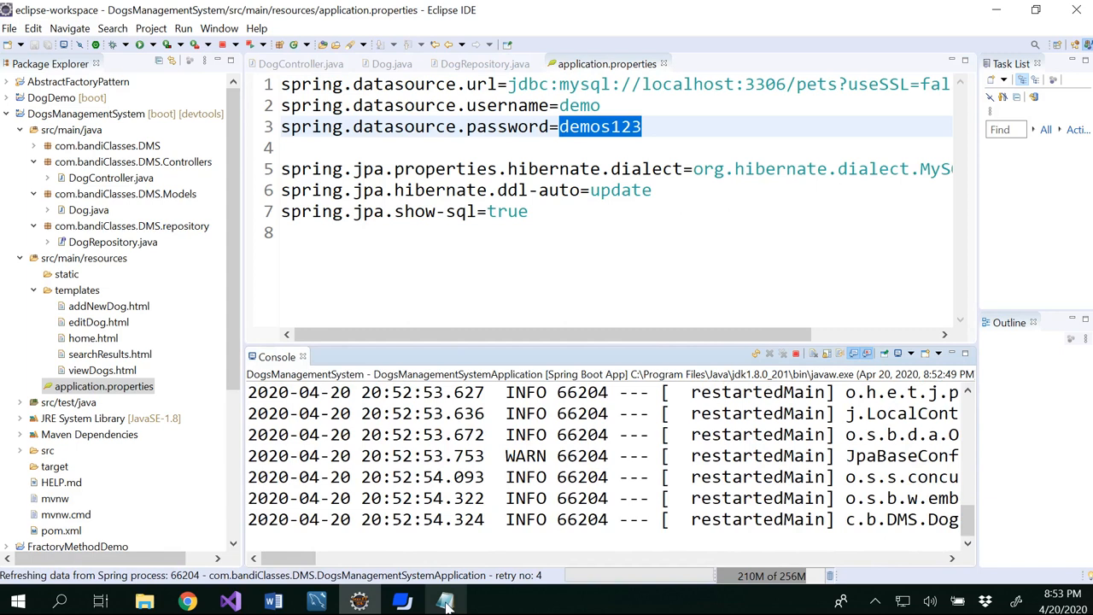
mouse_move(274, 602)
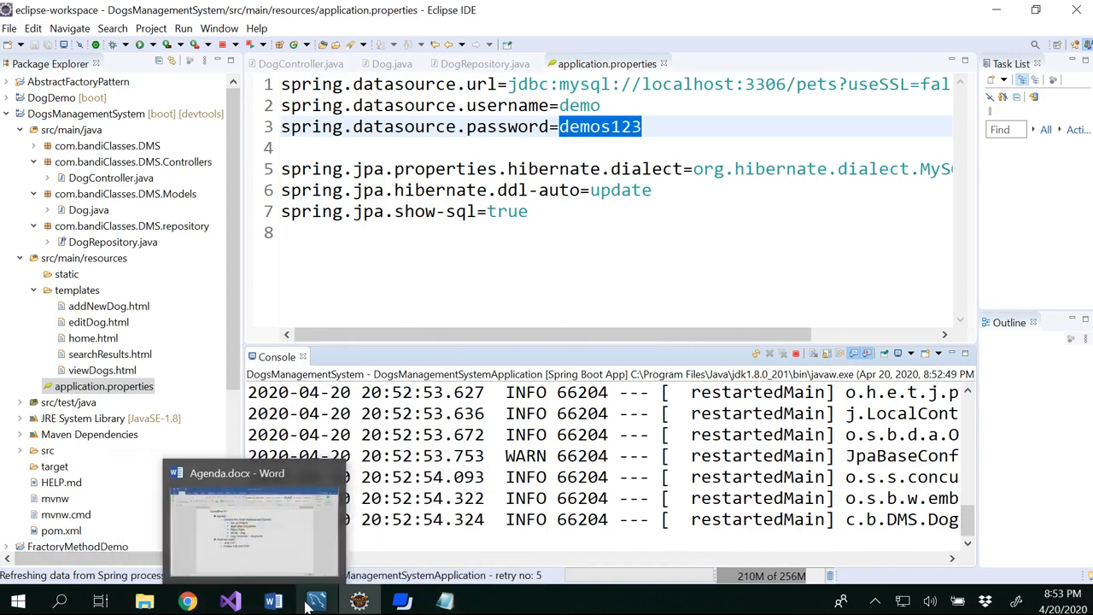
Refresh All schemas in Workbench and reveal the dog table's id, breed and name columns.
click(316, 601)
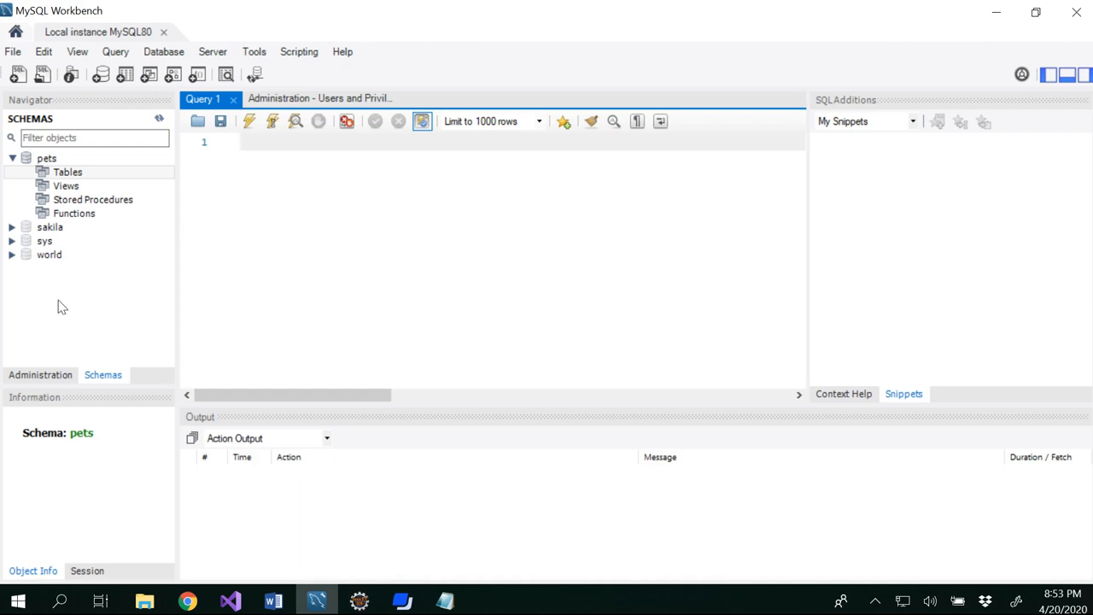
right_click(61, 306)
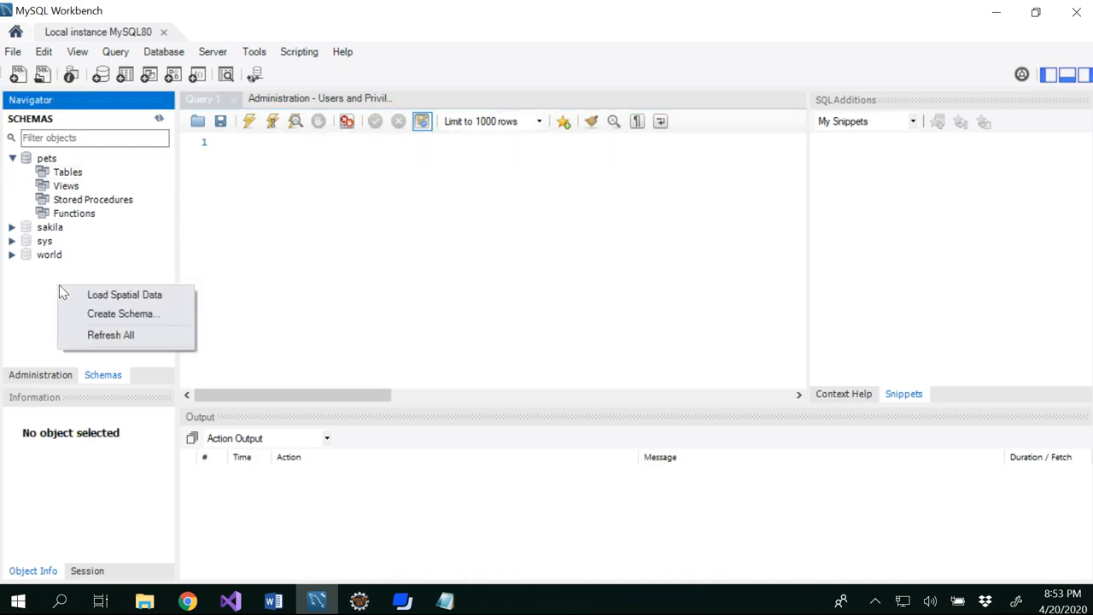
mouse_move(109, 335)
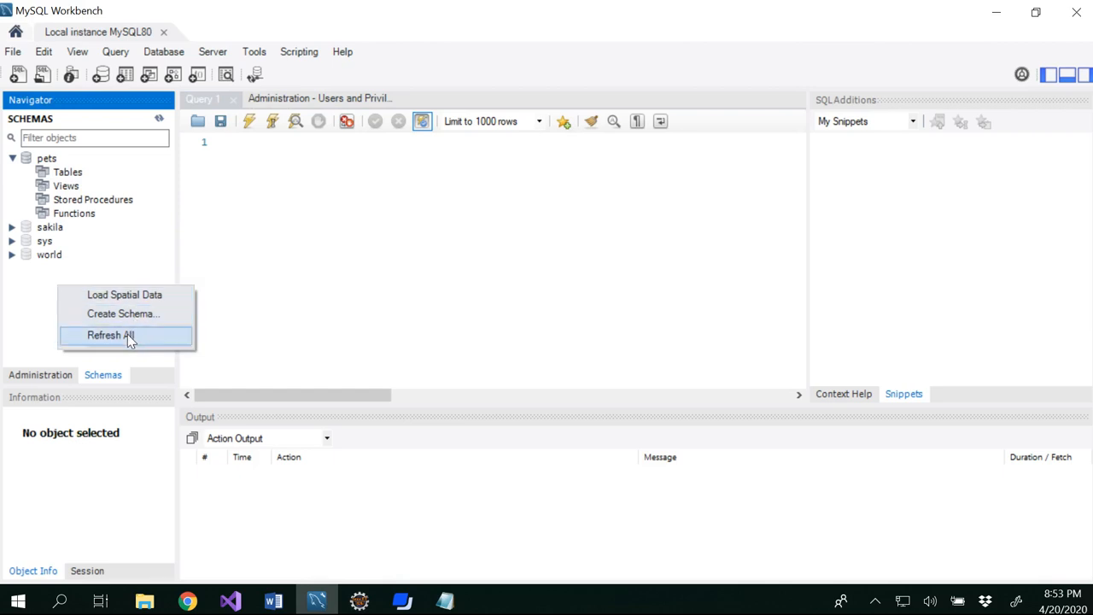
click(108, 335)
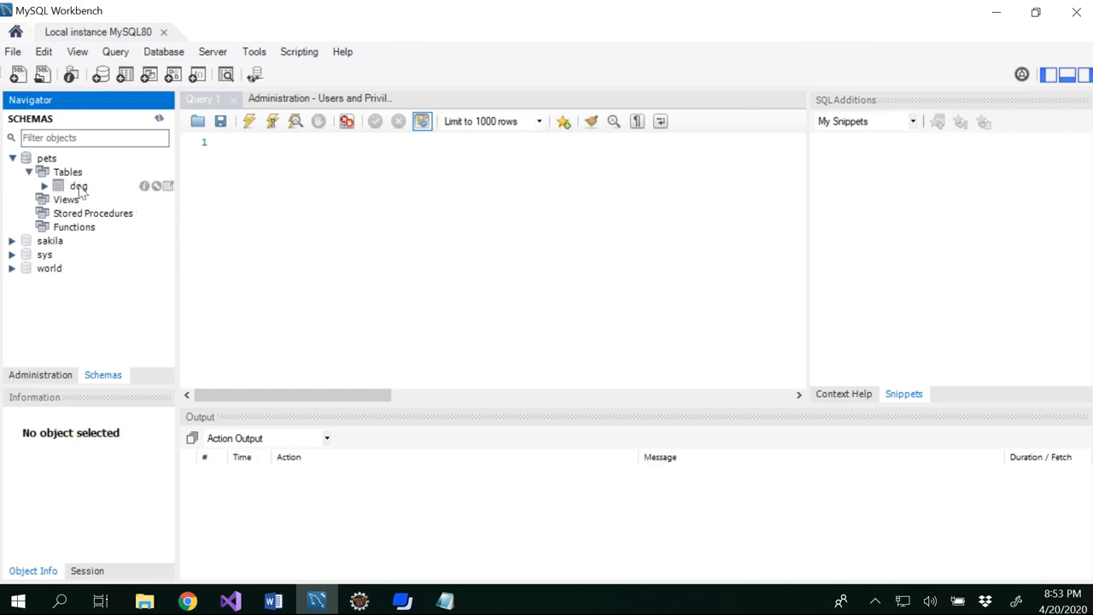
mouse_move(79, 185)
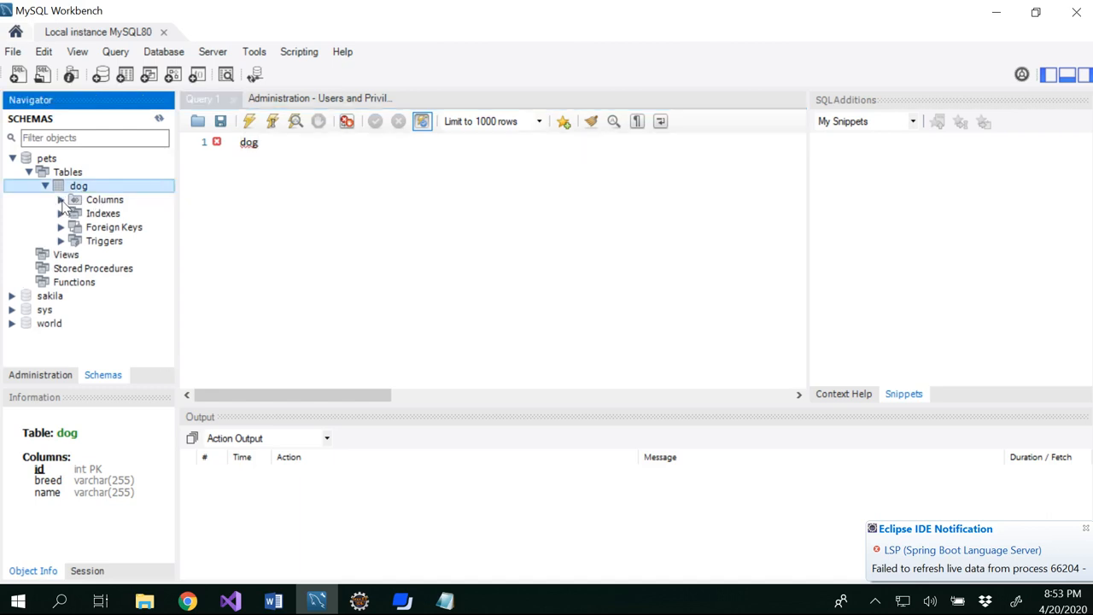
click(62, 198)
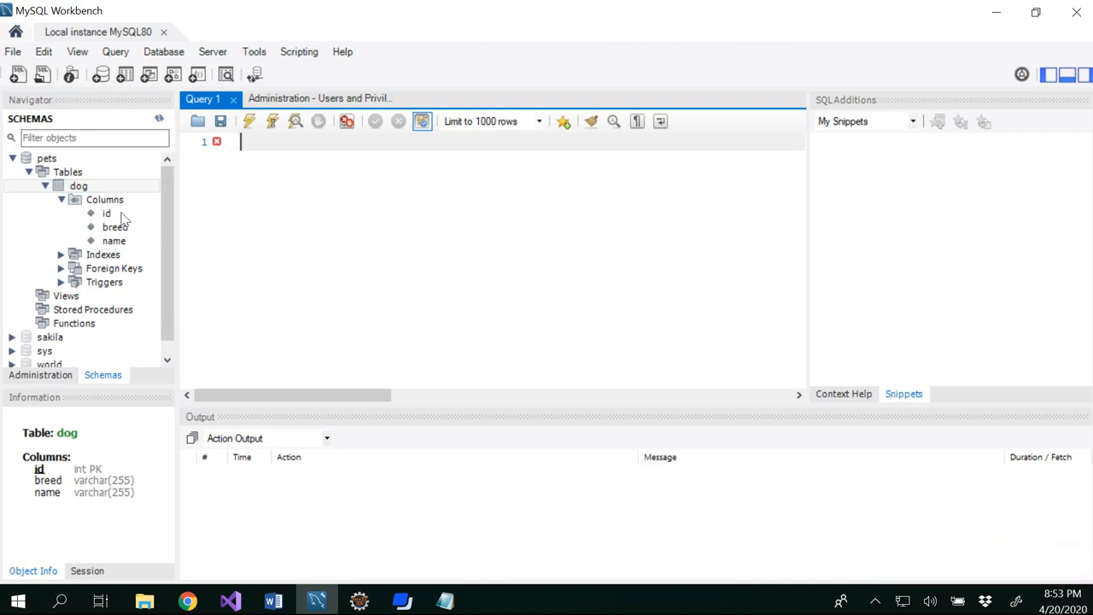
mouse_move(78, 185)
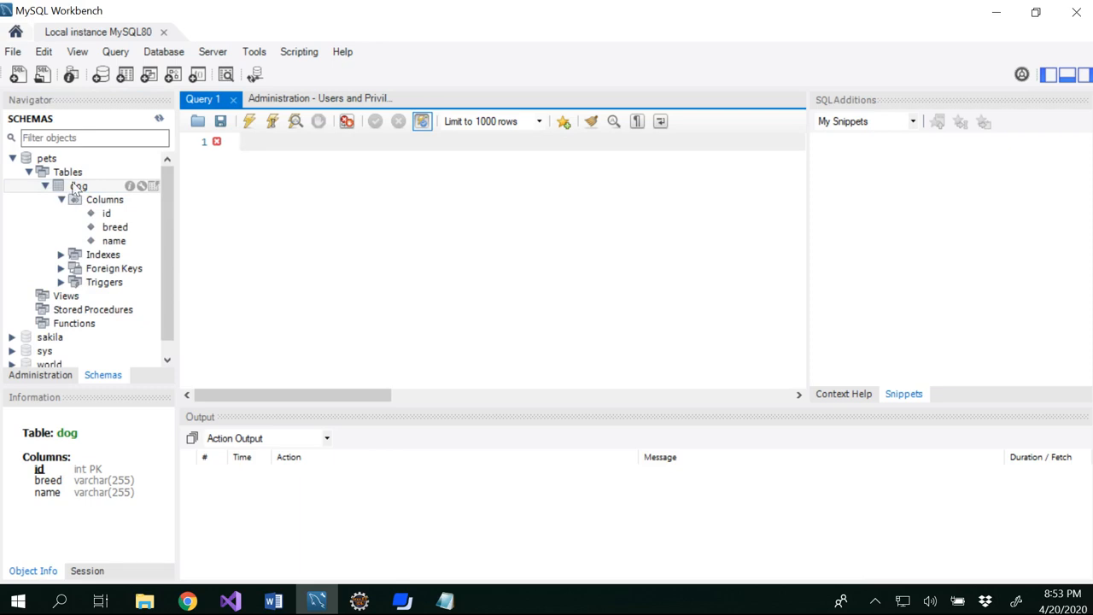
mouse_move(110, 225)
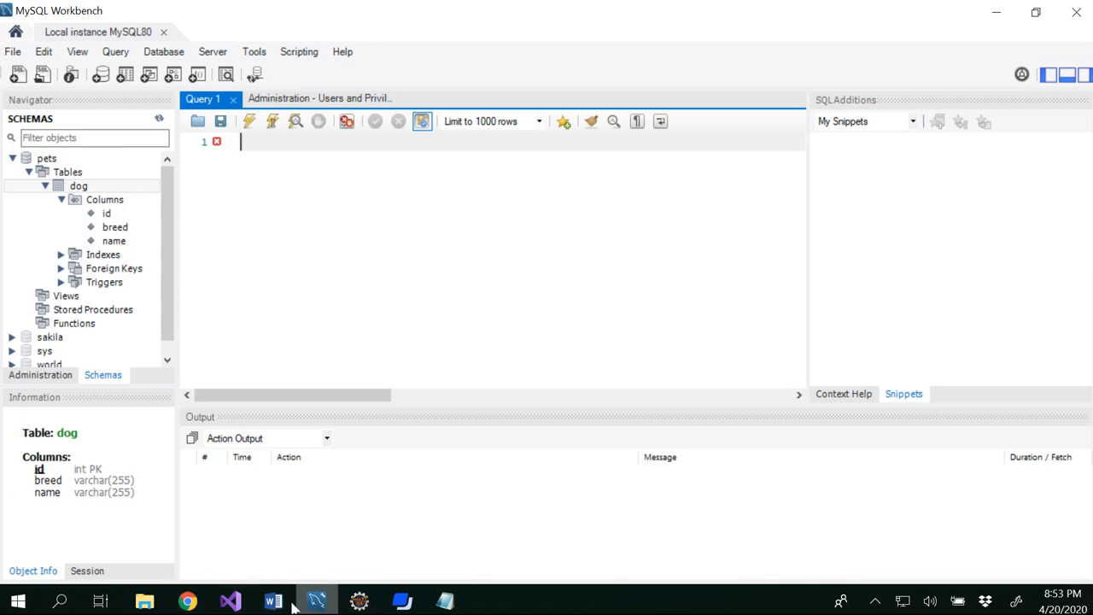
Check the Dog entity class in Eclipse against the table, then return to Workbench.
click(359, 597)
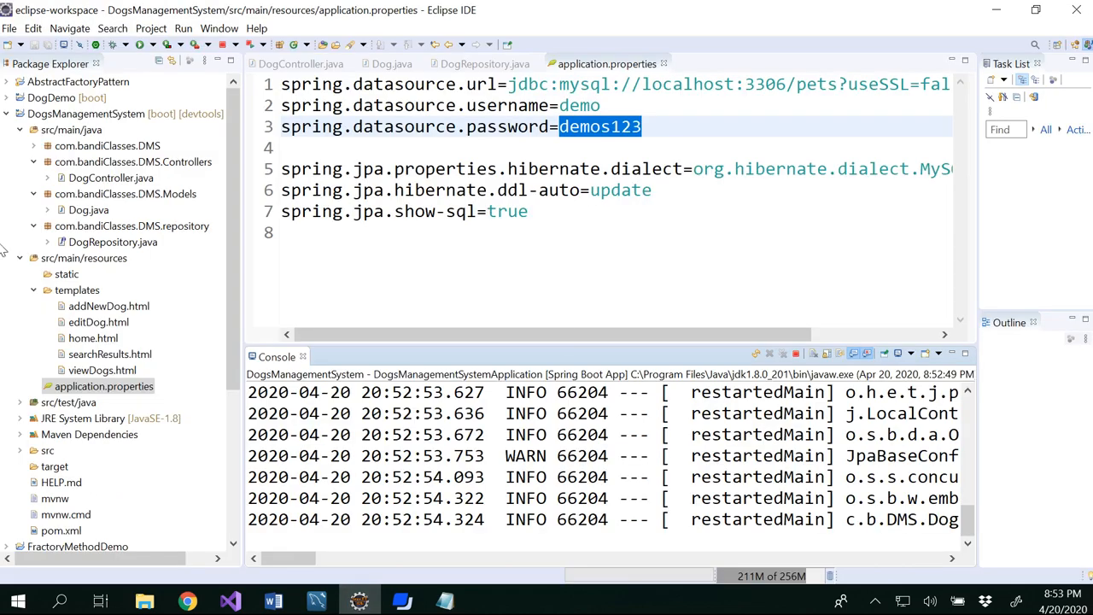
click(385, 63)
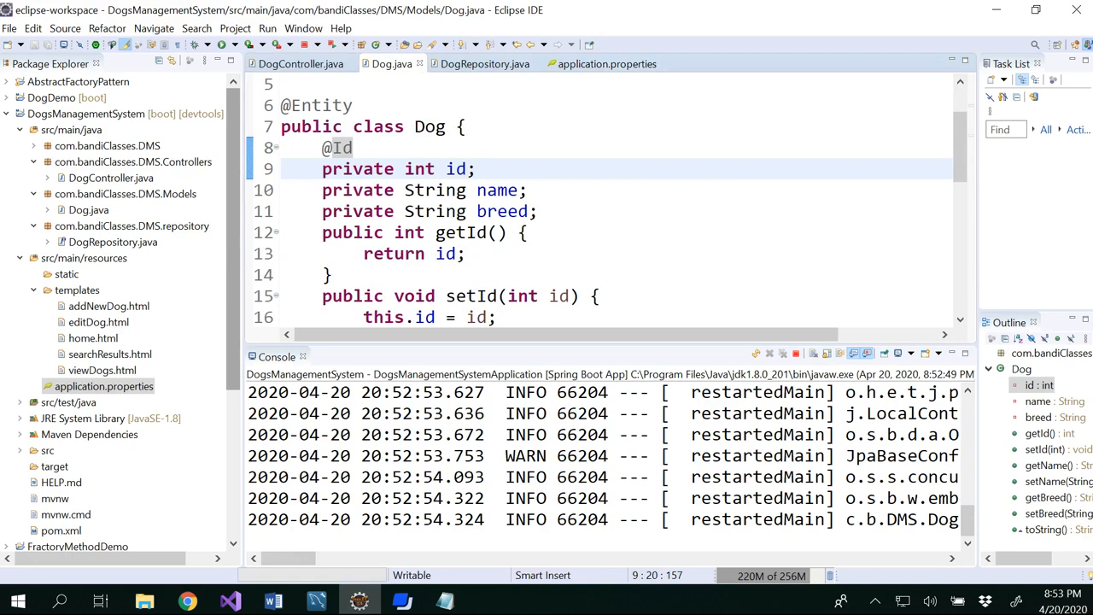
click(318, 601)
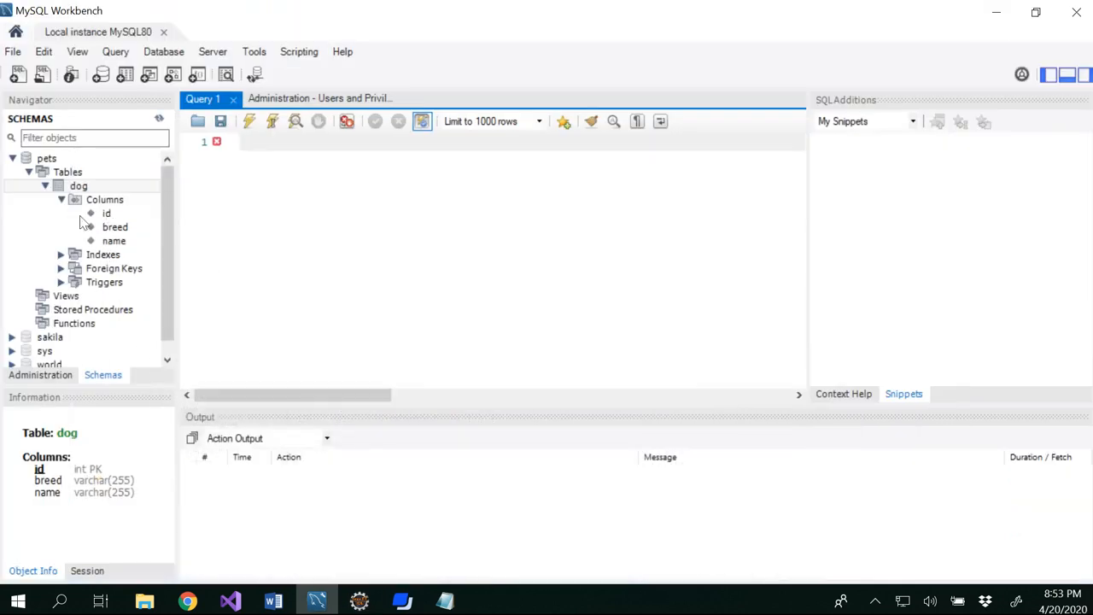
mouse_move(122, 212)
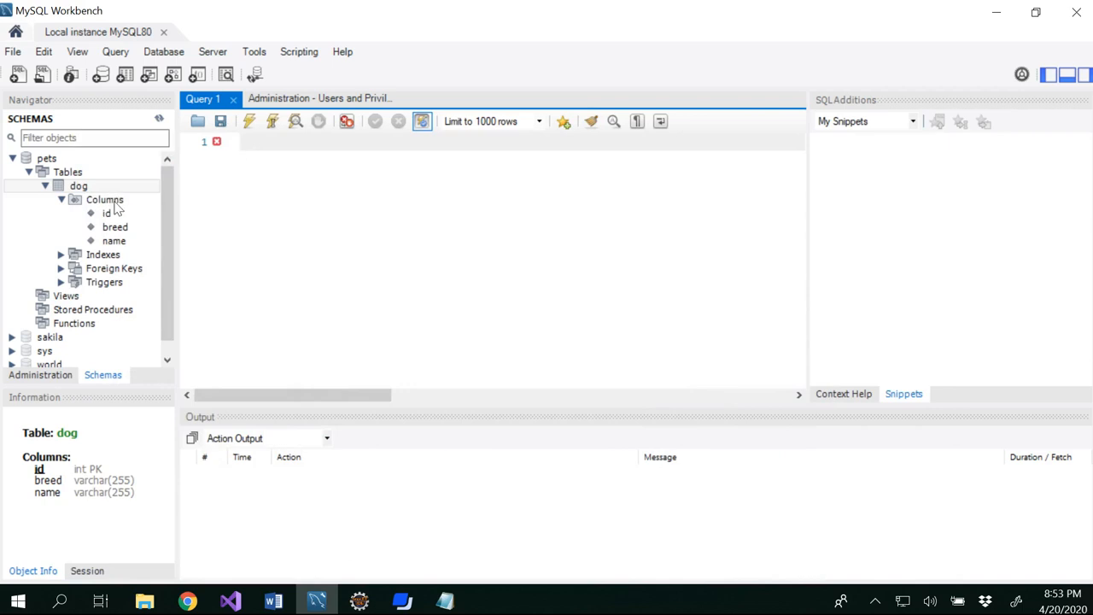
mouse_move(101, 201)
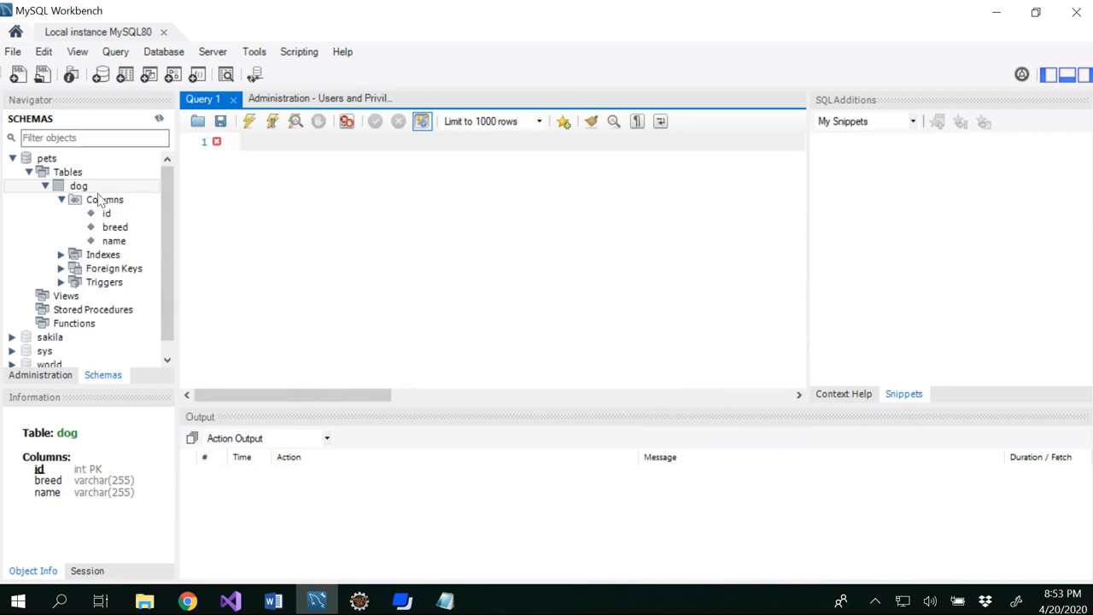
Run Select Rows - Limit 1000 on pets.dog twice, confirming zero rows, then collapse the dog node.
right_click(78, 184)
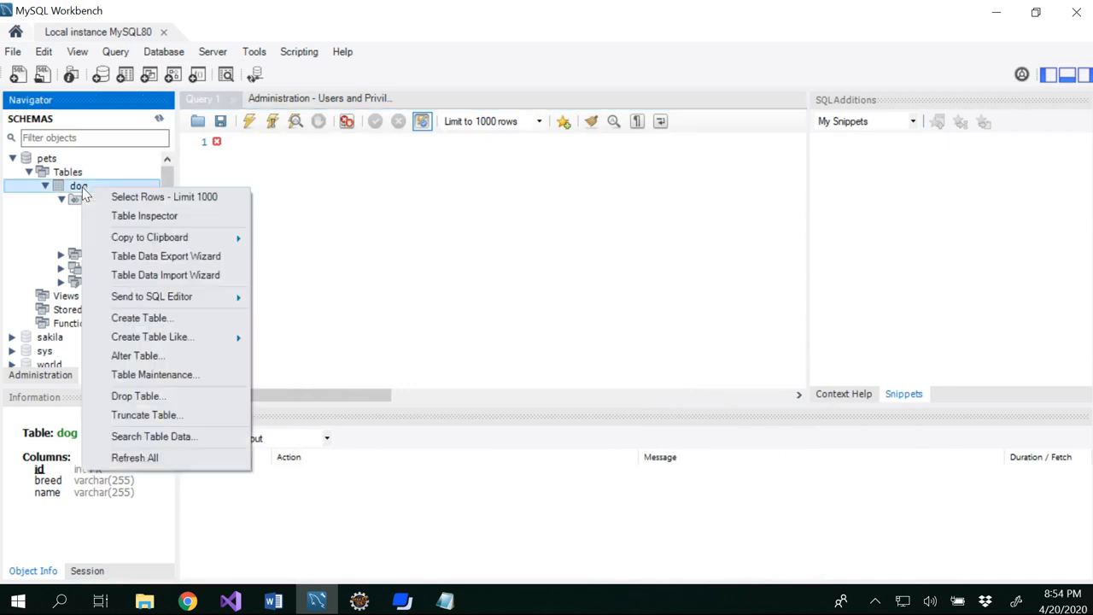
click(164, 196)
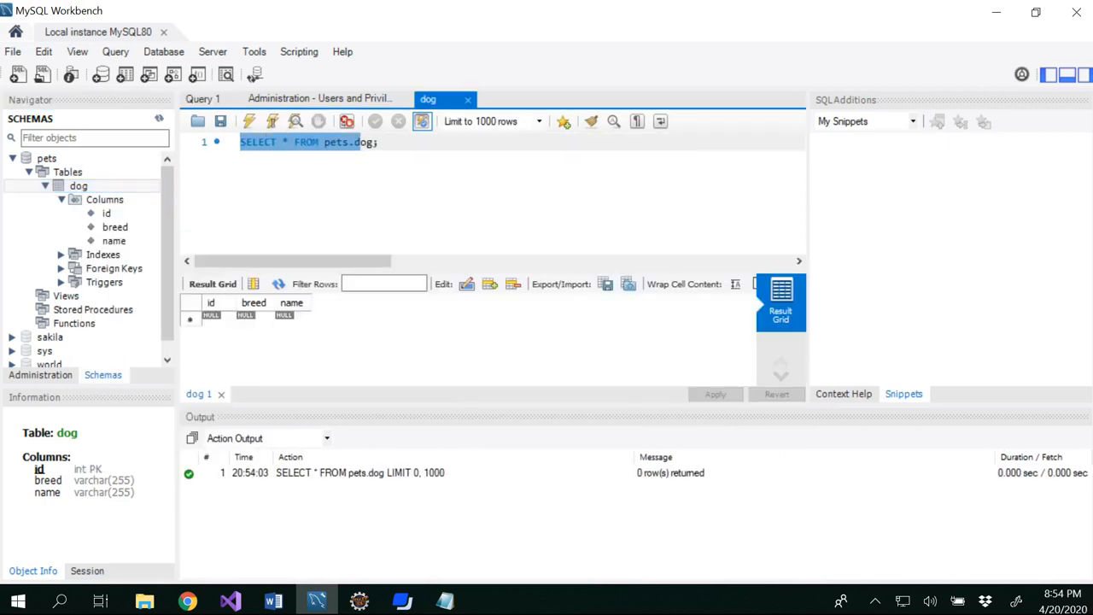
right_click(77, 185)
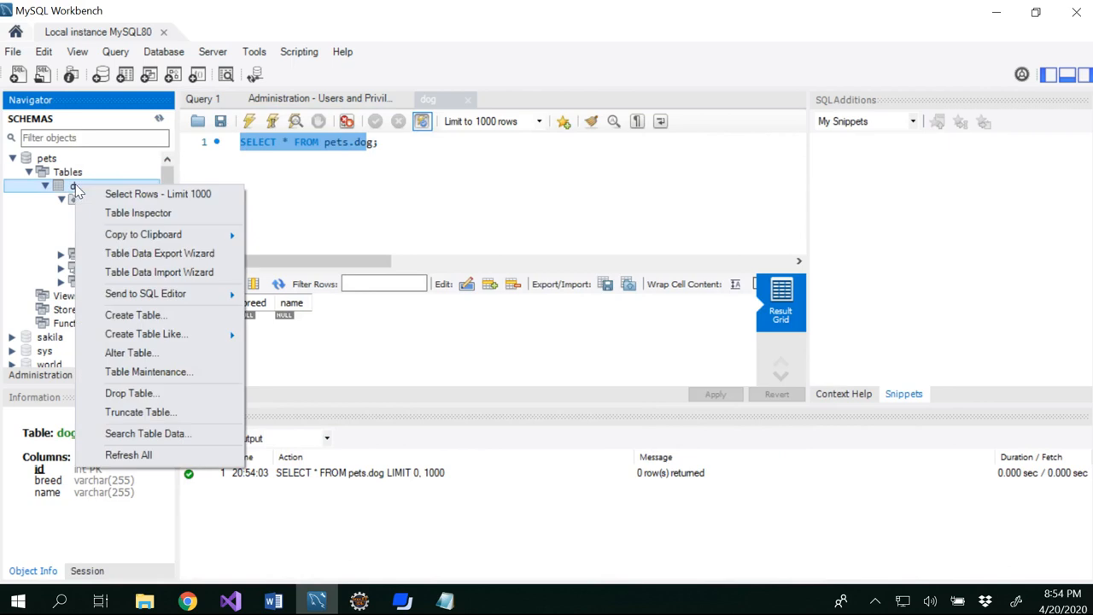
mouse_move(170, 202)
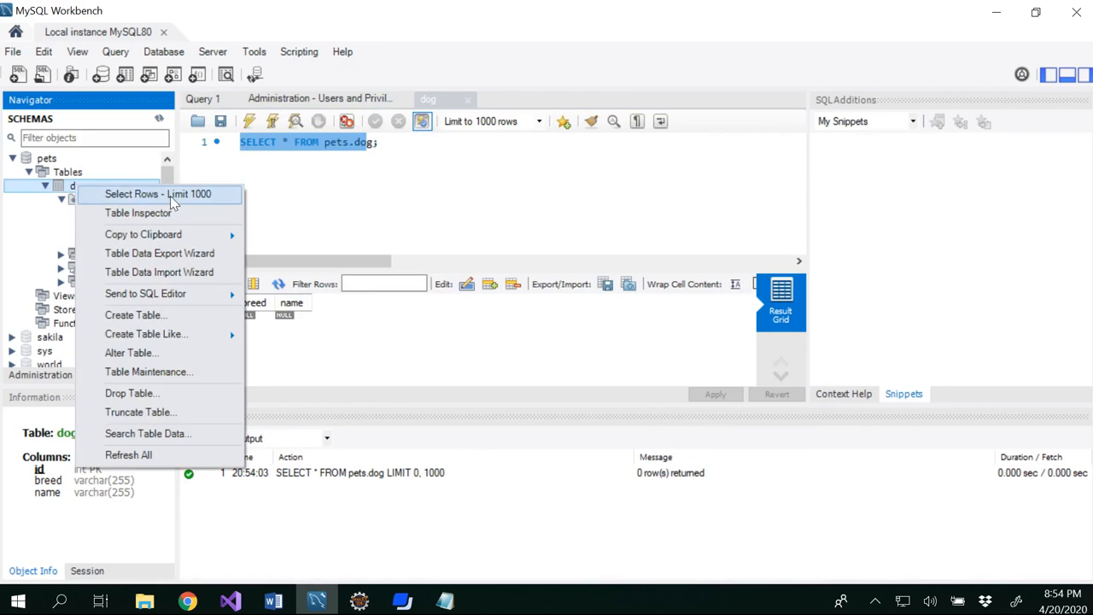
click(157, 195)
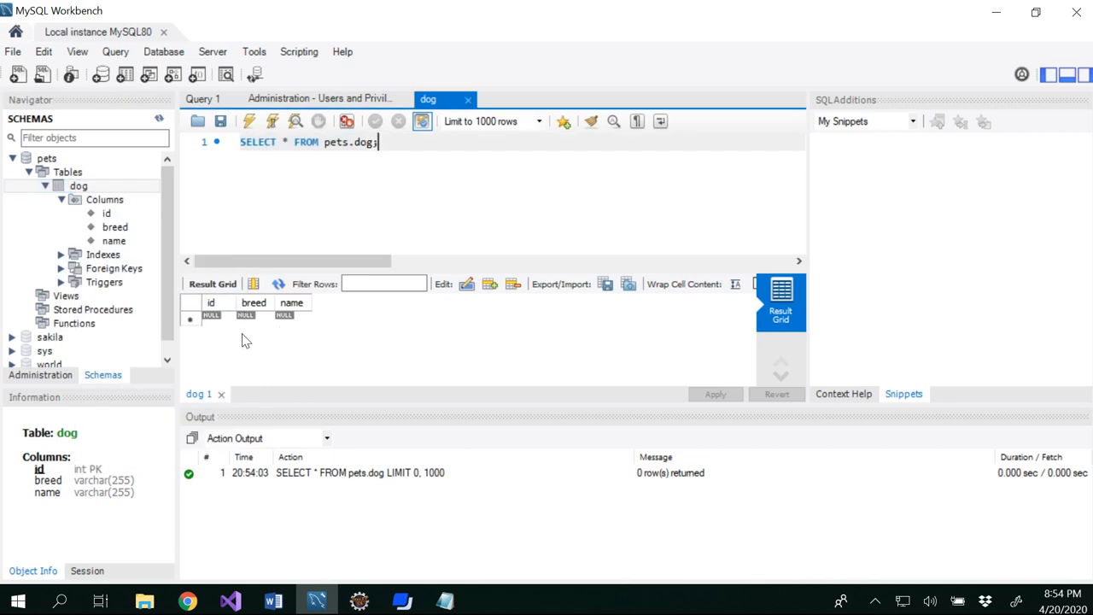
mouse_move(274, 333)
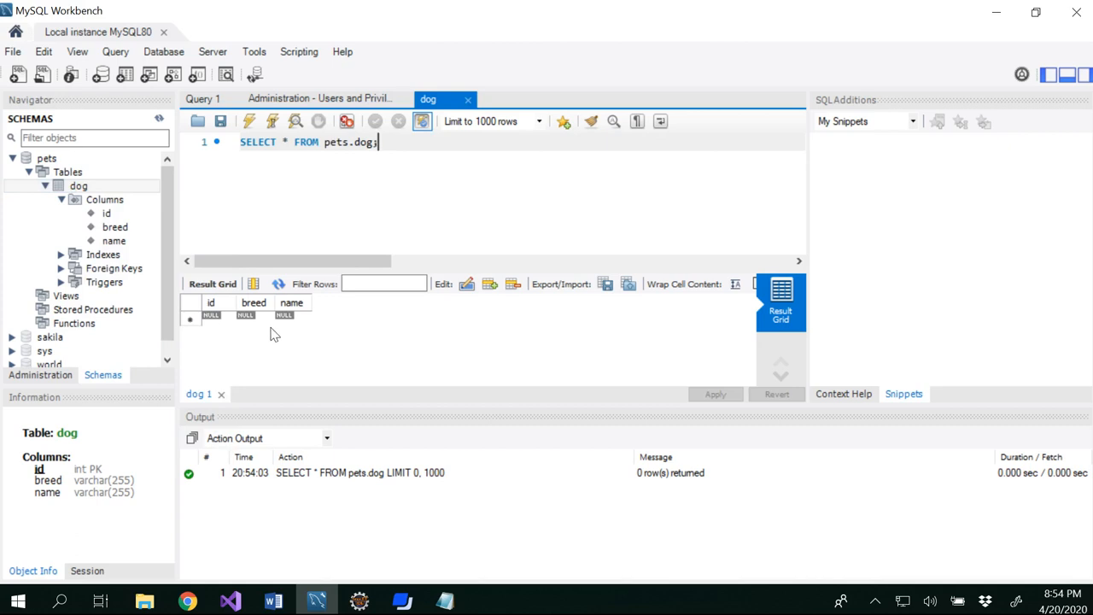
mouse_move(239, 290)
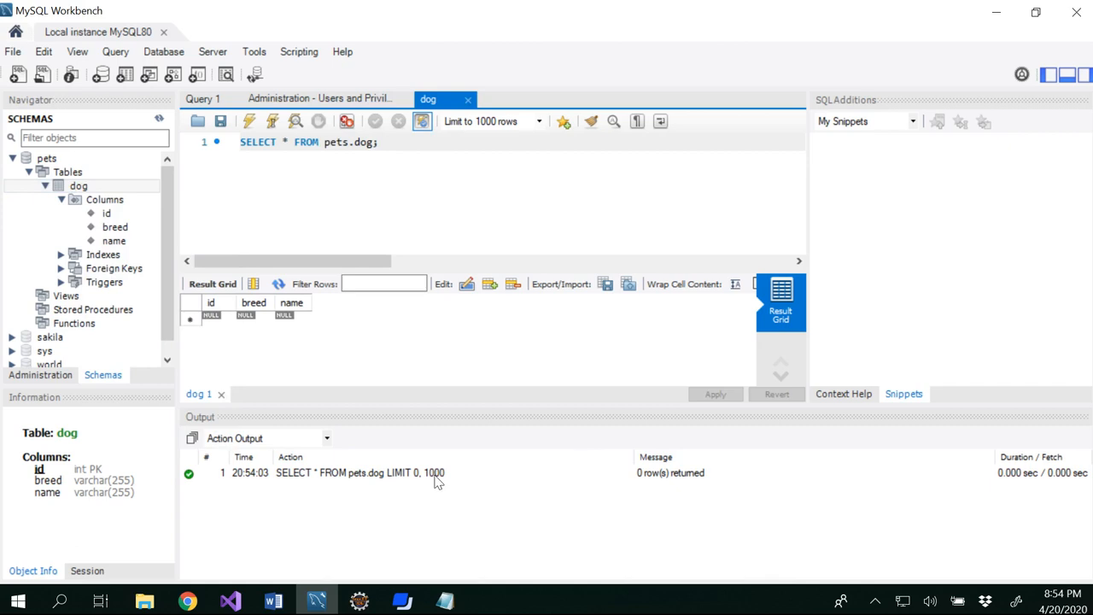
mouse_move(246, 388)
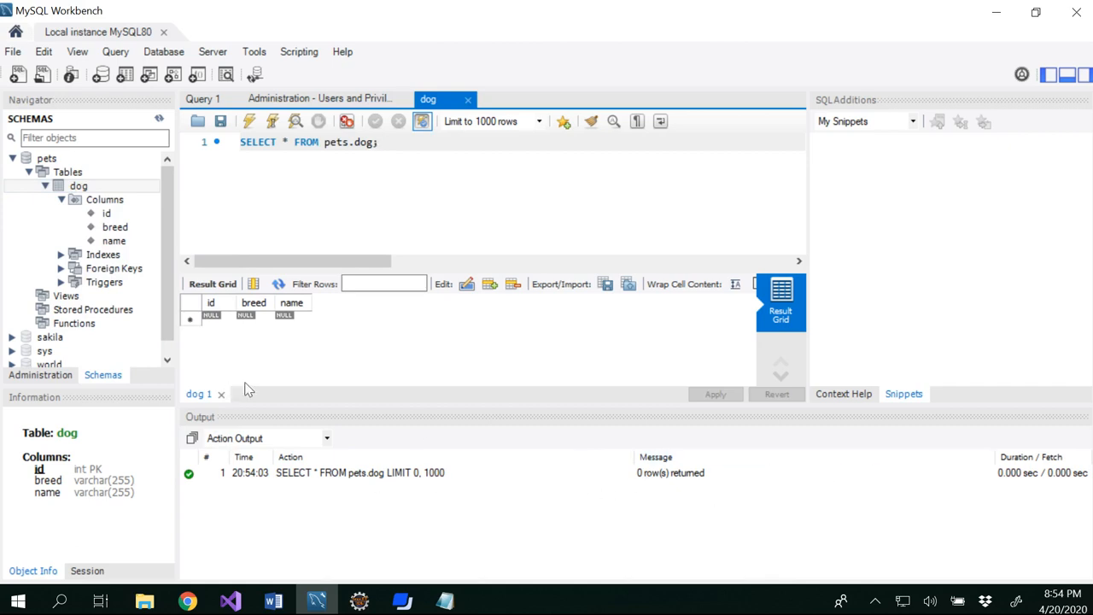
click(44, 184)
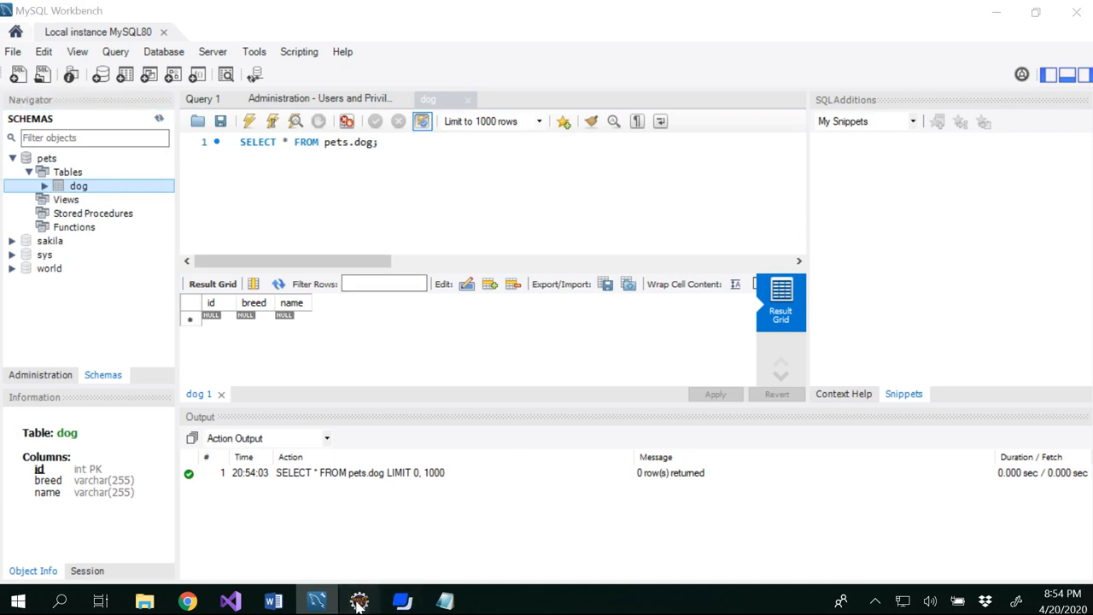
Show DogController.java with its dogHome mapping in Eclipse, then switch to Chrome.
click(359, 600)
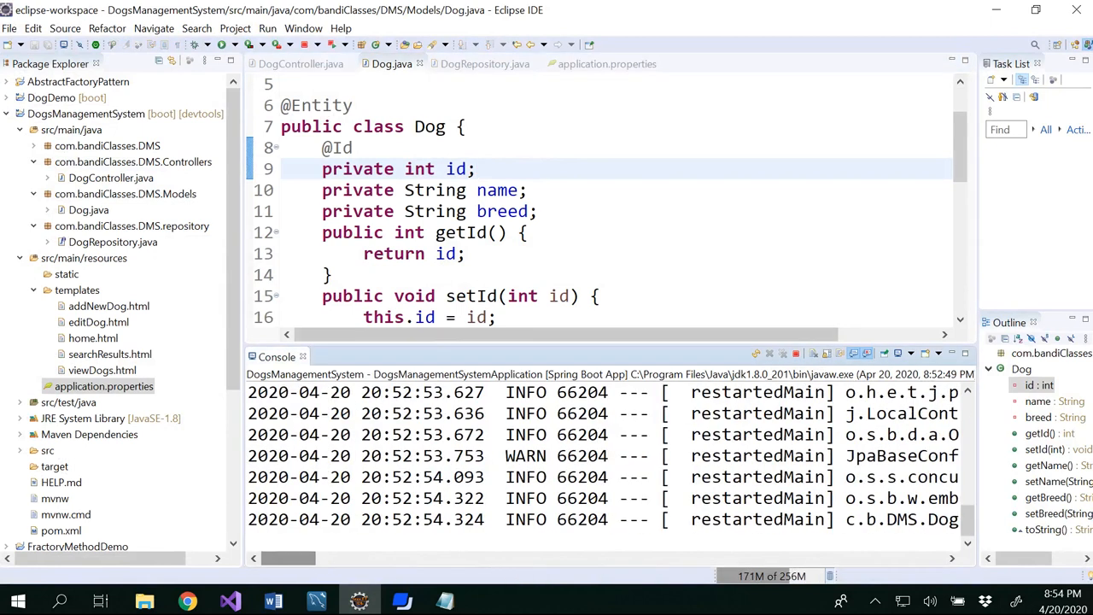
mouse_move(301, 63)
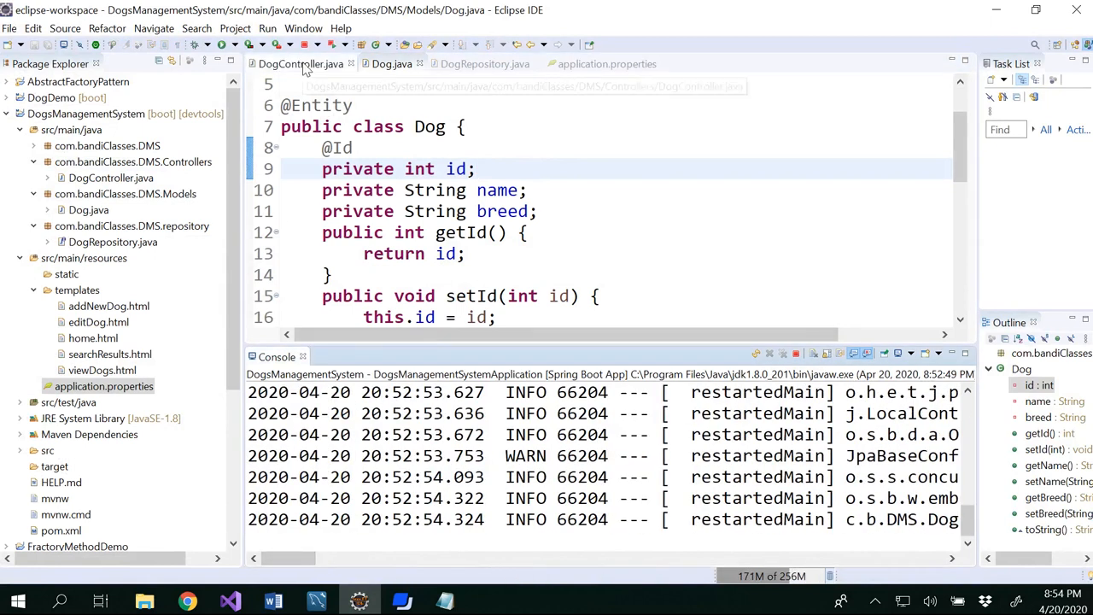
click(301, 63)
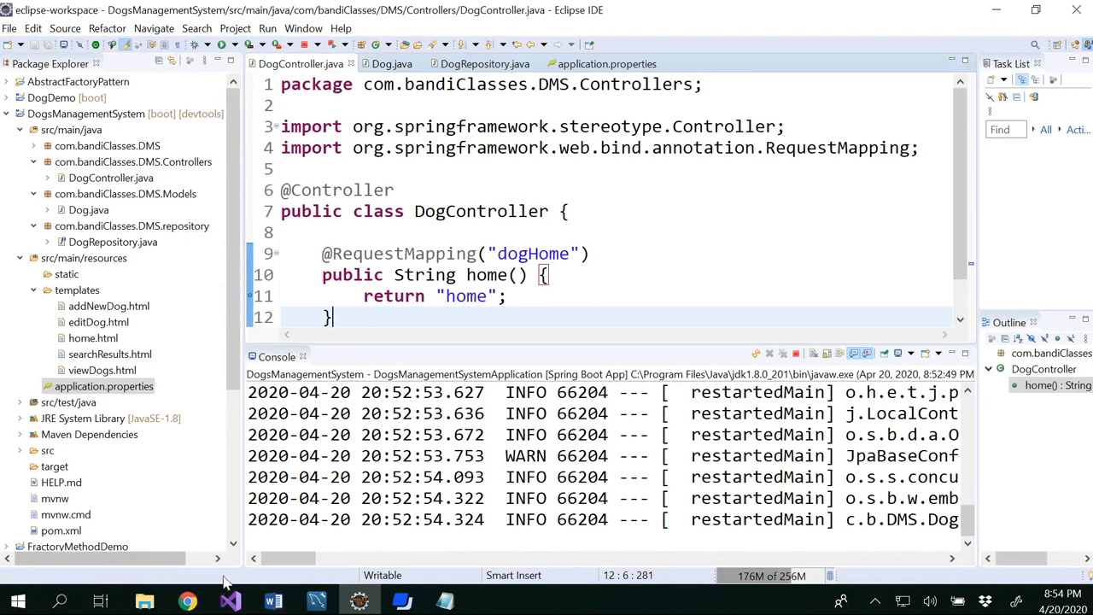
click(188, 601)
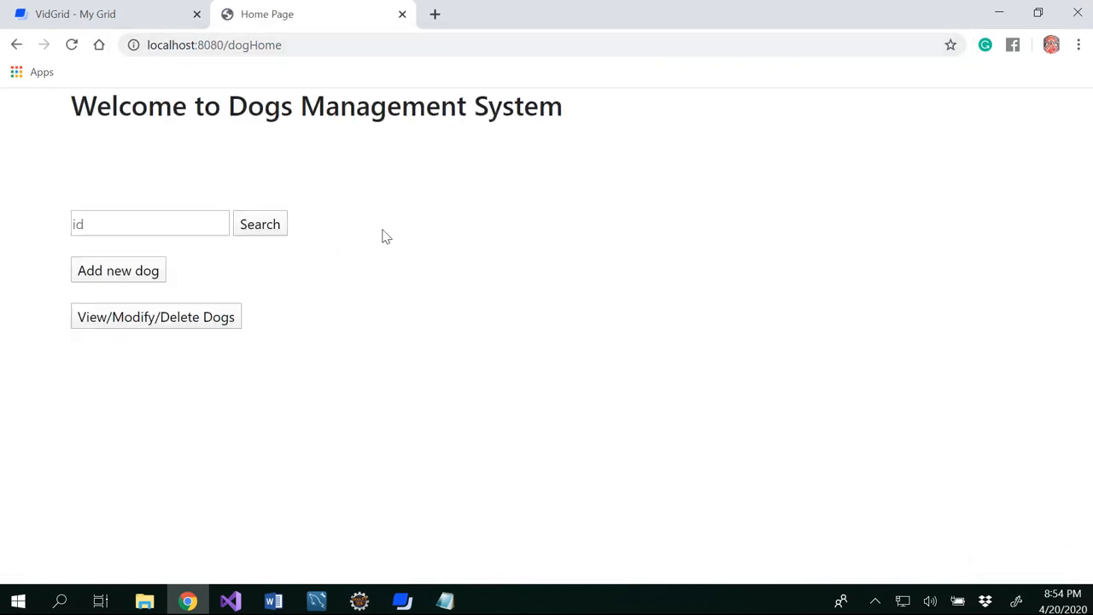
mouse_move(382, 294)
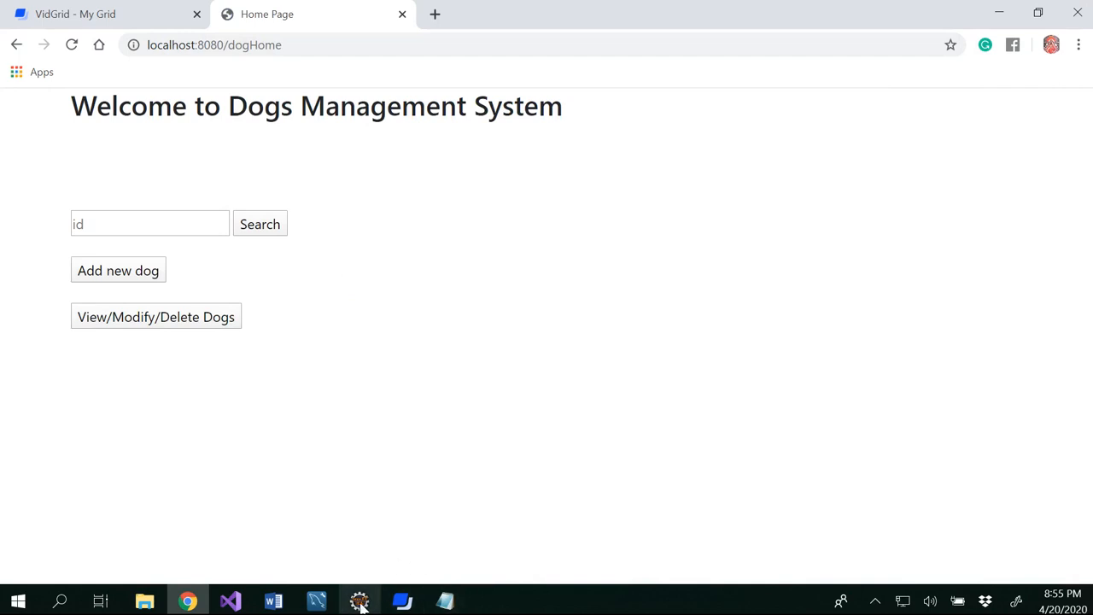
After dogHome loads on localhost:8080, return to Eclipse to see the logged request.
click(359, 601)
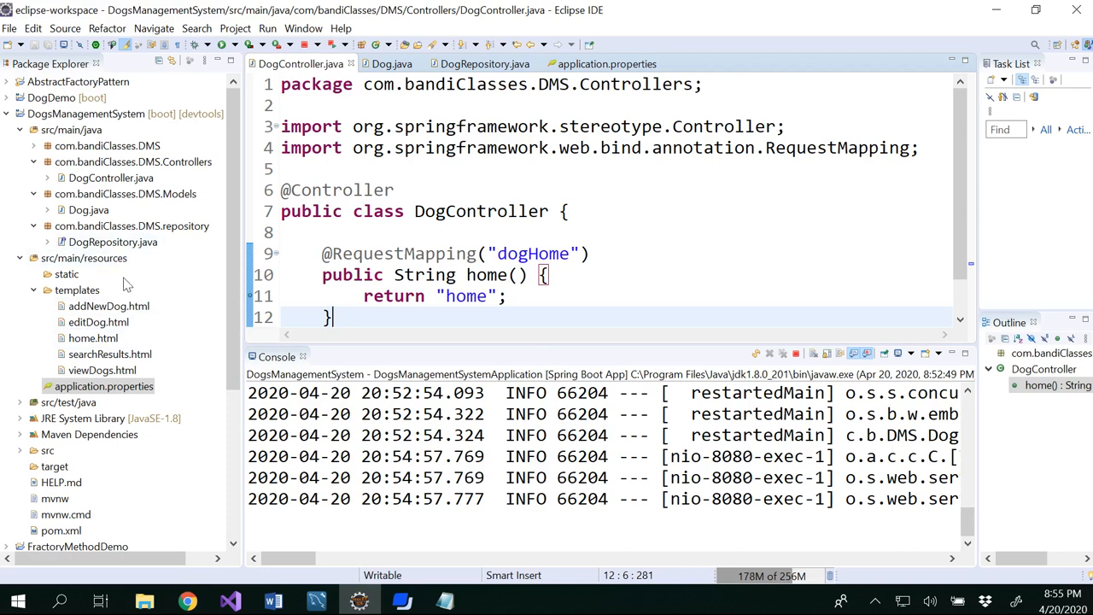
mouse_move(103, 369)
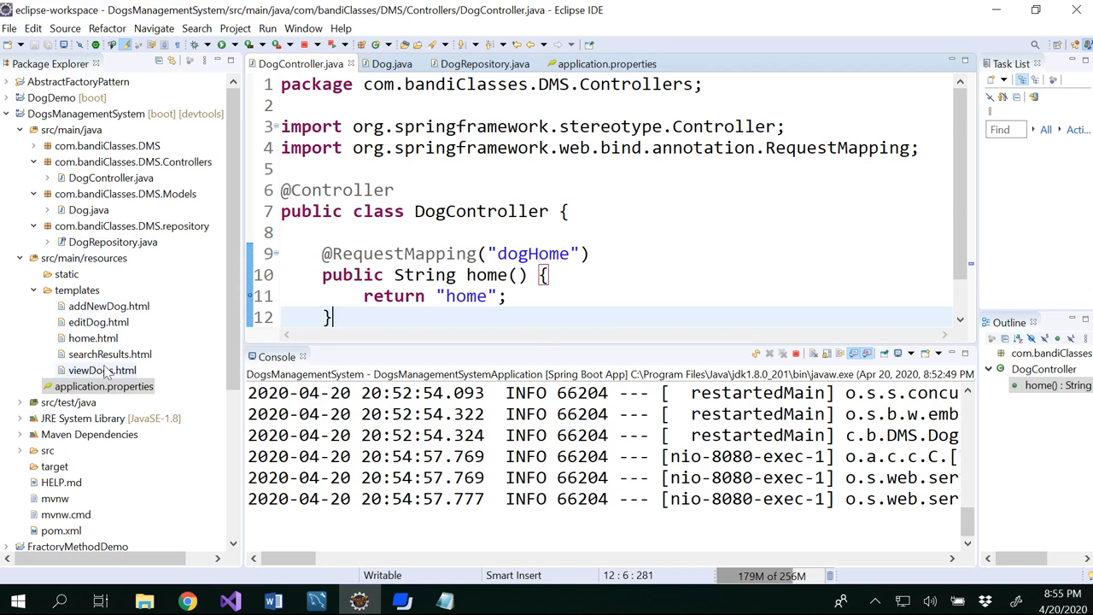